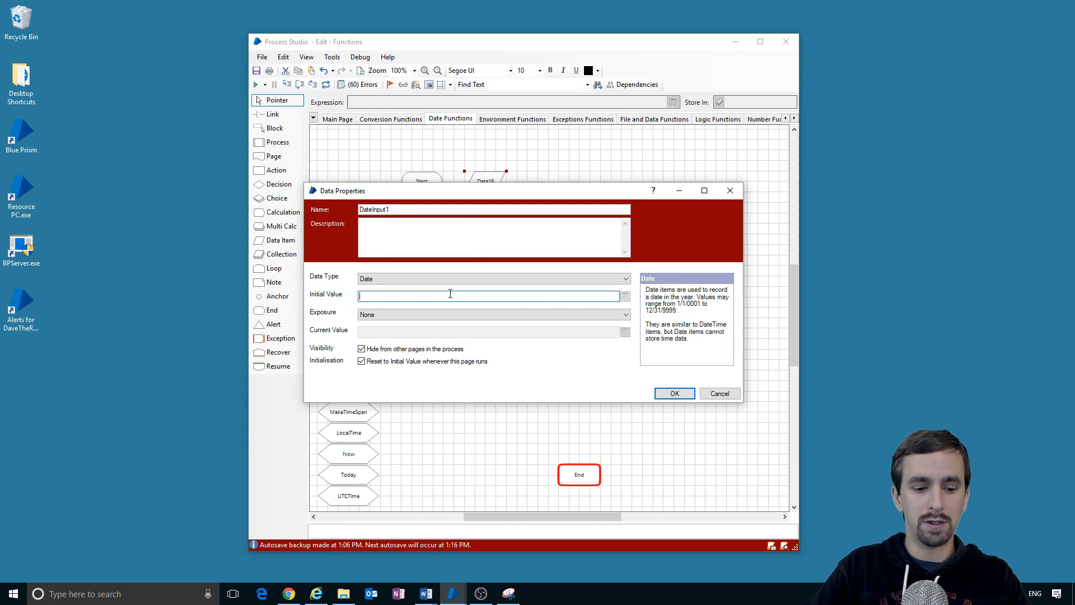
# Step: Set DateInput1 to 1/1/2017 and give AddDays AddDays([DateInput1],4), stored in DateOutput1
pyautogui.write('1/1/2017')
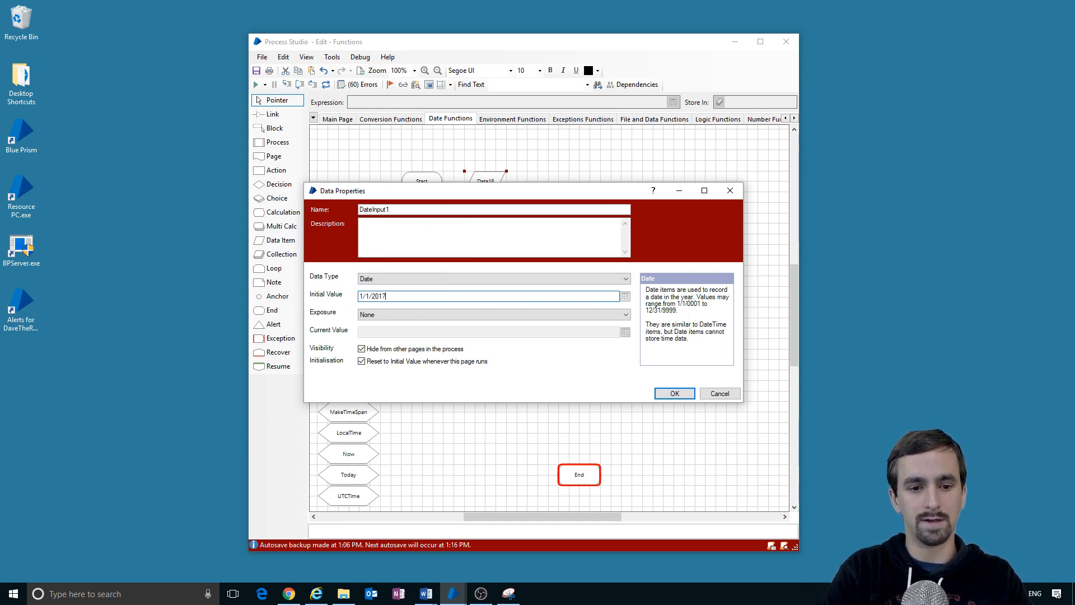
pyautogui.click(673, 393)
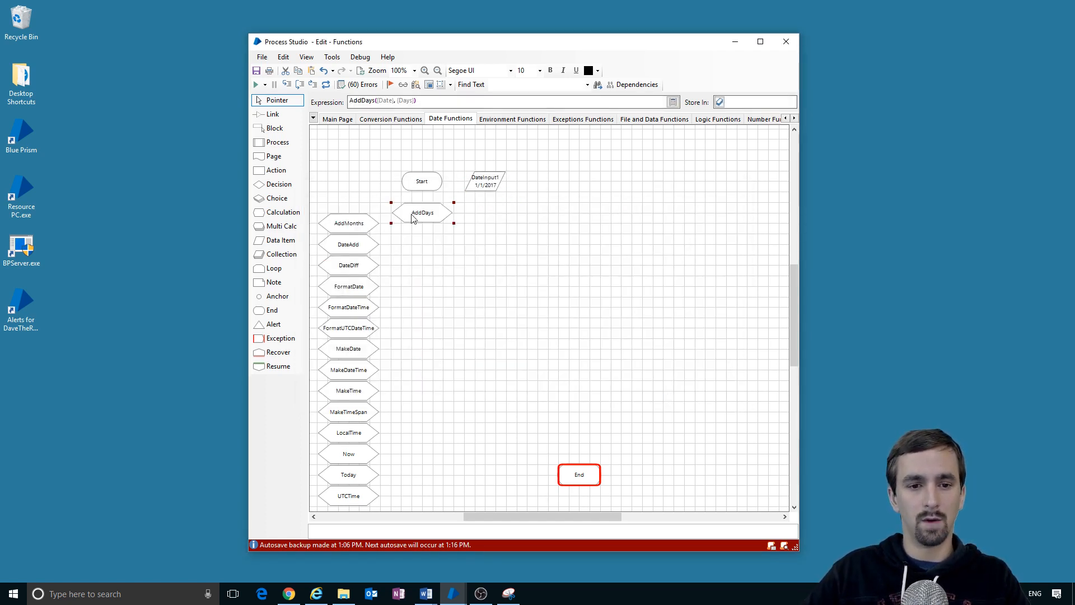
pyautogui.moveTo(404, 101)
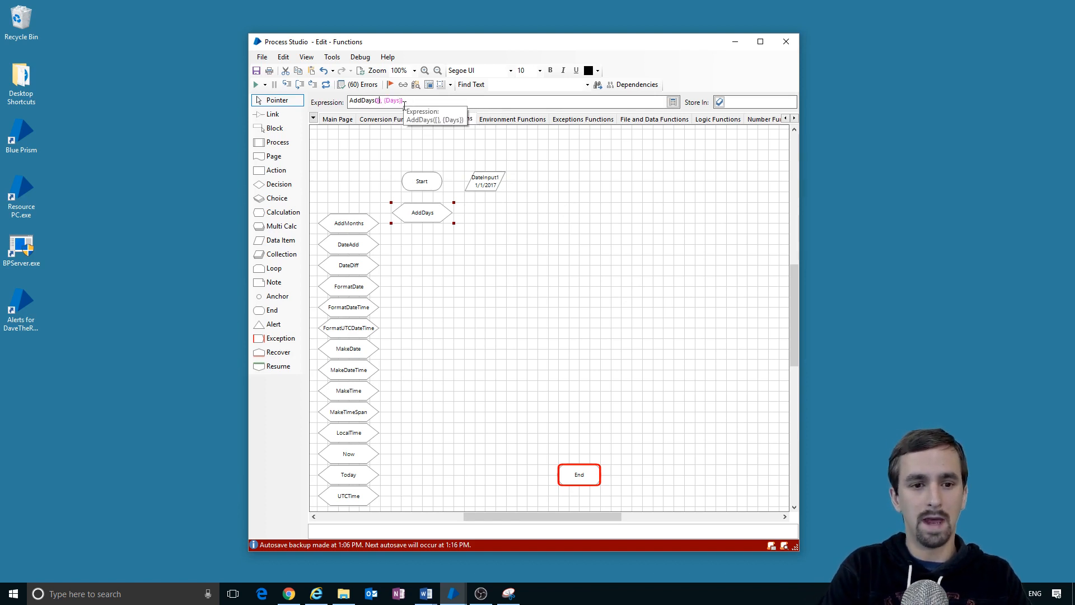
pyautogui.write('DateInput1')
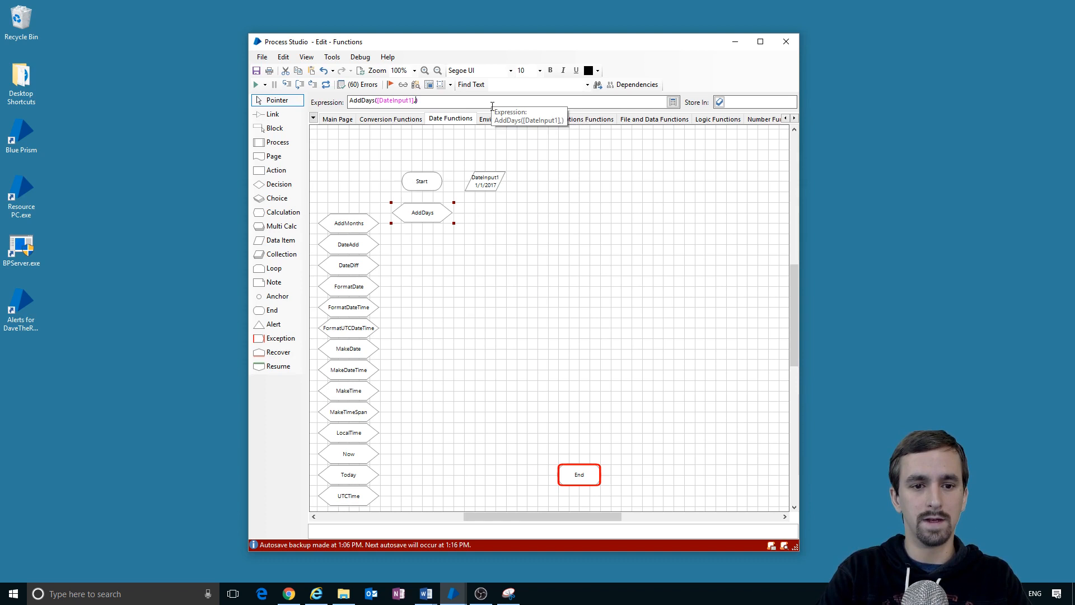
pyautogui.write('4')
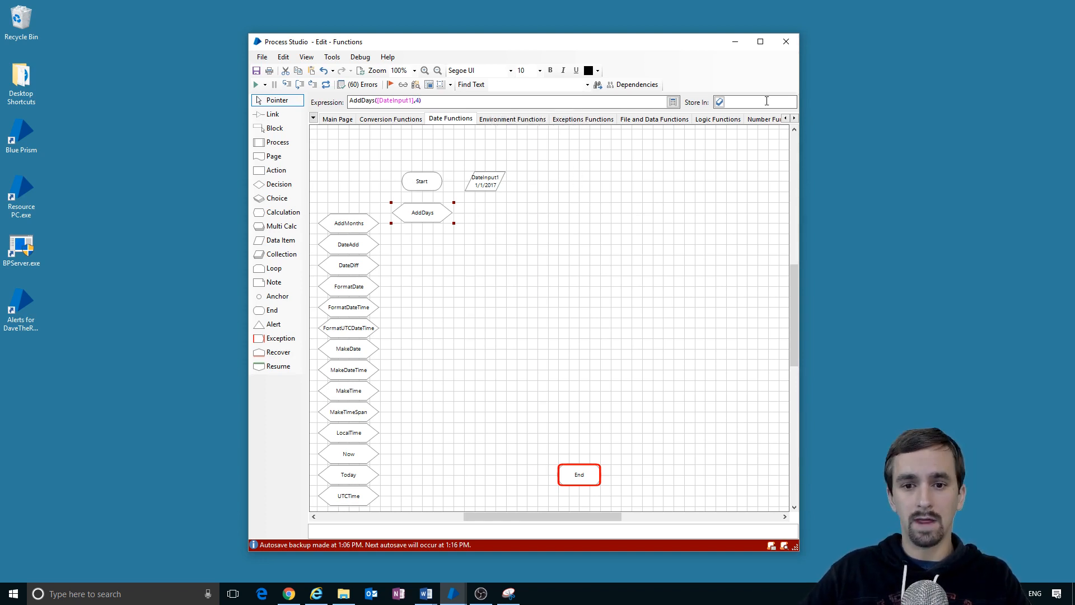
pyautogui.write('Date')
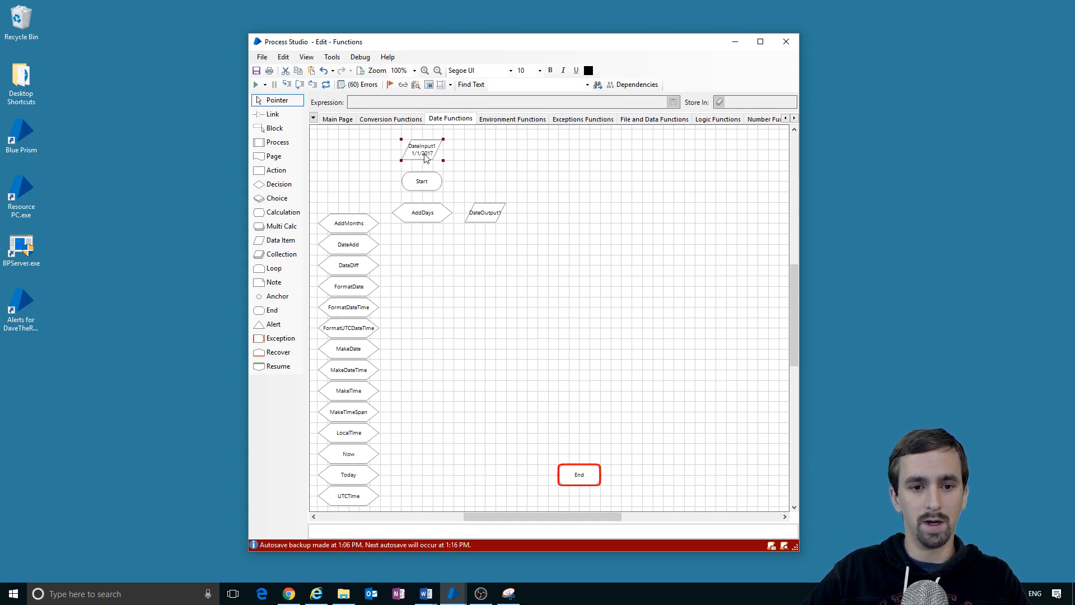
# Step: Link Start through AddDays to End and run, giving 1/5/2017
pyautogui.click(273, 113)
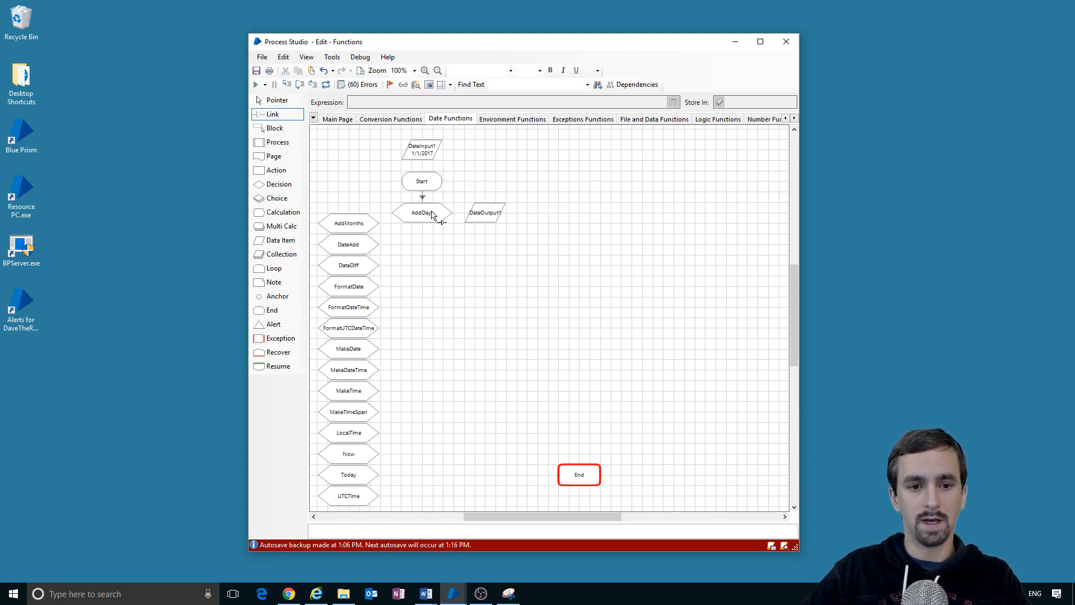
pyautogui.click(254, 84)
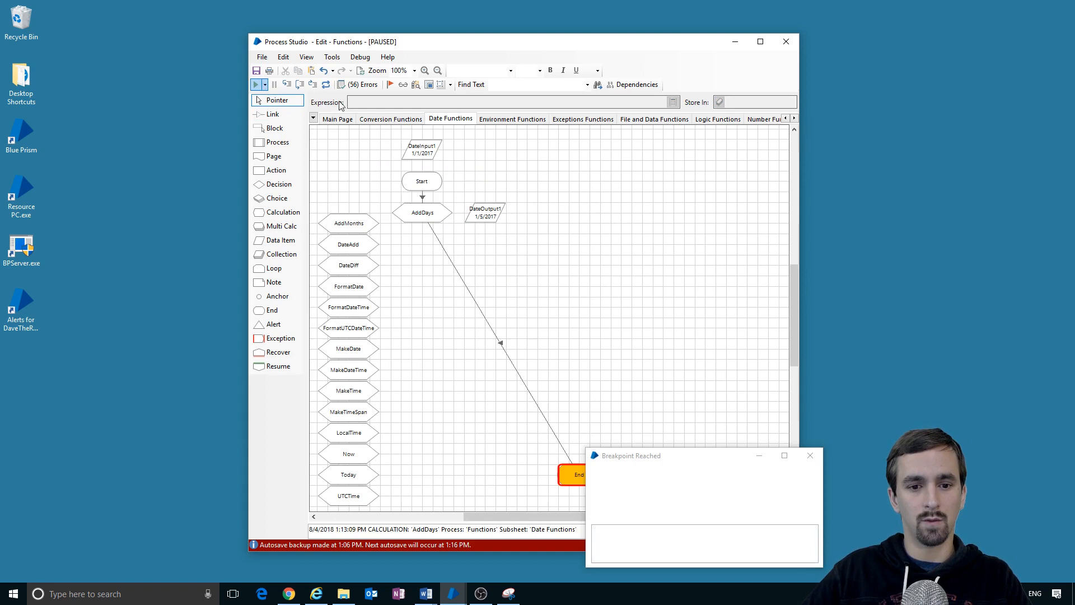
pyautogui.click(810, 455)
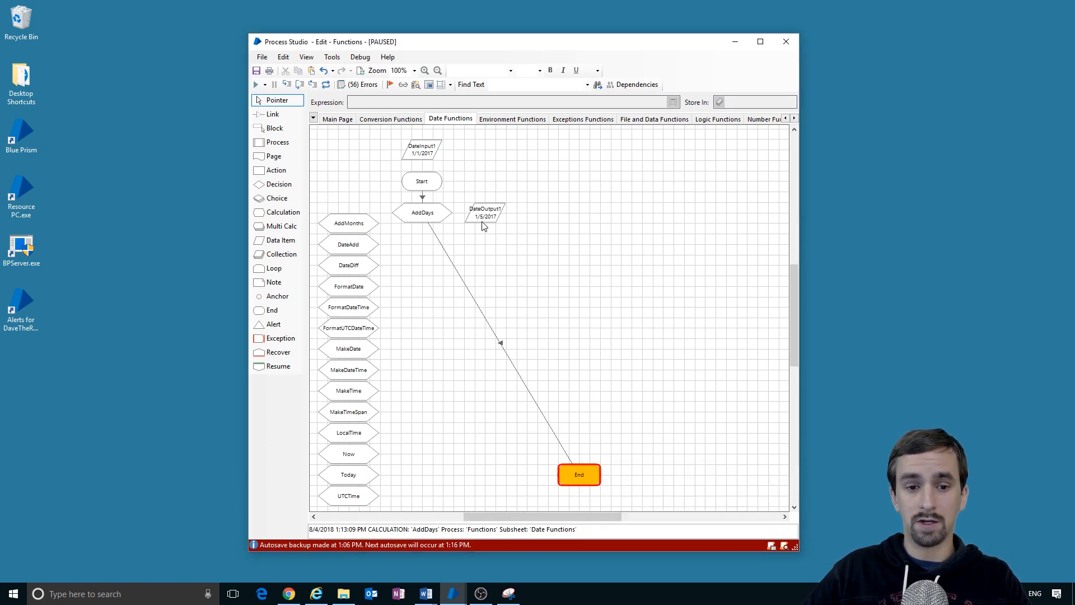
pyautogui.moveTo(487, 218)
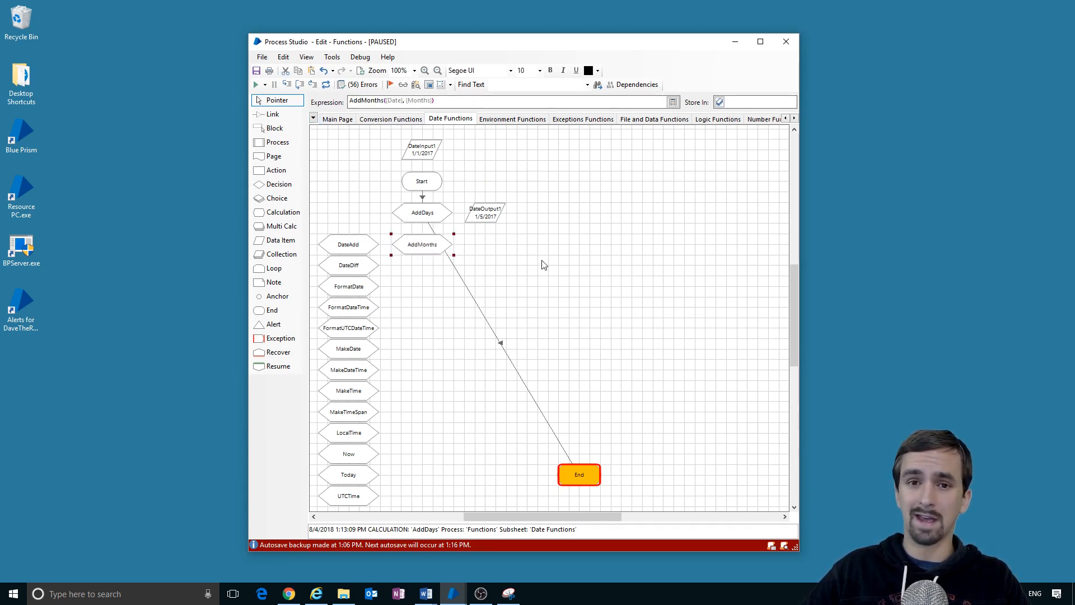
pyautogui.moveTo(469, 202)
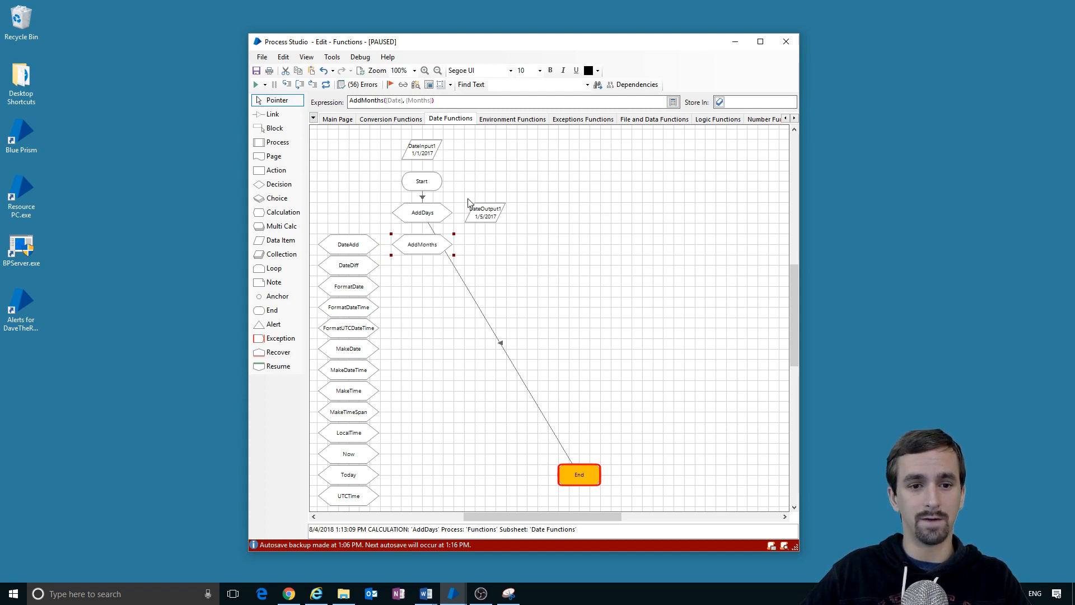
# Step: Give AddMonths the expression AddMonths([DateInput1],4), stored in DateOutput2
pyautogui.click(422, 212)
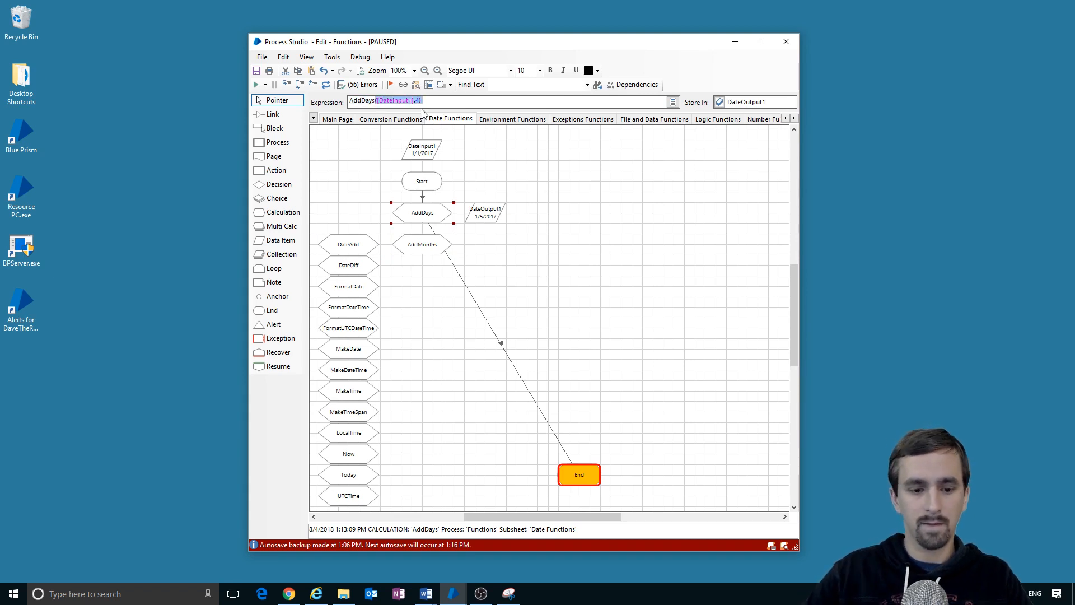
pyautogui.click(421, 245)
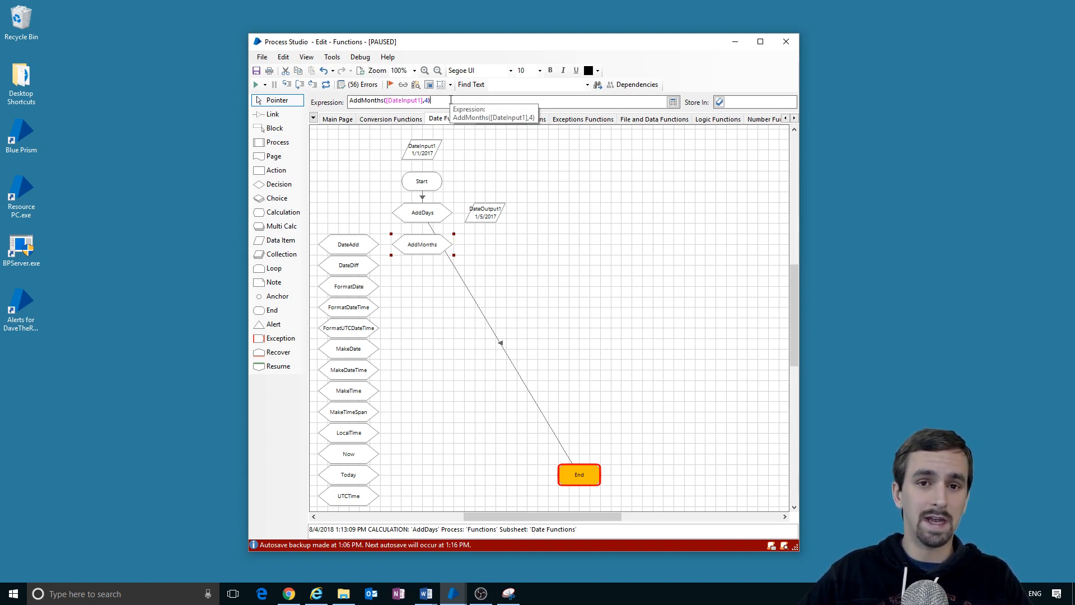
pyautogui.click(754, 102)
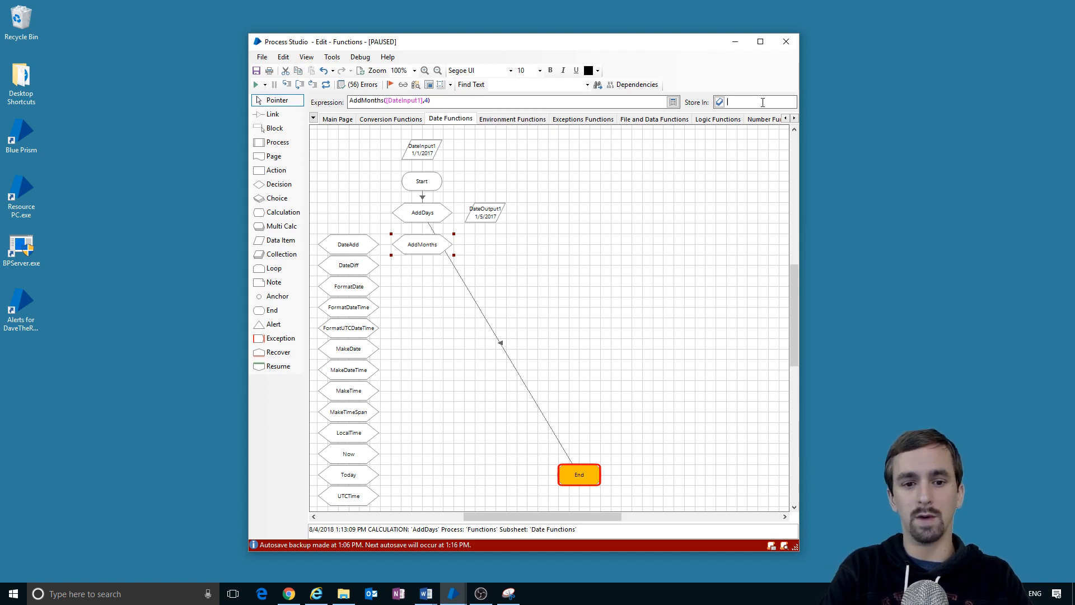
pyautogui.write('DateOutp')
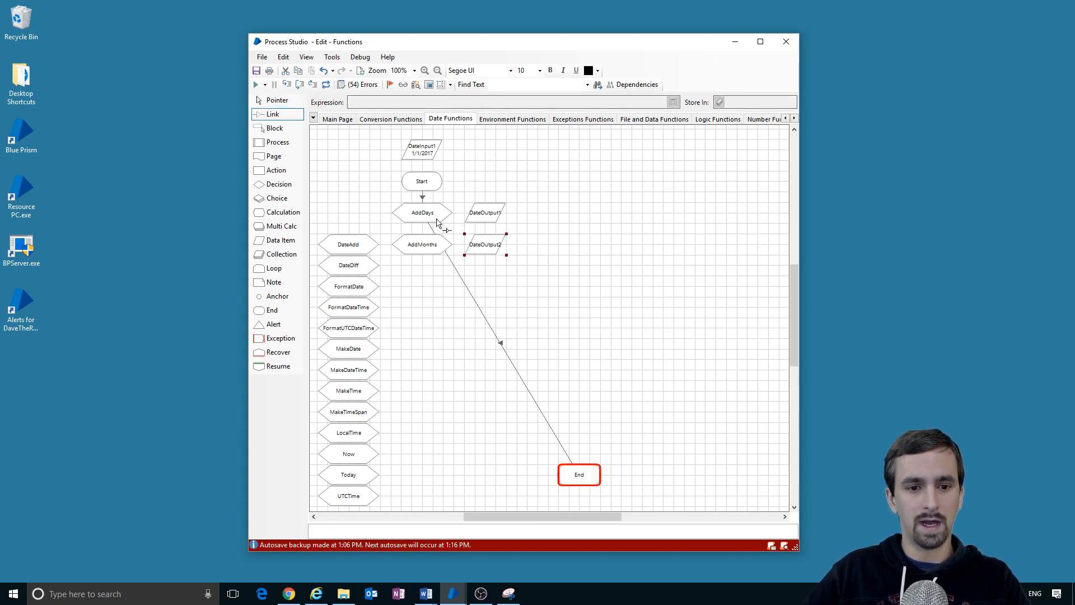
pyautogui.moveTo(584, 483)
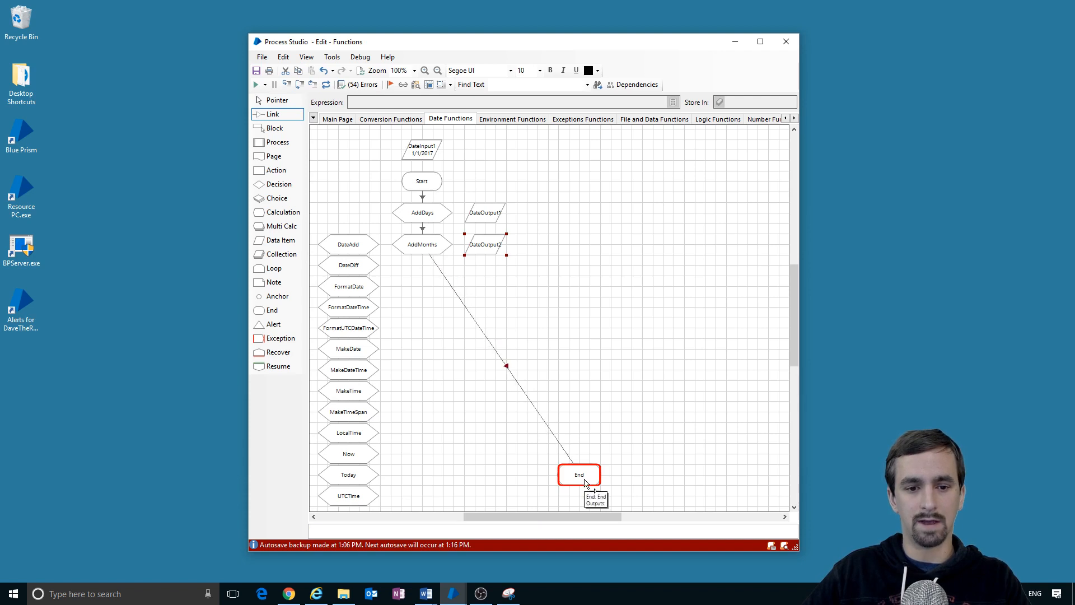
# Step: Link AddMonths on to End and run, giving 5/1/2017 in DateOutput2
pyautogui.click(263, 85)
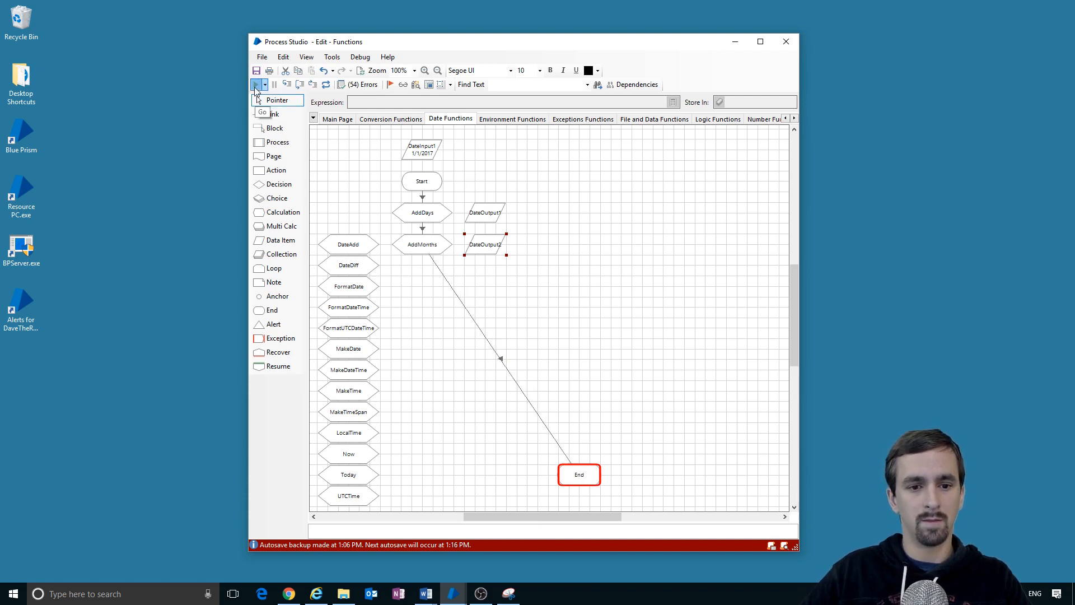
pyautogui.click(254, 85)
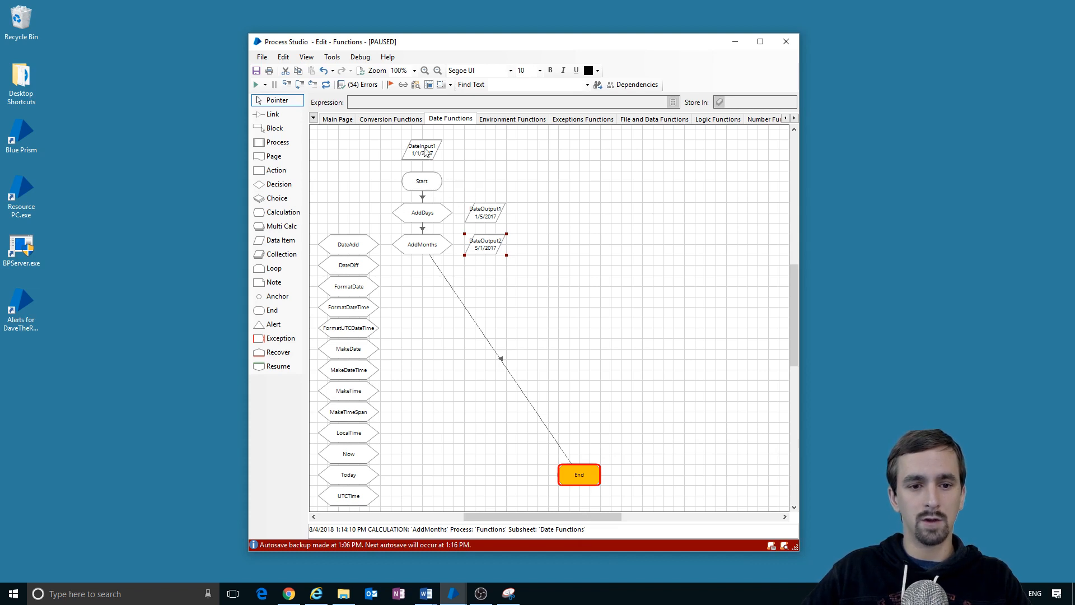
pyautogui.click(422, 149)
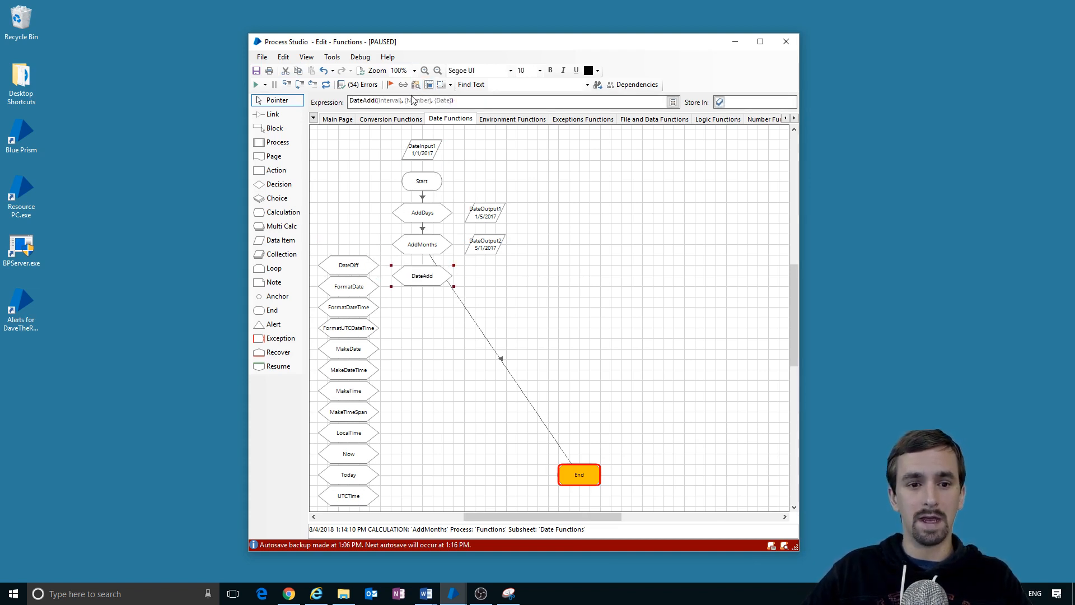
pyautogui.moveTo(391, 100)
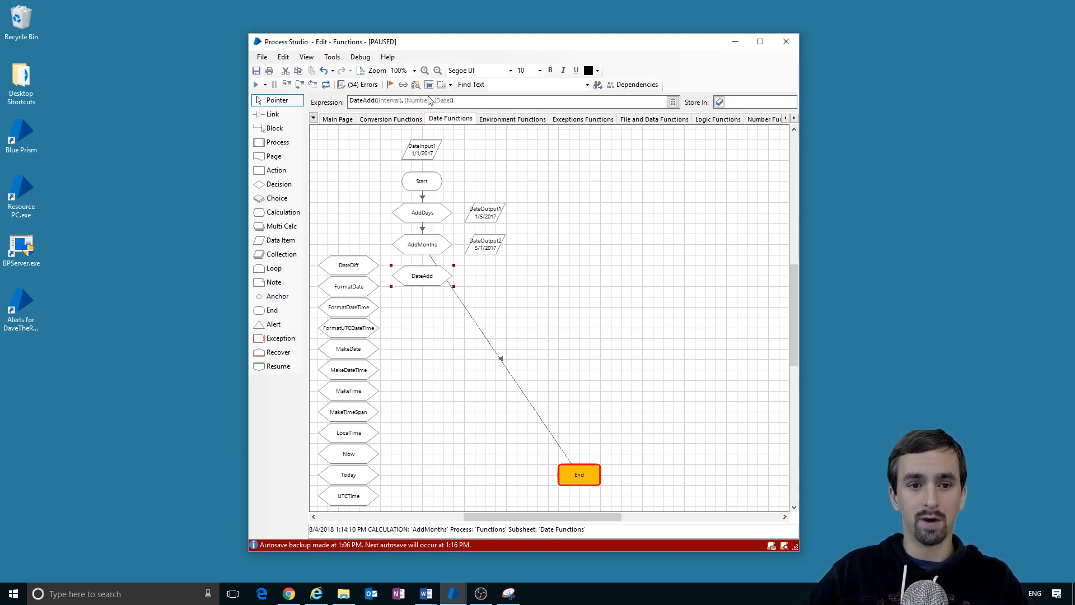
pyautogui.moveTo(431, 101)
pyautogui.write('4')
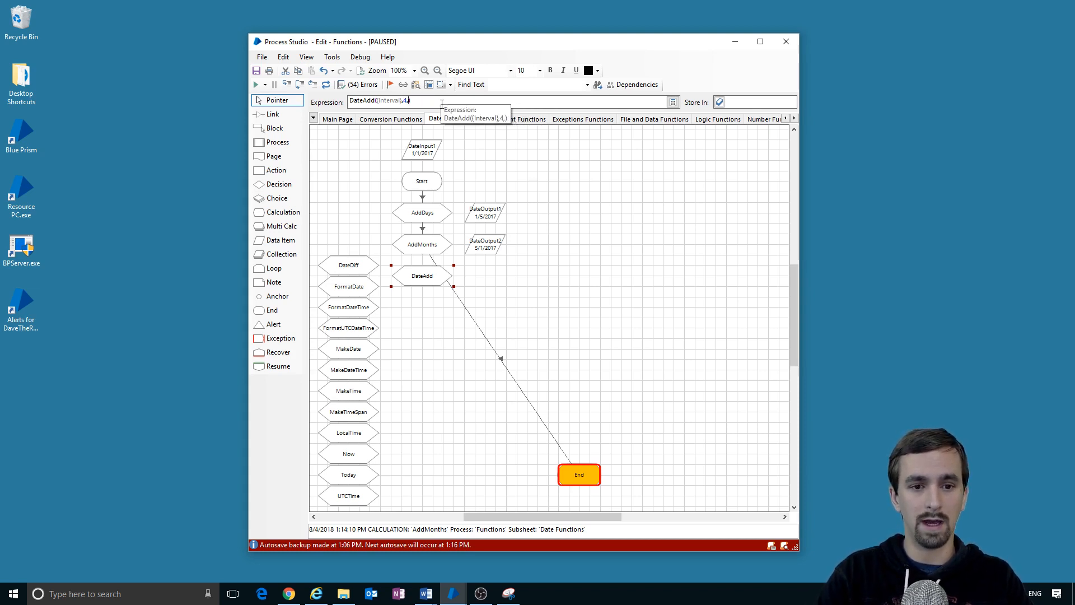
# Step: Enter DateAdd([Interval],4,[DateInput1]) storing into a new DateOutput3, then reopen DateAdd's properties
pyautogui.write('[Date]')
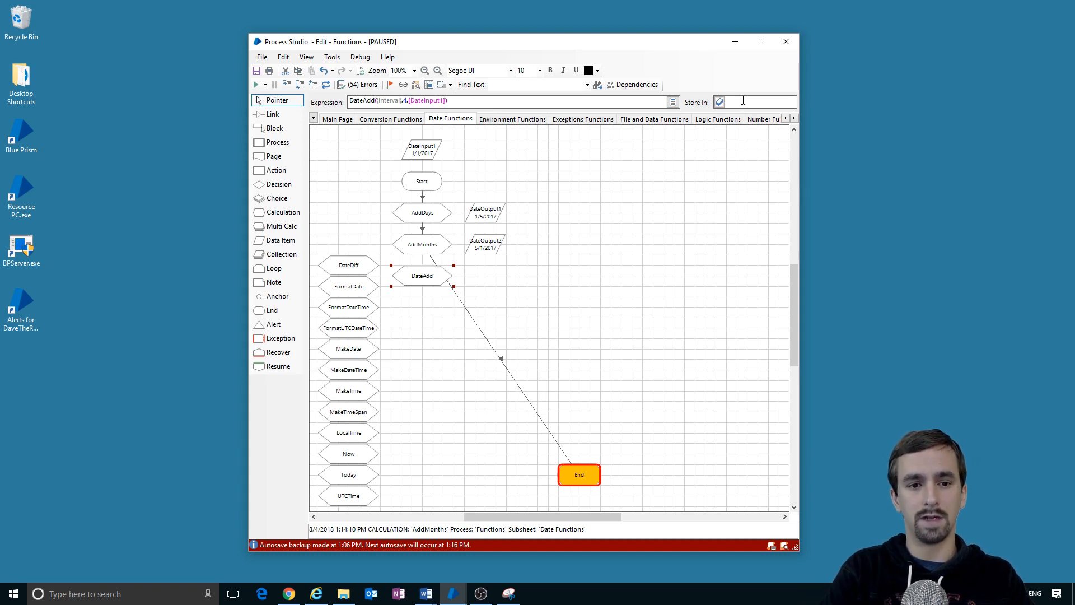
pyautogui.write('DateOut')
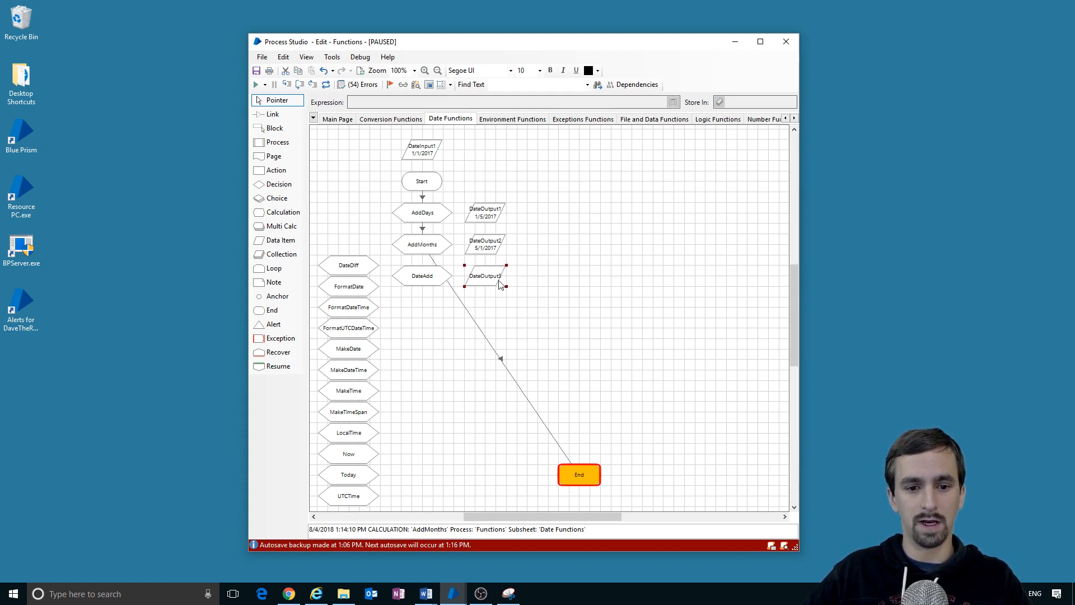
pyautogui.click(422, 275)
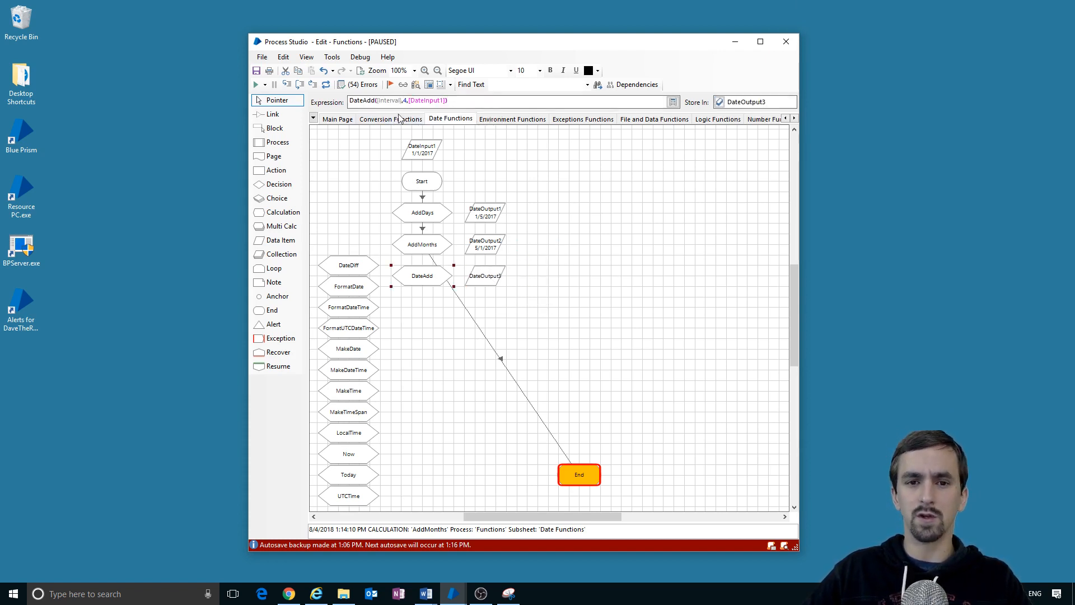
pyautogui.moveTo(654, 242)
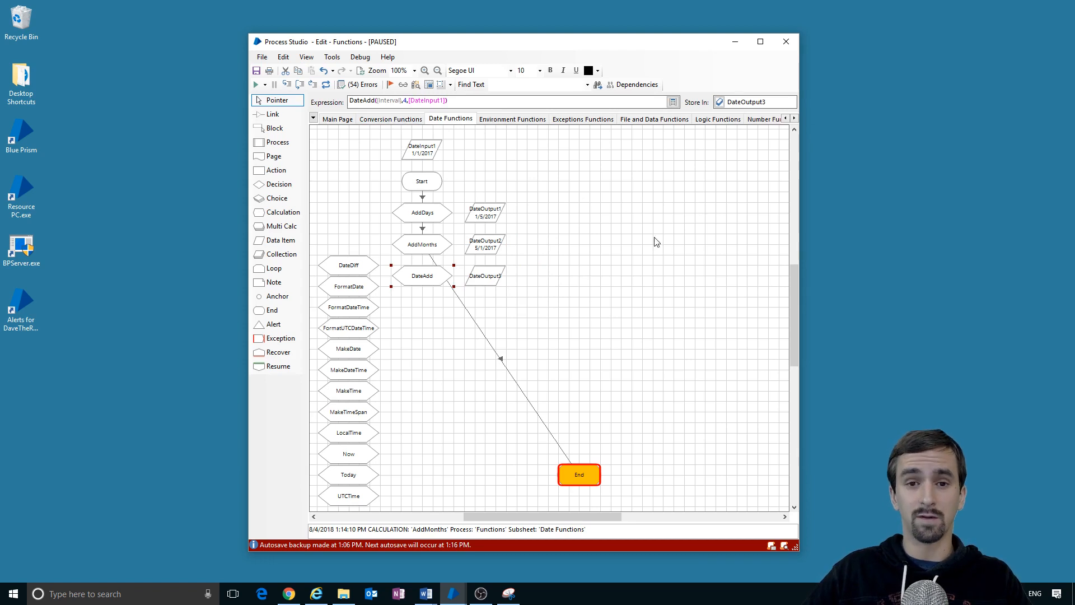
pyautogui.moveTo(606, 197)
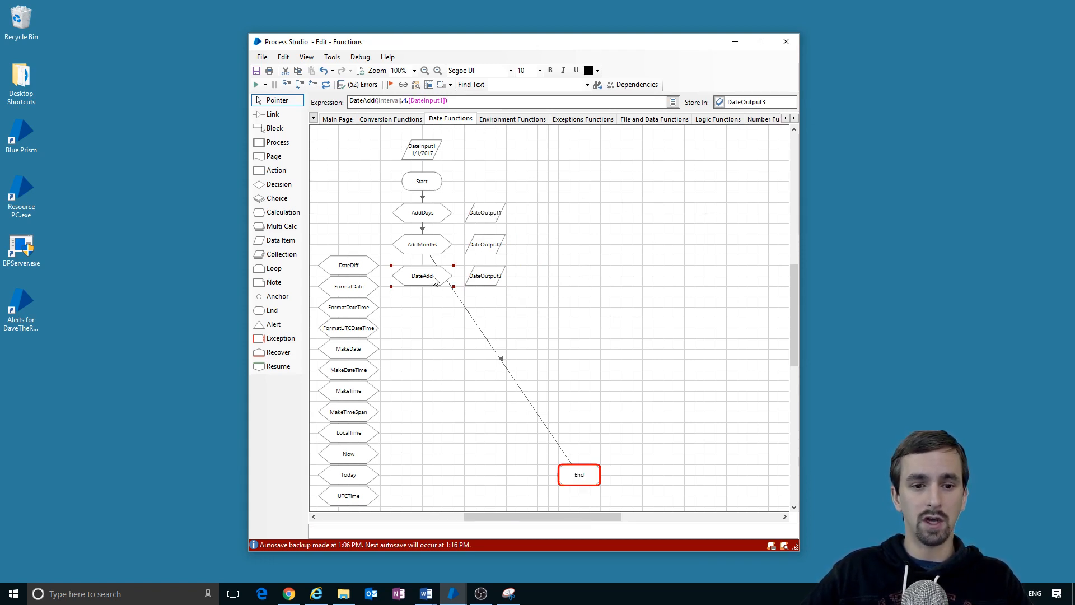
pyautogui.doubleClick(422, 276)
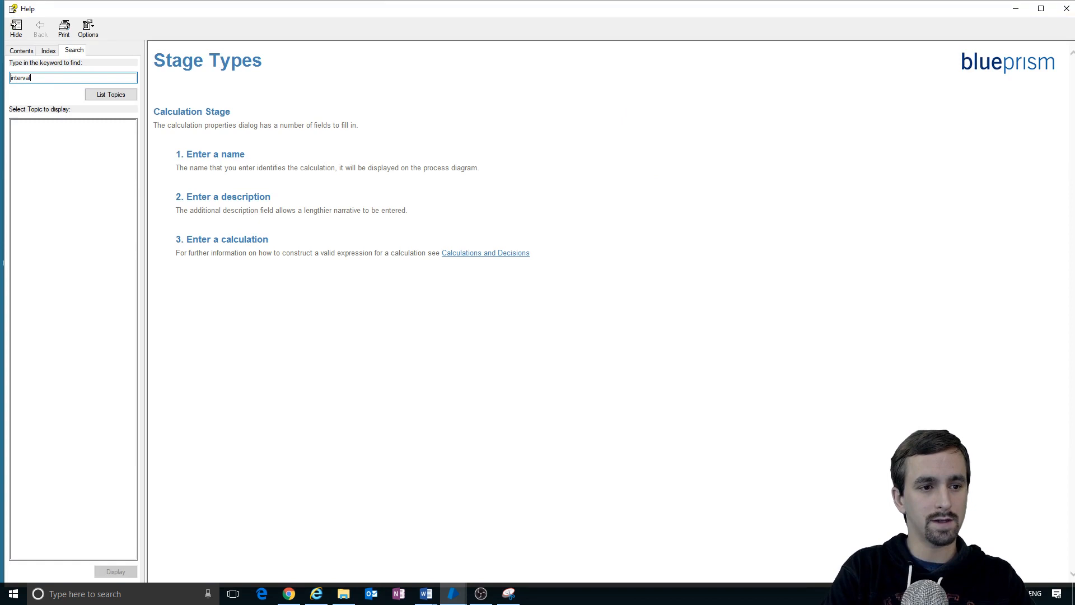
# Step: Find the DateAdd interval table in Help and note that code 1 means Week
pyautogui.click(110, 95)
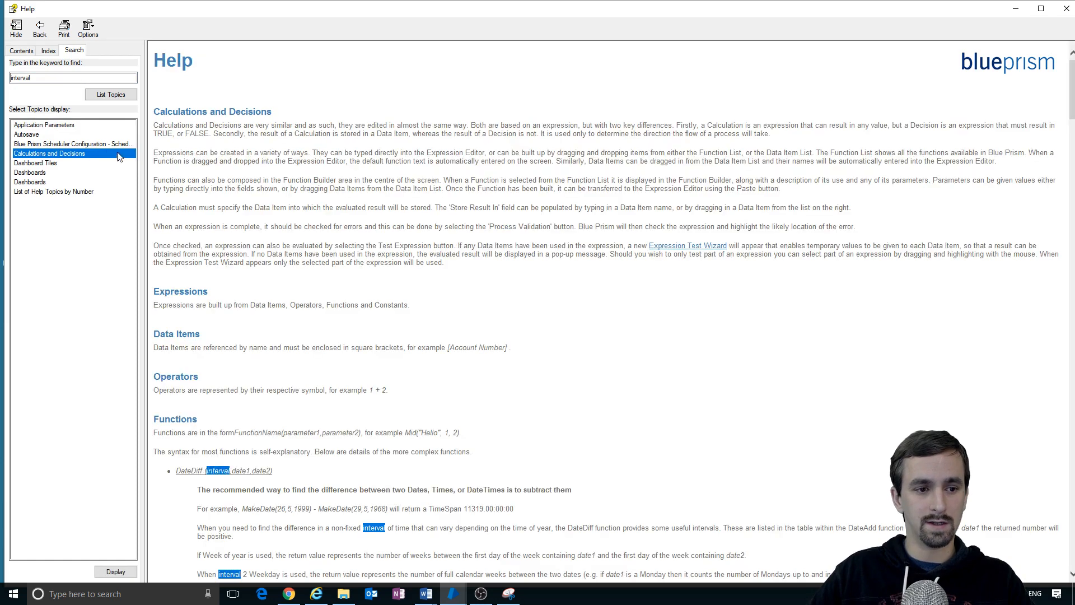
pyautogui.scroll(-3)
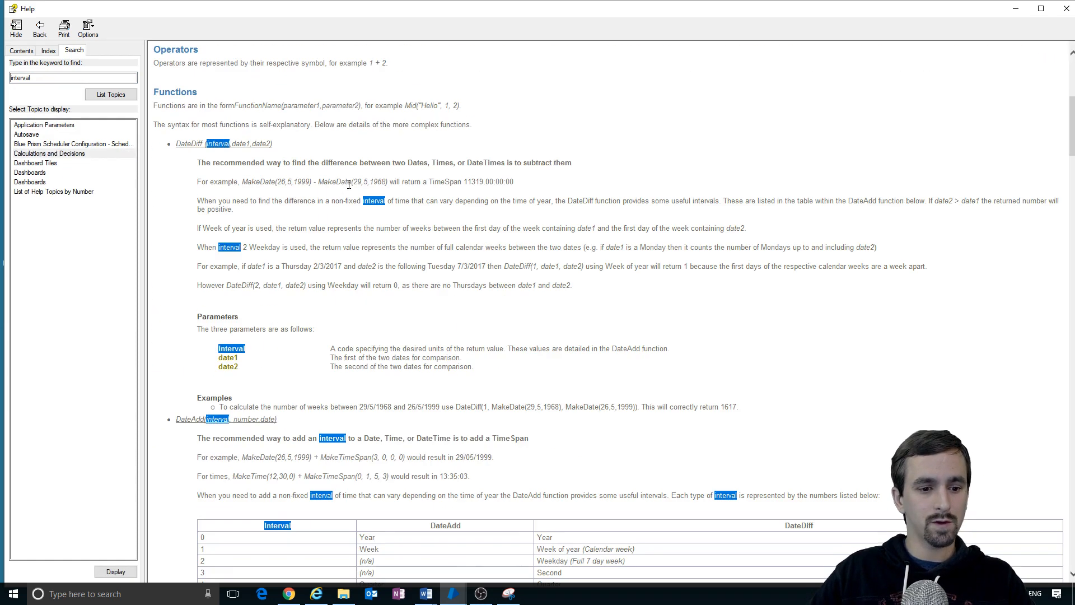
pyautogui.press('ctrl+f')
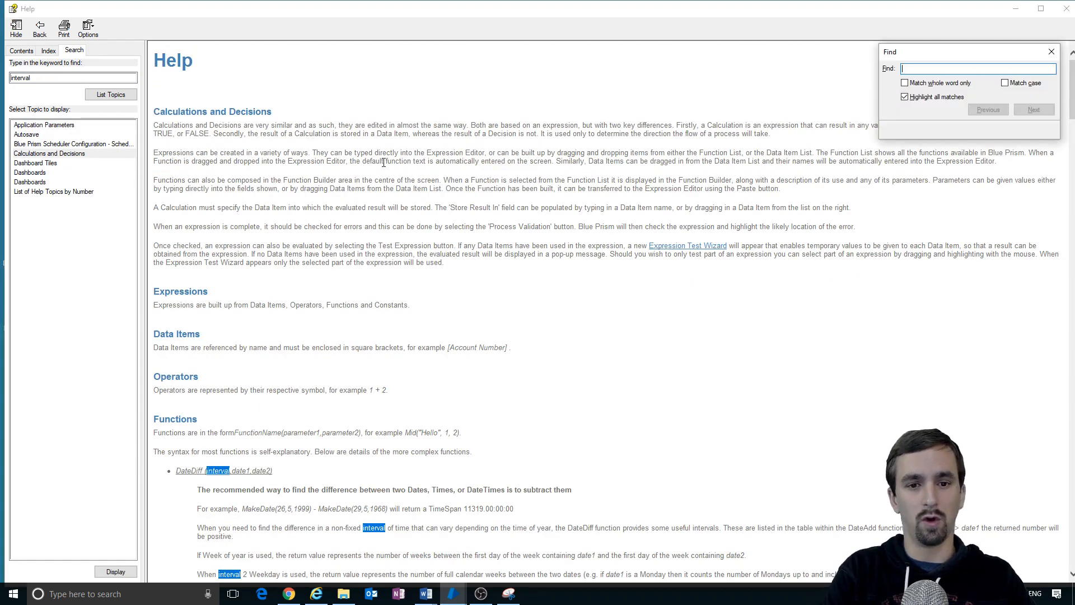
pyautogui.write('dateadd')
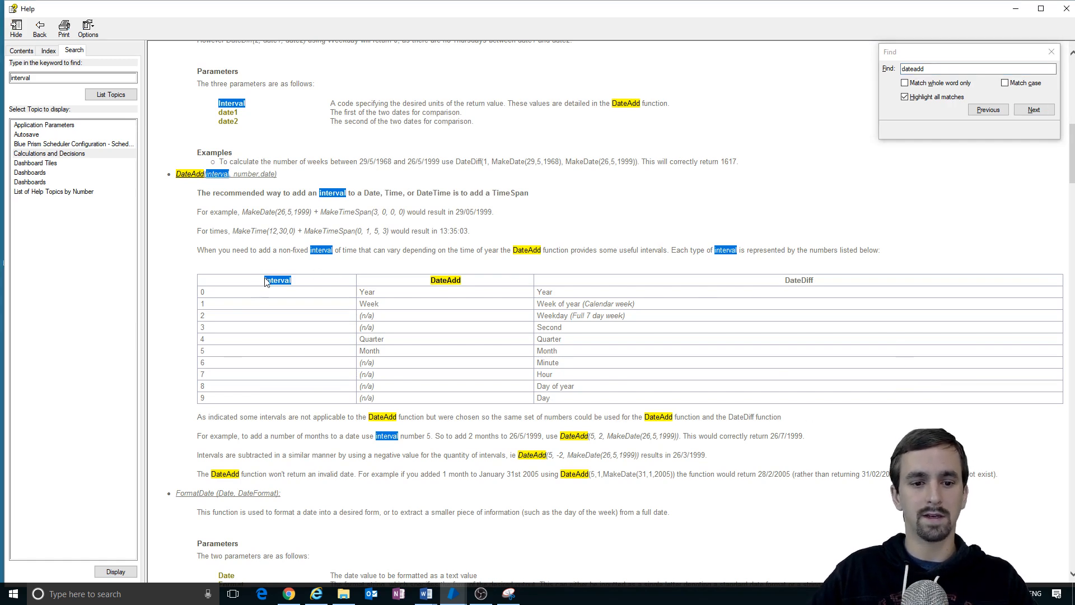
pyautogui.moveTo(821, 283)
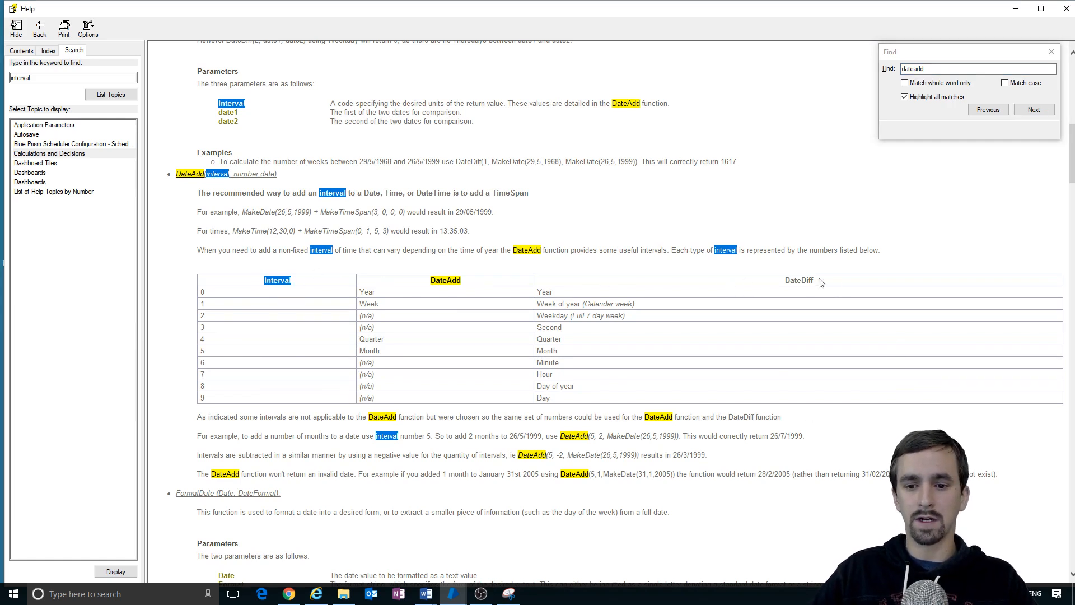
pyautogui.moveTo(443, 390)
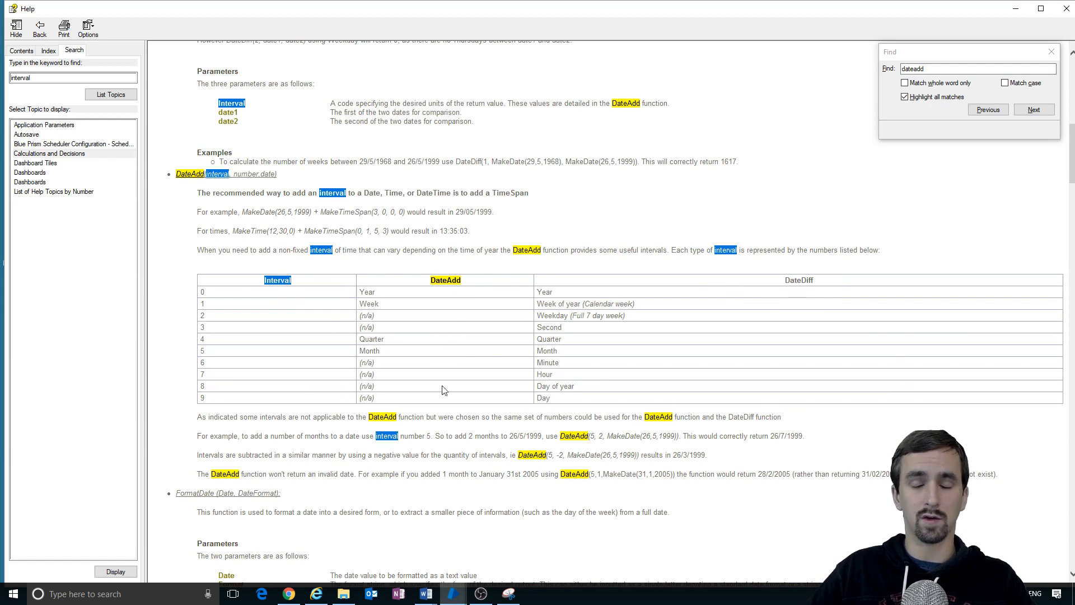
pyautogui.moveTo(461, 309)
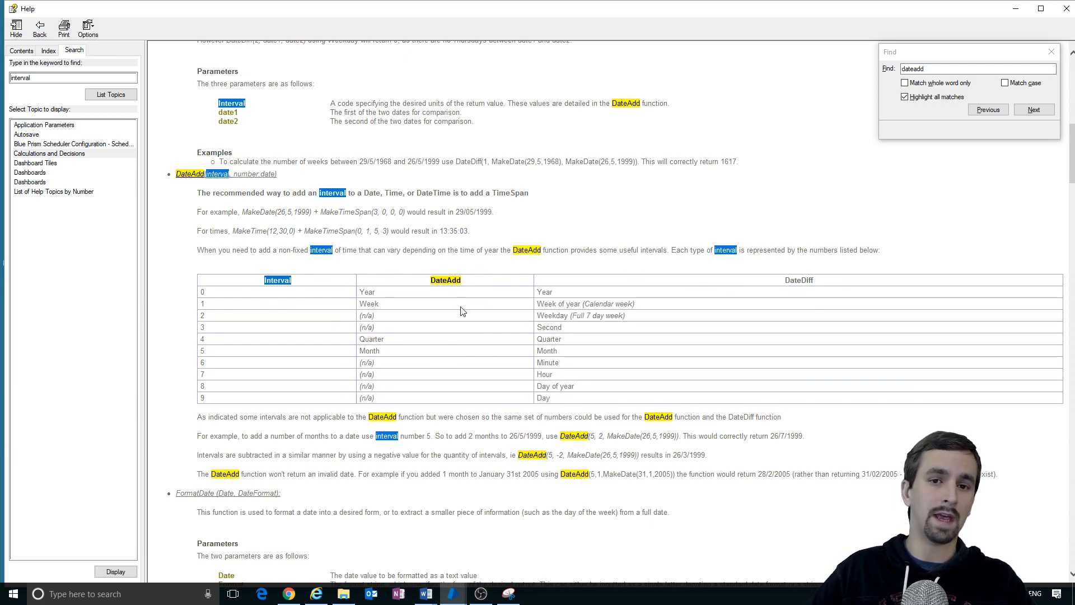
pyautogui.moveTo(499, 289)
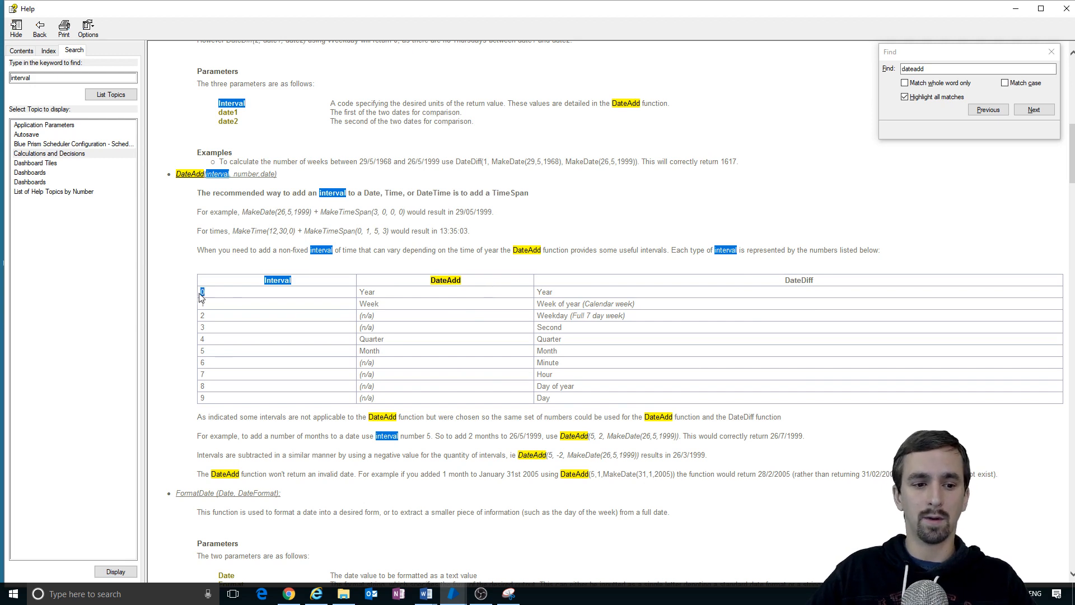
pyautogui.click(366, 291)
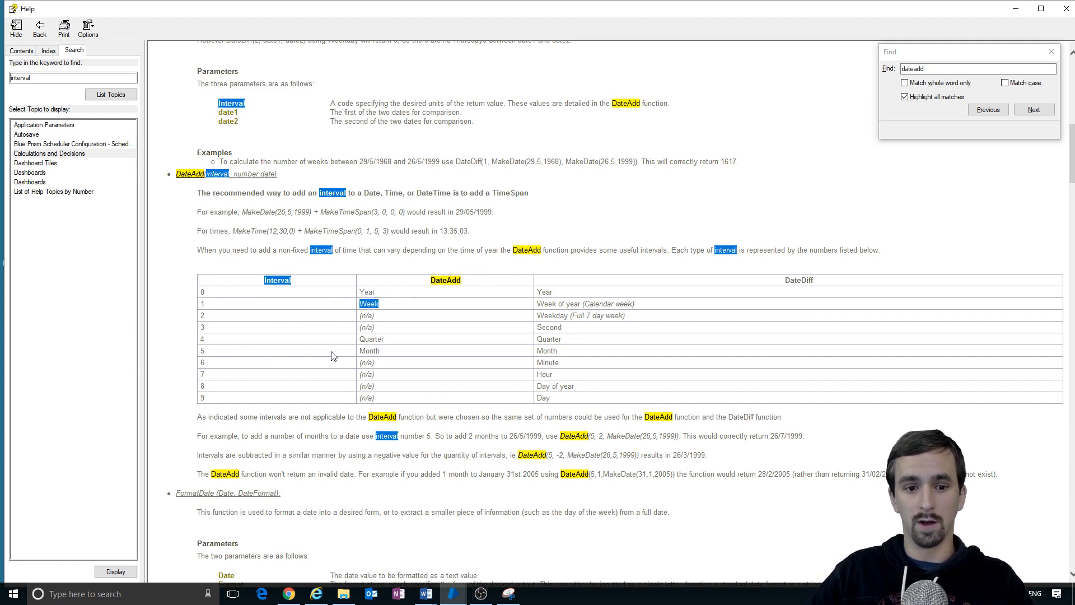
pyautogui.moveTo(446, 307)
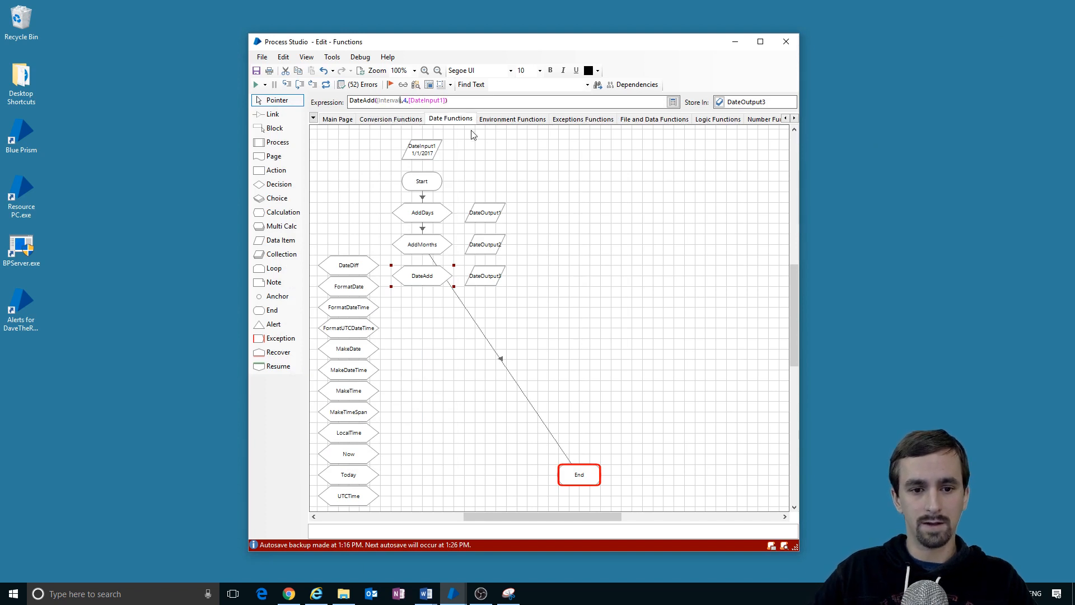
pyautogui.moveTo(413, 113)
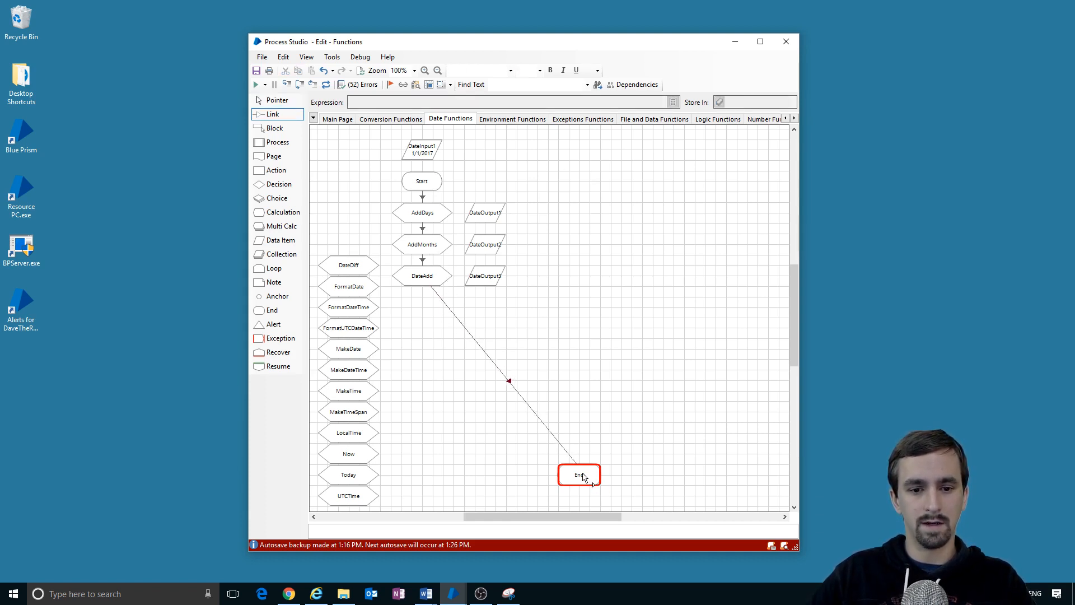
# Step: Set DateAdd's interval to 1 (weeks), link it to End, and run for 1/29/2017
pyautogui.click(255, 84)
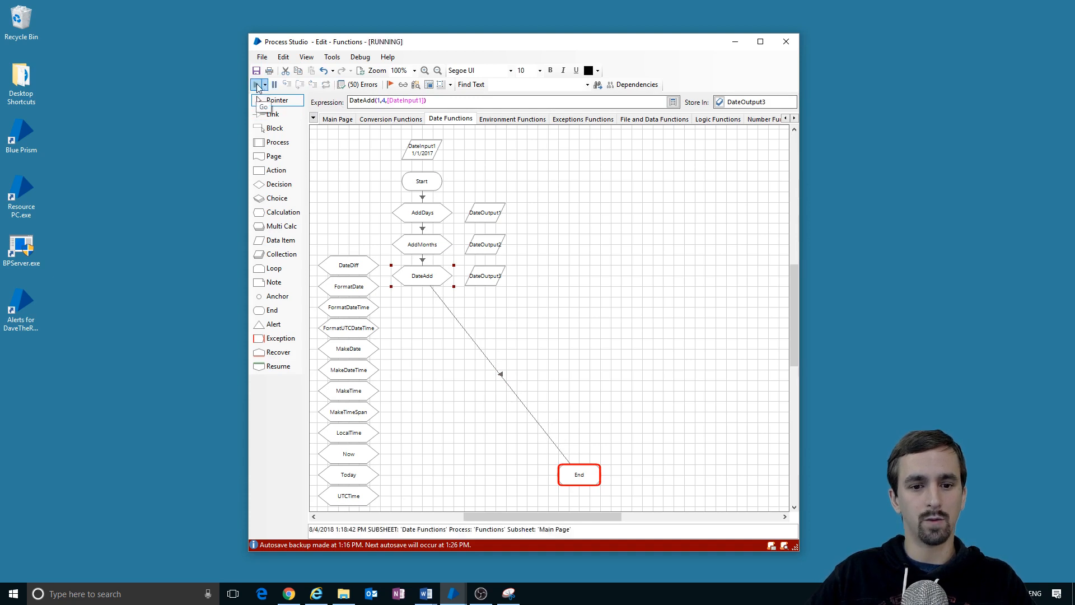
pyautogui.click(258, 85)
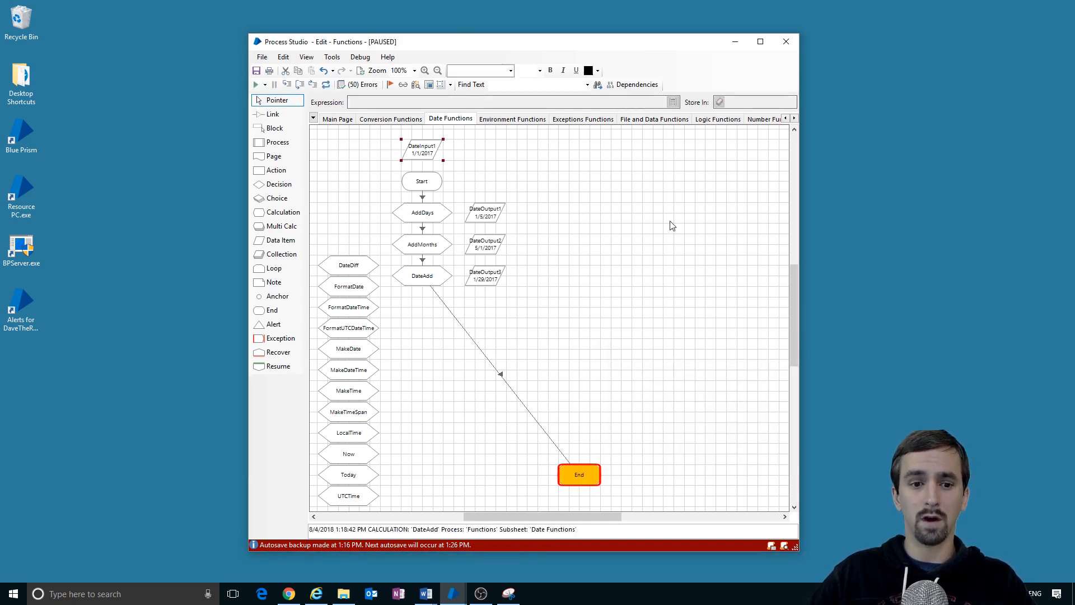
pyautogui.click(422, 275)
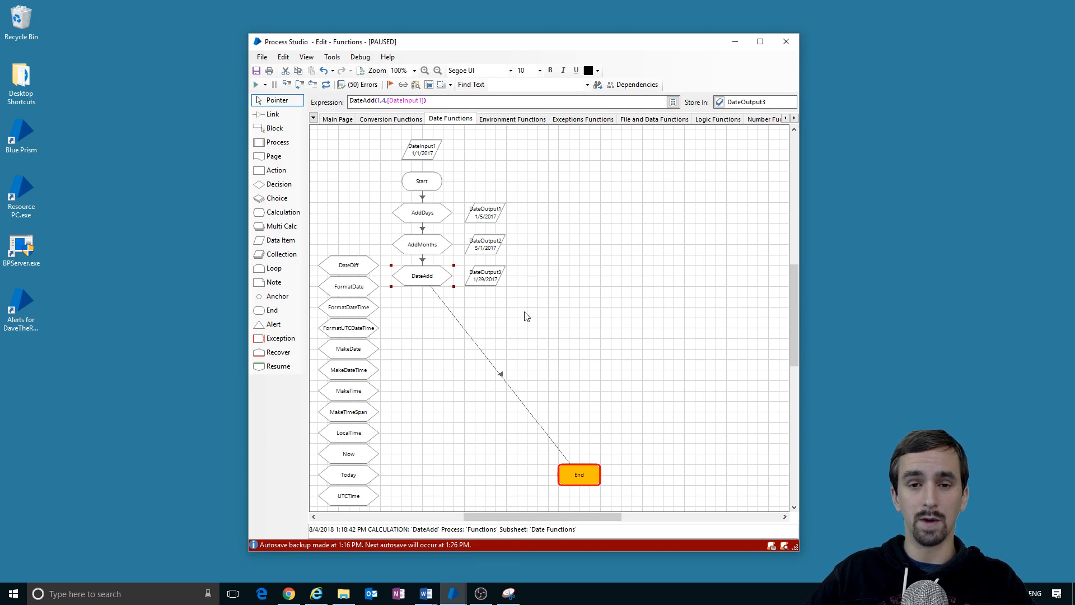
pyautogui.moveTo(462, 296)
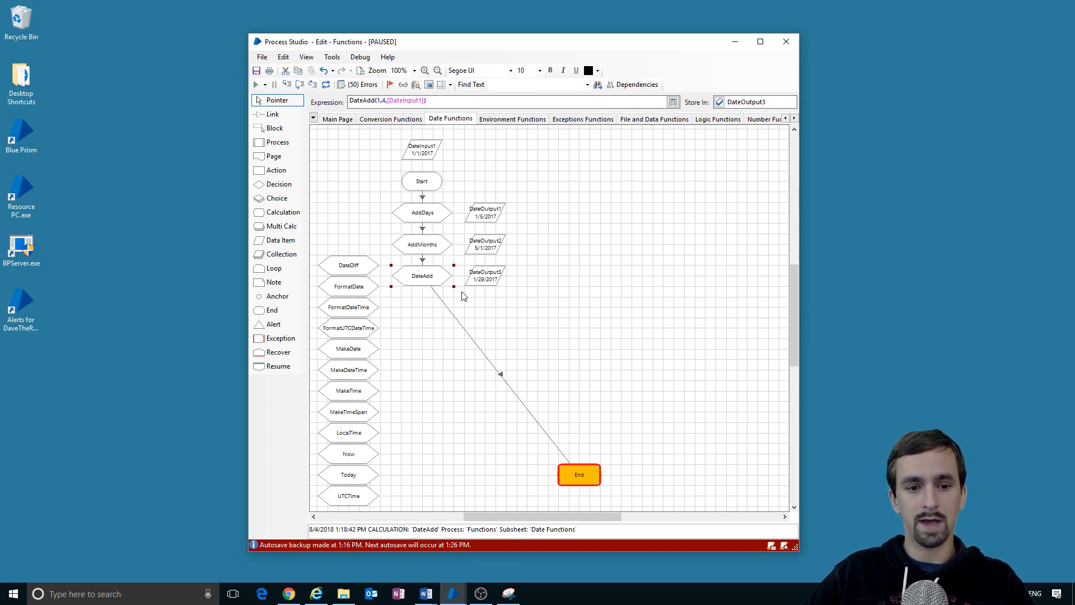
# Step: Place DateDiff under DateAdd and replace its date placeholders with [DateInput1] and [DateInput2]
pyautogui.click(485, 275)
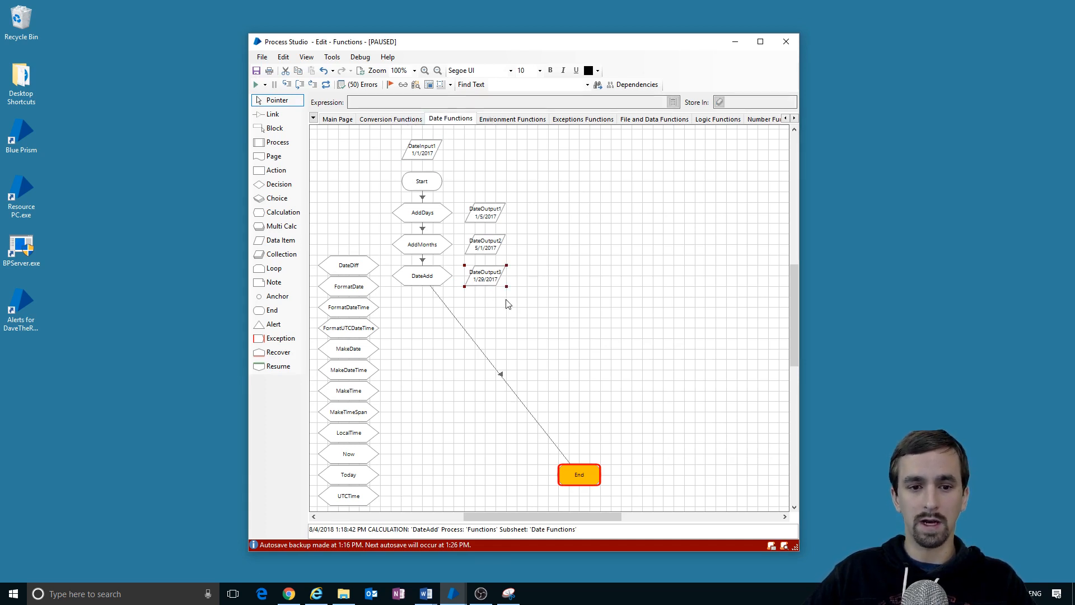
pyautogui.moveTo(541, 291)
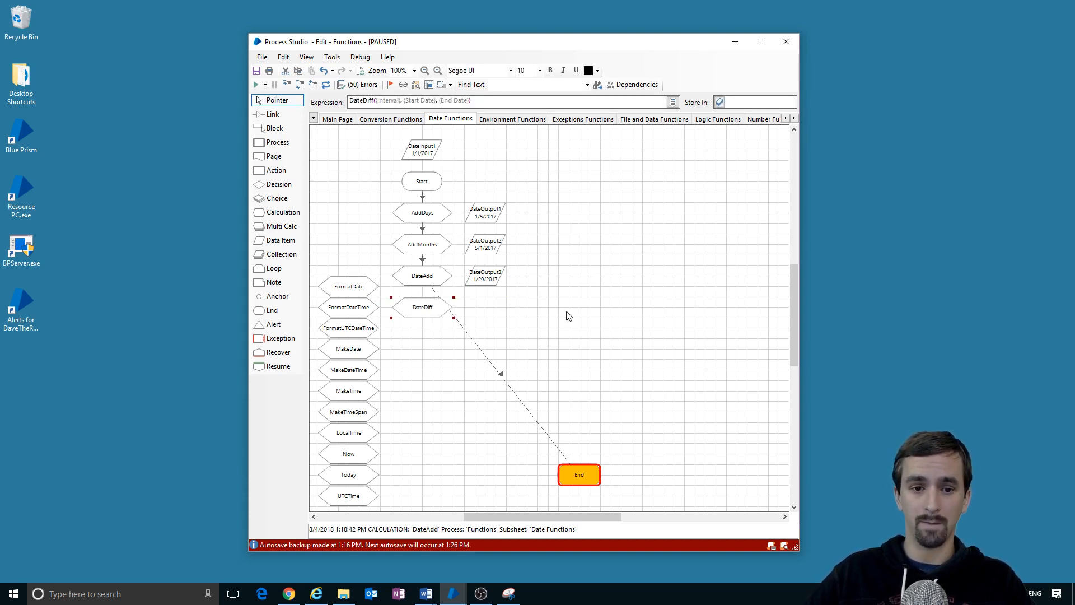
pyautogui.click(381, 100)
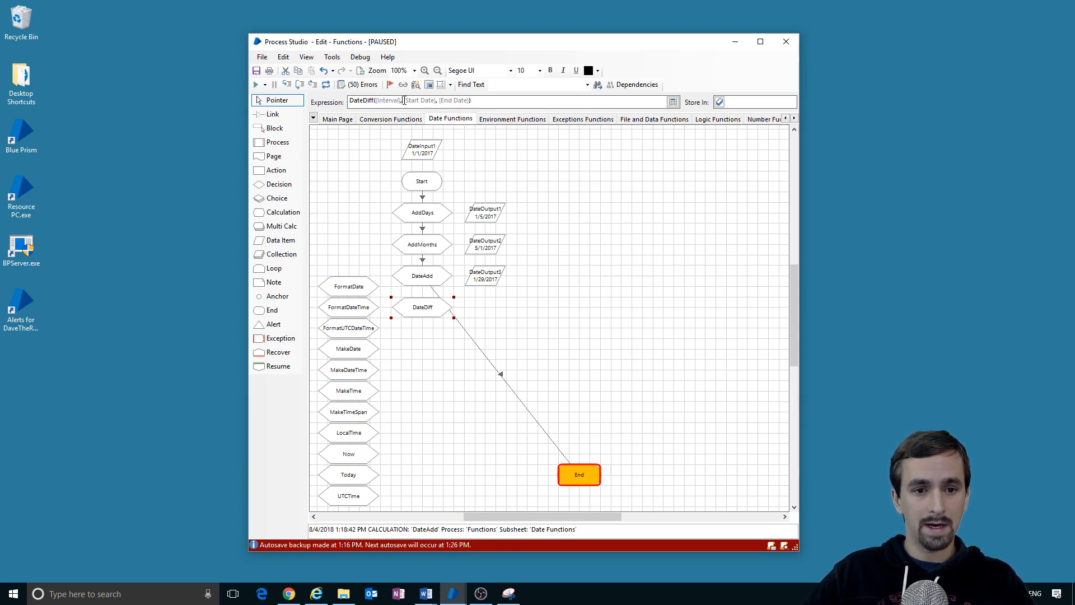
pyautogui.doubleClick(455, 100)
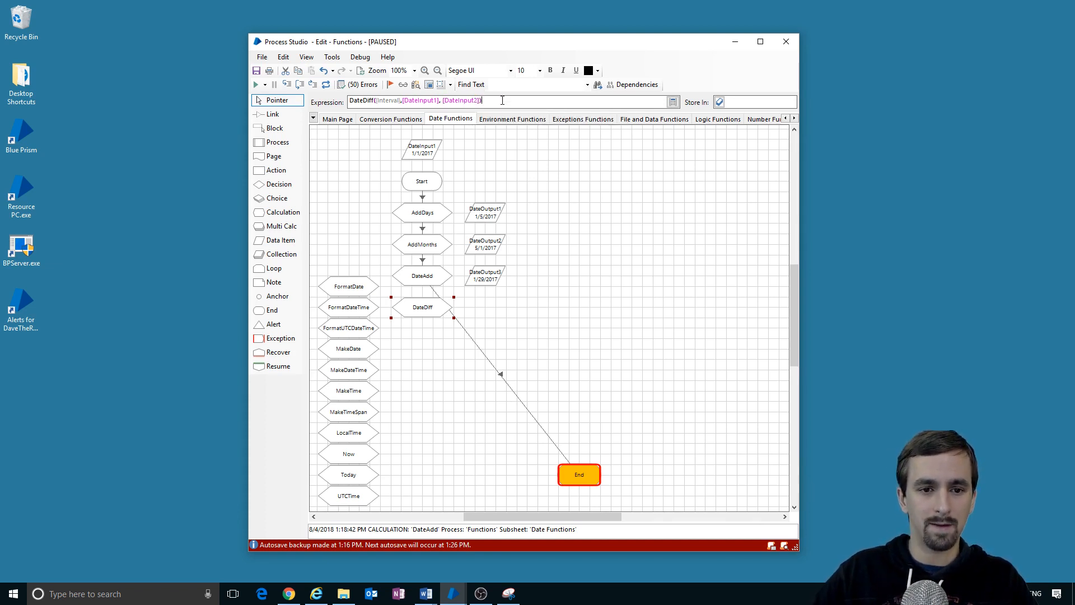
pyautogui.moveTo(418, 101)
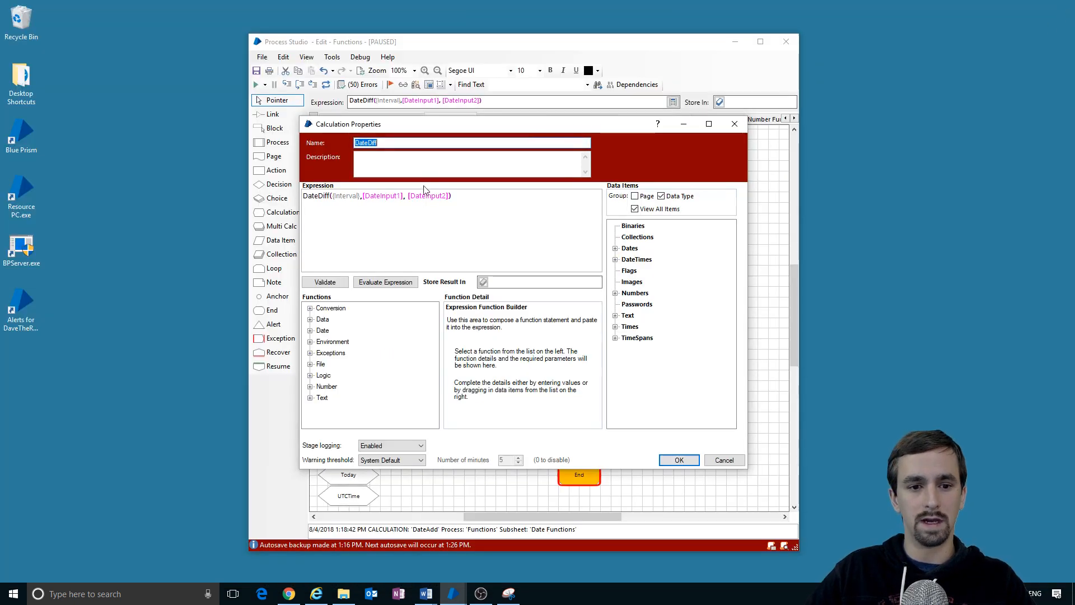
# Step: Set the DateDiff interval to 9 and copy the DateInput1 item
pyautogui.write('9')
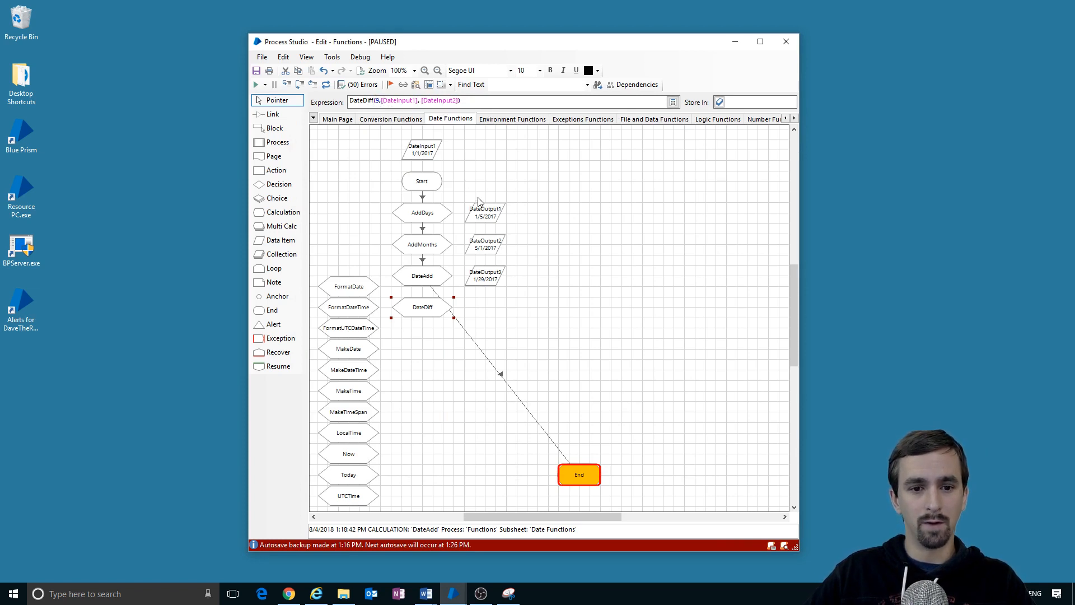
pyautogui.click(422, 149)
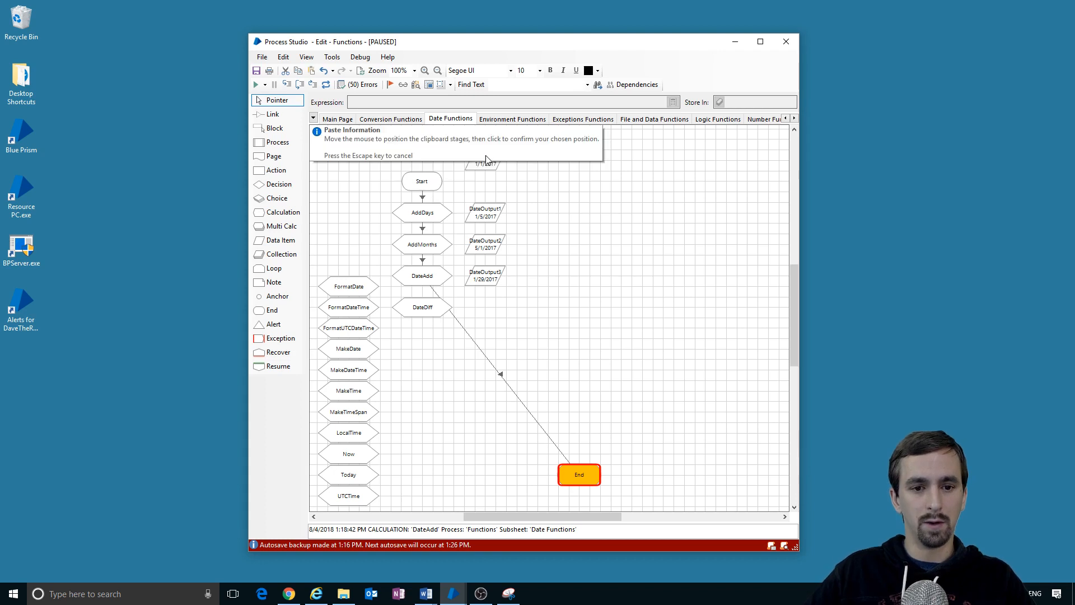
# Step: Paste the copied item beside DateInput1 as DateInput2 with initial value 3/5/2017
pyautogui.click(494, 150)
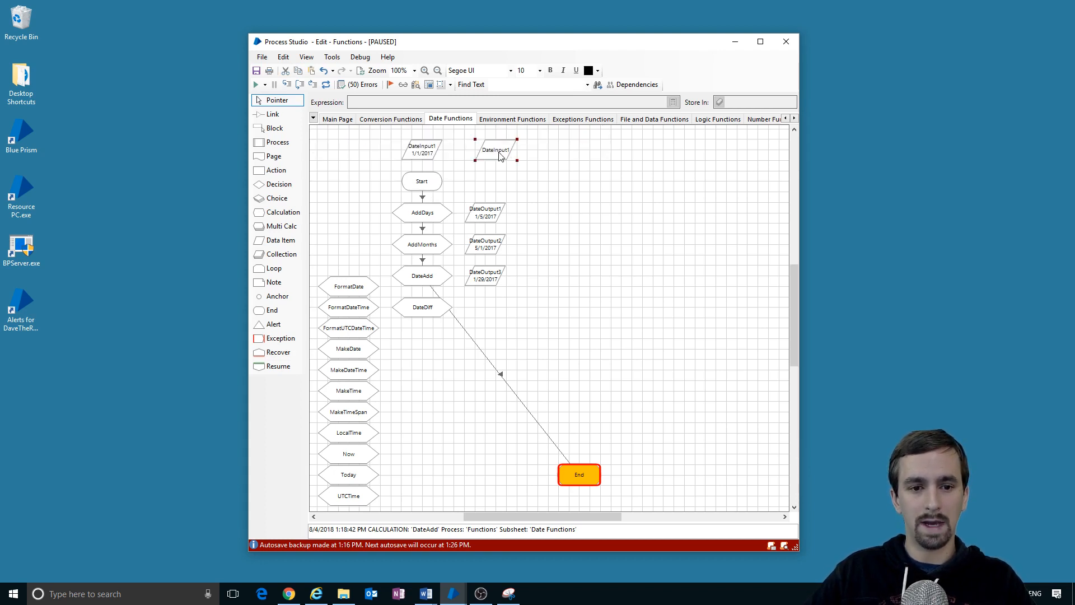
pyautogui.doubleClick(494, 150)
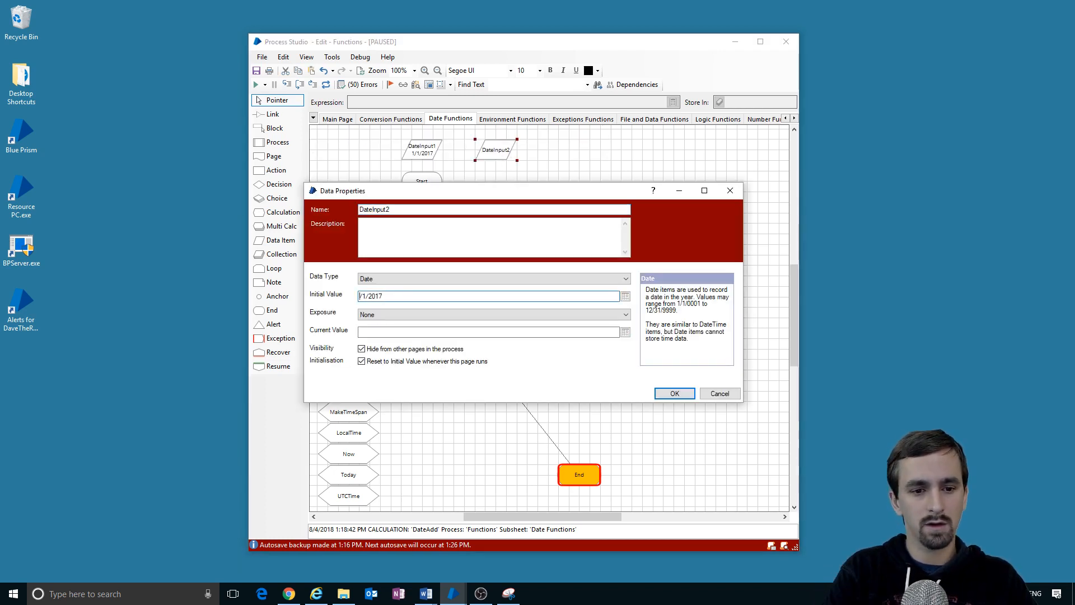
pyautogui.write('3/5/2017')
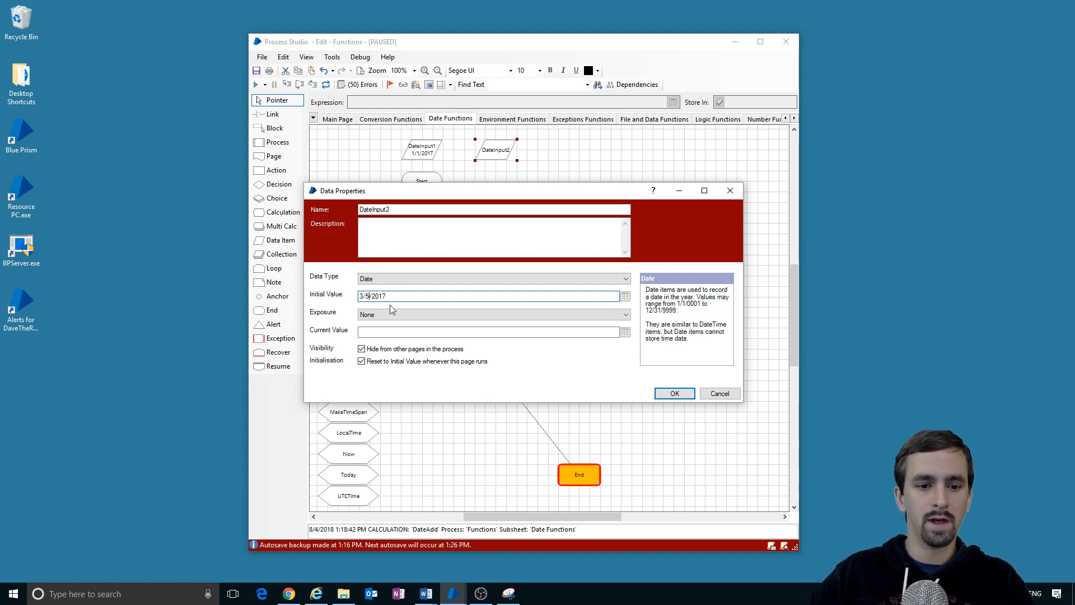
pyautogui.click(673, 394)
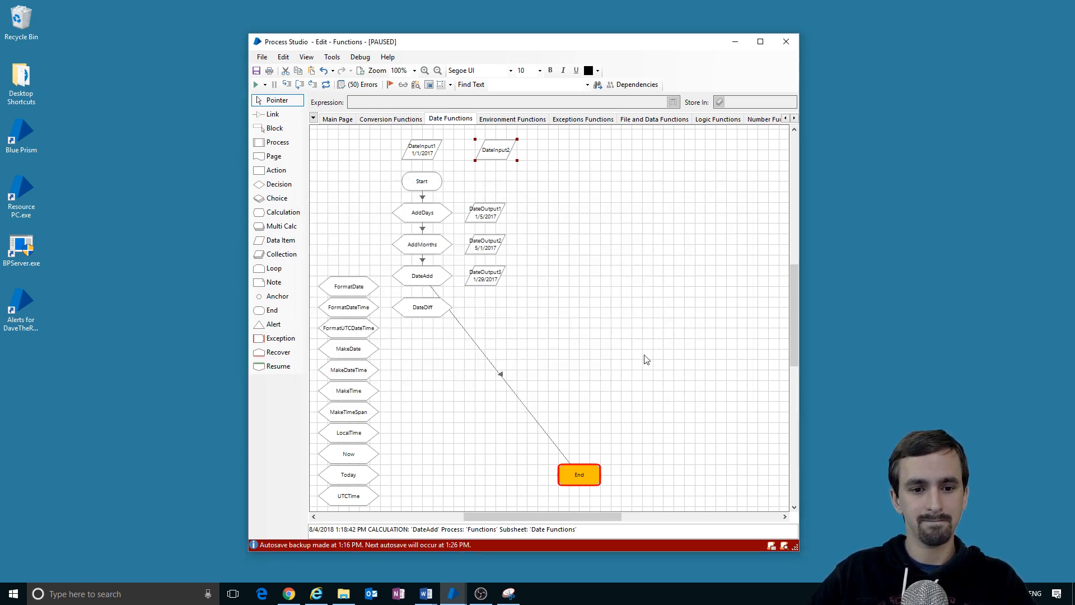
pyautogui.click(272, 113)
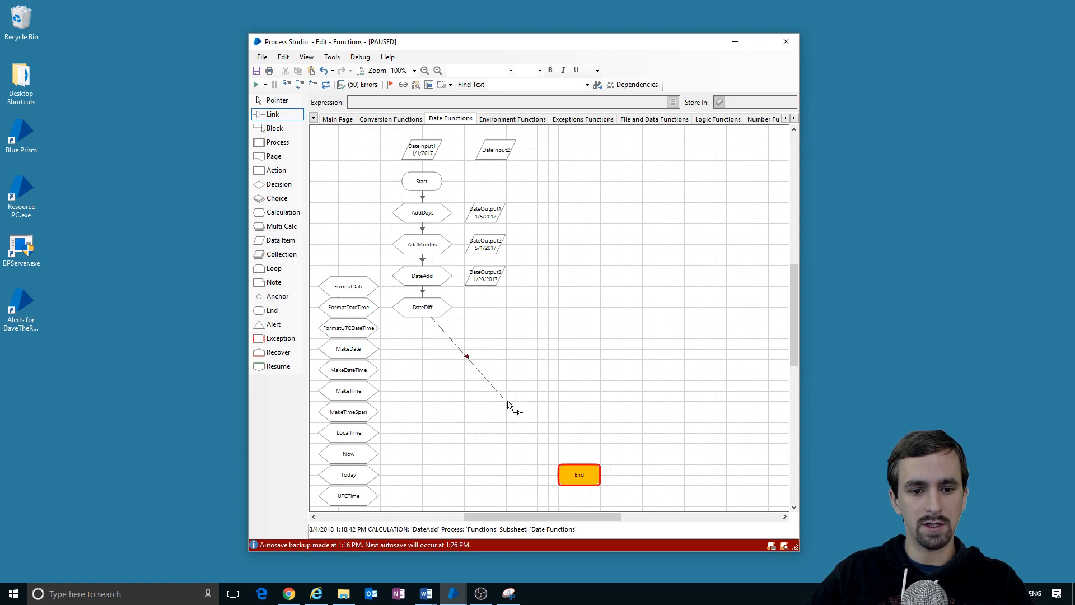
pyautogui.click(421, 306)
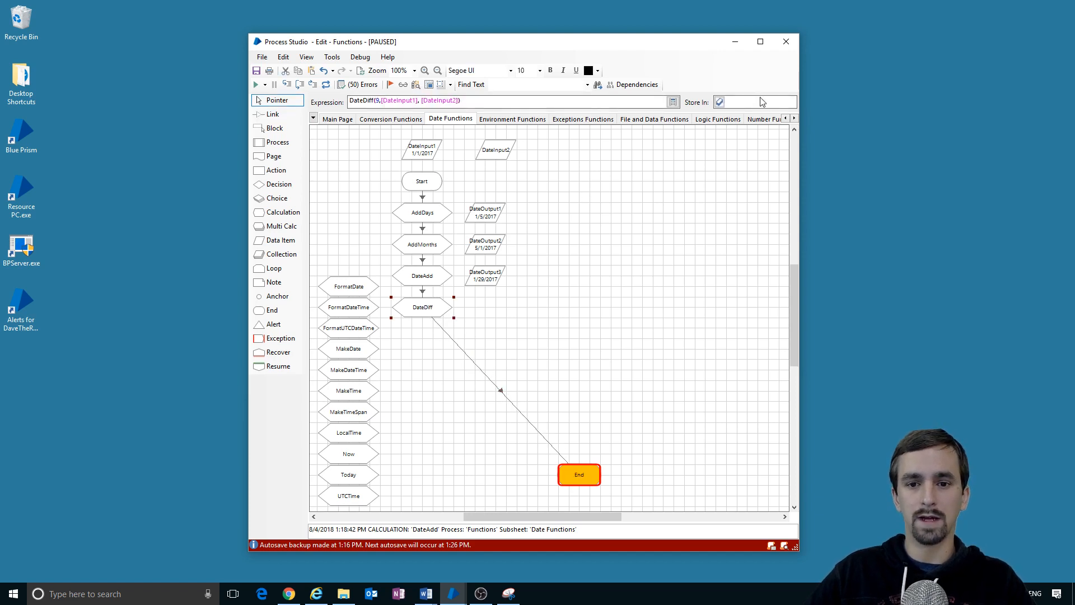
pyautogui.write('Date')
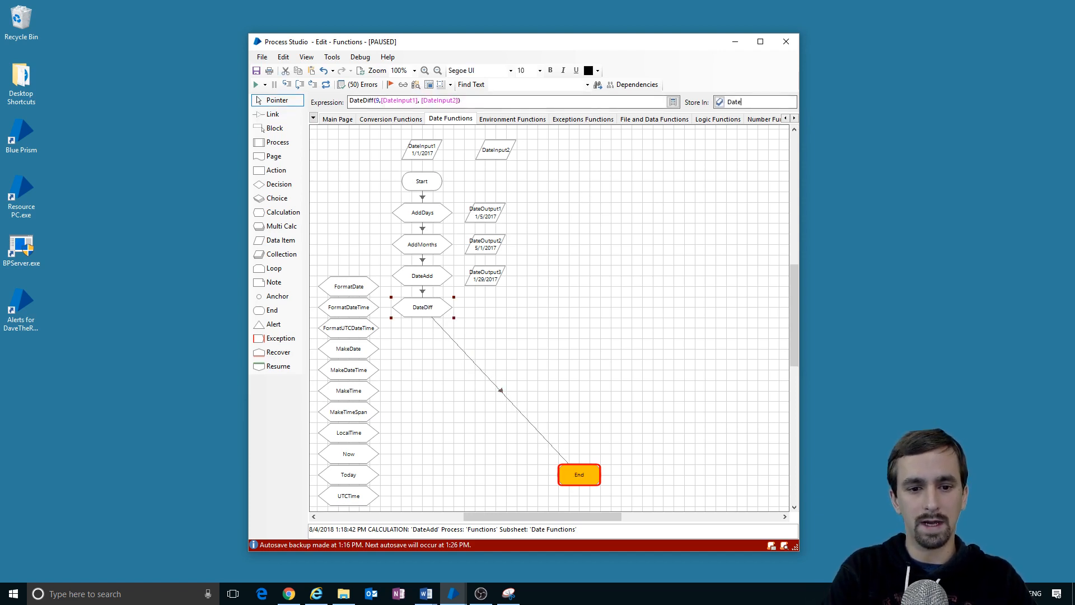
pyautogui.write('DateOutput4')
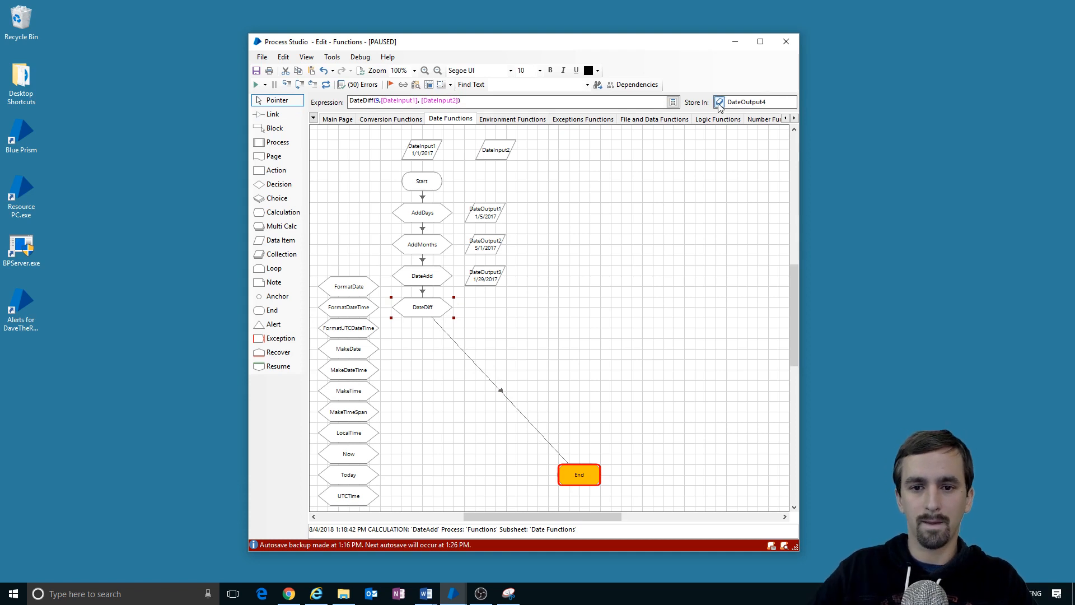
pyautogui.click(327, 83)
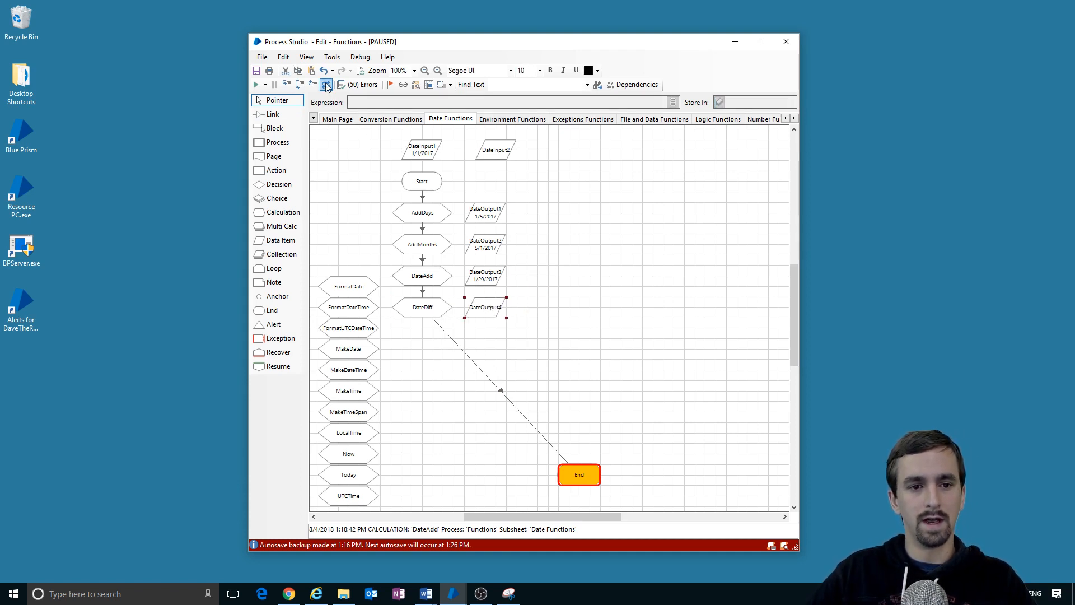
pyautogui.click(326, 84)
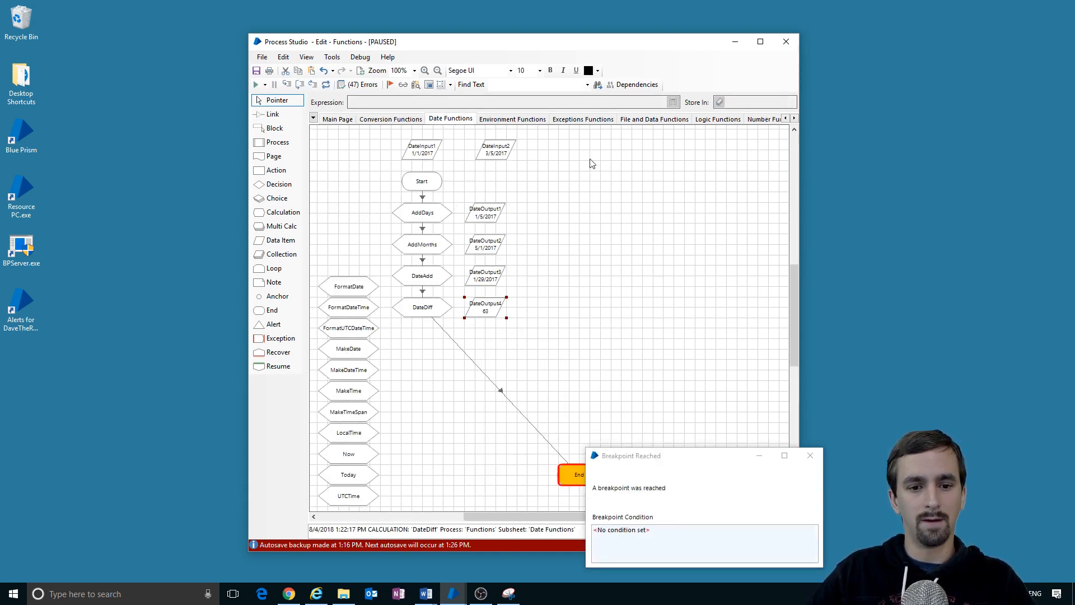
pyautogui.click(810, 455)
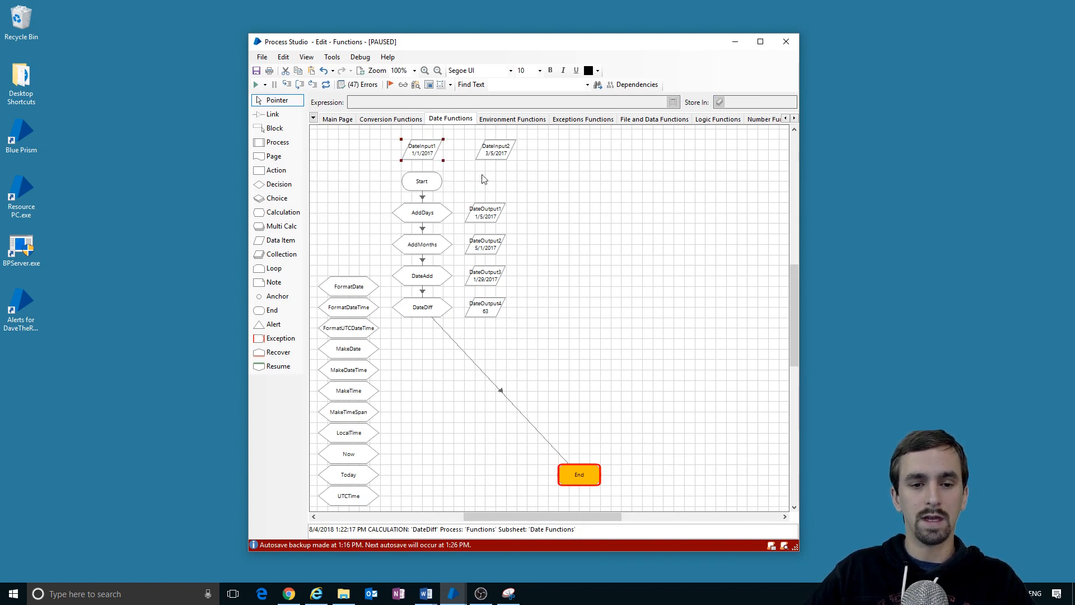
pyautogui.moveTo(425, 165)
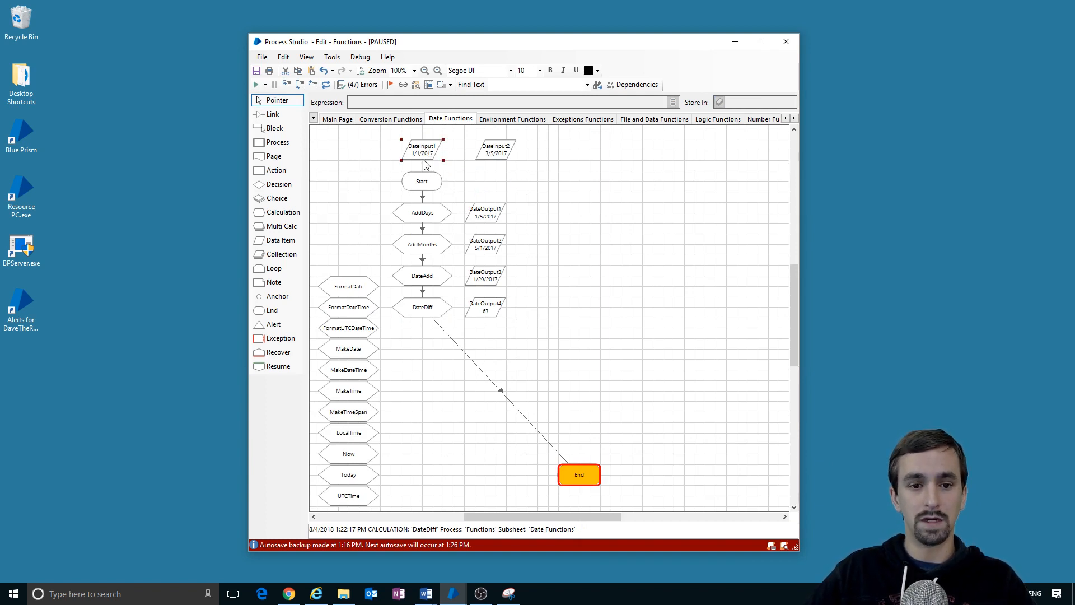
pyautogui.moveTo(507, 160)
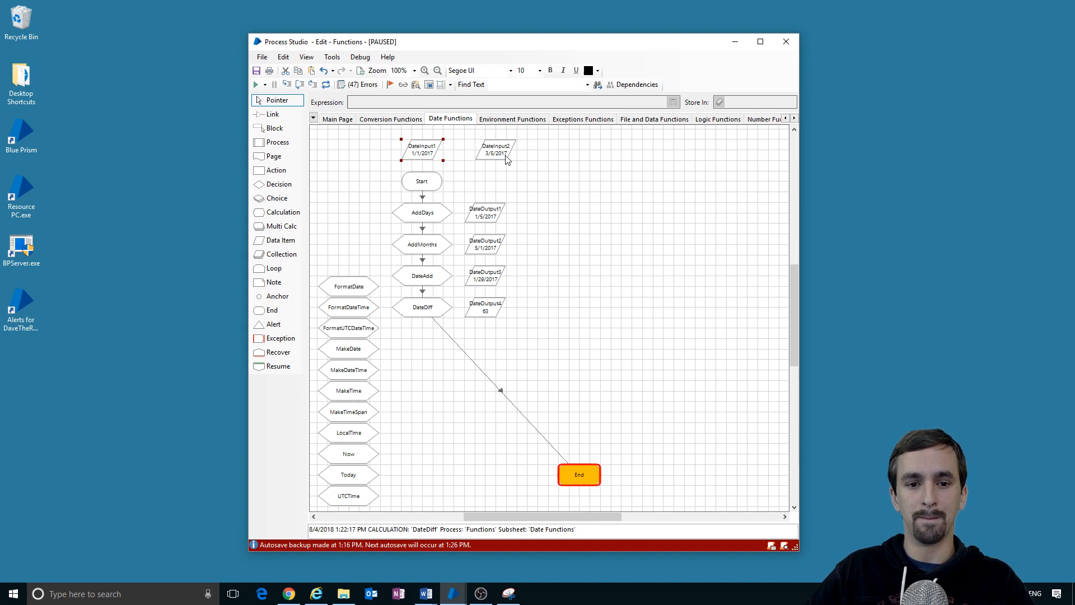
pyautogui.click(485, 307)
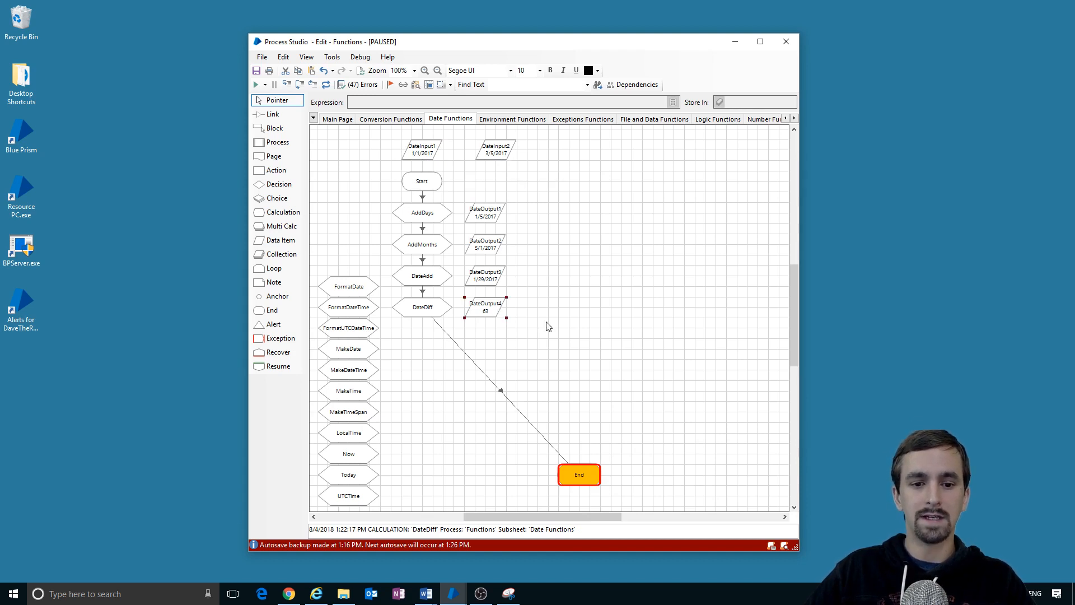
pyautogui.moveTo(492, 314)
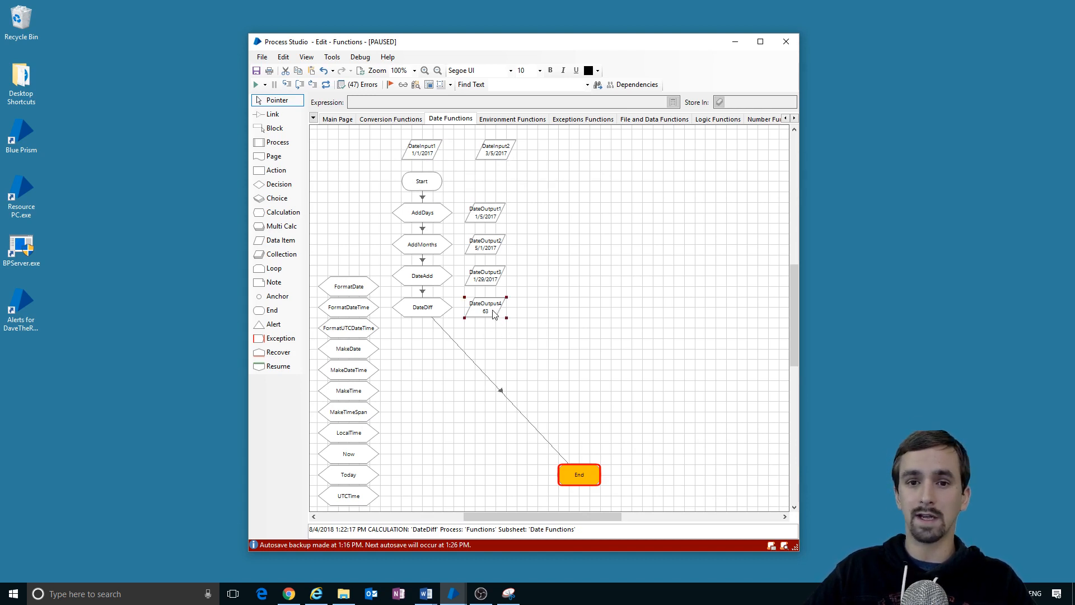
pyautogui.doubleClick(484, 307)
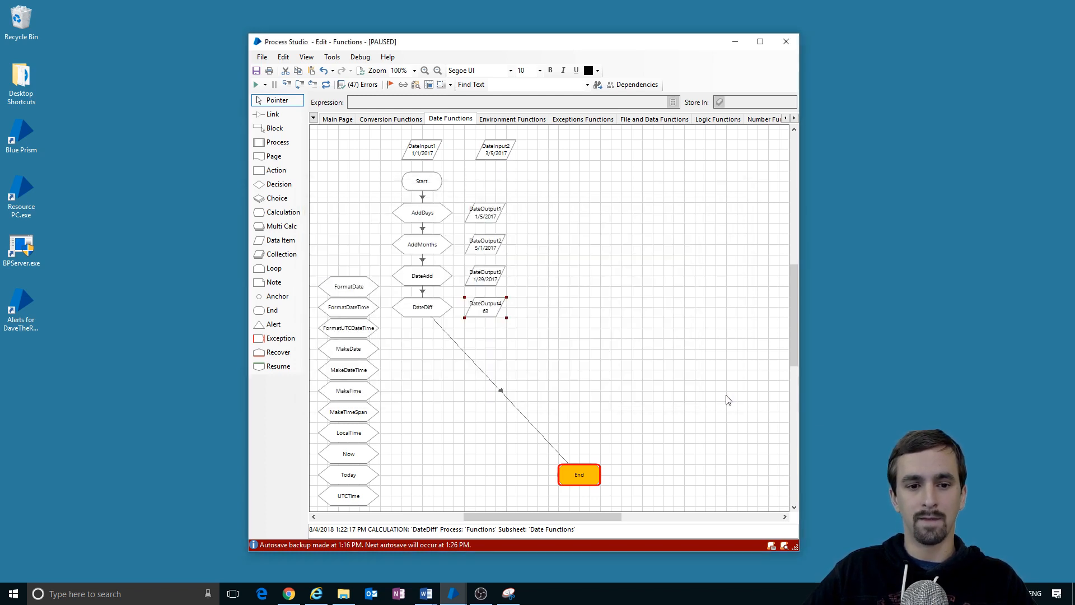
pyautogui.click(485, 276)
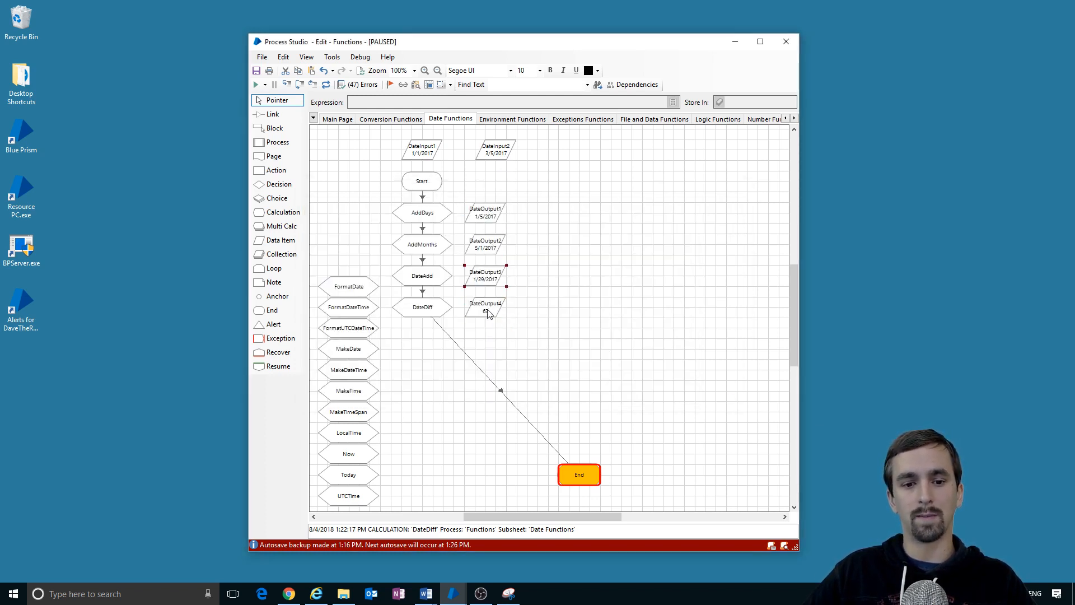
pyautogui.click(484, 308)
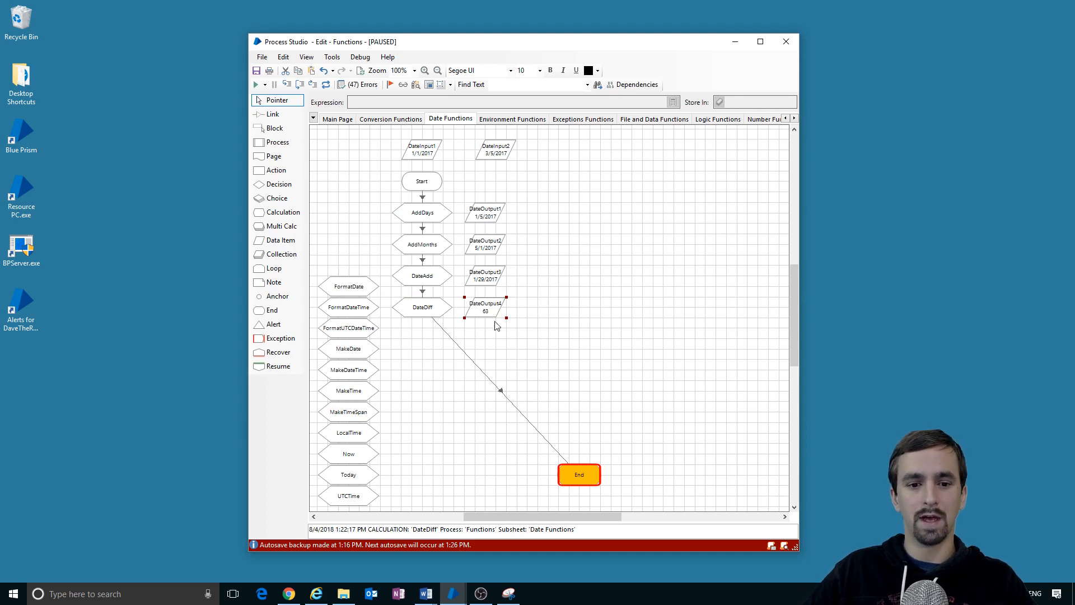
pyautogui.moveTo(354, 287)
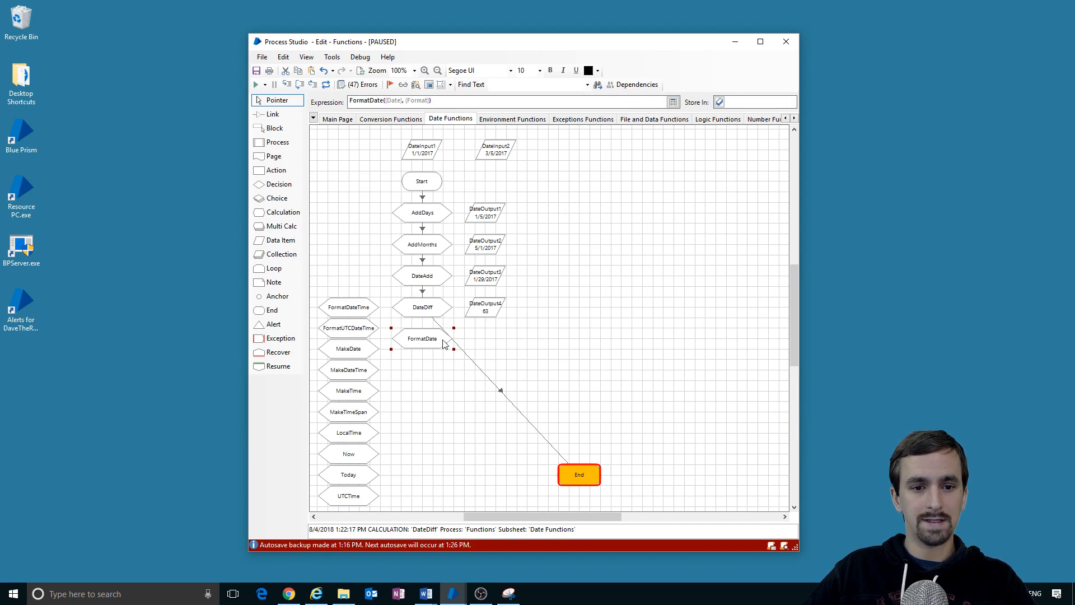
pyautogui.moveTo(398, 101)
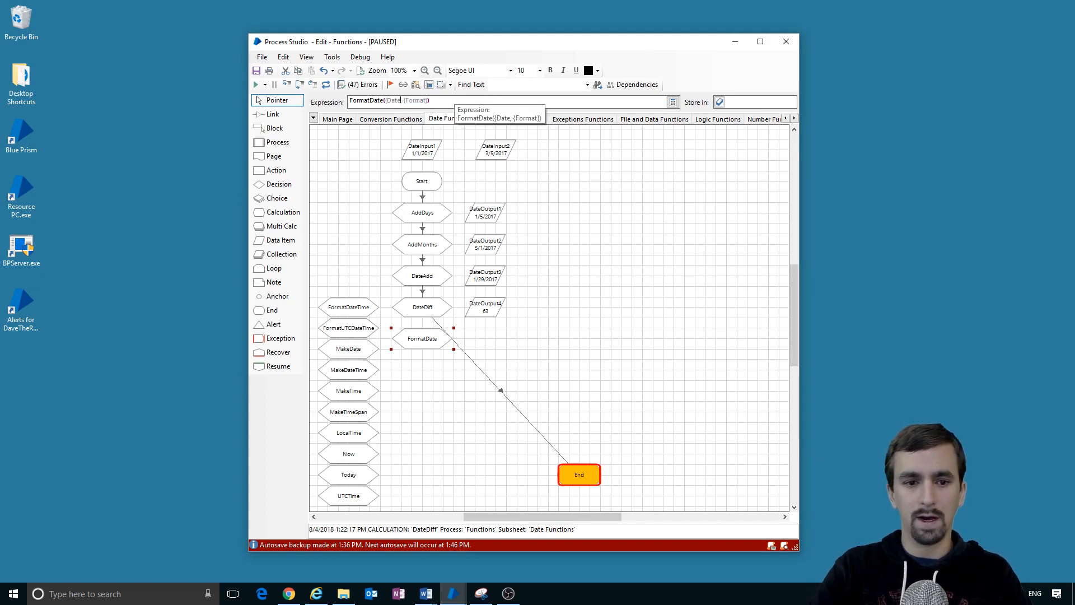
# Step: Enter FormatDate([DateInput1], (Format)) storing into a new DateOutput5, then open its properties
pyautogui.write('DateInput1]')
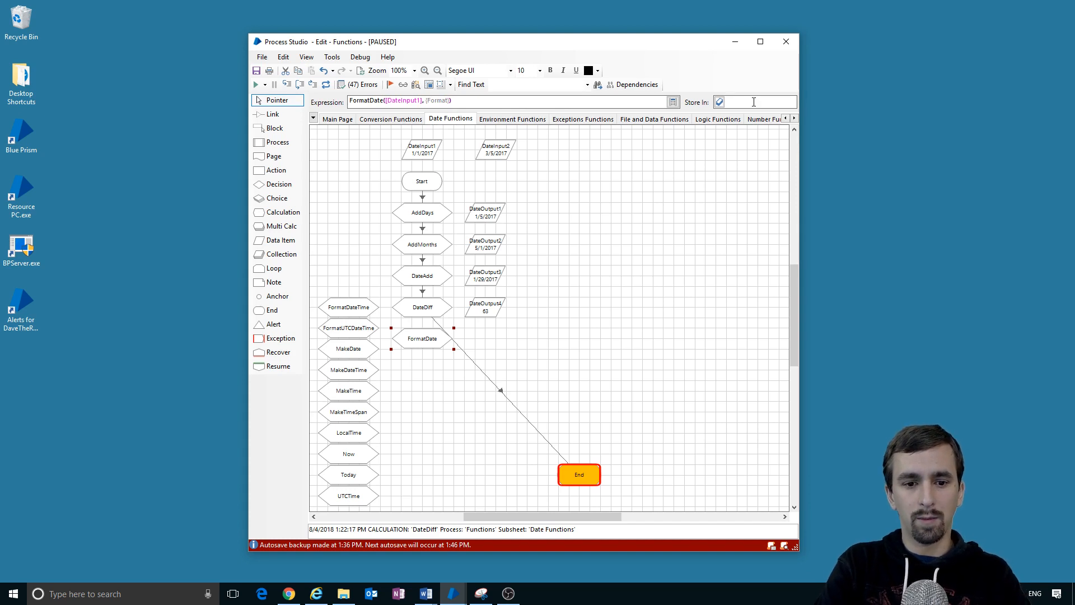
pyautogui.write('Date')
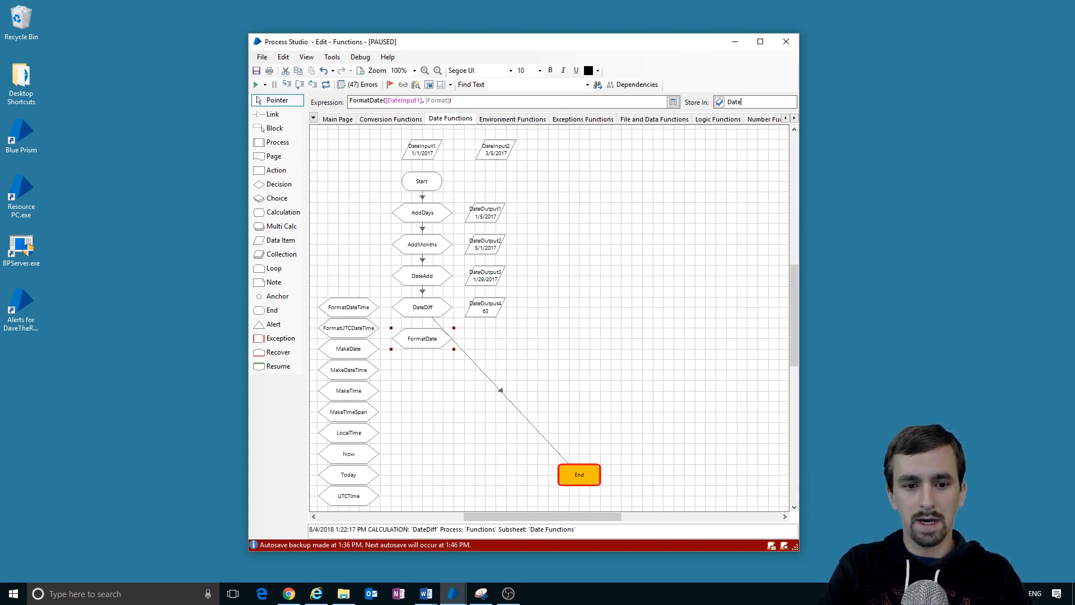
pyautogui.write('DateOutput5')
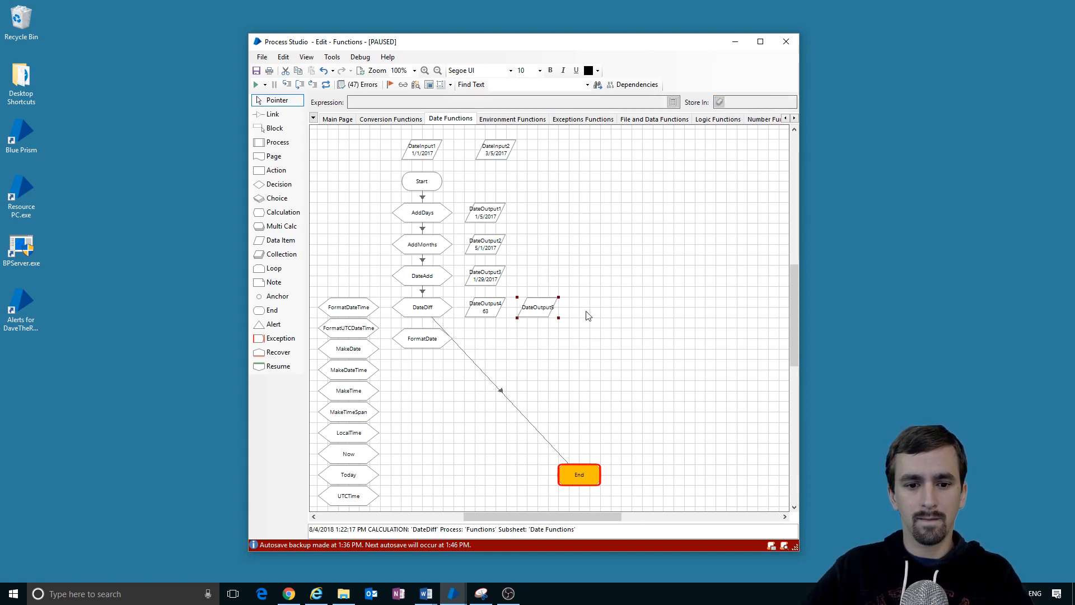
pyautogui.doubleClick(423, 338)
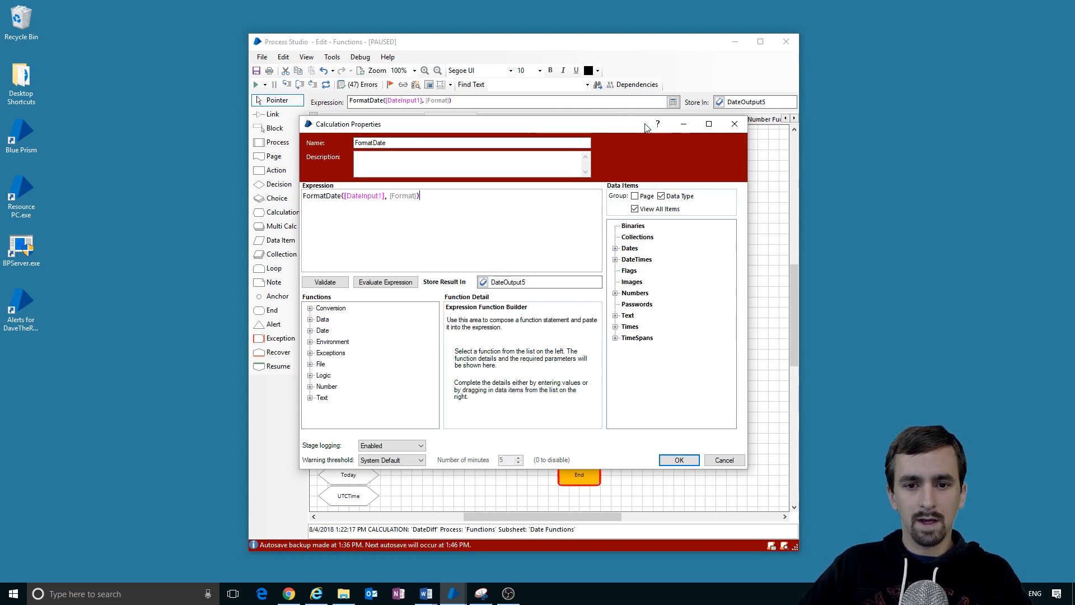
# Step: Search Help for 'dateformat' and select the "MMM dd, yyyy" format example
pyautogui.click(656, 124)
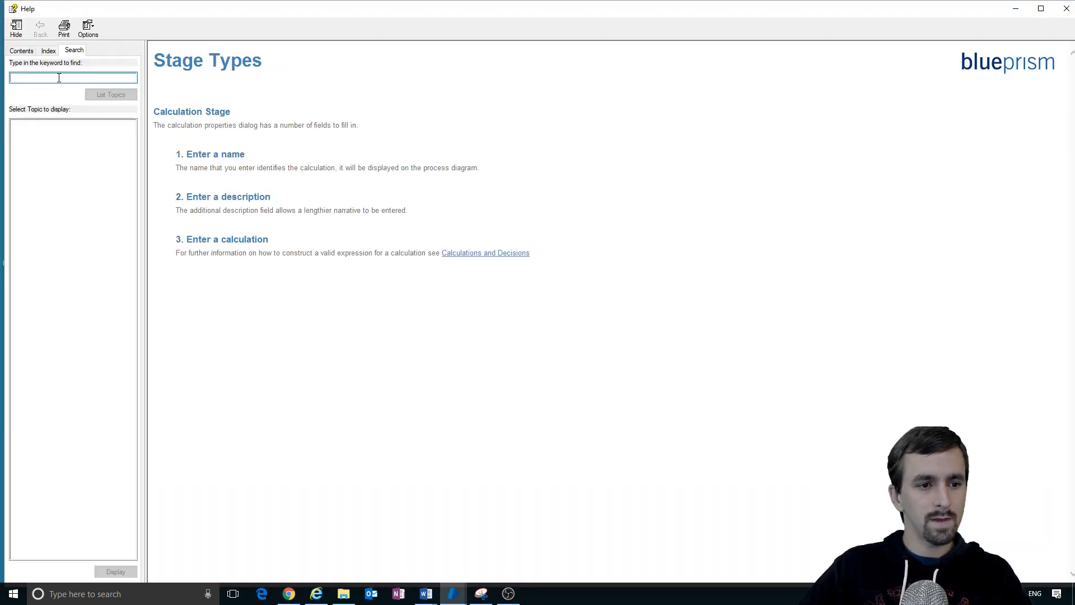
pyautogui.write('dateformat')
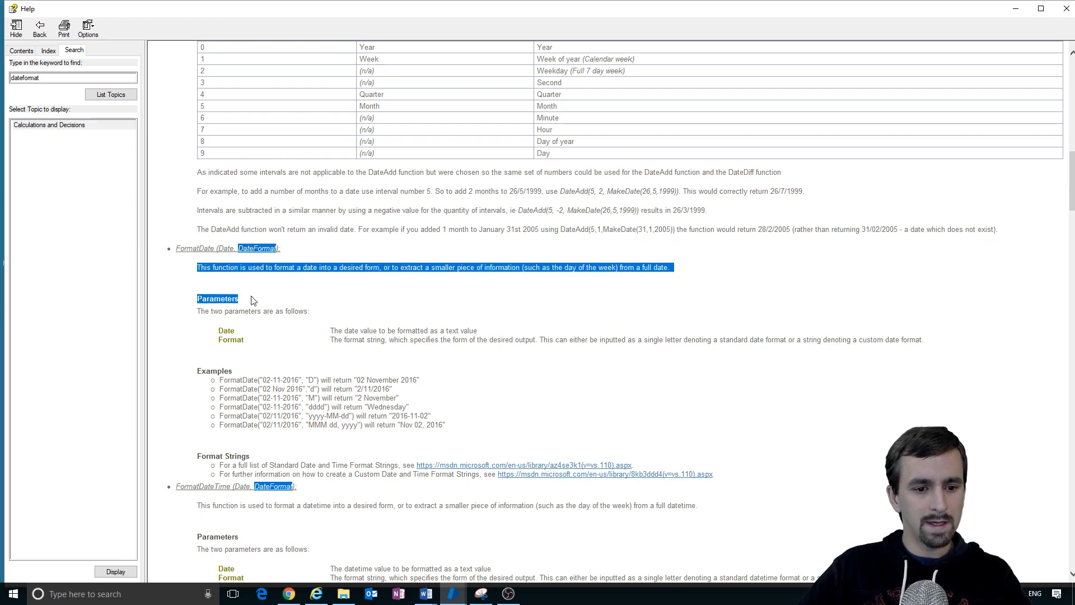
pyautogui.click(496, 291)
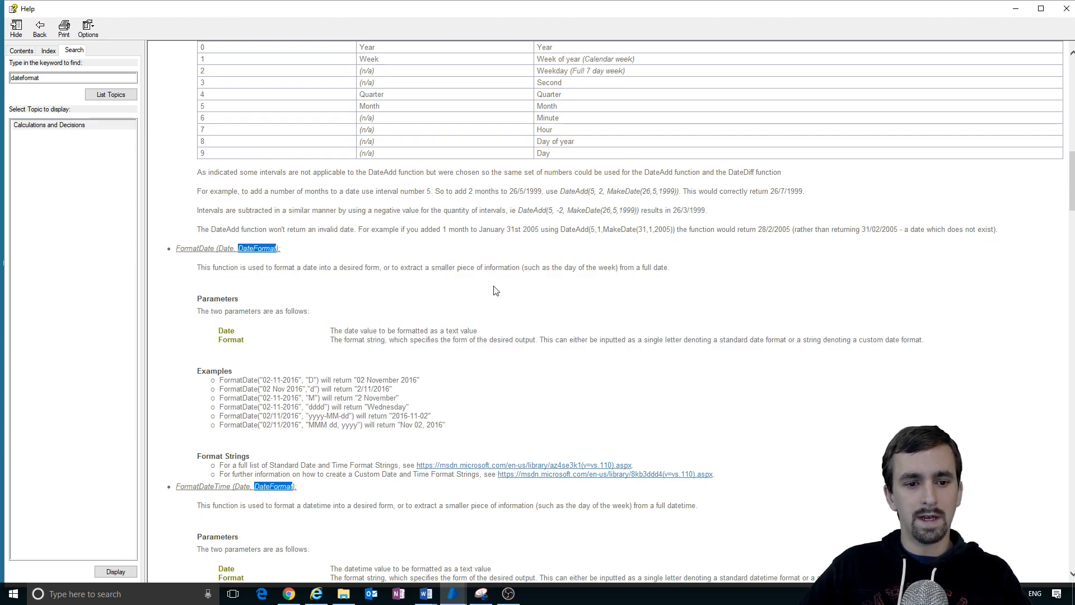
pyautogui.moveTo(346, 284)
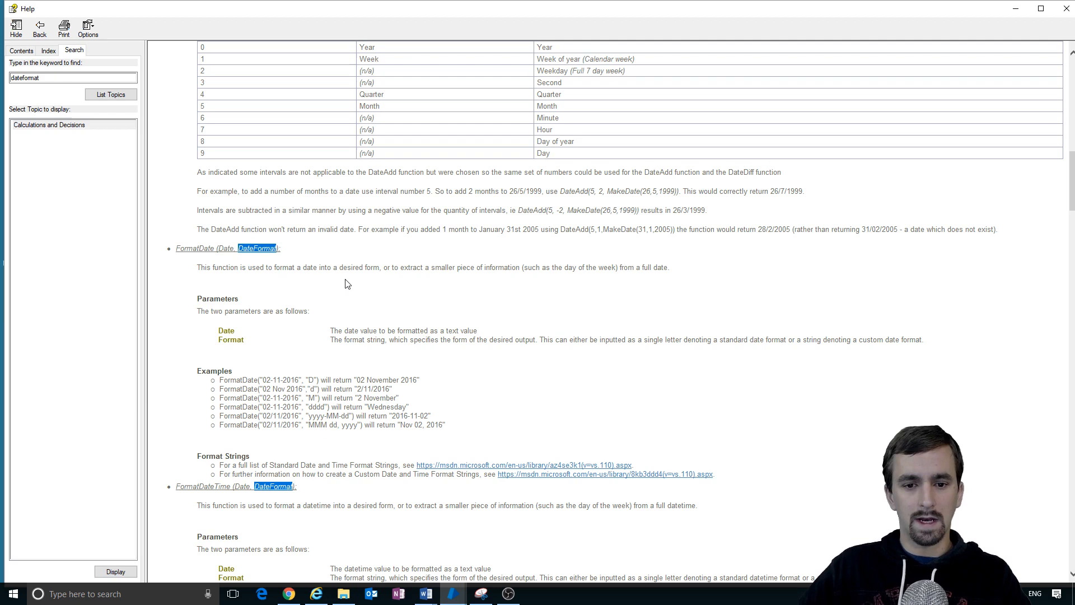
pyautogui.doubleClick(414, 266)
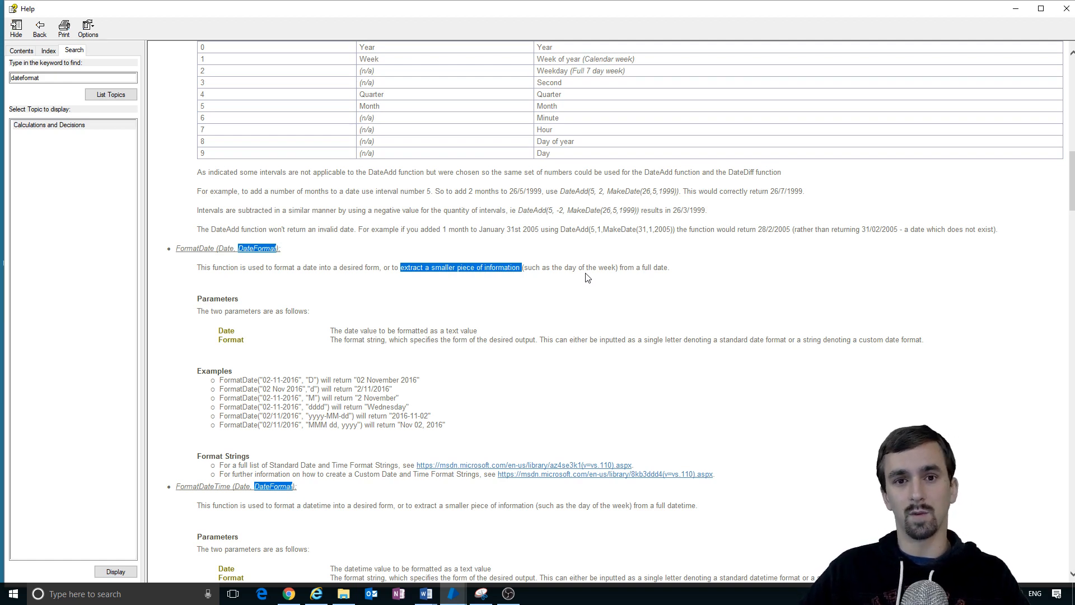
pyautogui.click(433, 354)
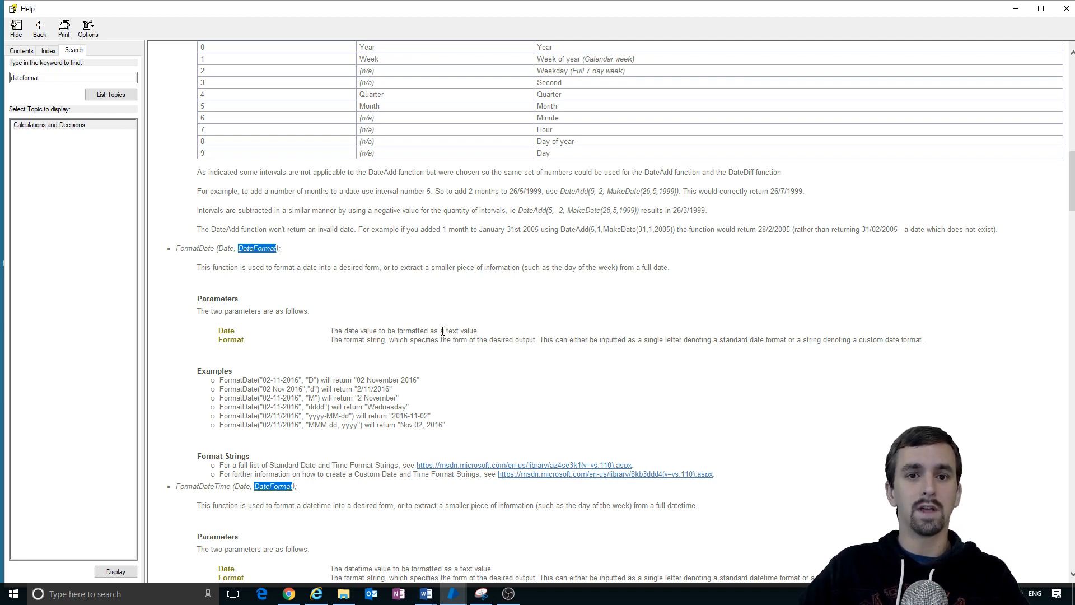
pyautogui.moveTo(444, 373)
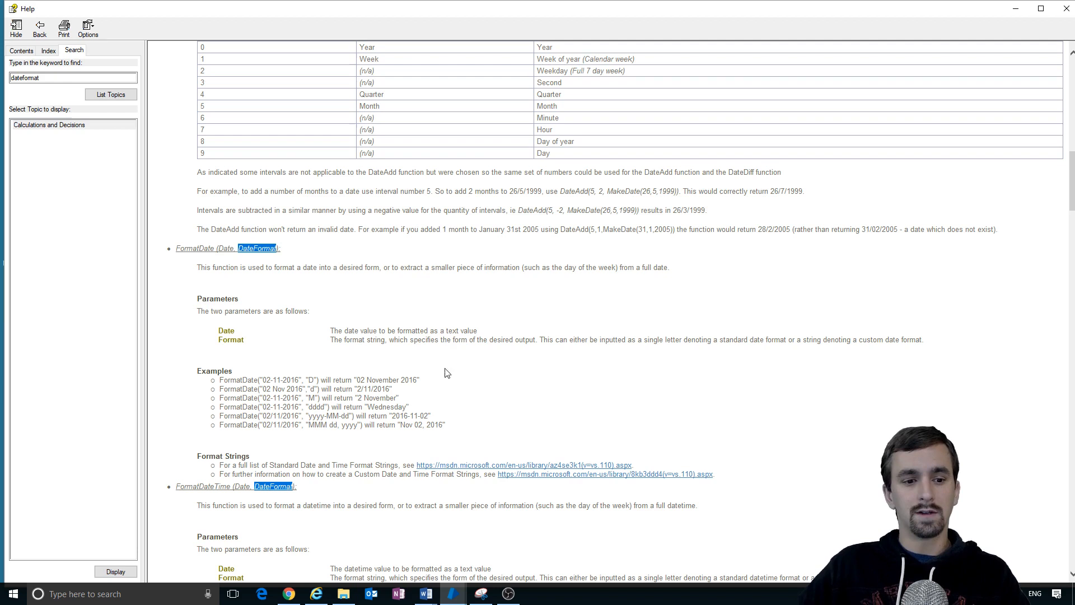
pyautogui.moveTo(300, 417)
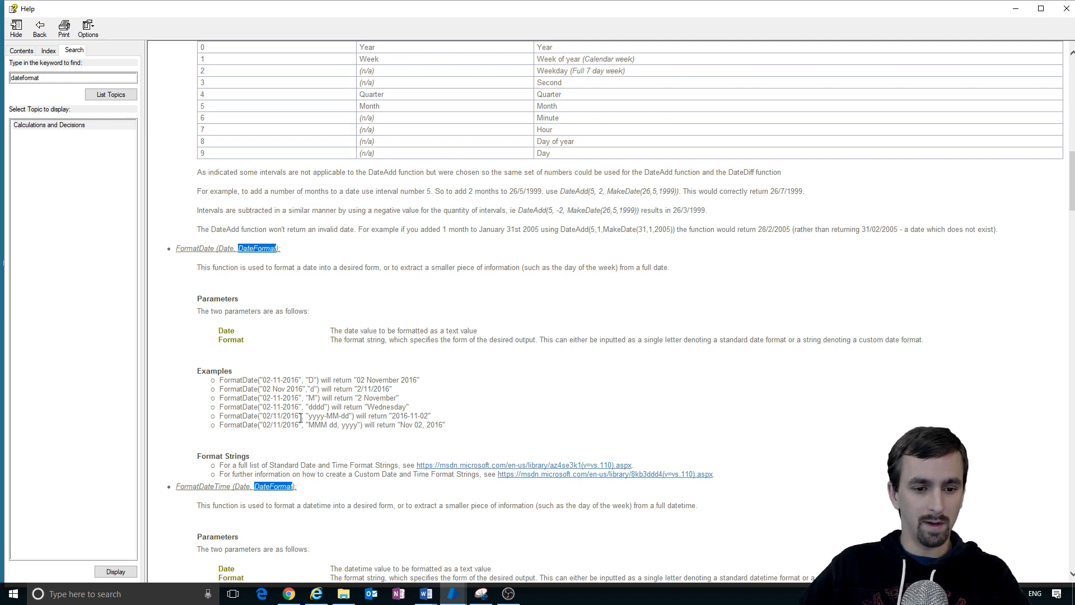
pyautogui.moveTo(264, 425)
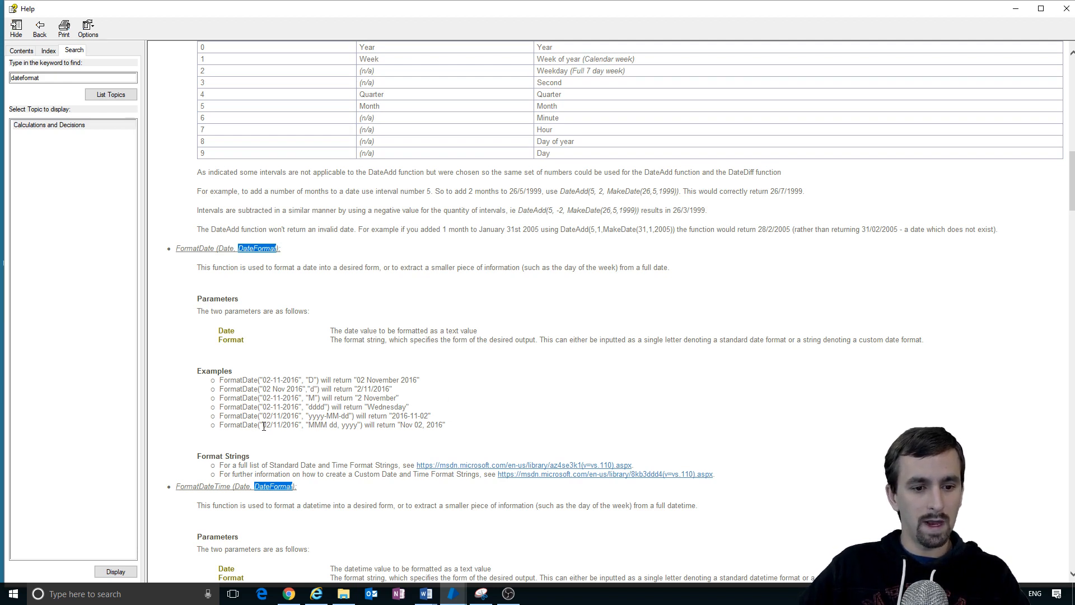
pyautogui.doubleClick(277, 425)
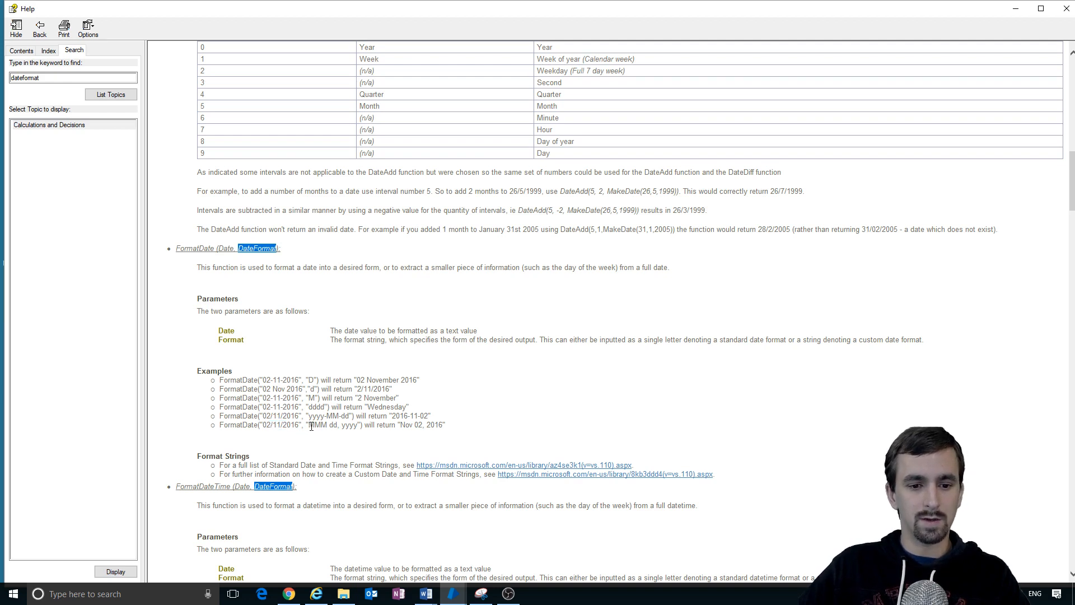
pyautogui.doubleClick(322, 424)
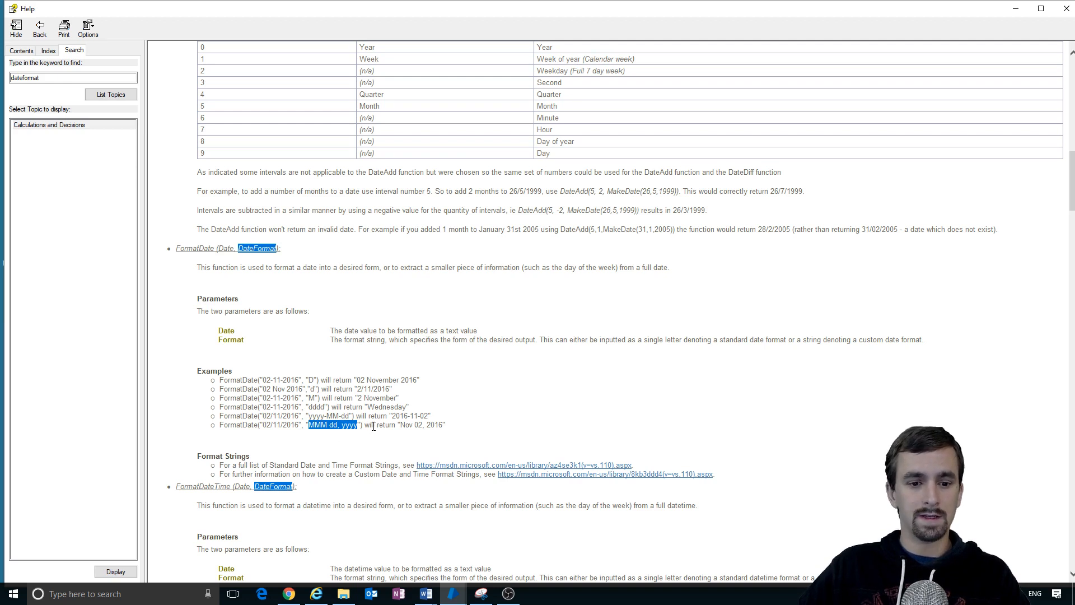
pyautogui.moveTo(418, 421)
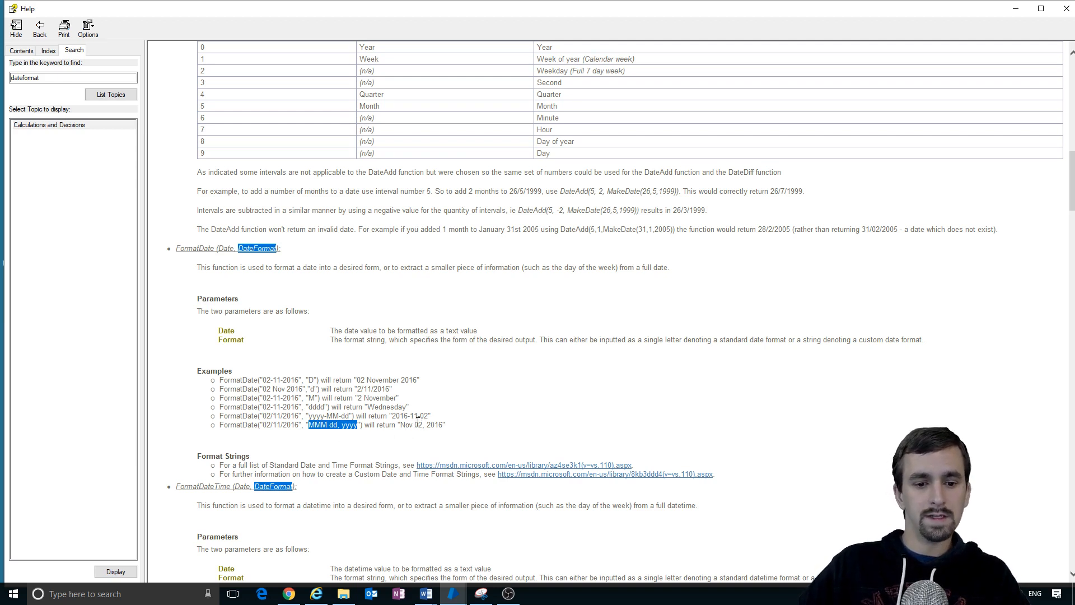
pyautogui.moveTo(1048, 29)
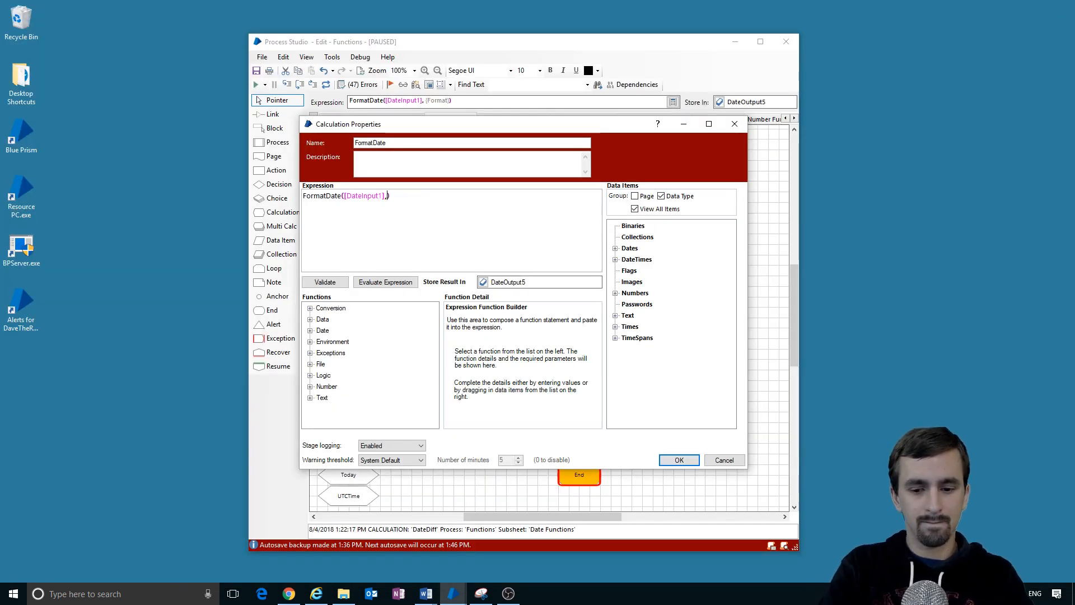
# Step: Enter the format "MMM dd, yyyy" in FormatDate's expression and confirm
pyautogui.write('"MMM')
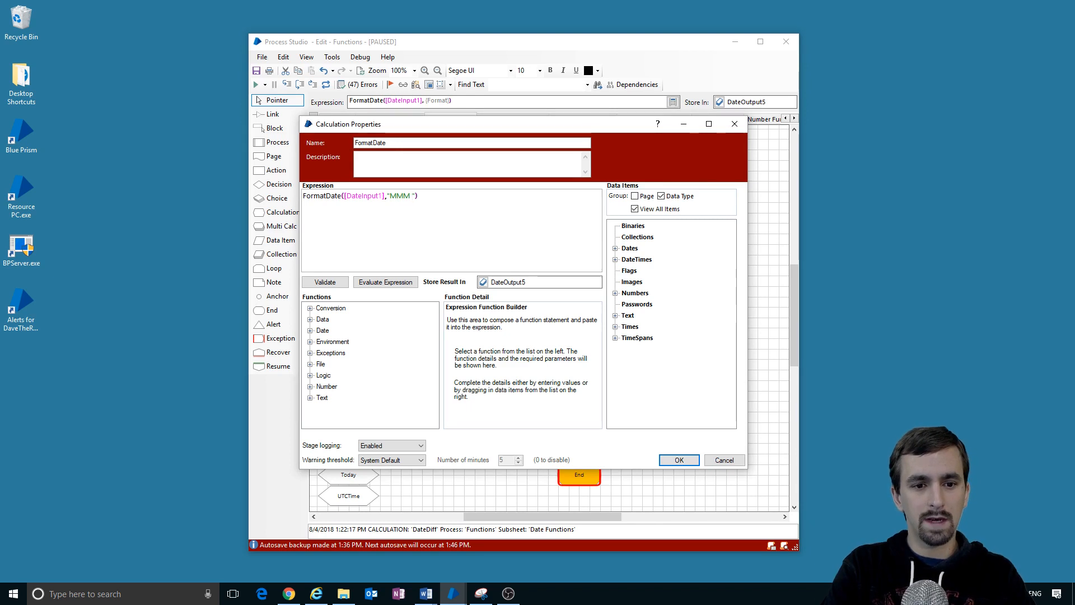
pyautogui.write('dd,')
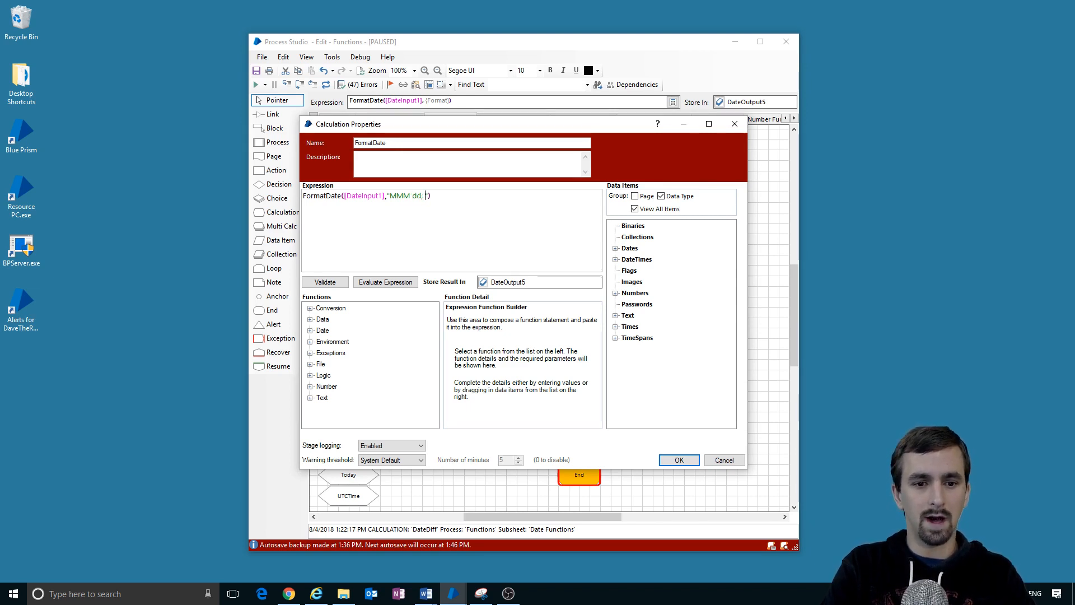
pyautogui.write('yyyy')
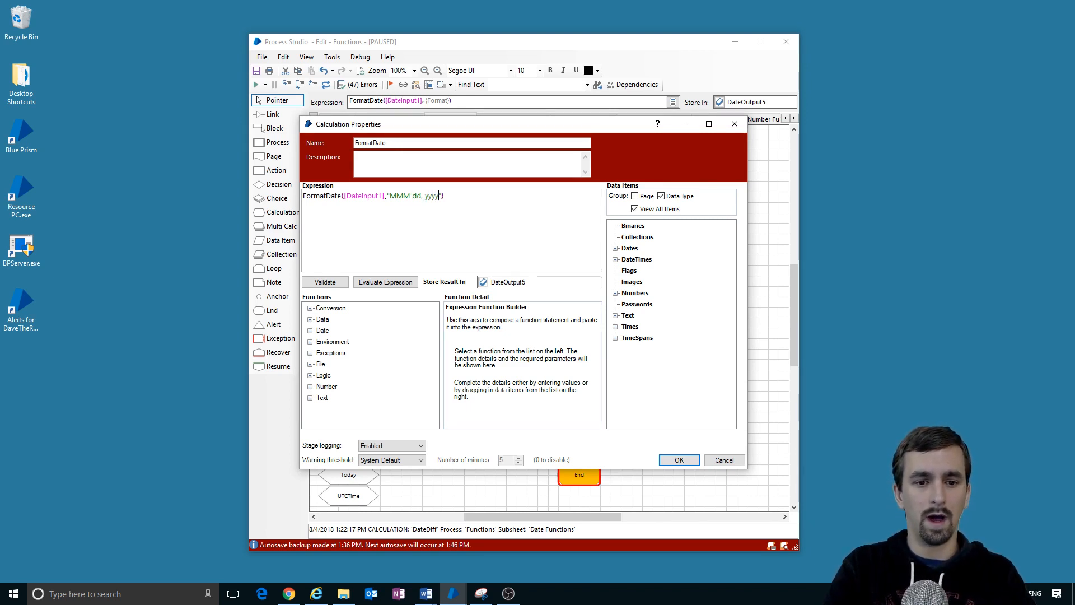
pyautogui.click(677, 460)
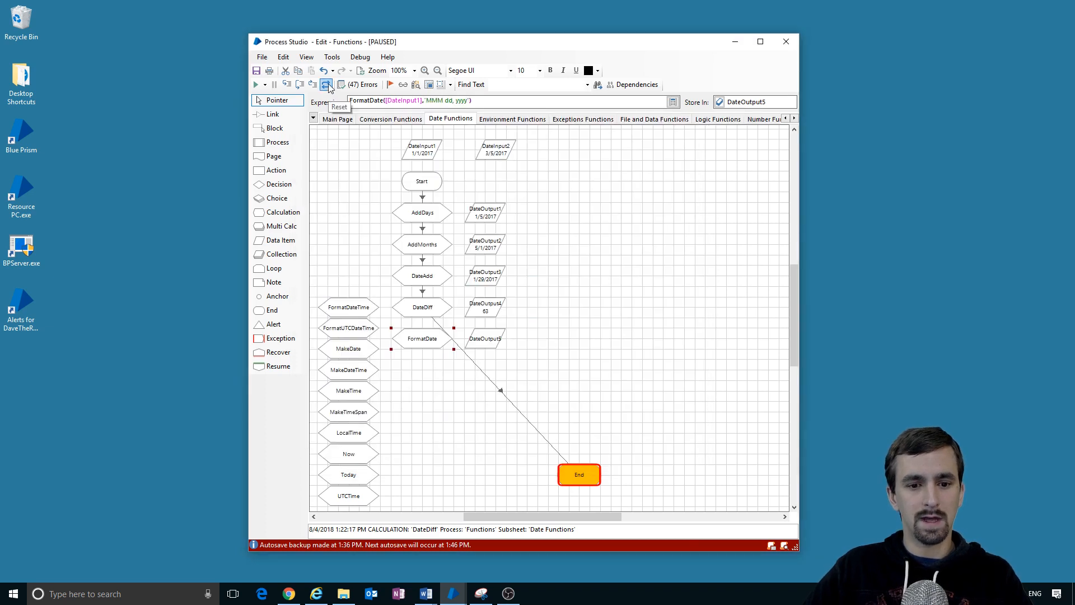
# Step: Reset, link FormatDate to End, and rerun to store Jan 01, 2017 in DateOutput5
pyautogui.click(327, 83)
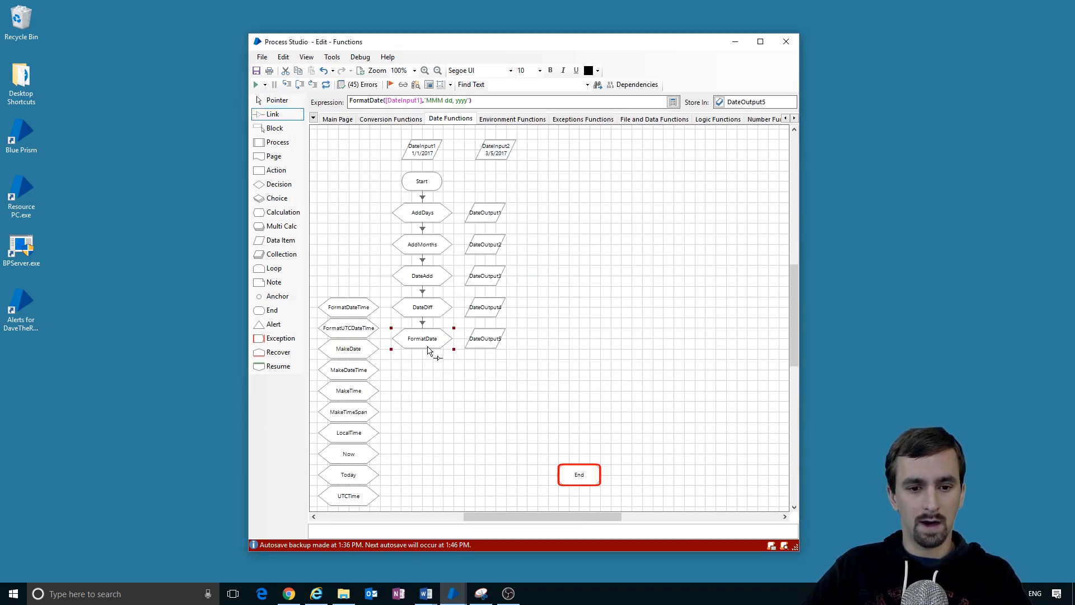
pyautogui.click(256, 85)
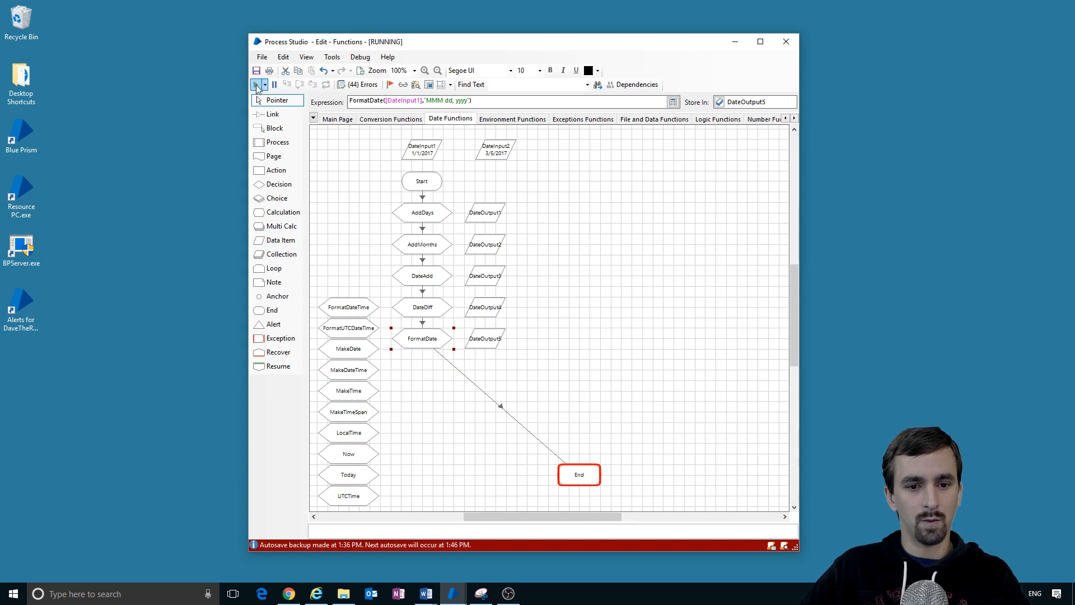
pyautogui.click(256, 85)
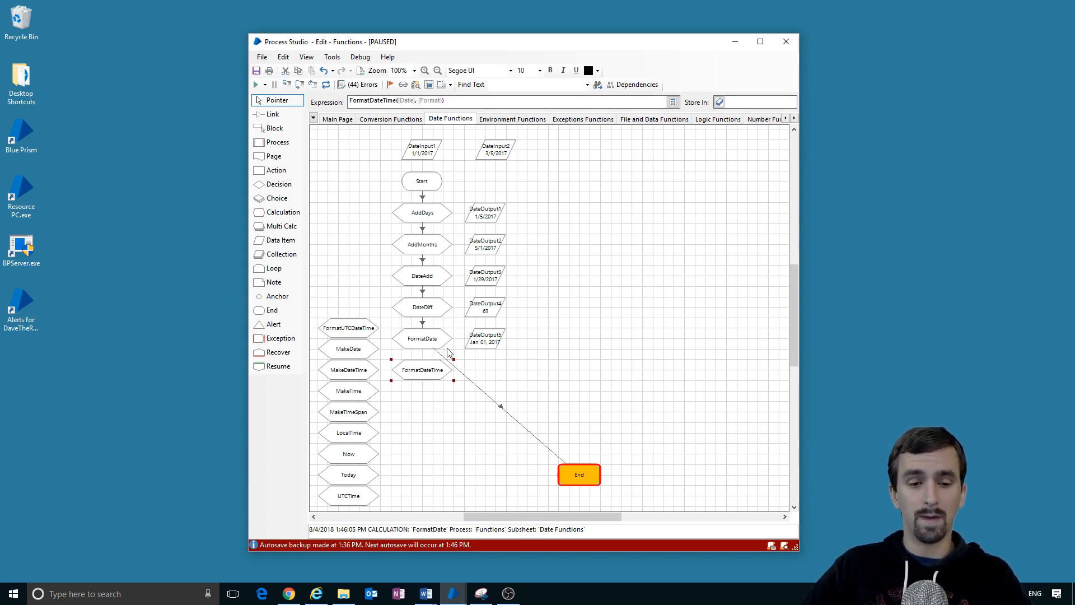
pyautogui.moveTo(433, 400)
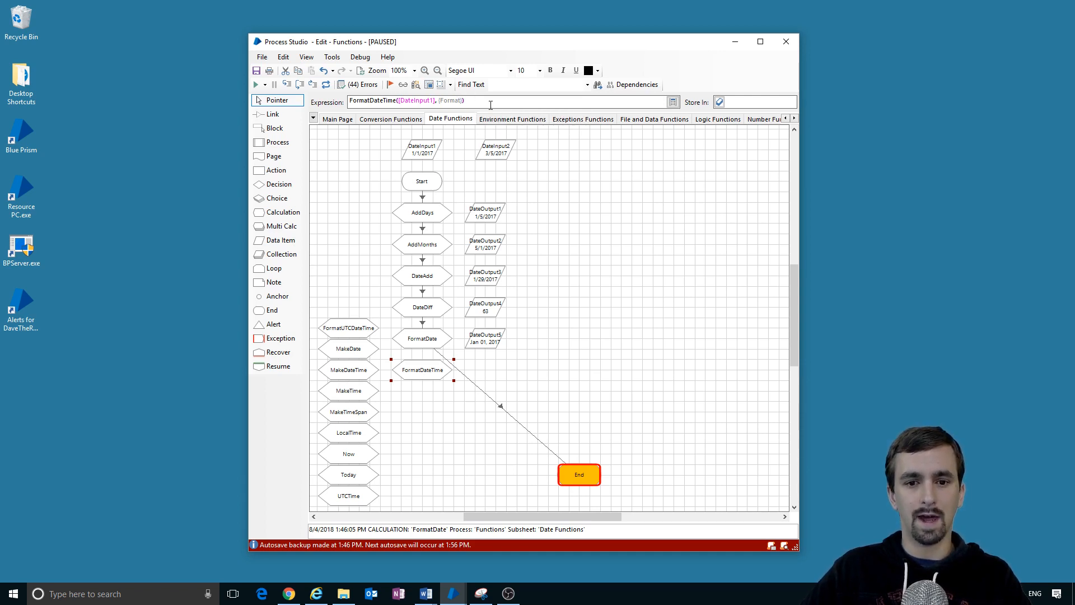
pyautogui.moveTo(439, 399)
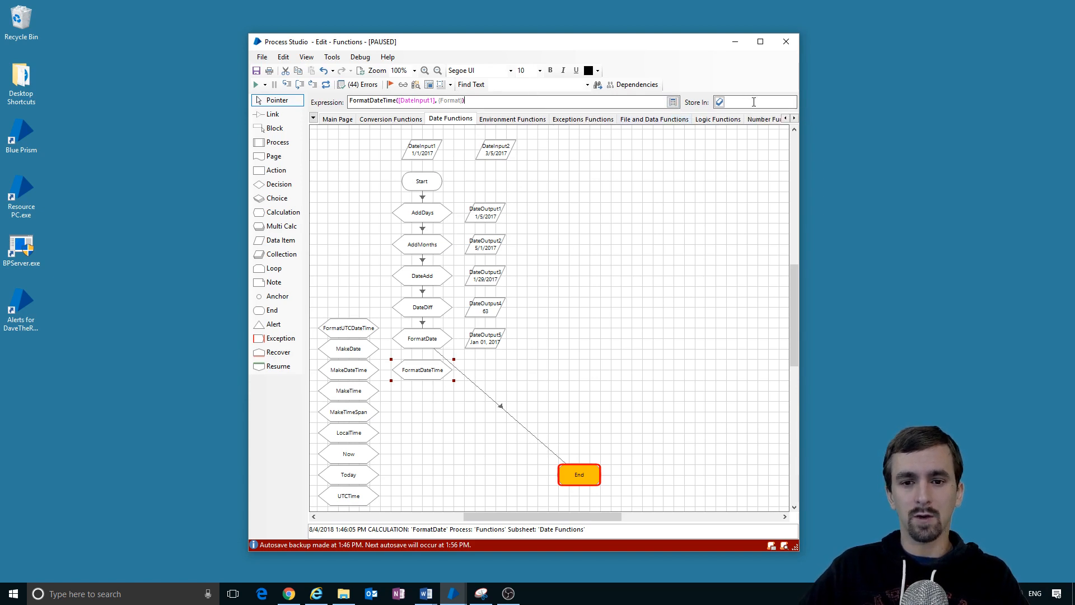
# Step: Store the FormatDateTime result in a new DateOutput6 data item
pyautogui.write('DateOu')
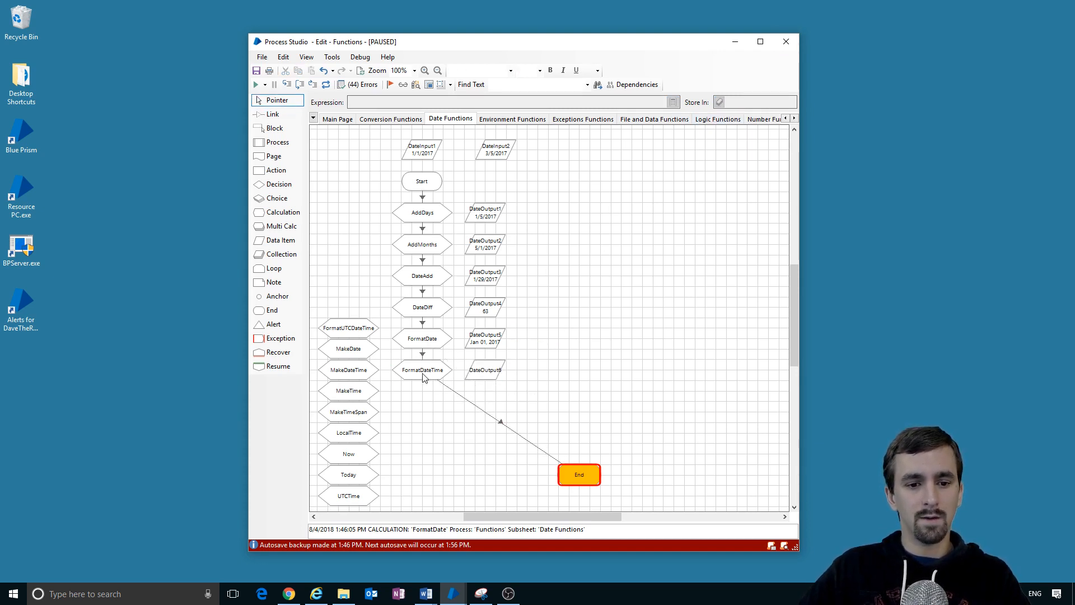
pyautogui.doubleClick(422, 370)
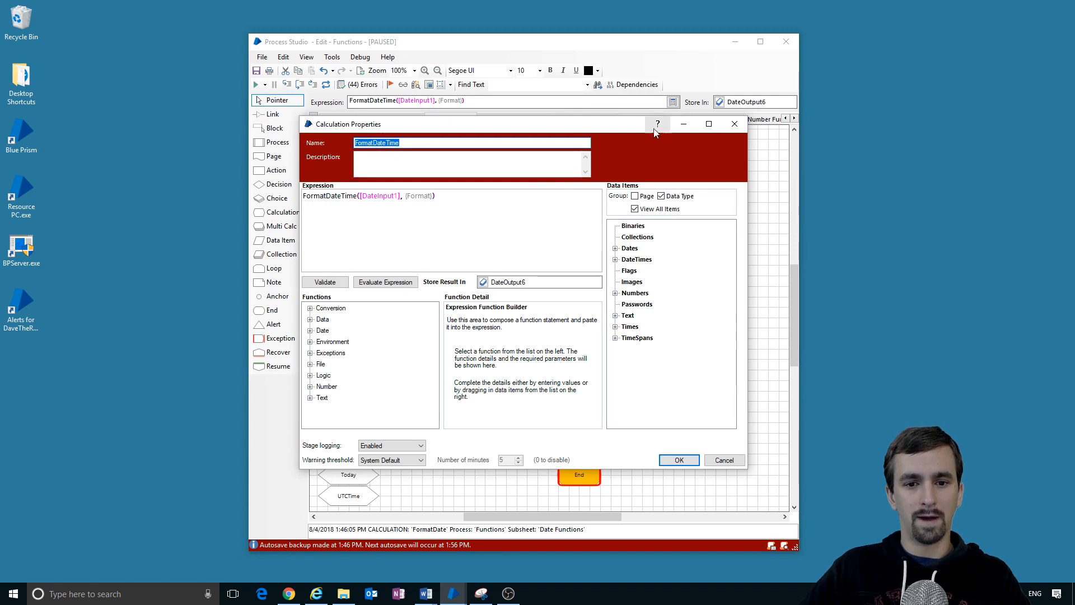
# Step: Consult Help on format strings and set FormatDateTime's format to "t"
pyautogui.click(657, 123)
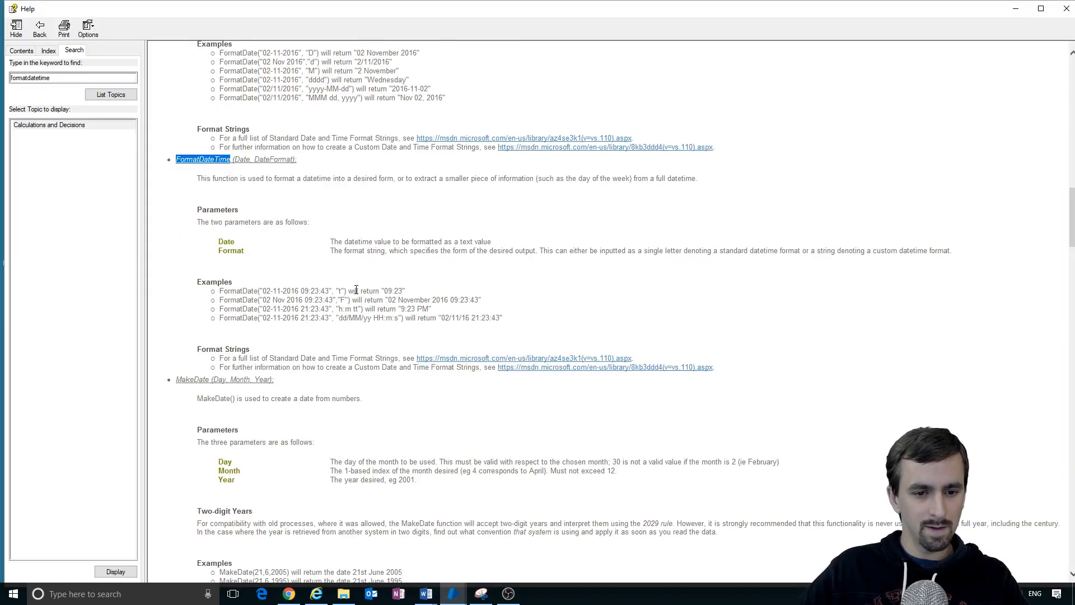
pyautogui.moveTo(364, 322)
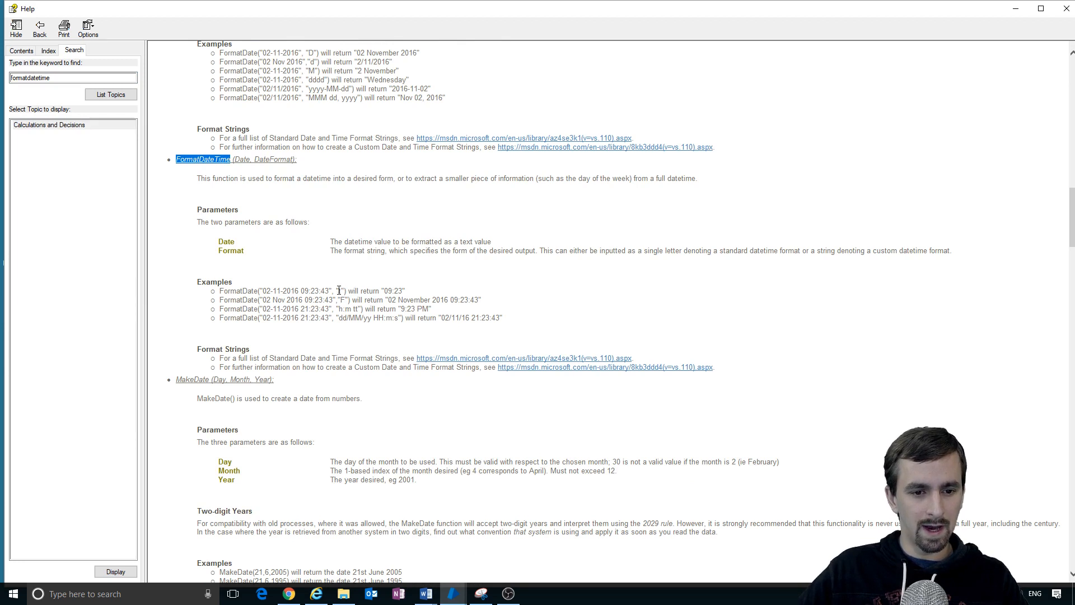
pyautogui.moveTo(749, 75)
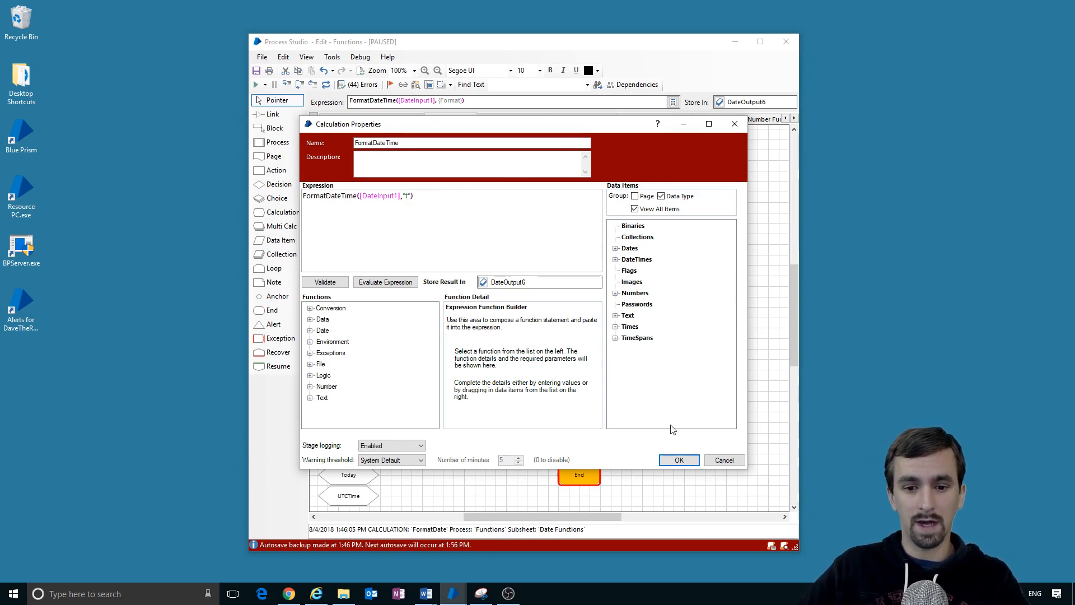
pyautogui.click(678, 459)
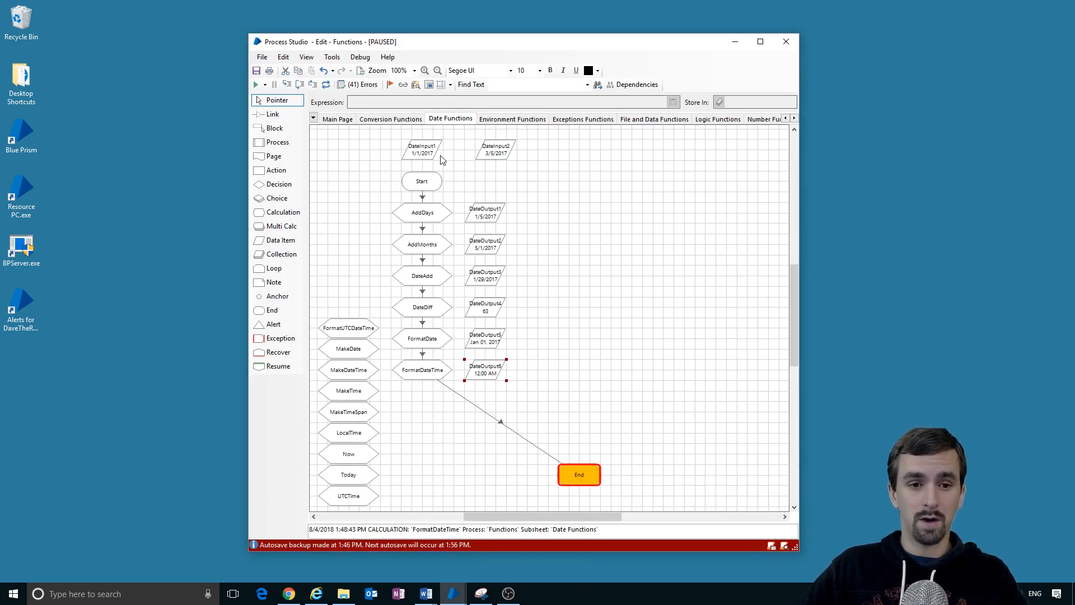
pyautogui.moveTo(483, 382)
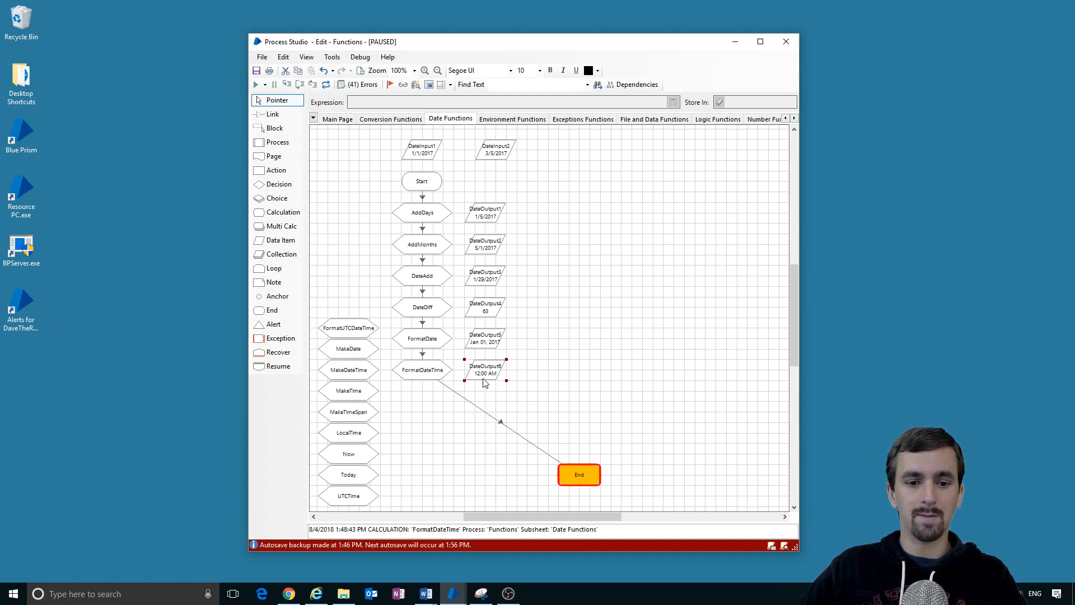
pyautogui.moveTo(492, 382)
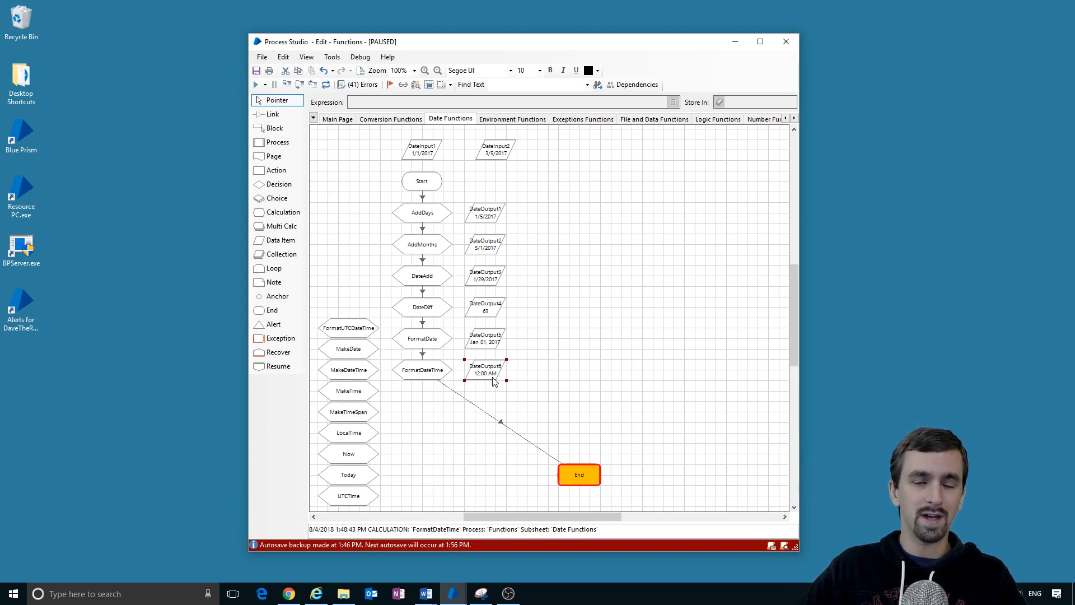
pyautogui.moveTo(487, 370)
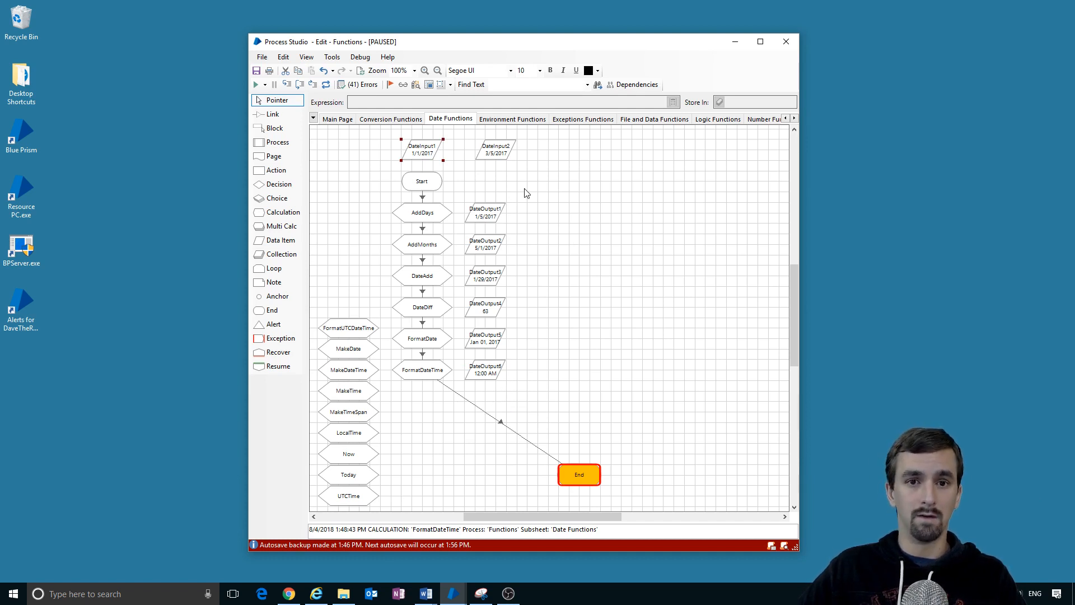
# Step: Make DateInput1 a DateTime valued 1/1/2017 5:30 and rerun the process
pyautogui.doubleClick(422, 148)
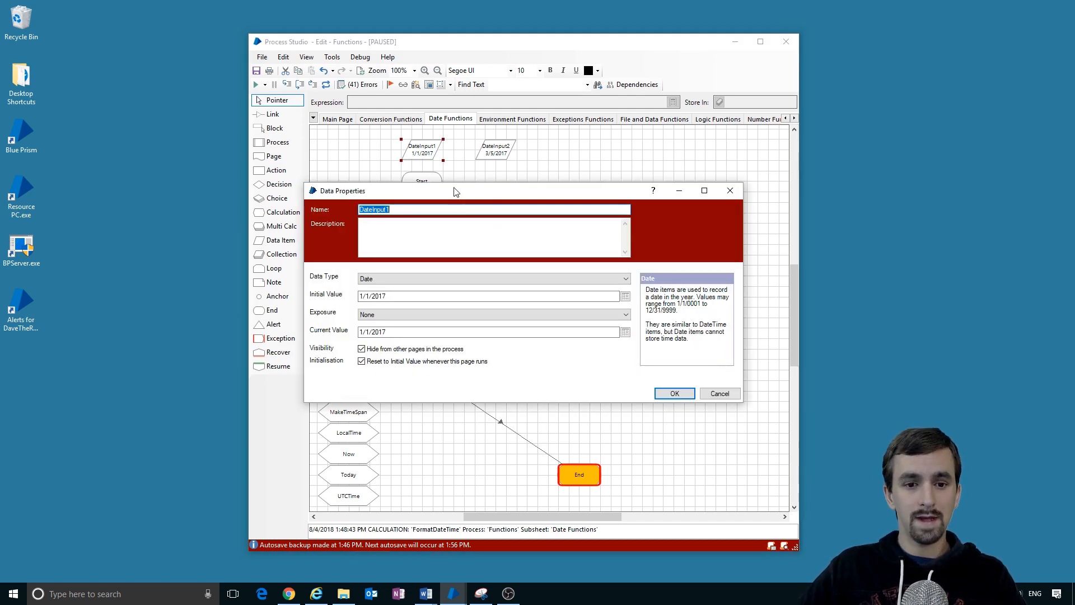
pyautogui.click(489, 296)
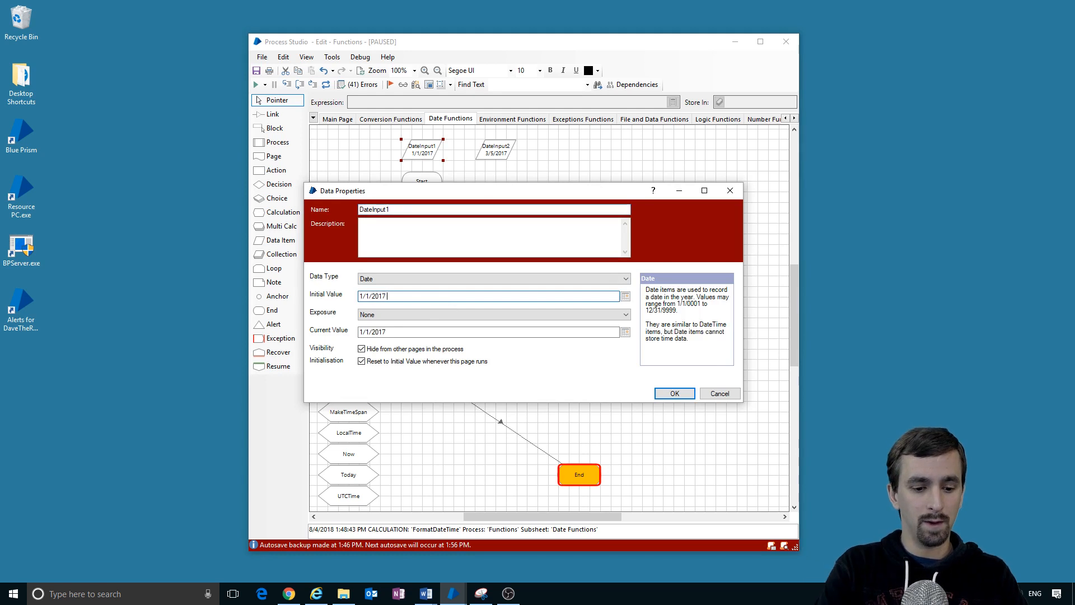
pyautogui.click(491, 279)
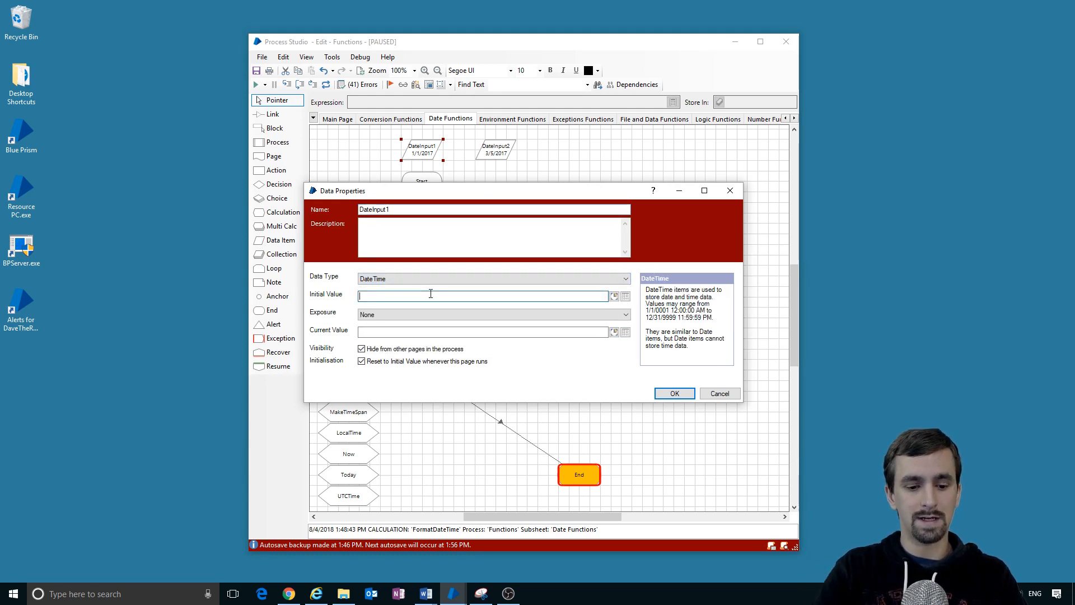
pyautogui.write('1/1/2017')
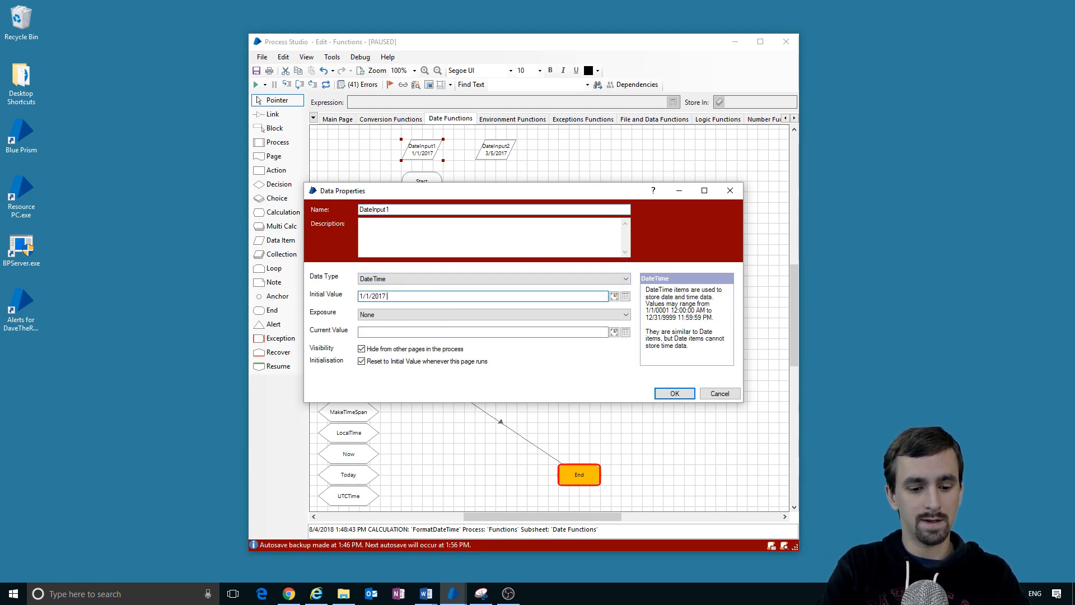
pyautogui.write('5:30')
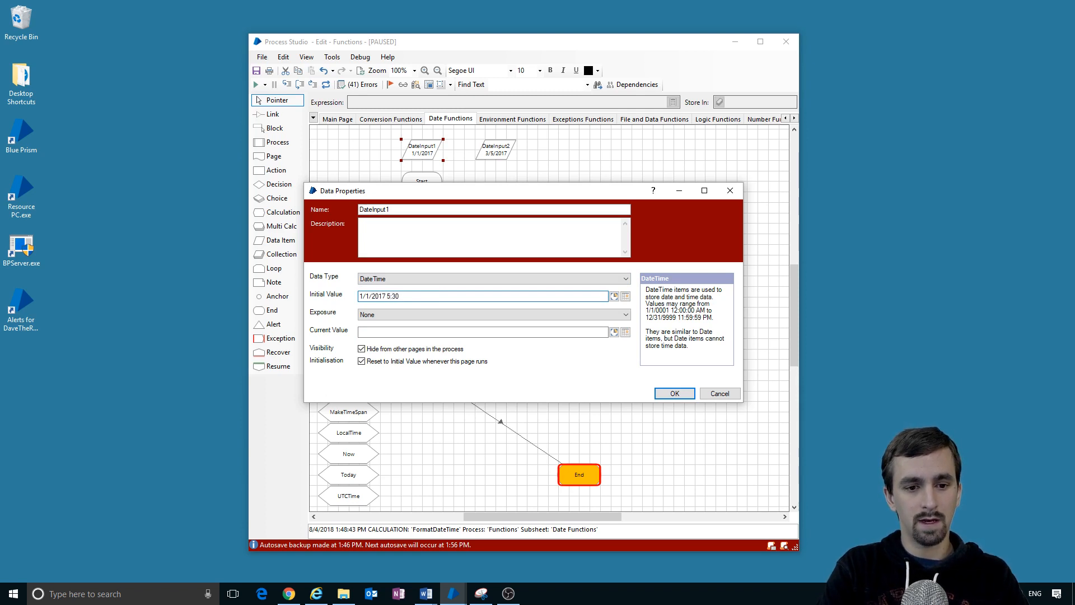
pyautogui.click(673, 393)
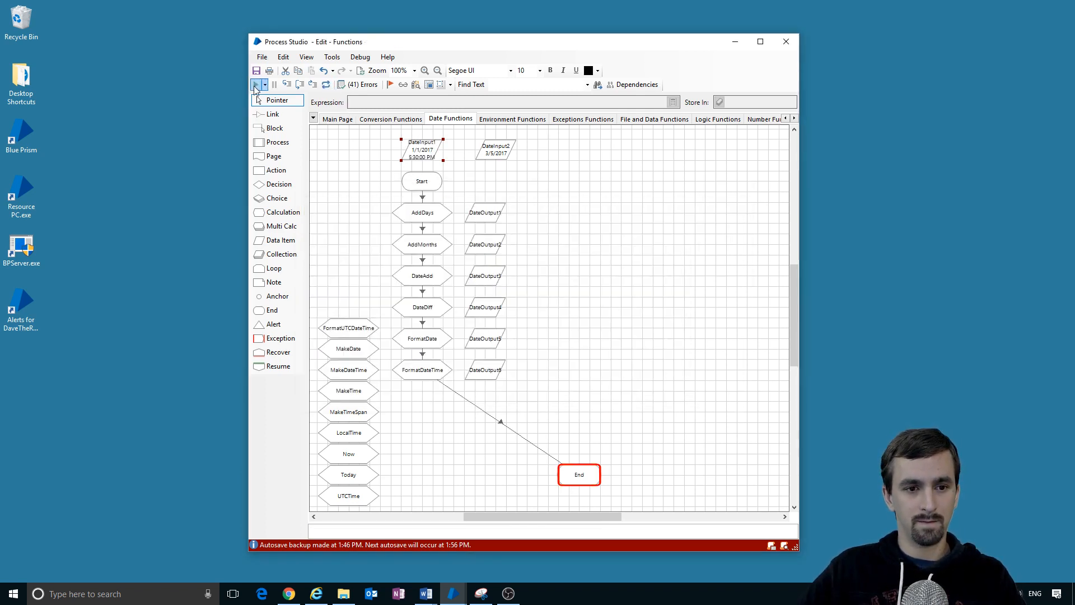
pyautogui.click(266, 84)
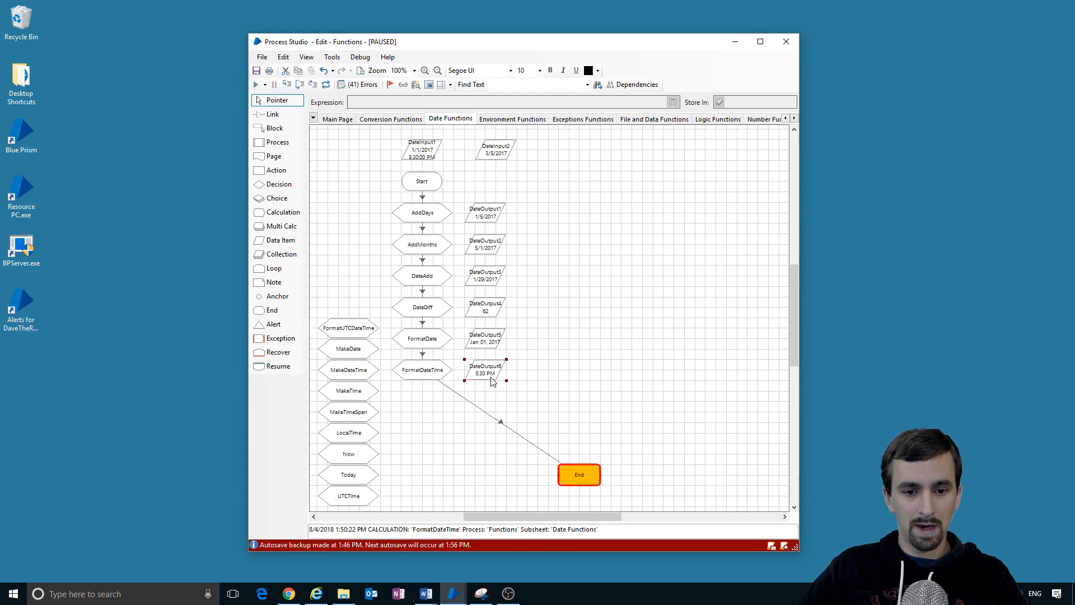
pyautogui.moveTo(492, 377)
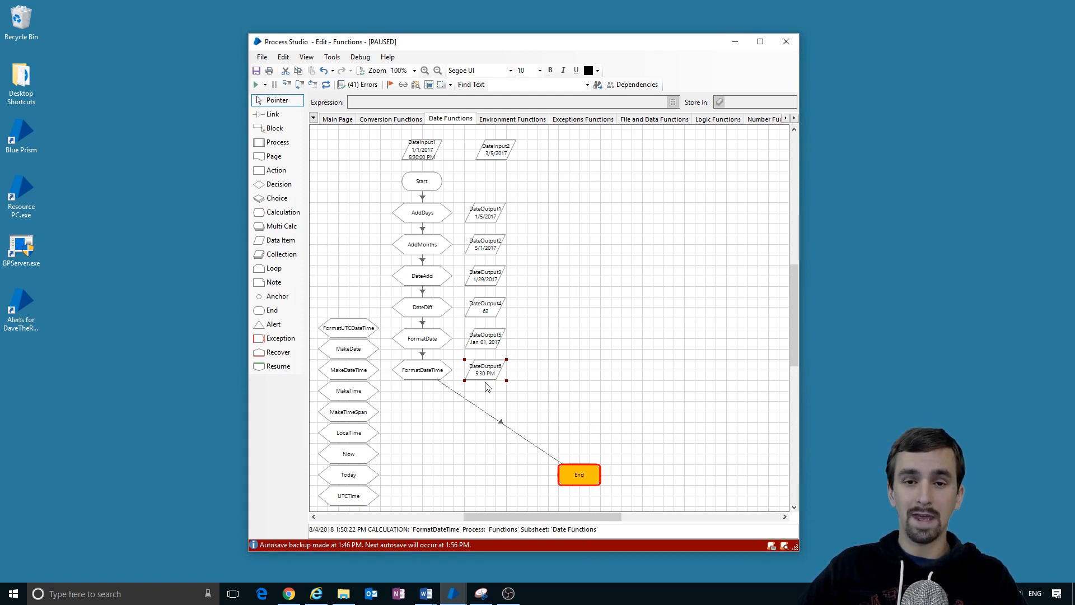
pyautogui.moveTo(425, 151)
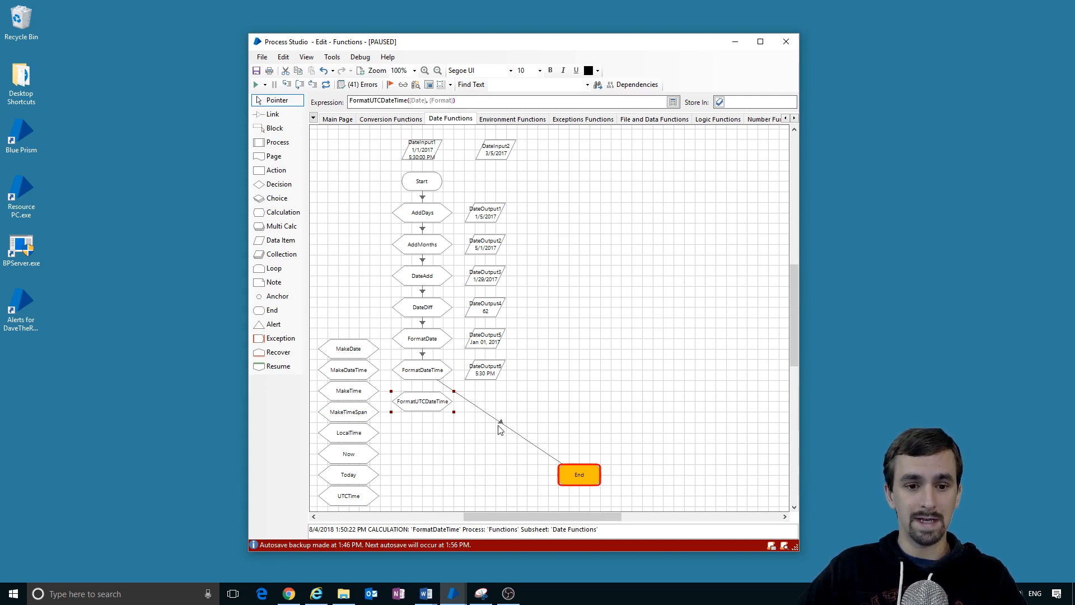
# Step: Pass [DateInput1] into FormatUTCDateTime and select its (Format) placeholder
pyautogui.doubleClick(423, 401)
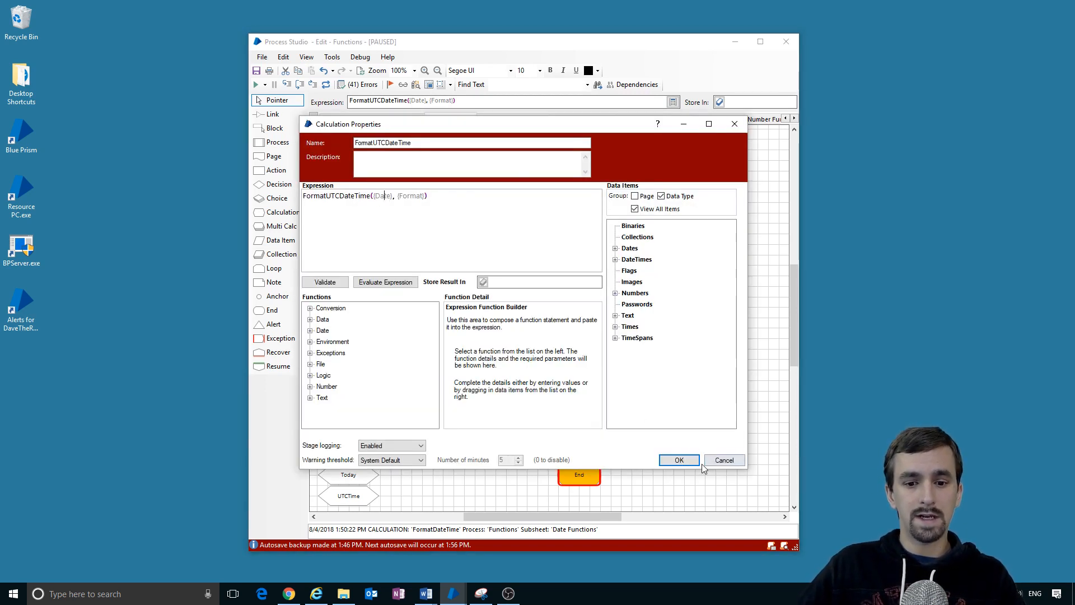
pyautogui.click(677, 459)
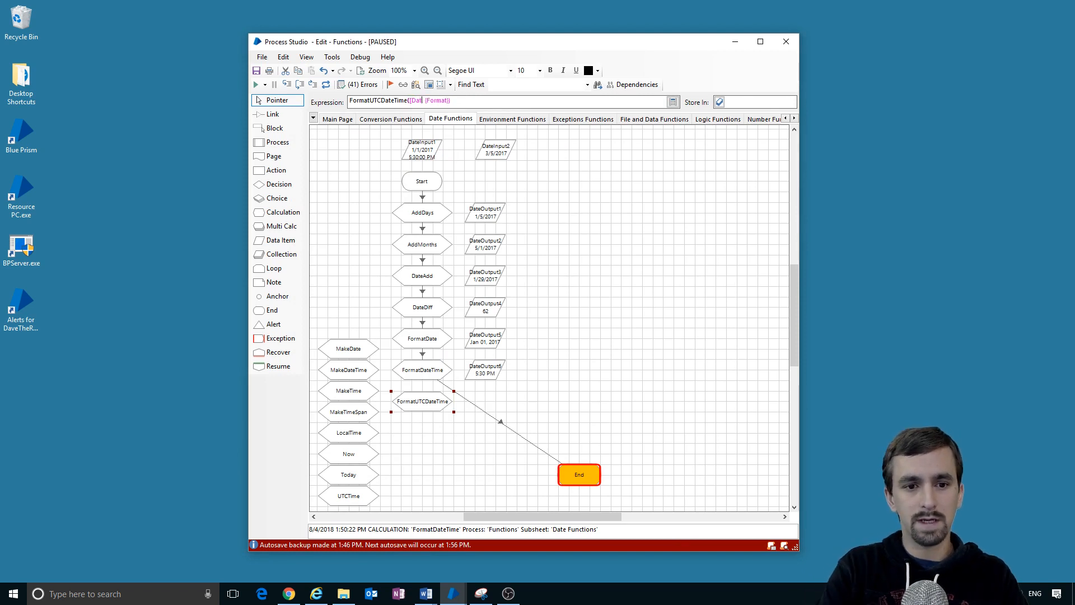
pyautogui.write('DateInput1],')
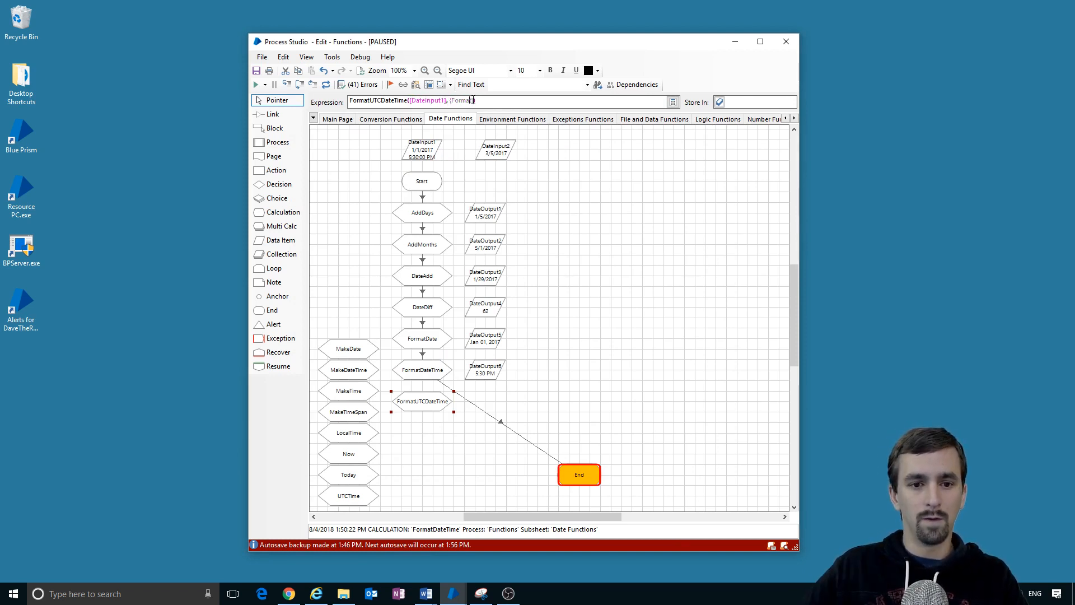
pyautogui.doubleClick(423, 401)
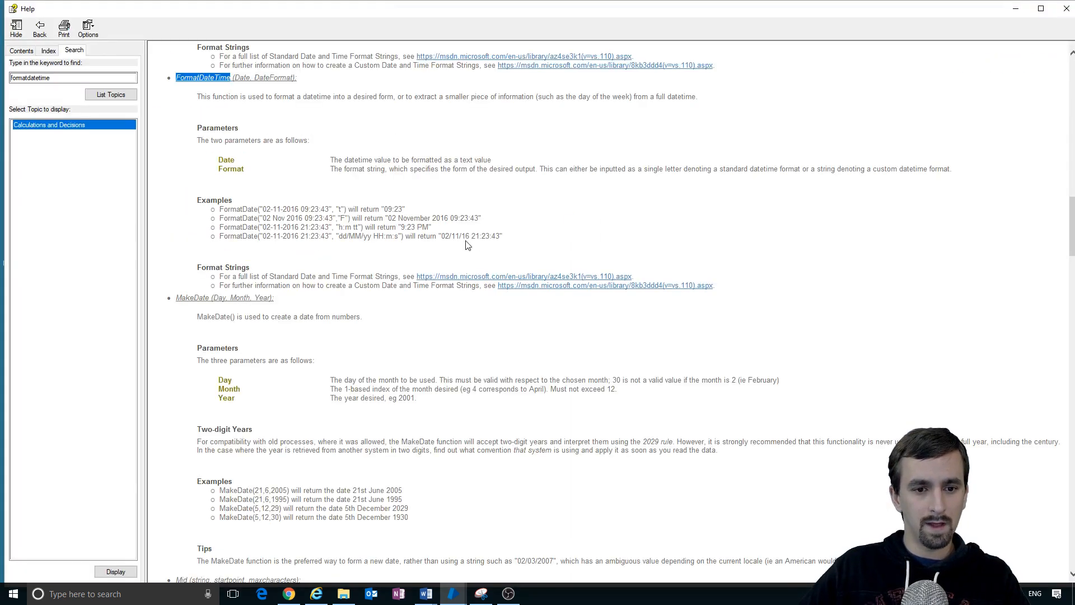
pyautogui.moveTo(375, 236)
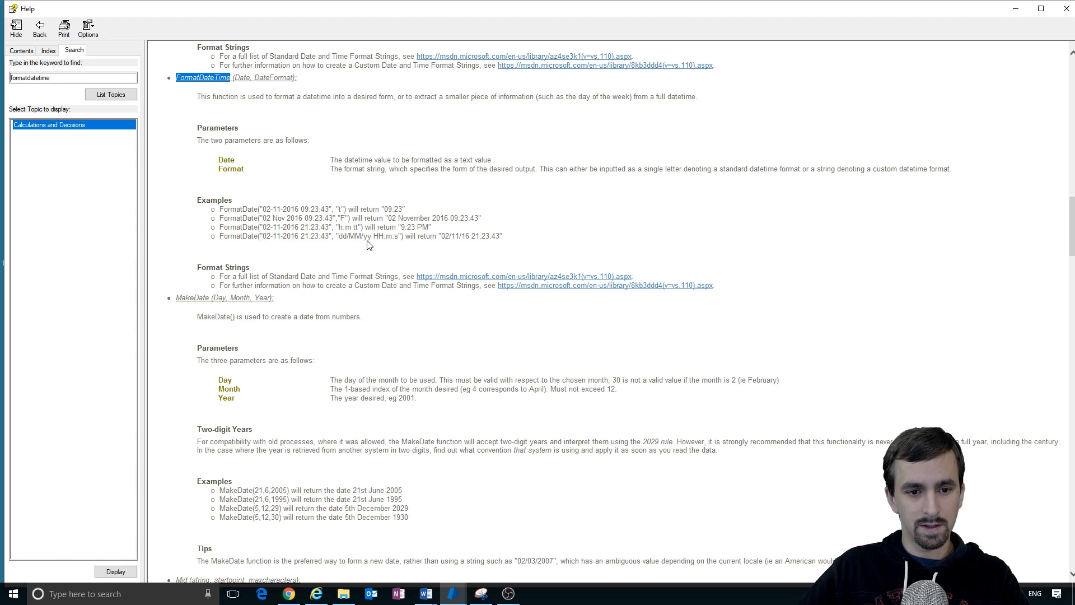
pyautogui.moveTo(407, 250)
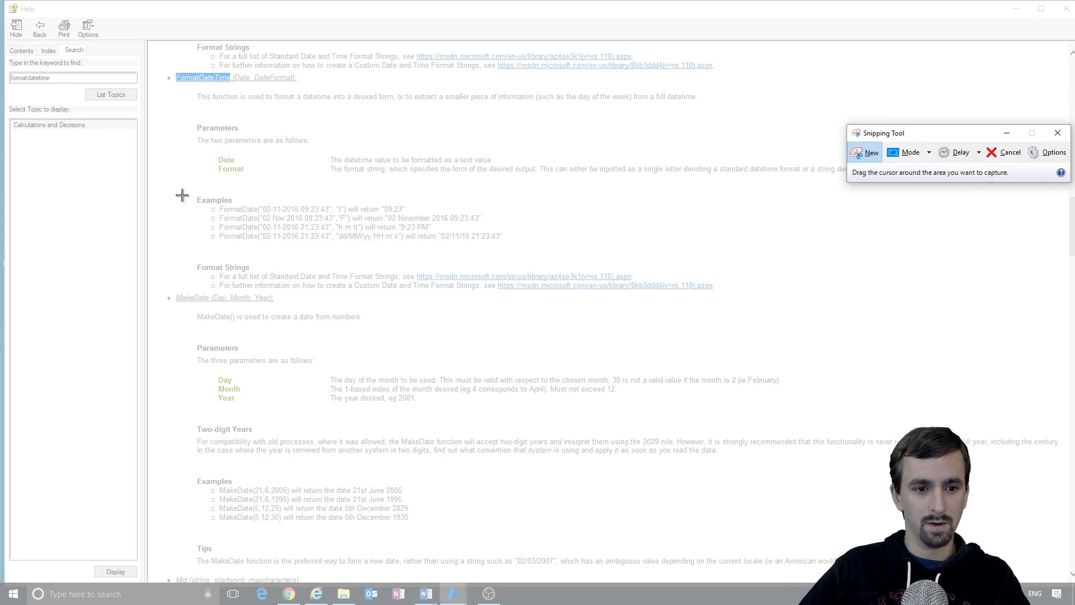
# Step: Snip the FormatDateTime format-string examples from Blue Prism Help
pyautogui.click(865, 153)
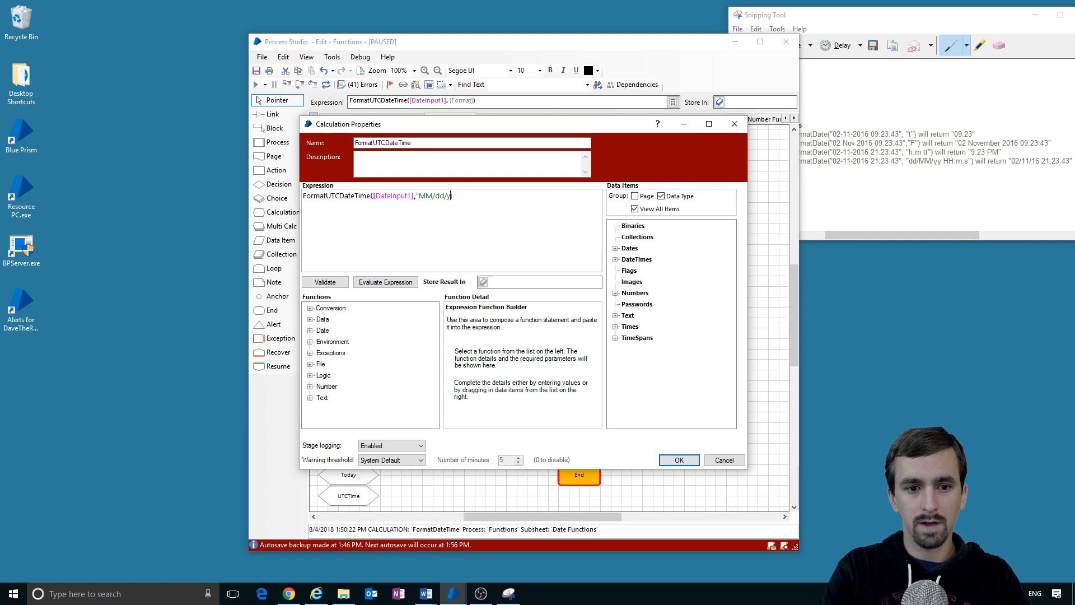
# Step: Complete FormatUTCDateTime([DateInput1],"MM/dd/yy HH:m:s") and confirm the expression
pyautogui.write('yy')
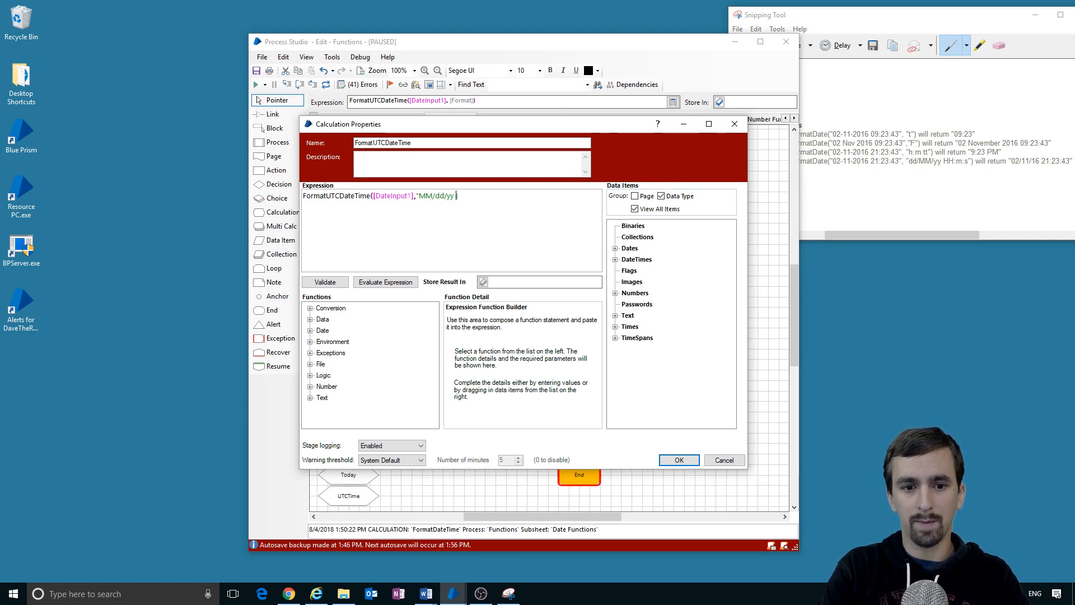
pyautogui.write('HH:)')
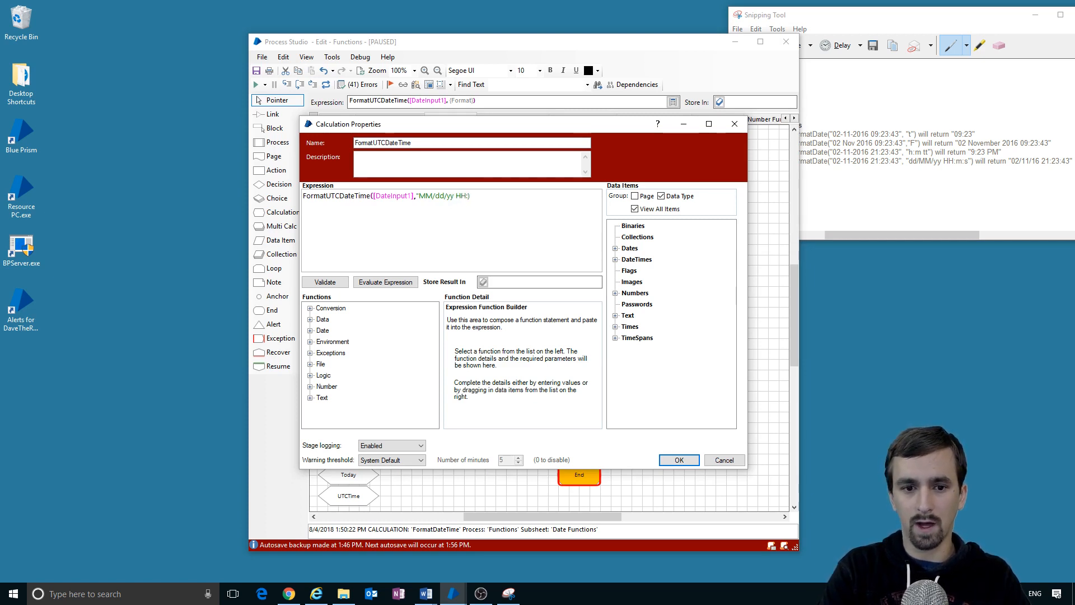
pyautogui.write('m')
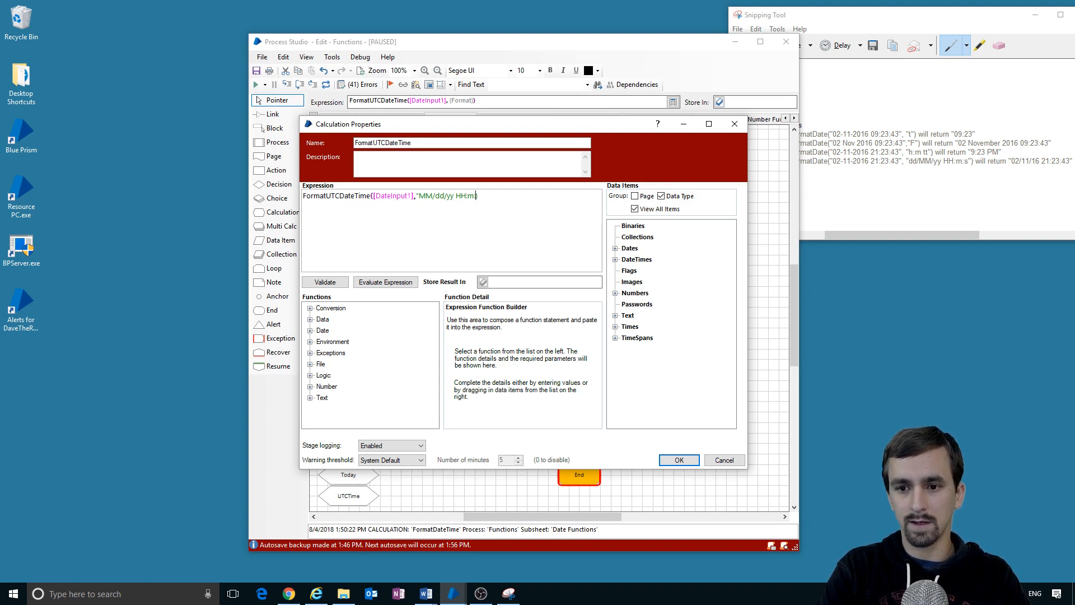
pyautogui.write(':s")')
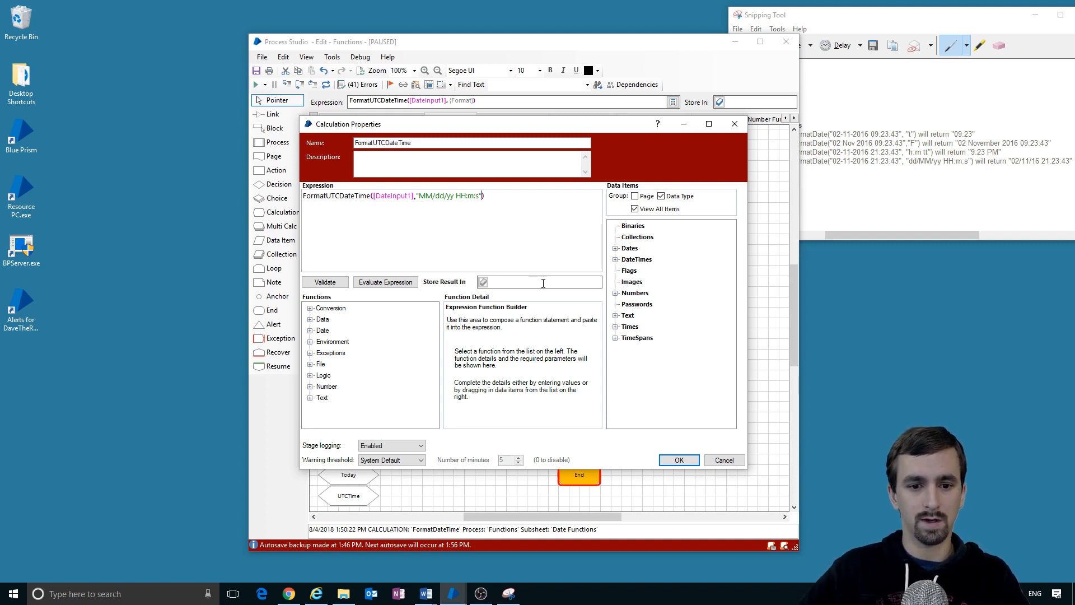
pyautogui.click(678, 461)
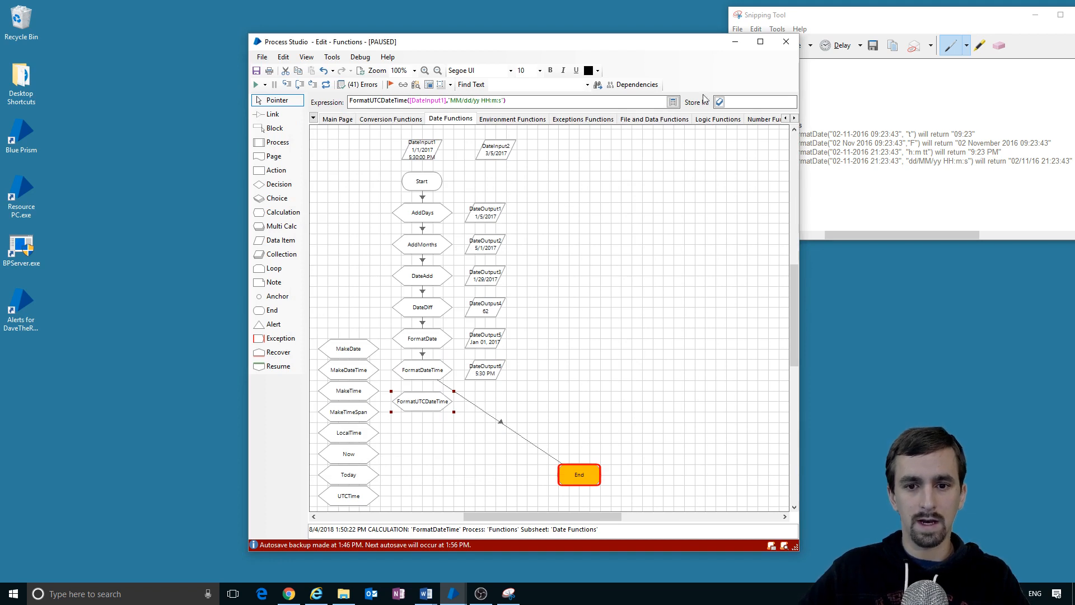
# Step: Store the result in DateOutput7, run, and dismiss the breakpoint notice
pyautogui.write('DateOutput')
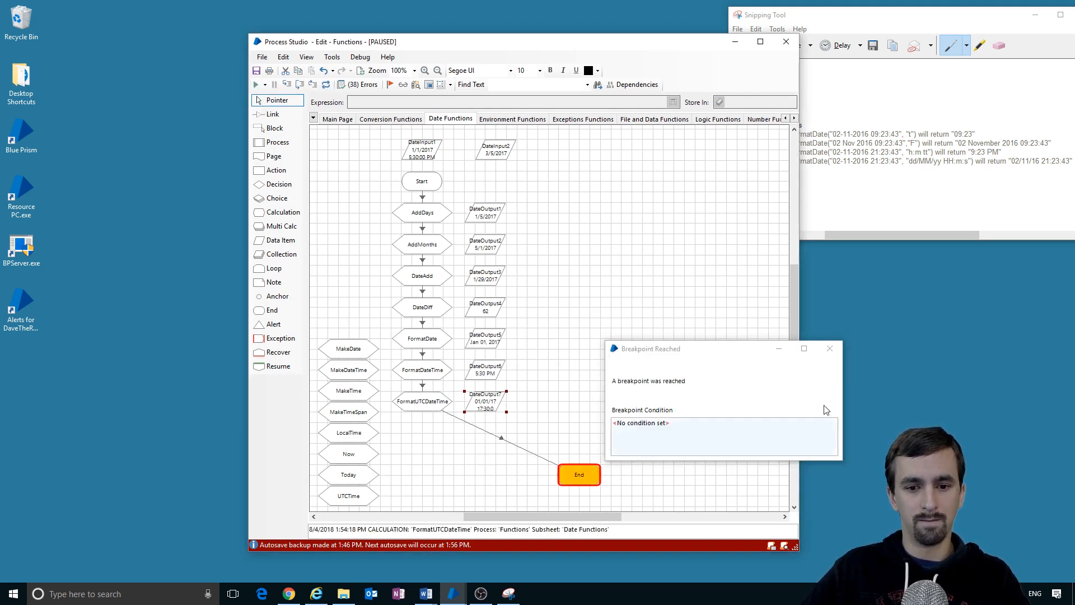
pyautogui.click(830, 348)
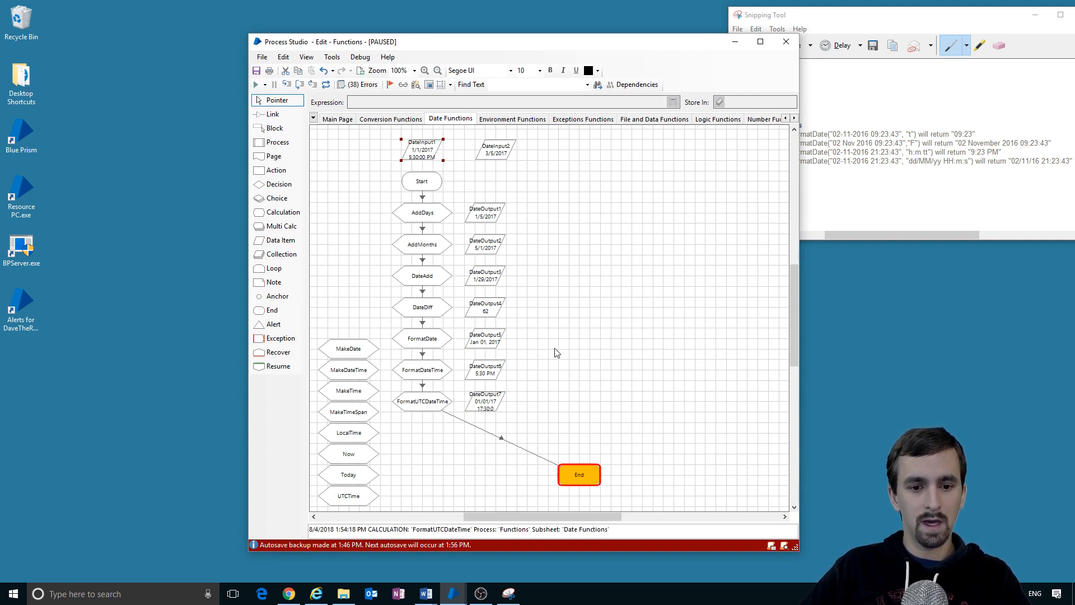
pyautogui.moveTo(487, 408)
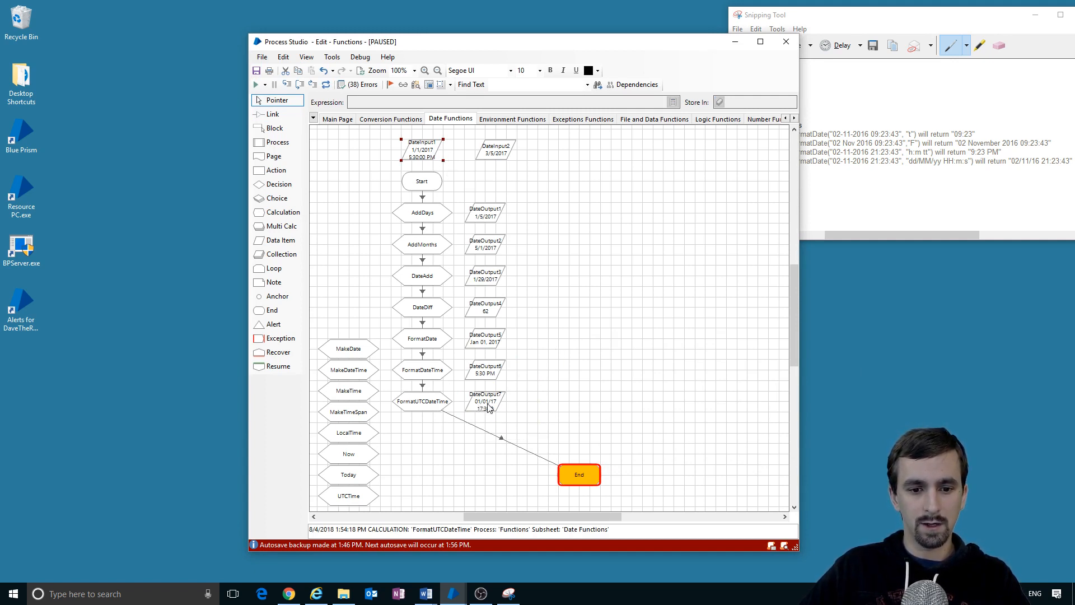
pyautogui.moveTo(491, 416)
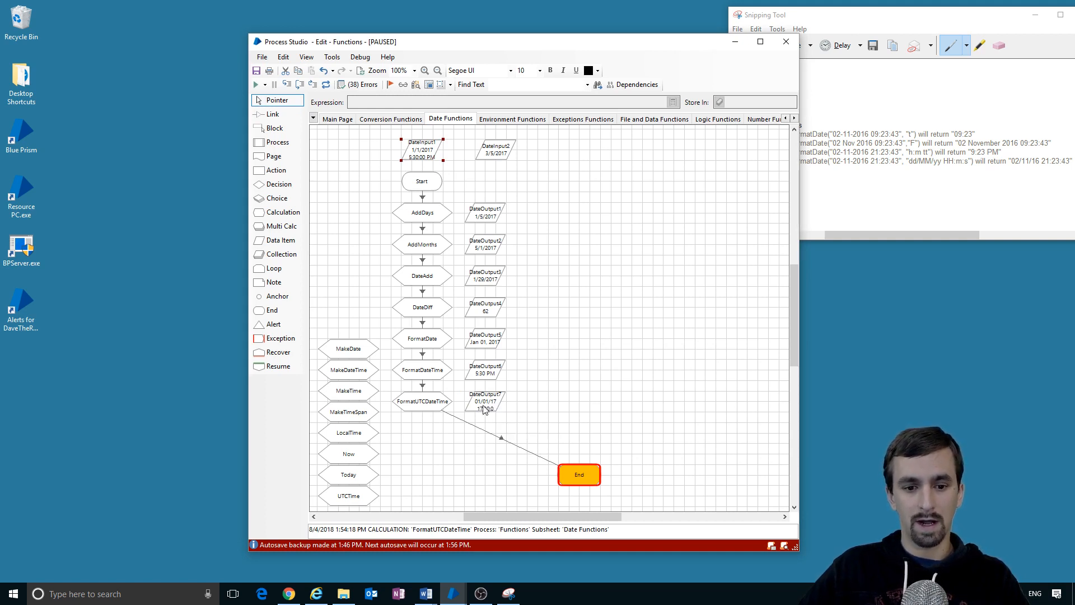
pyautogui.moveTo(485, 401)
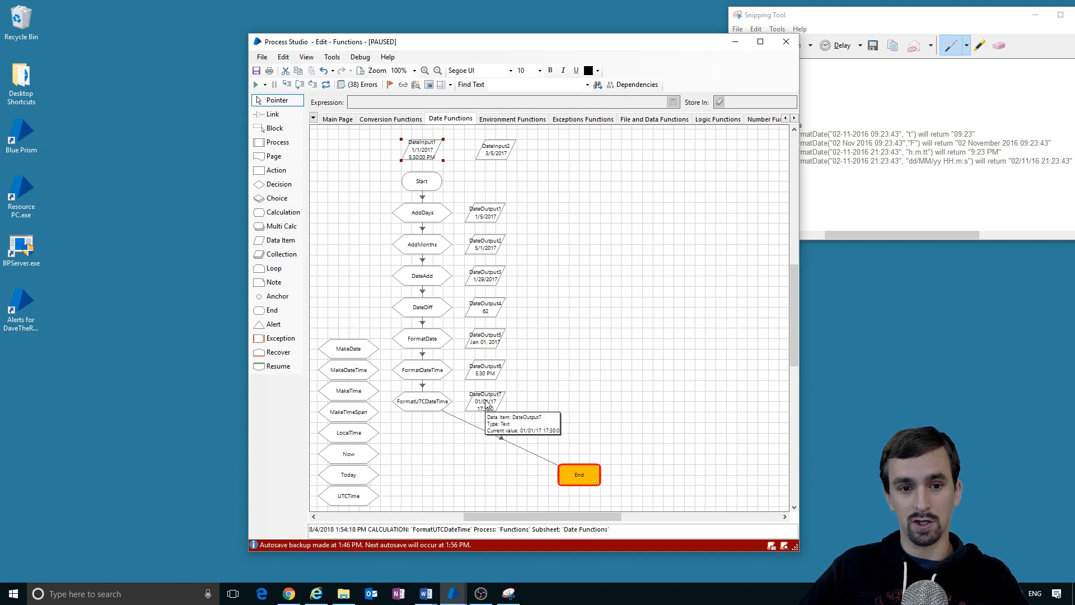
pyautogui.moveTo(499, 409)
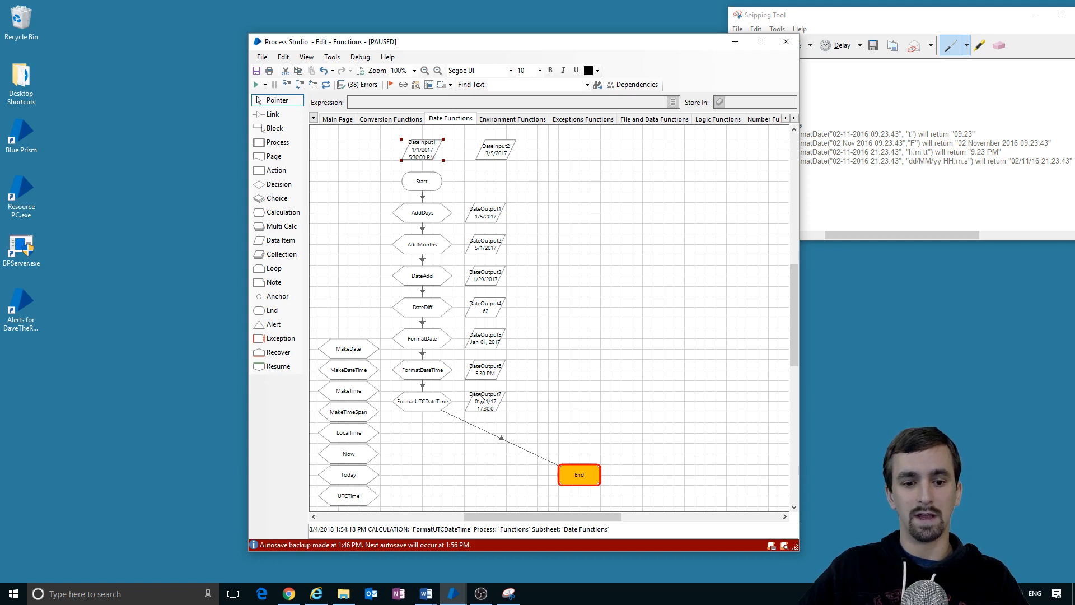
# Step: Set DateInput1's initial value to 2/1/2017 5:30:00 PM
pyautogui.doubleClick(421, 146)
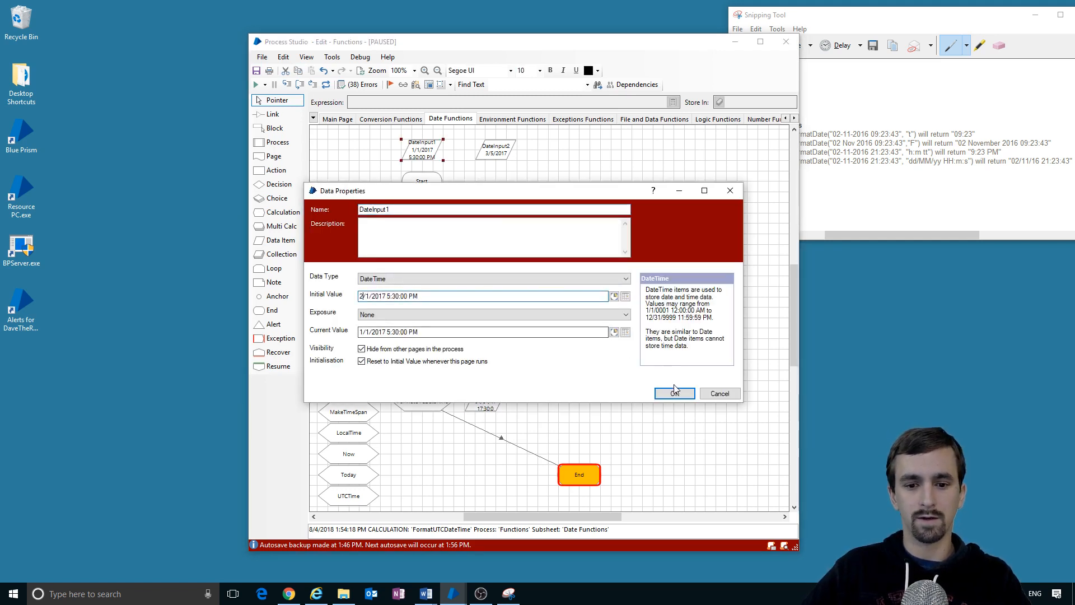
pyautogui.click(673, 393)
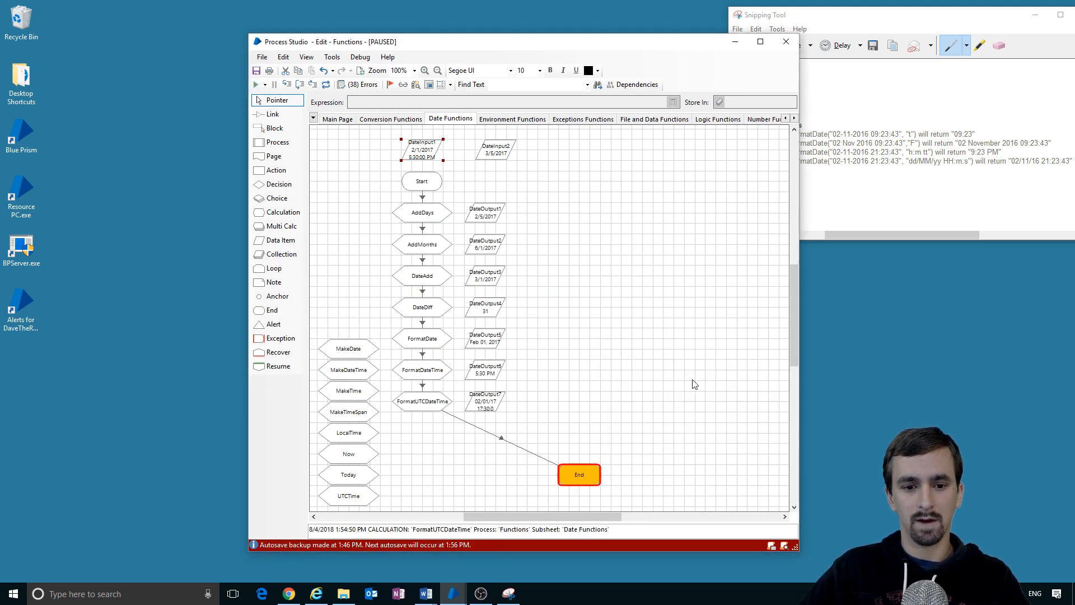
pyautogui.moveTo(478, 406)
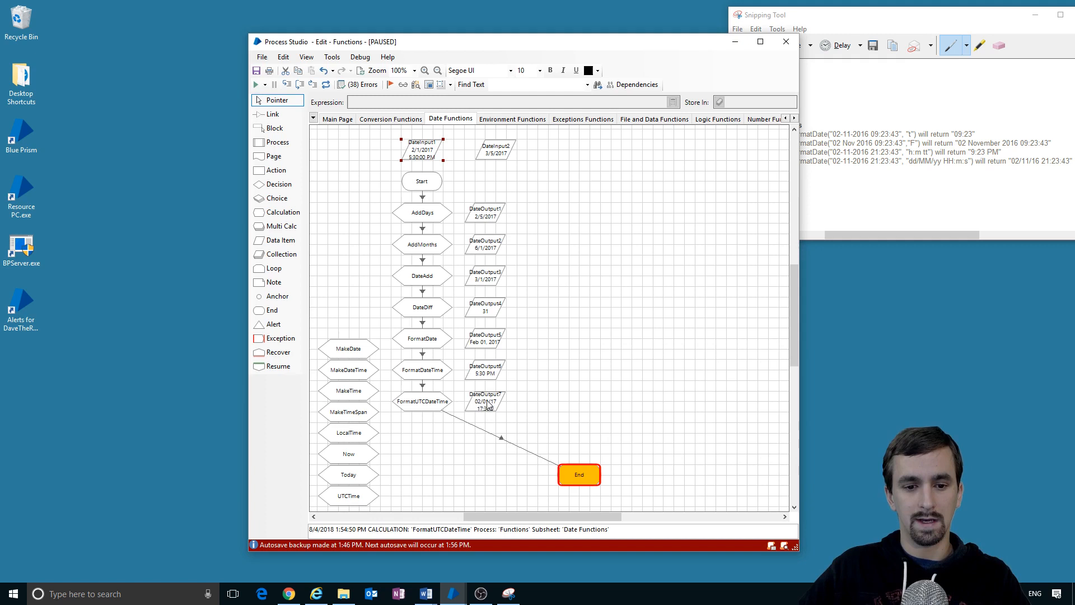
pyautogui.moveTo(497, 377)
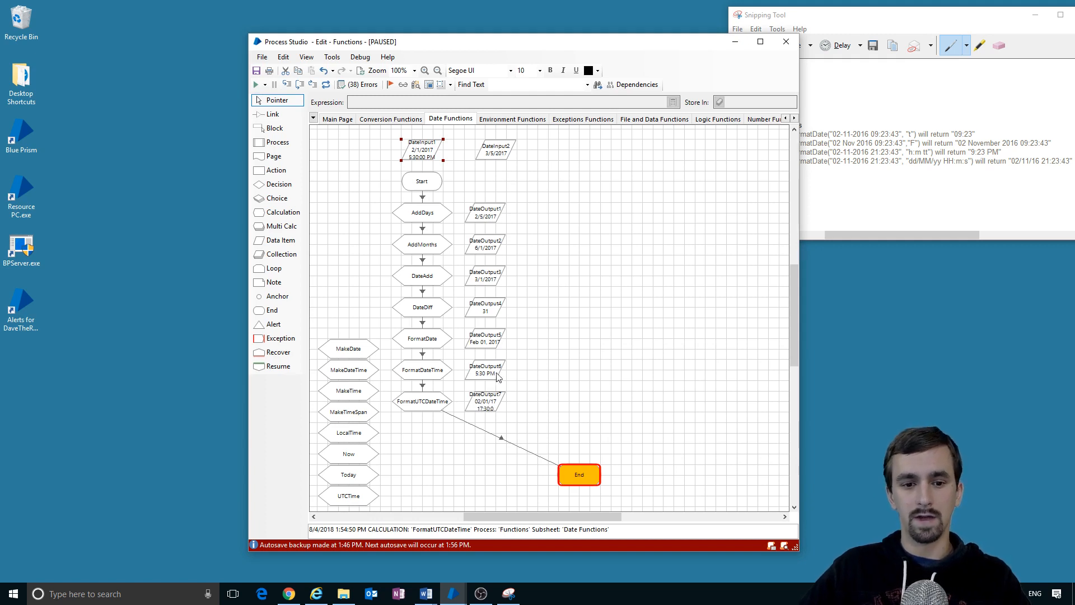
pyautogui.moveTo(509, 222)
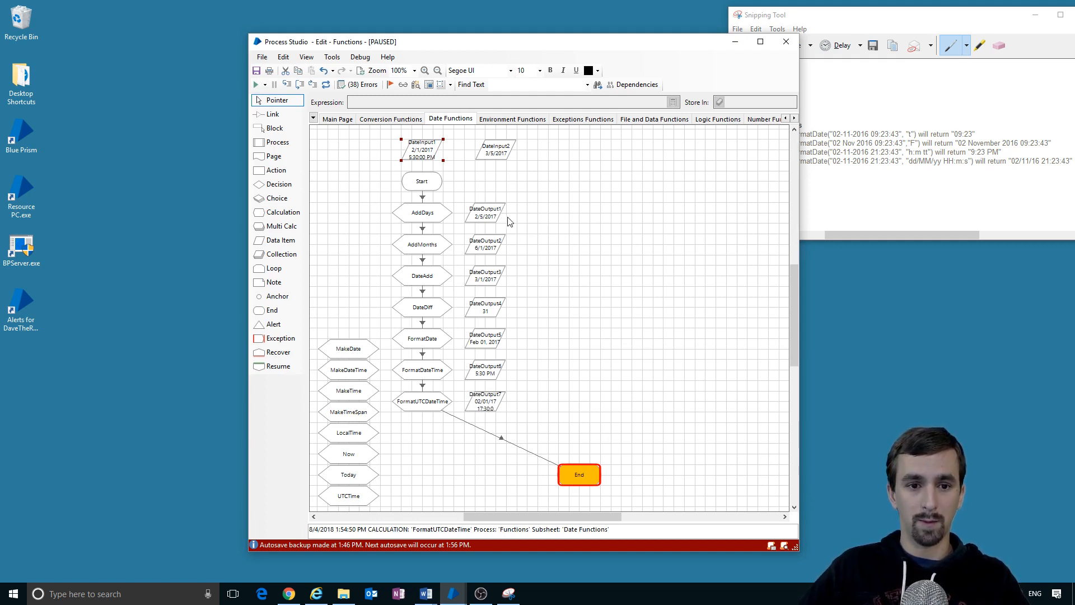
pyautogui.moveTo(513, 208)
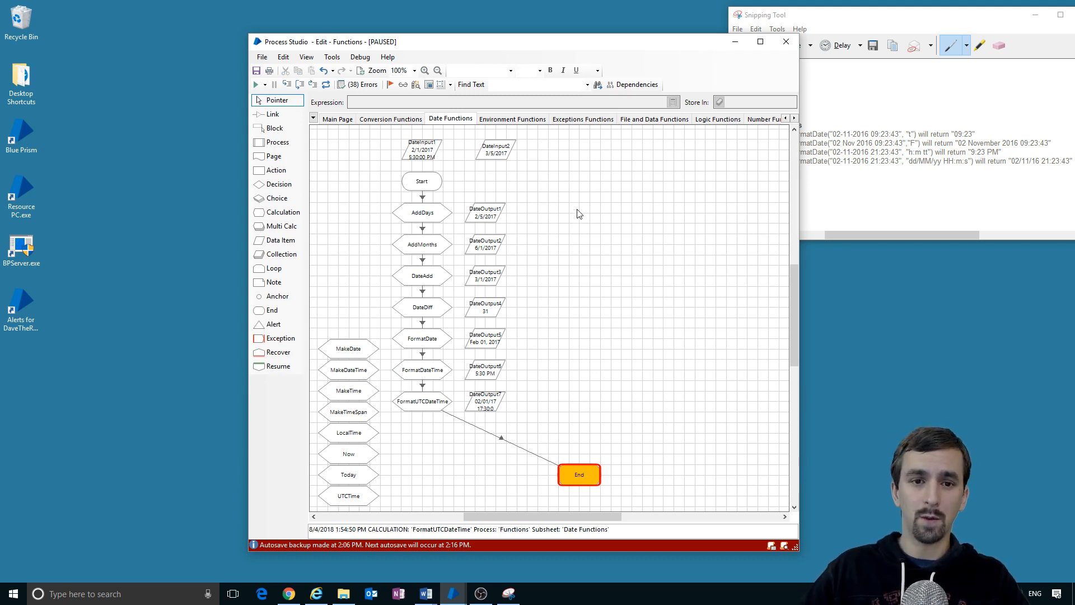
pyautogui.click(421, 149)
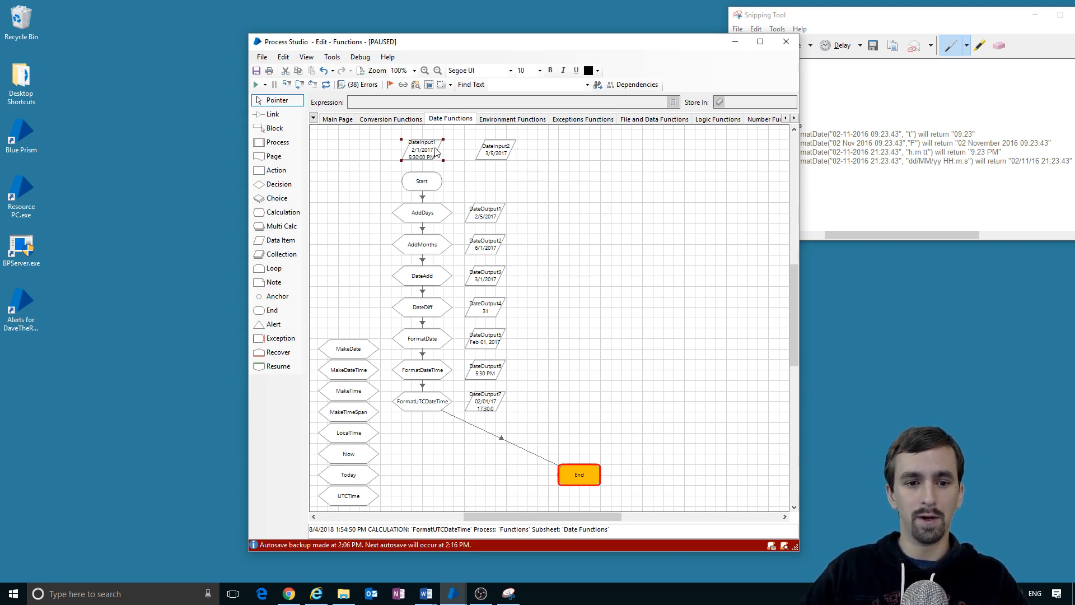
pyautogui.click(496, 149)
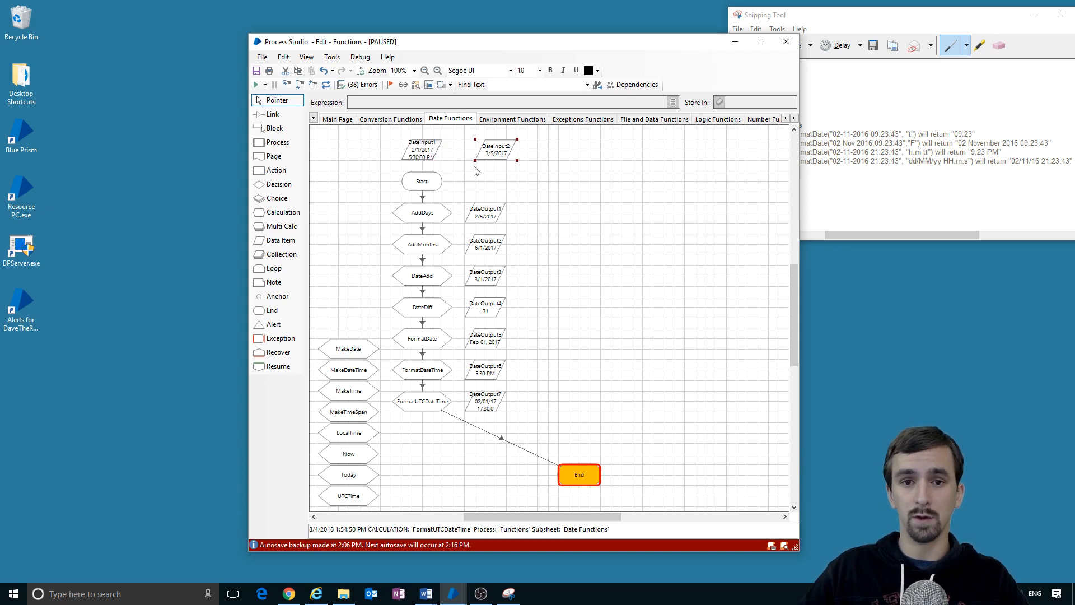
pyautogui.moveTo(422, 150)
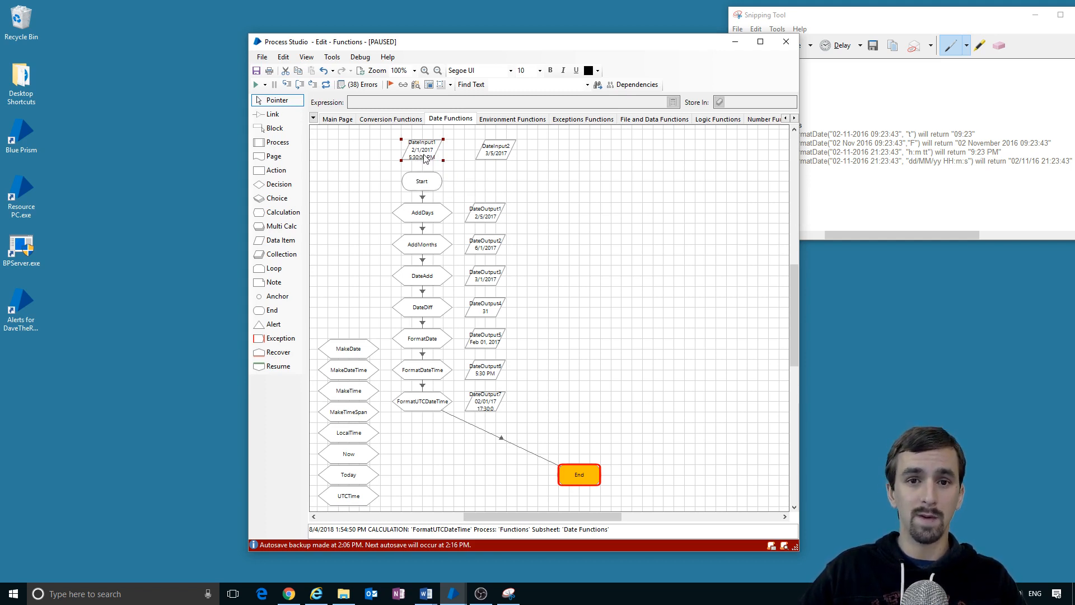
pyautogui.moveTo(421, 151)
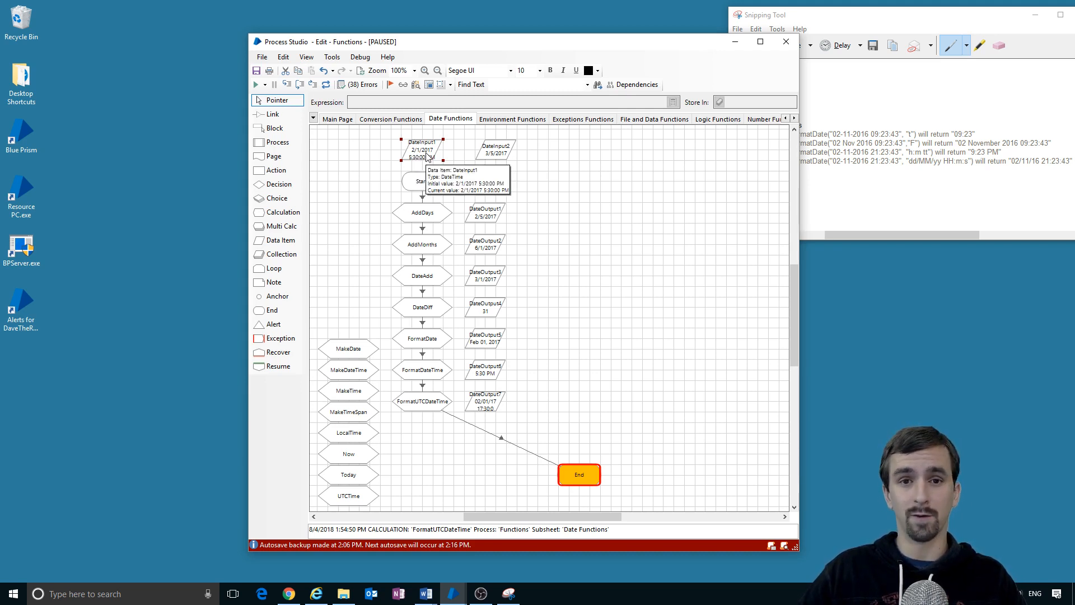
pyautogui.moveTo(426, 230)
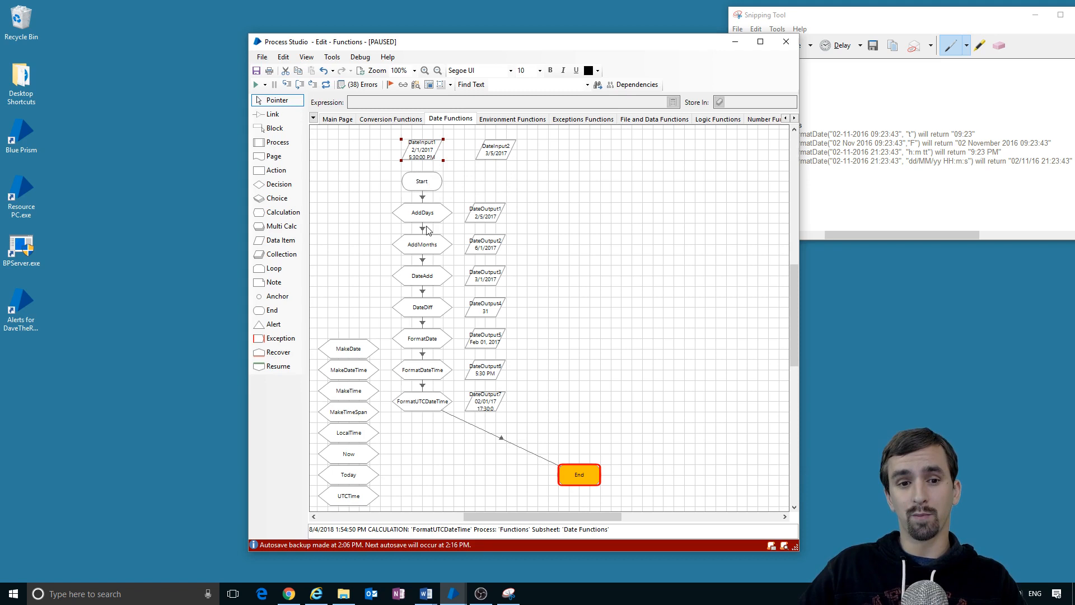
pyautogui.moveTo(351, 349)
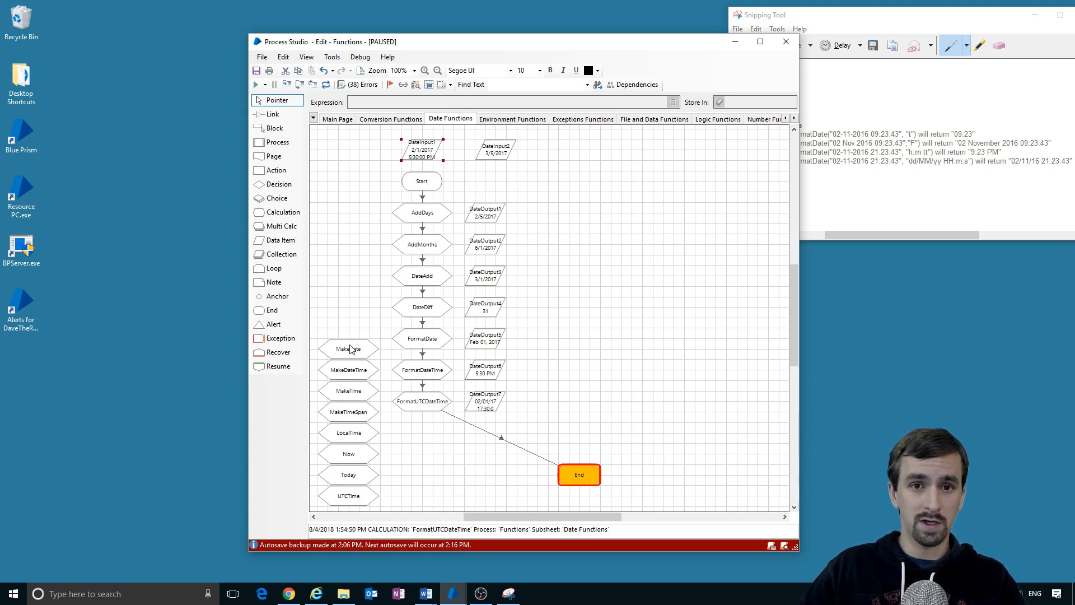
pyautogui.moveTo(348, 349)
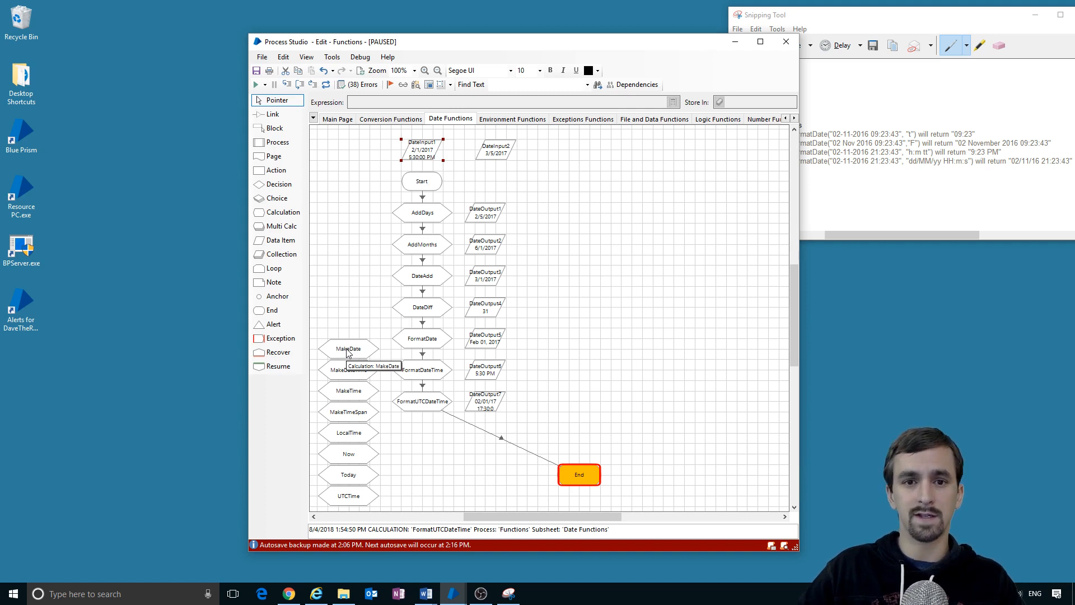
# Step: Place MakeDate(23, 12, 1975) below FormatUTCDateTime, storing into DateOutput8, and link it
pyautogui.click(348, 349)
pyautogui.write('MakeDate(')
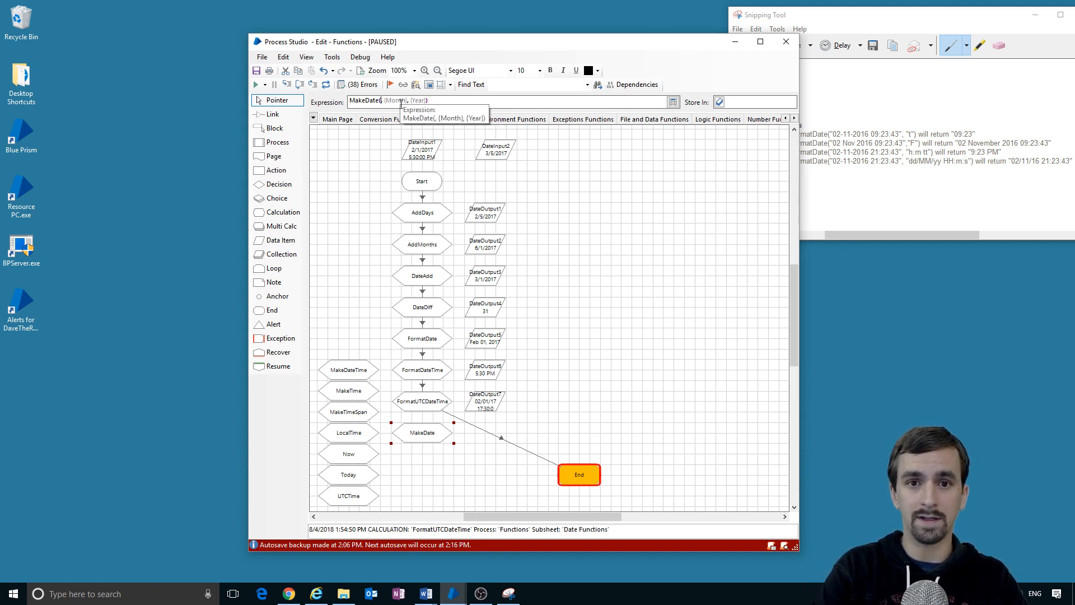
pyautogui.write('23, 12, )')
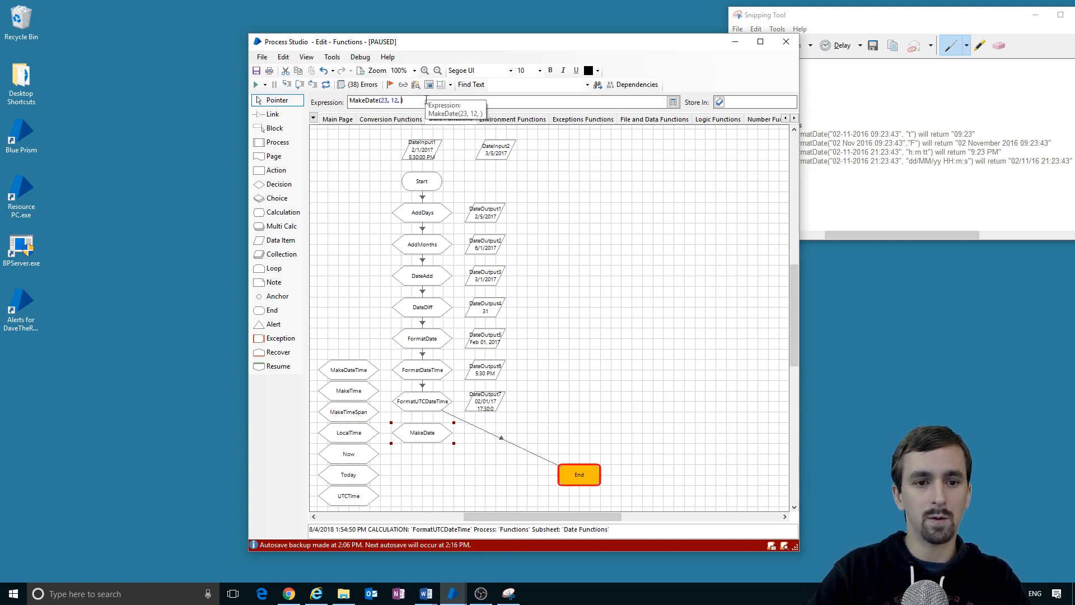
pyautogui.write('1975')
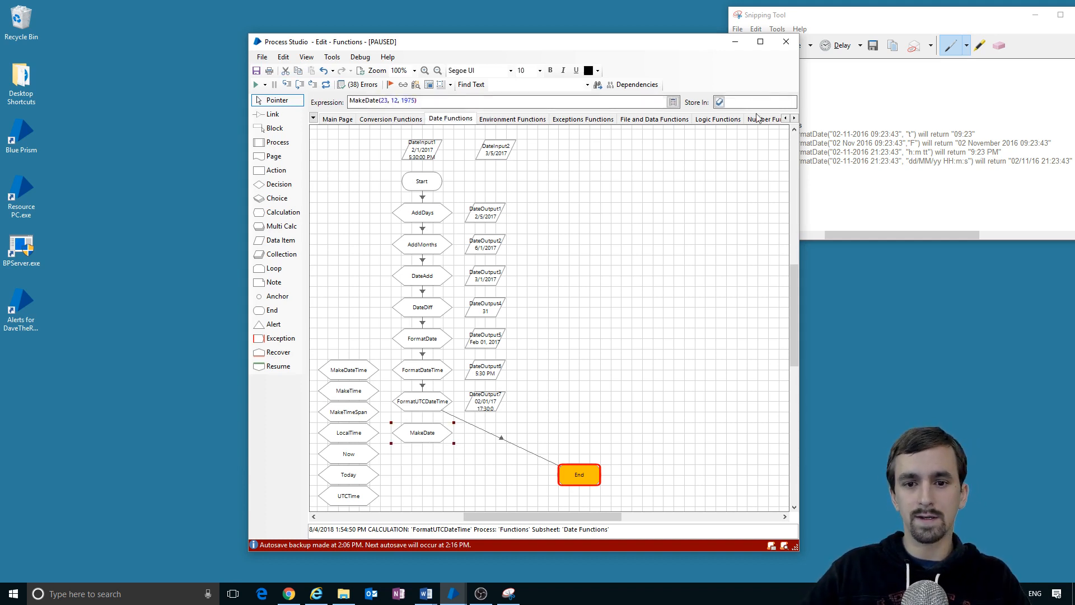
pyautogui.write('DateOu')
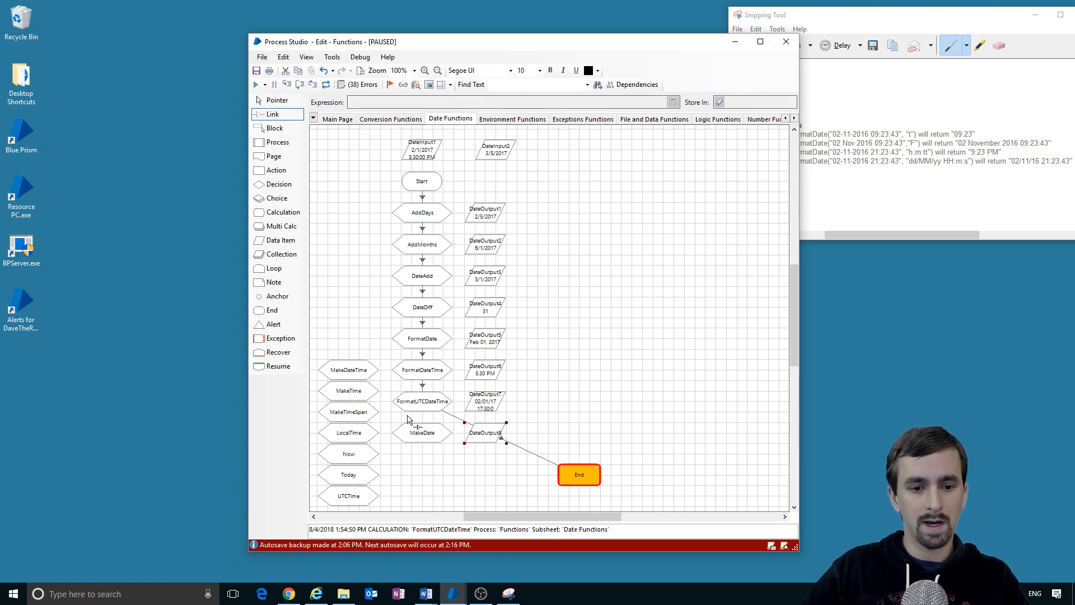
pyautogui.click(272, 84)
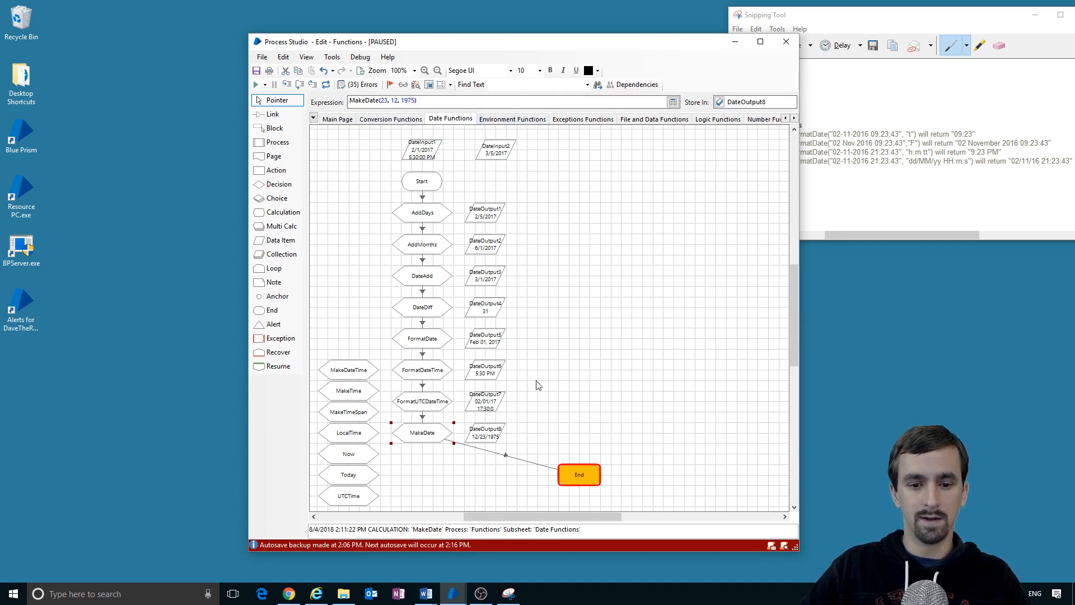
pyautogui.moveTo(486, 444)
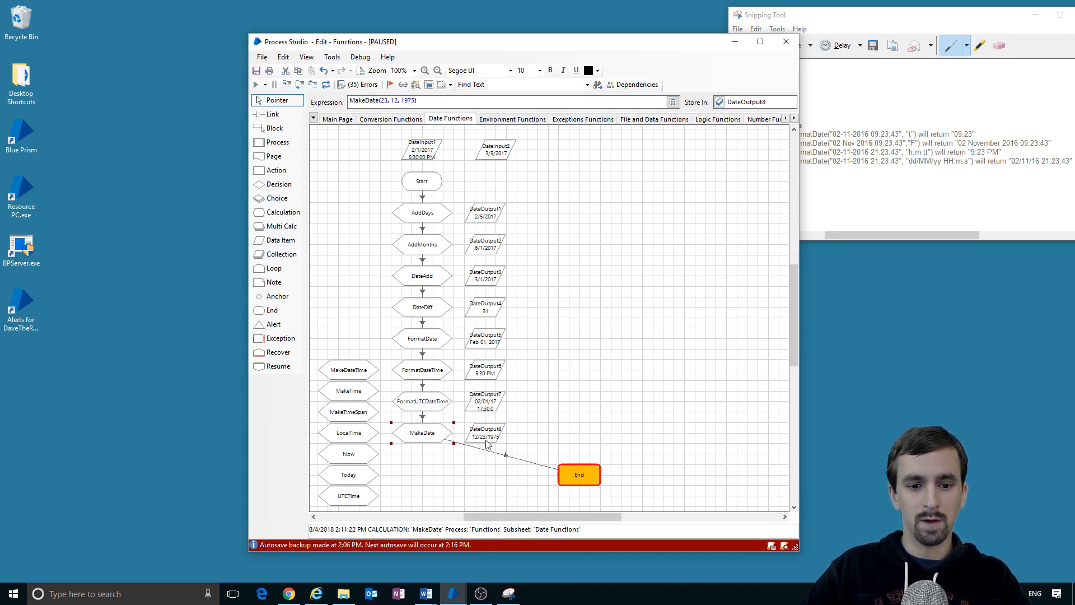
pyautogui.moveTo(498, 438)
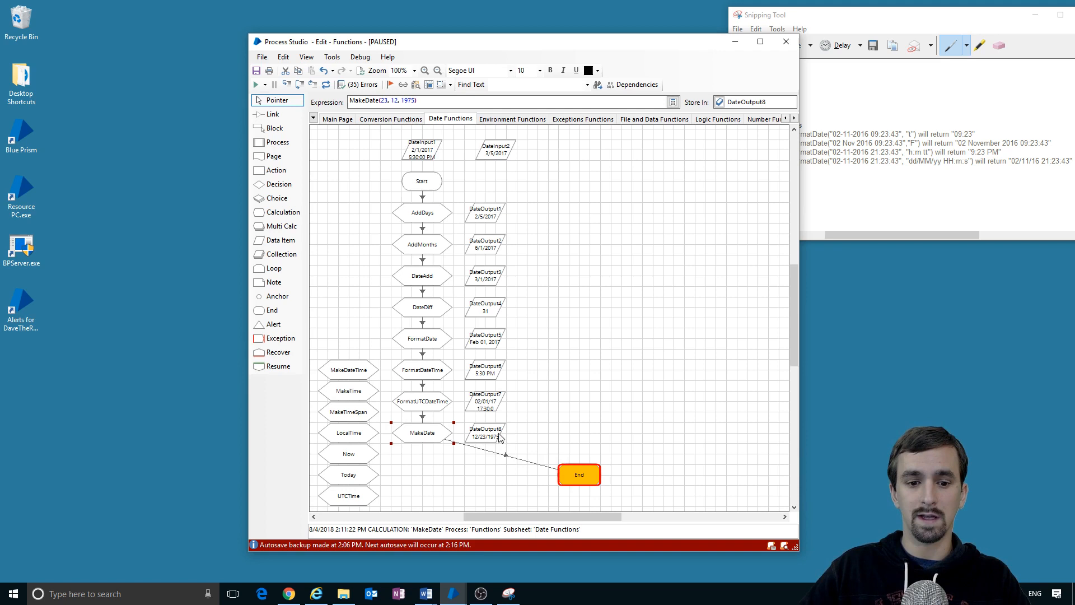
pyautogui.moveTo(501, 417)
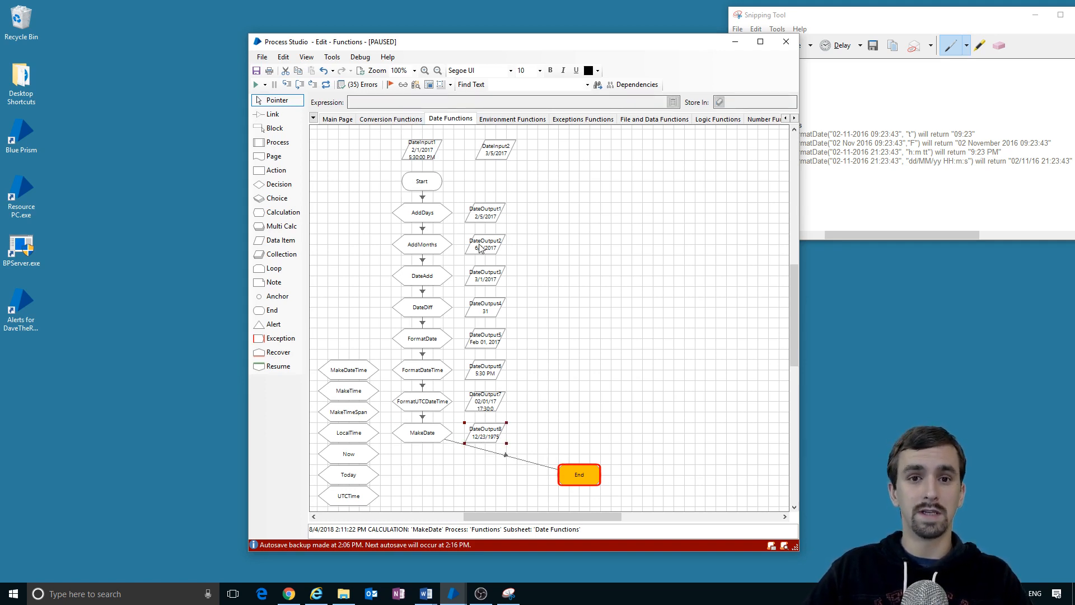
pyautogui.moveTo(502, 445)
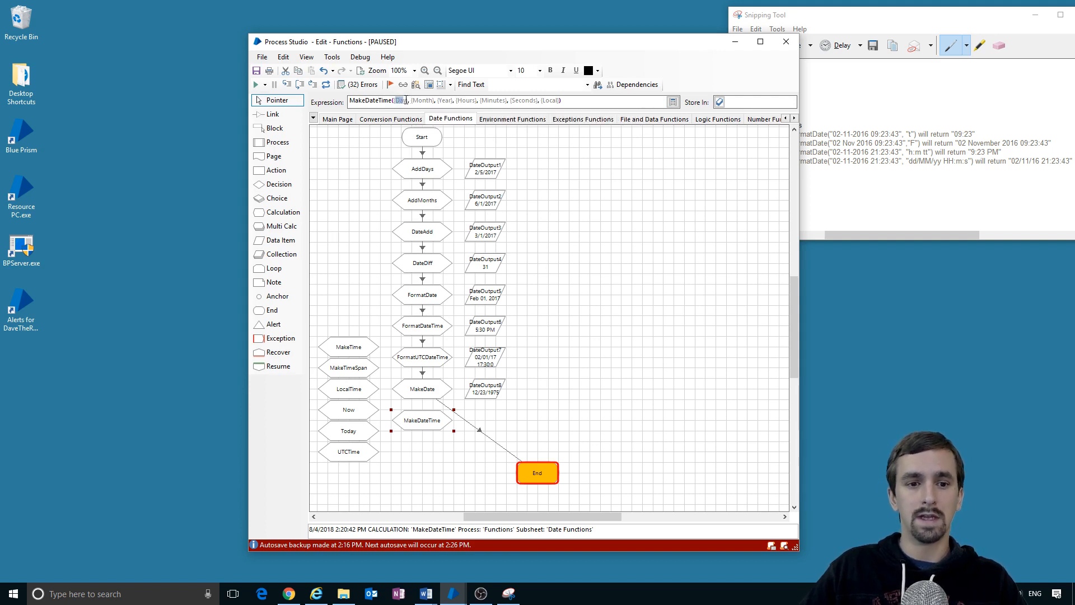
pyautogui.moveTo(522, 100)
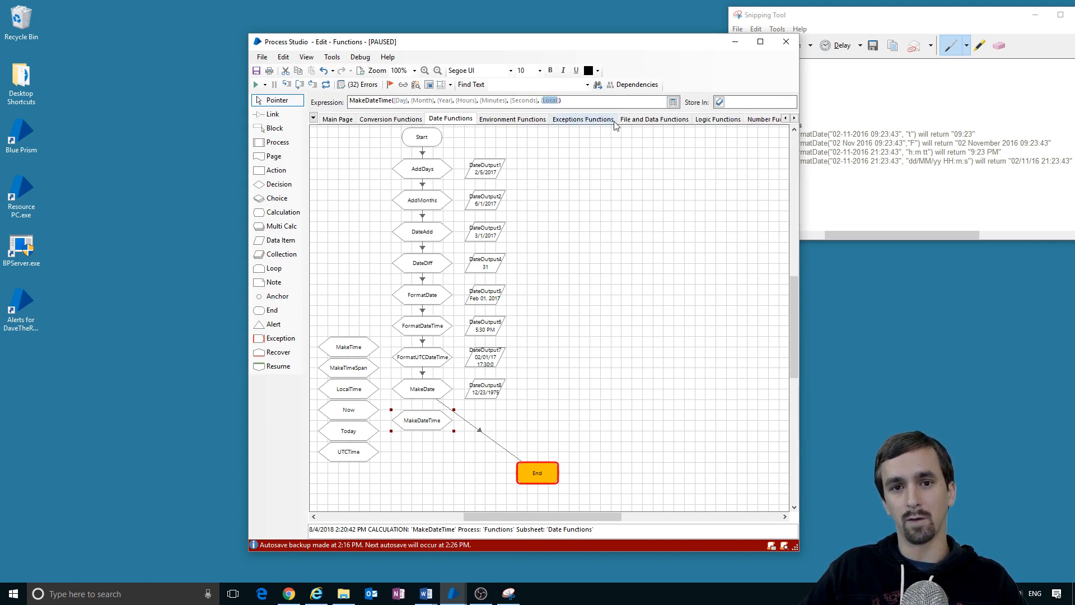
pyautogui.moveTo(563, 117)
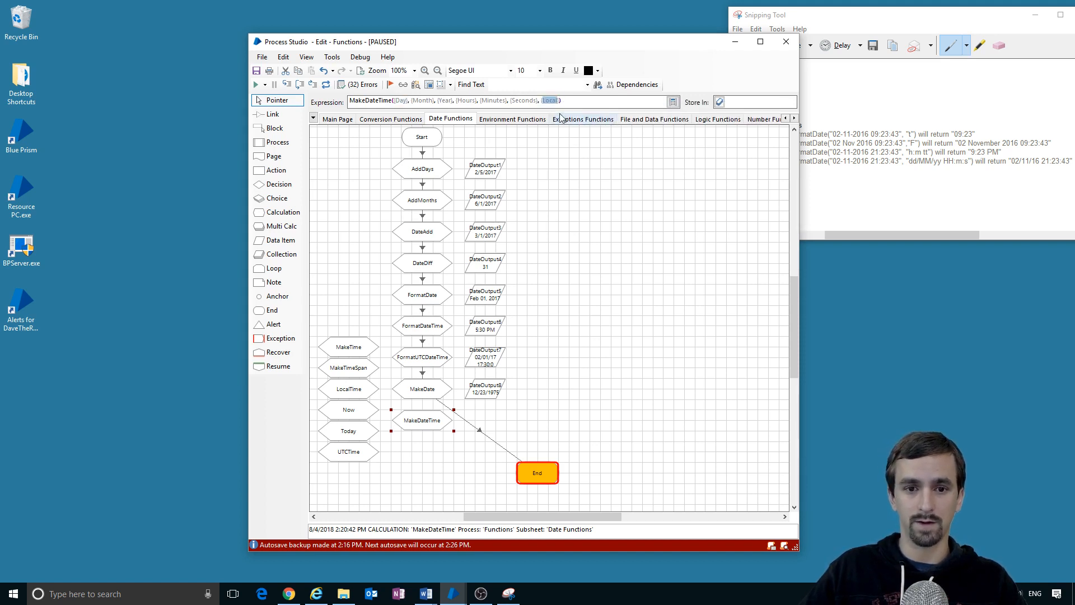
pyautogui.moveTo(510, 354)
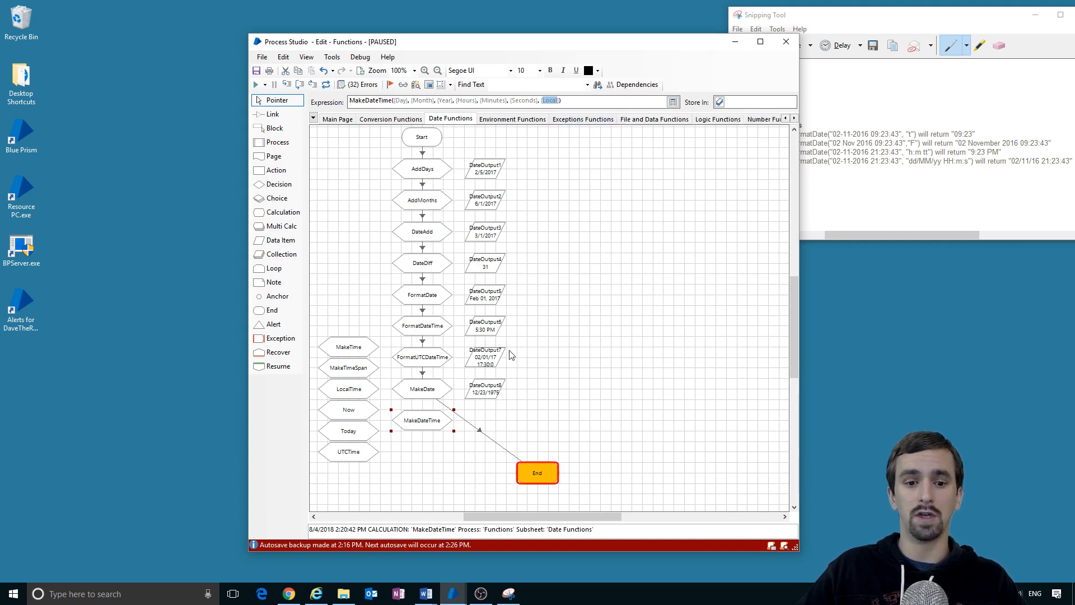
pyautogui.moveTo(502, 421)
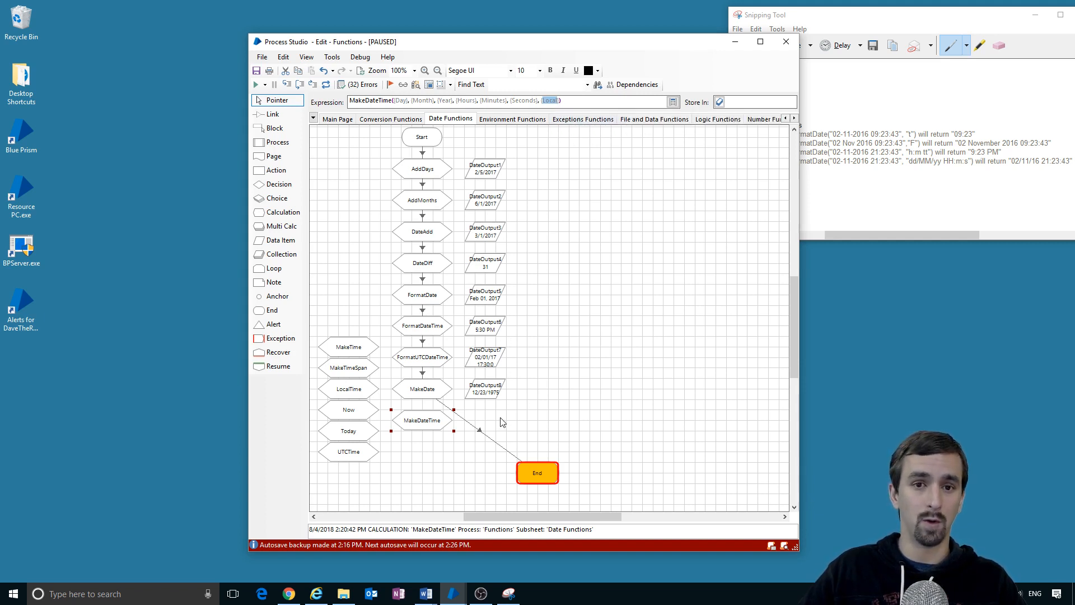
pyautogui.moveTo(575, 126)
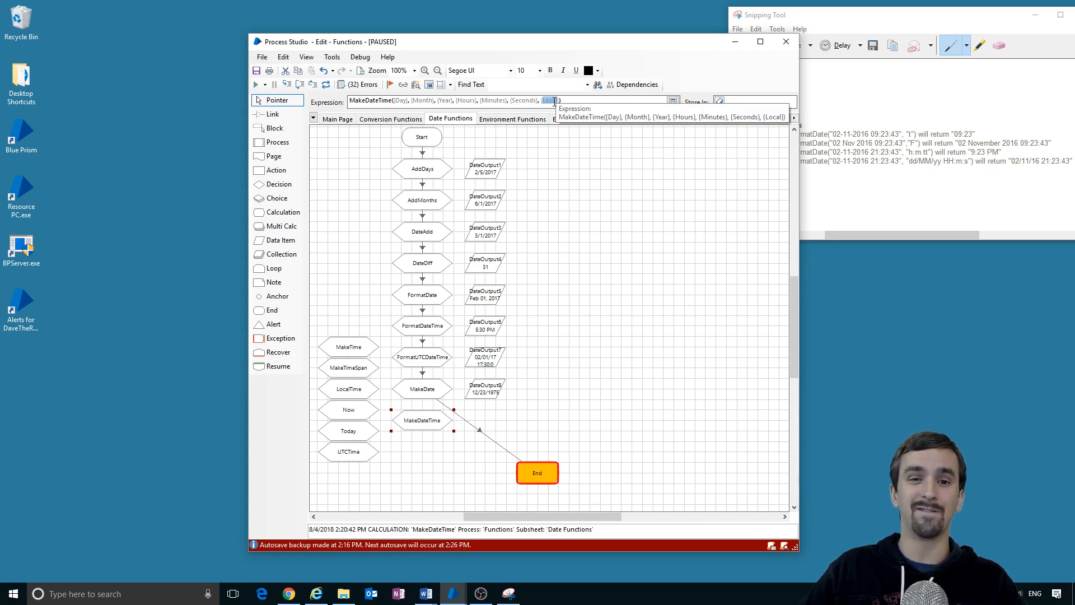
# Step: Enter MakeDateTime arguments 25, 12, 2017, 5, 30, 45, False
pyautogui.click(559, 101)
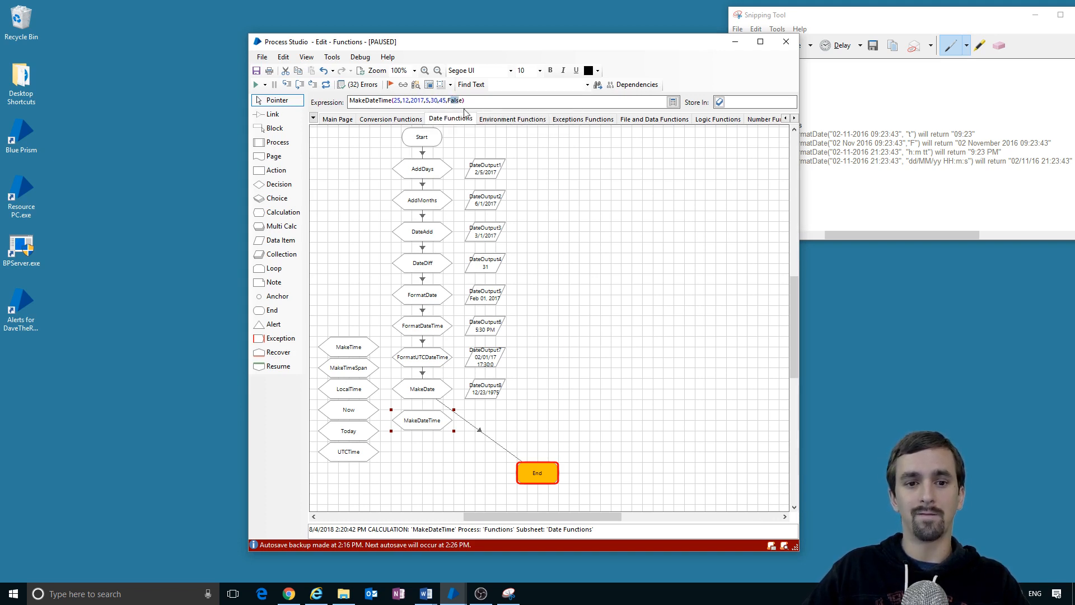
pyautogui.moveTo(538, 190)
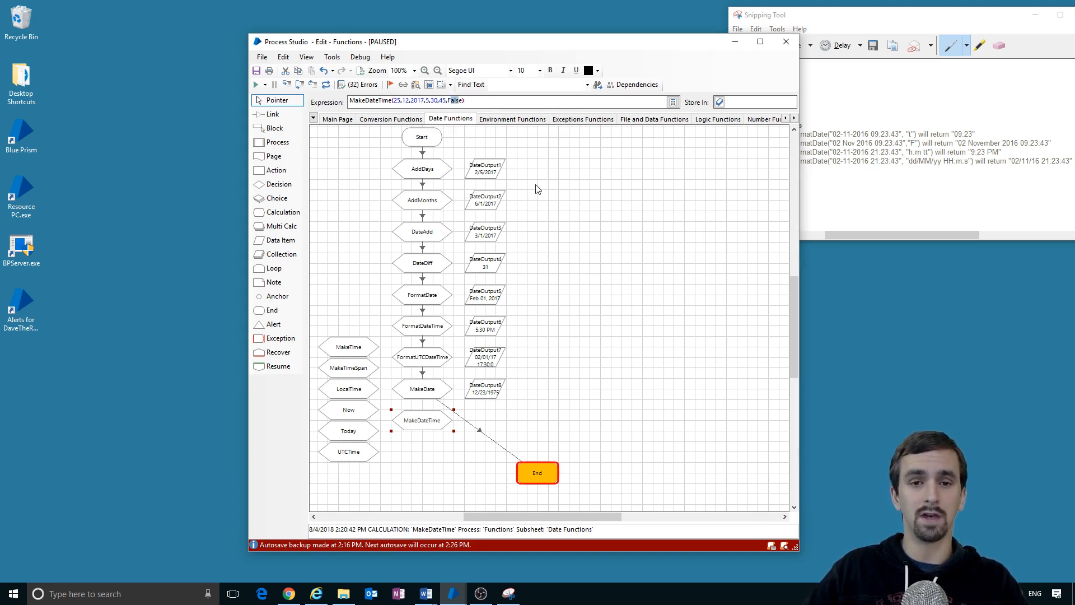
pyautogui.moveTo(489, 138)
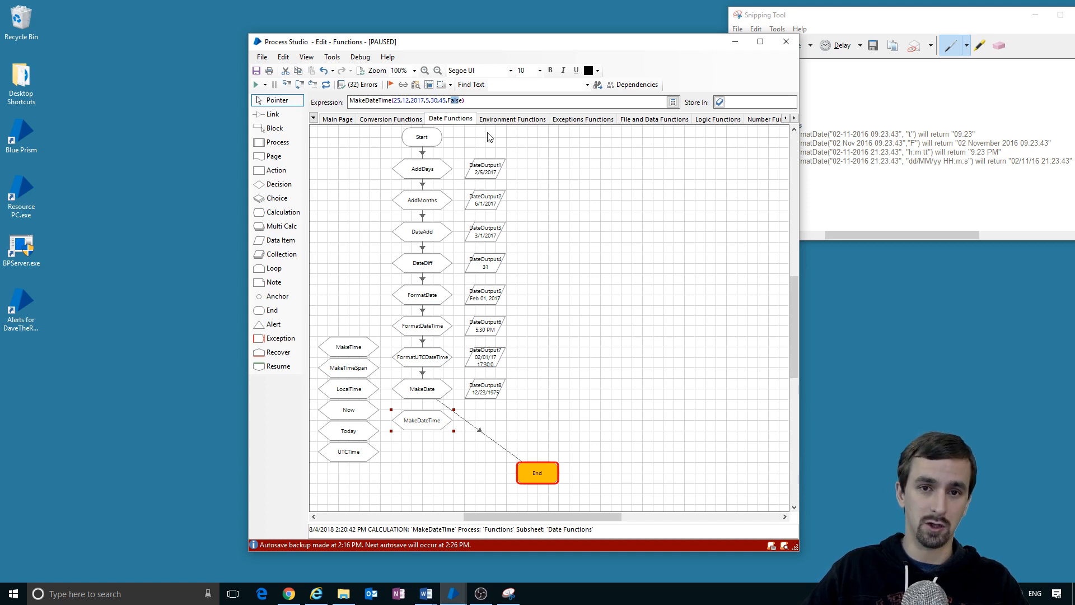
pyautogui.moveTo(580, 220)
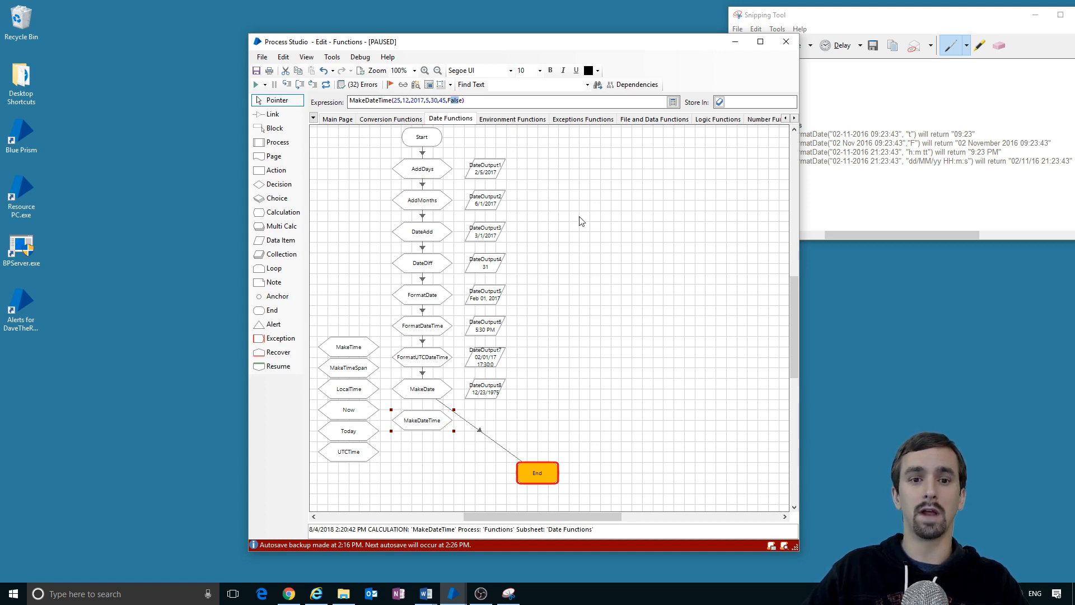
pyautogui.moveTo(326, 85)
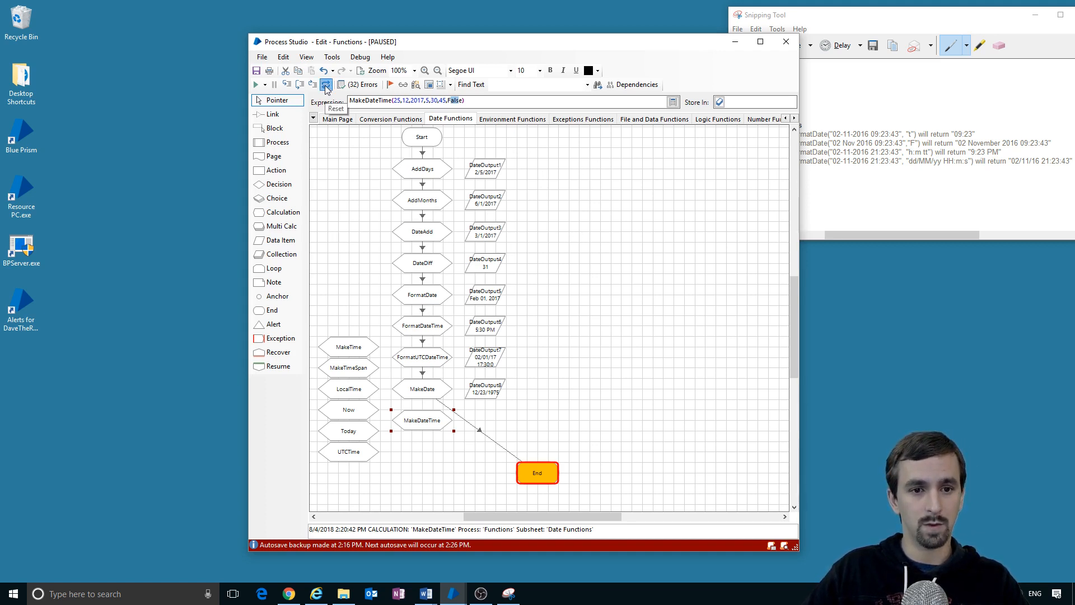
# Step: Reset, store MakeDateTime's result in DateOutput9, and rerun to get 12/25/2017 5:30:45 AM
pyautogui.click(326, 85)
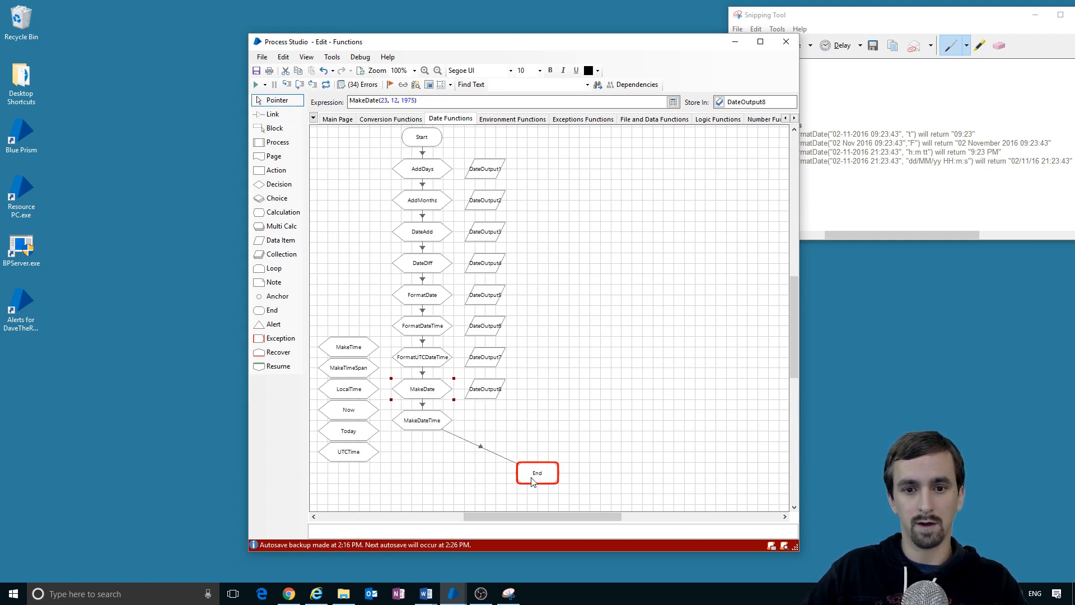
pyautogui.click(421, 420)
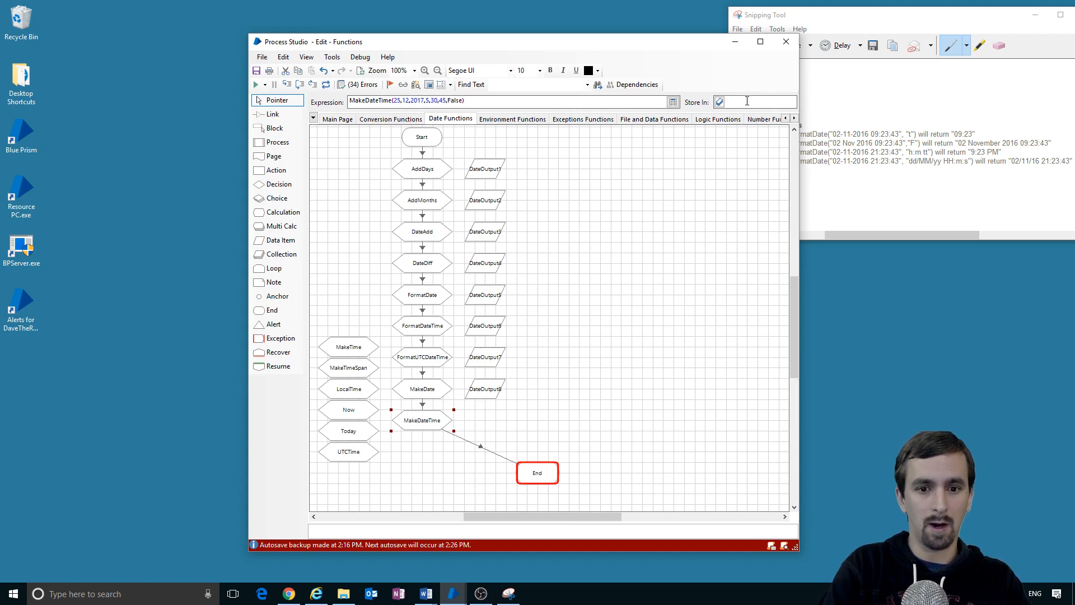
pyautogui.write('DateOutput9')
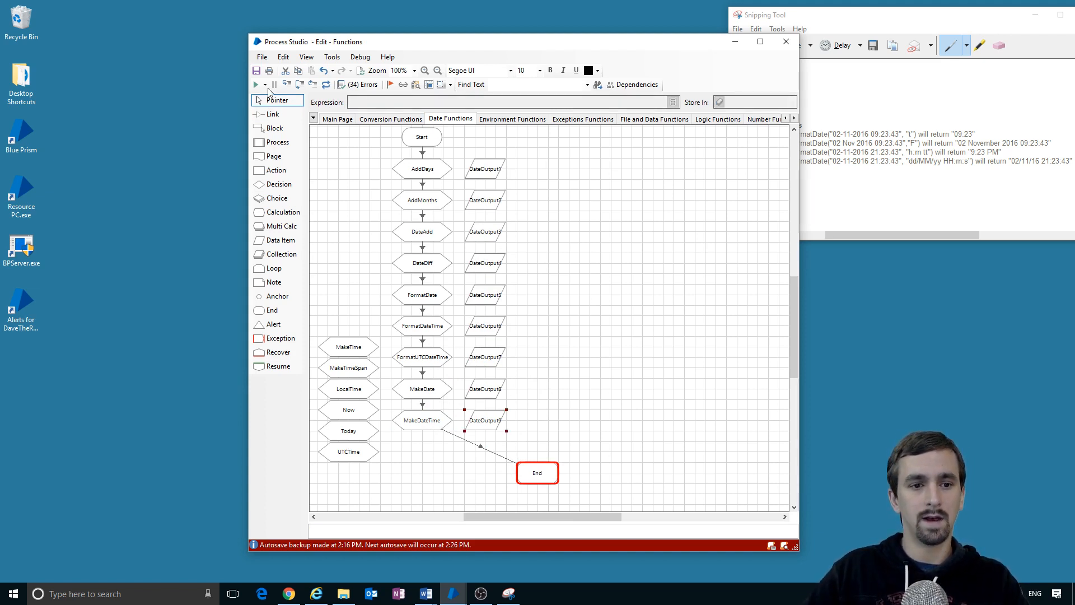
pyautogui.click(265, 85)
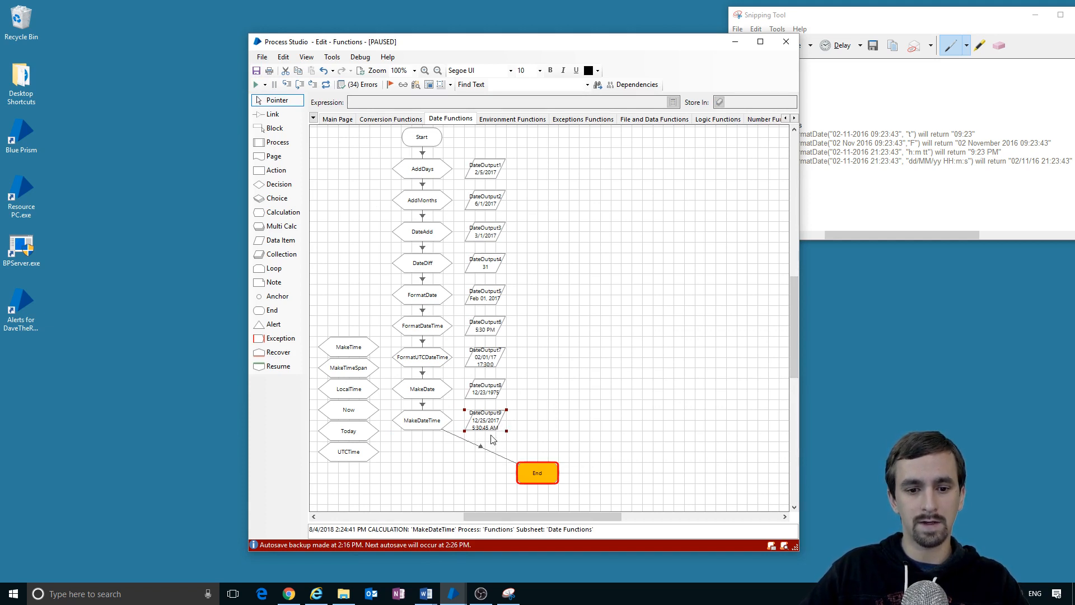
pyautogui.moveTo(504, 459)
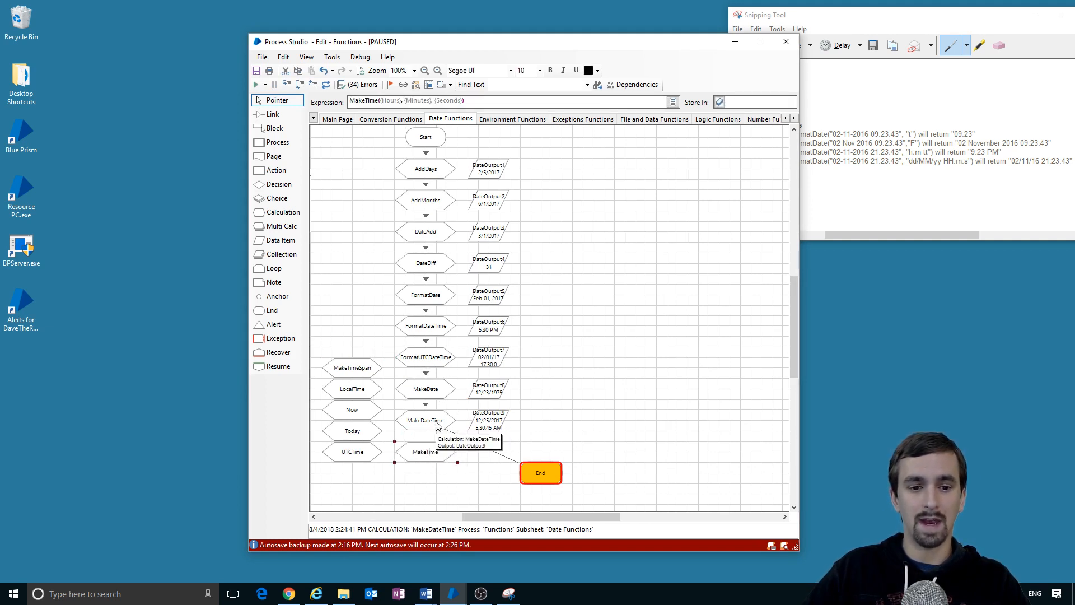
# Step: Add MakeTime(5,30,45) after MakeDateTime into DateOutput10, run, and dismiss the breakpoint notice
pyautogui.click(425, 419)
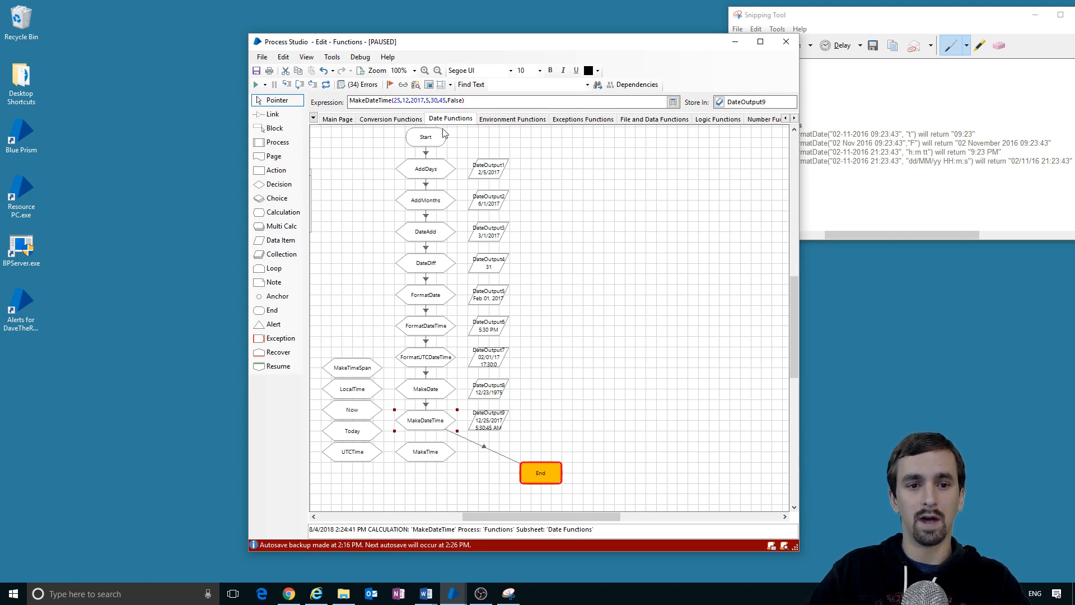
pyautogui.click(425, 452)
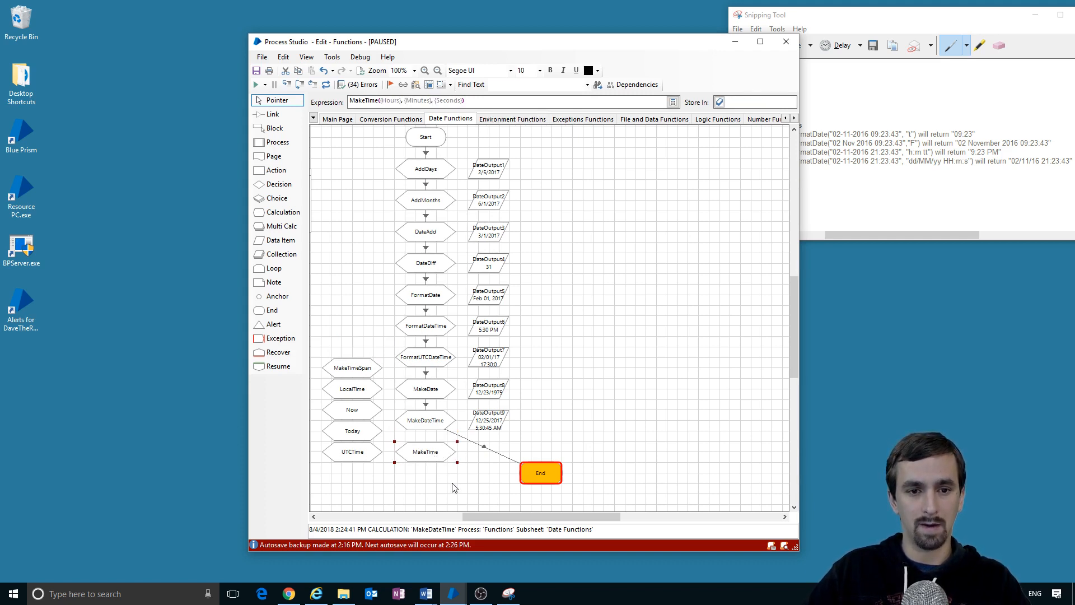
pyautogui.moveTo(434, 460)
pyautogui.write('5,30,)')
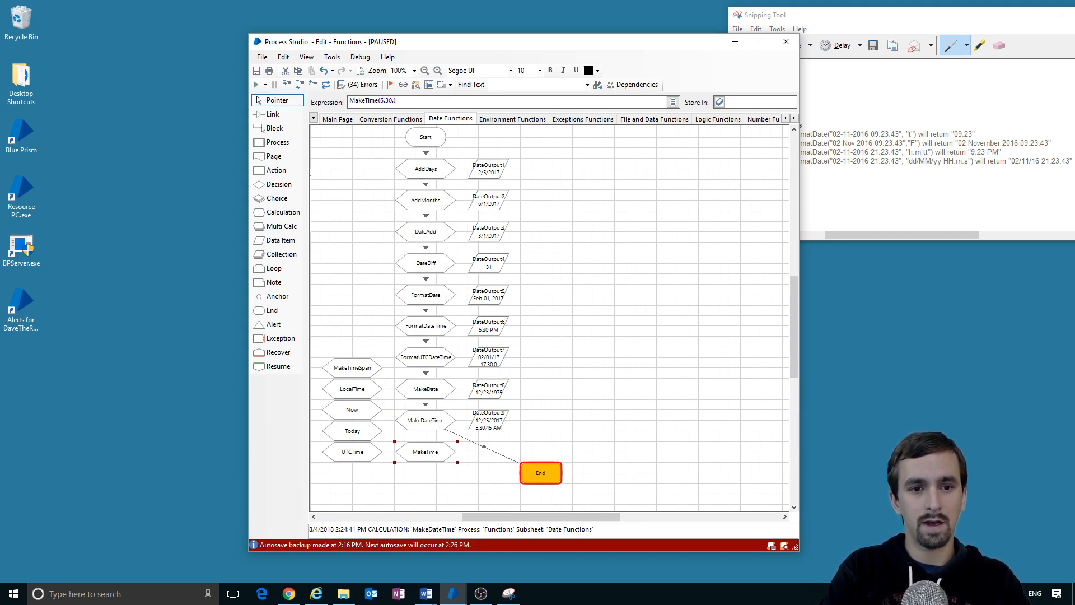
pyautogui.click(446, 473)
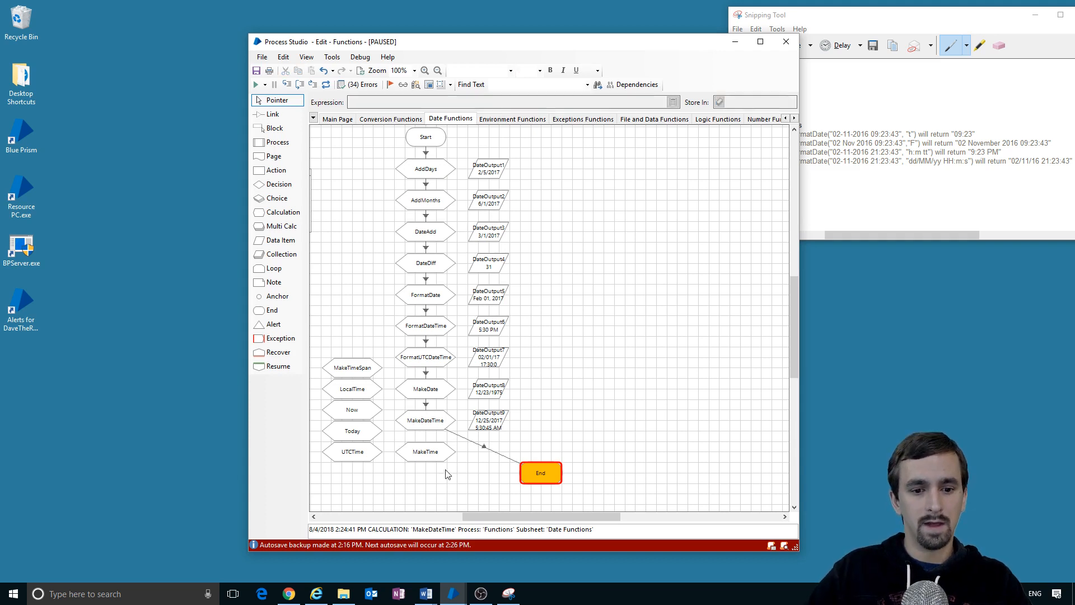
pyautogui.click(426, 452)
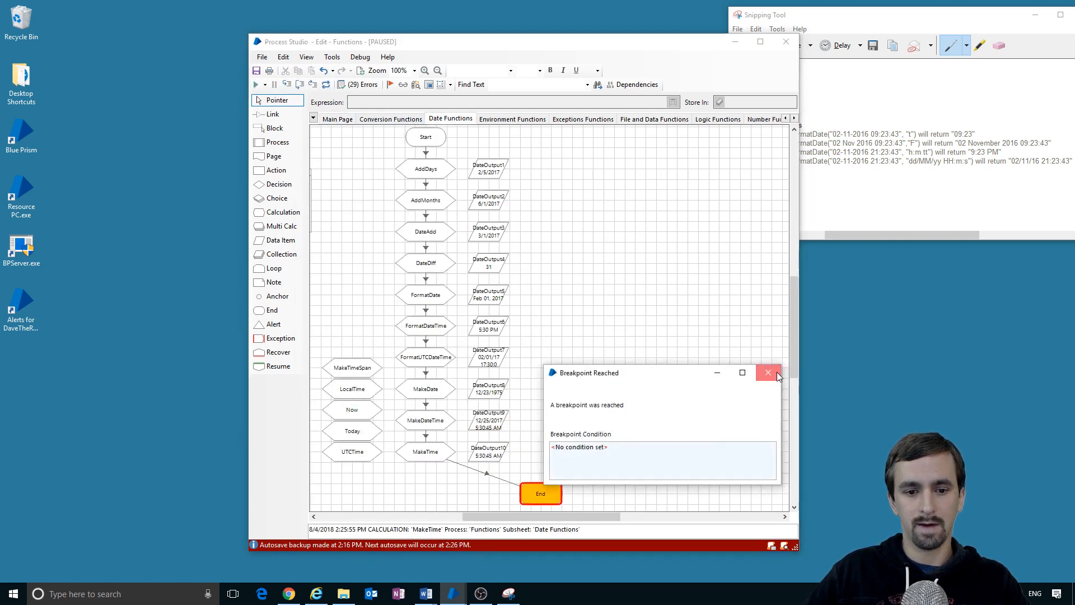
pyautogui.click(767, 372)
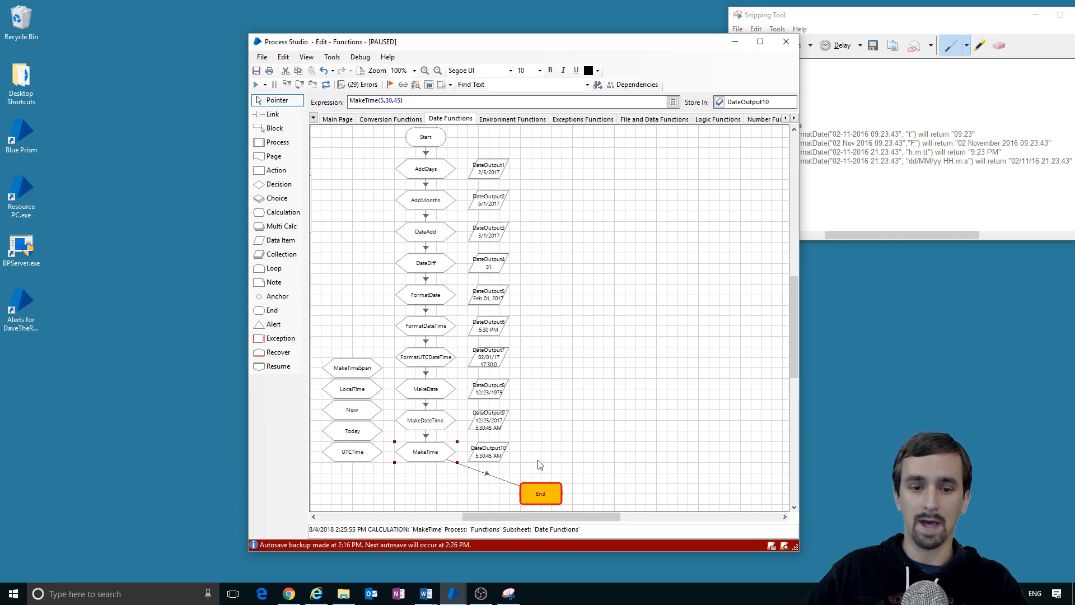
pyautogui.moveTo(496, 469)
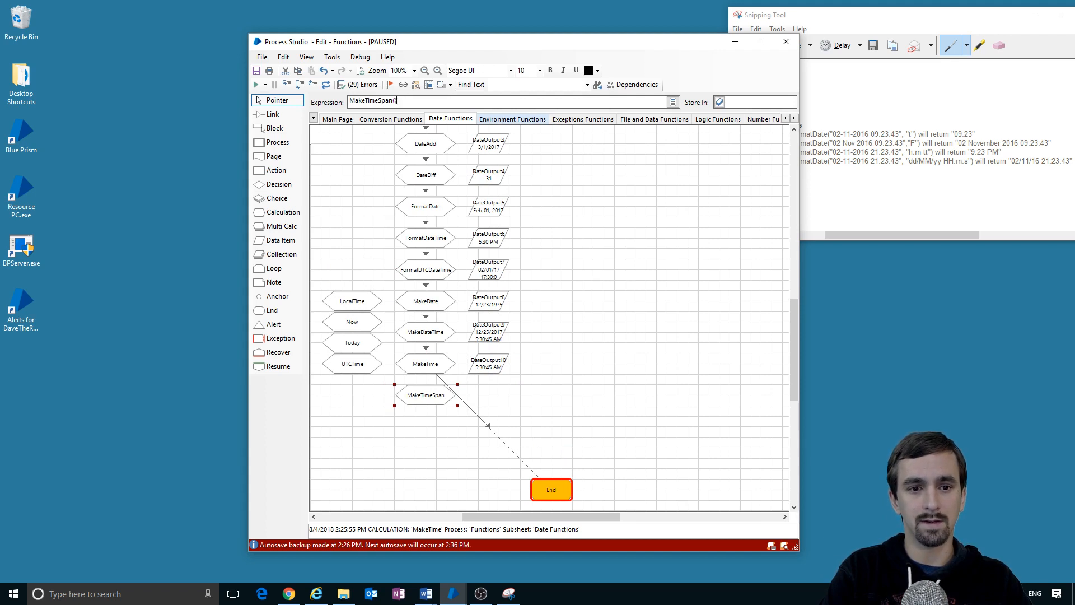
# Step: Enter MakeTimeSpan(12,5,45,35) and store its result in the DateOutput11 data item
pyautogui.write('12,5,')
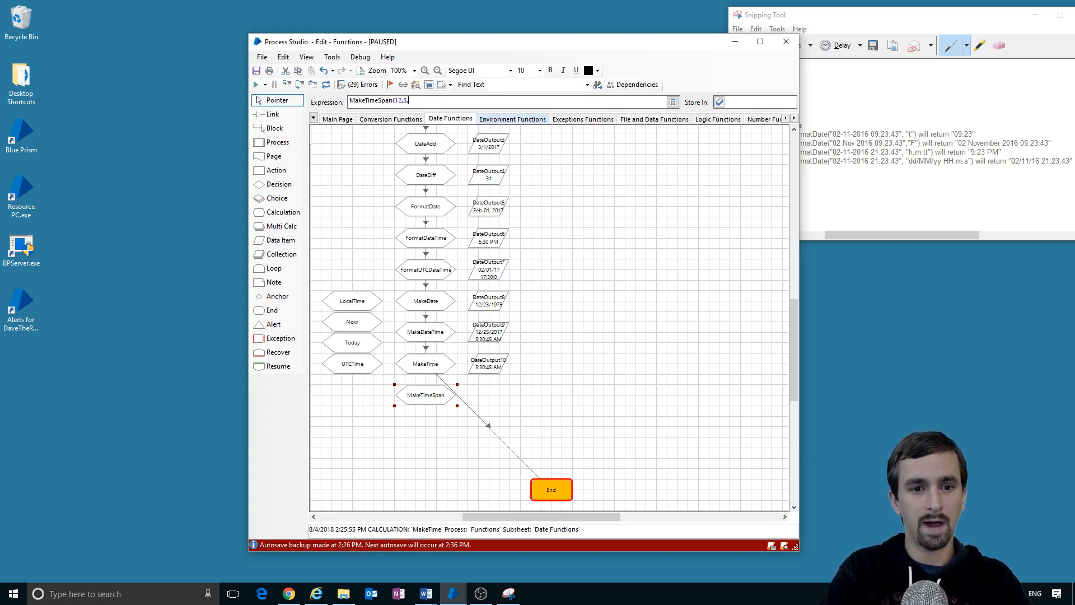
pyautogui.write('45,')
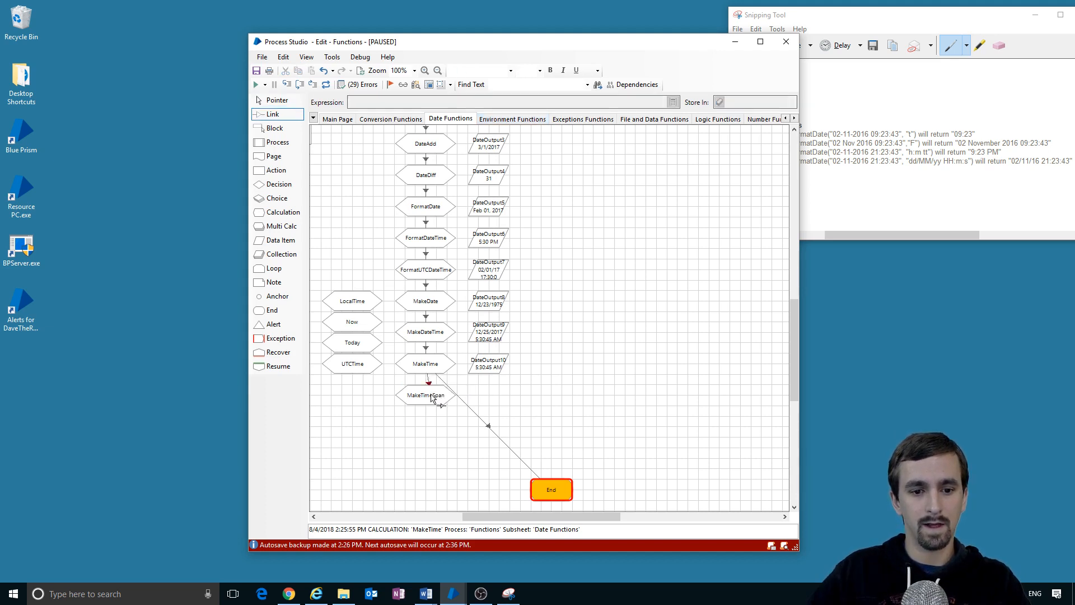
pyautogui.click(424, 394)
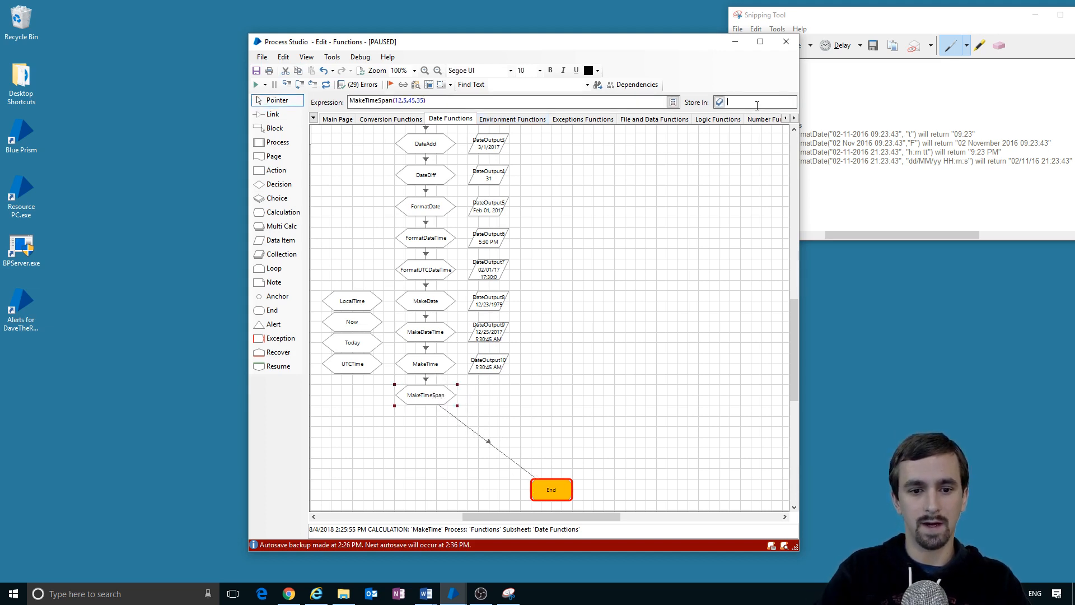
pyautogui.write('DateOutput11')
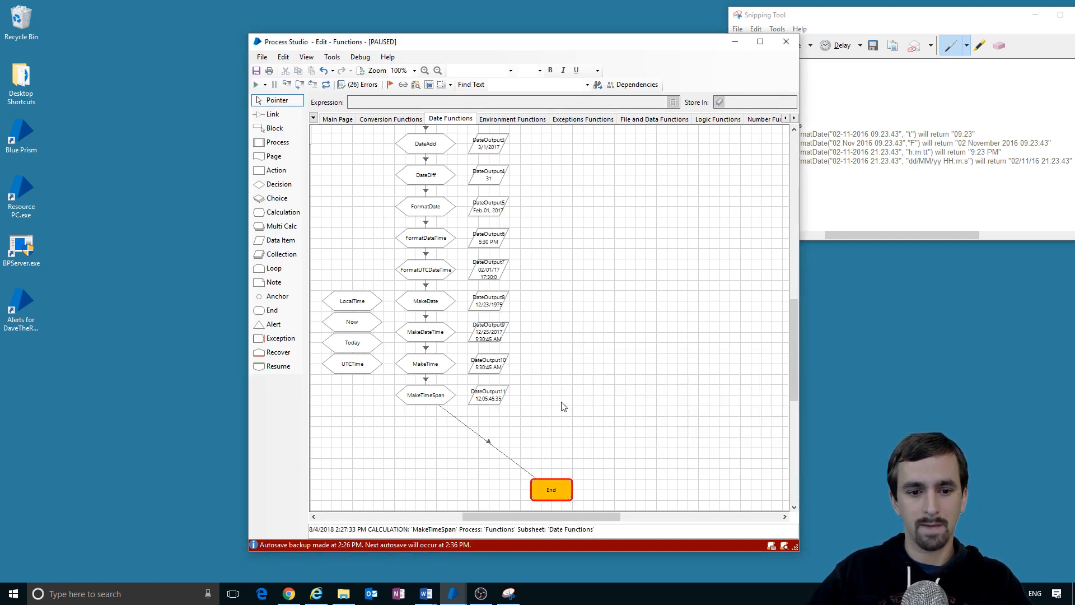
pyautogui.click(488, 394)
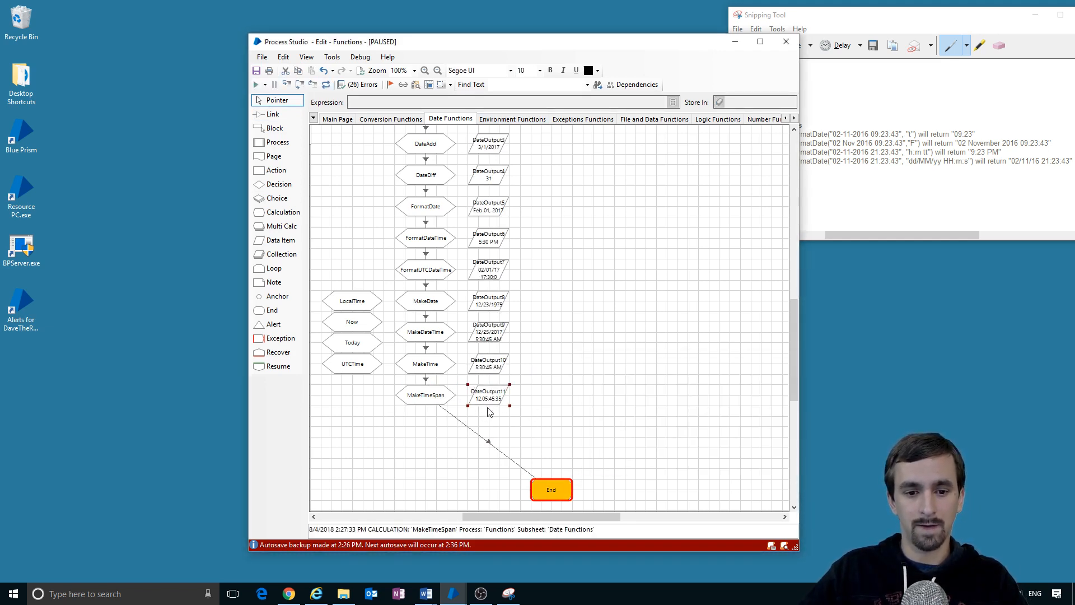
pyautogui.moveTo(503, 425)
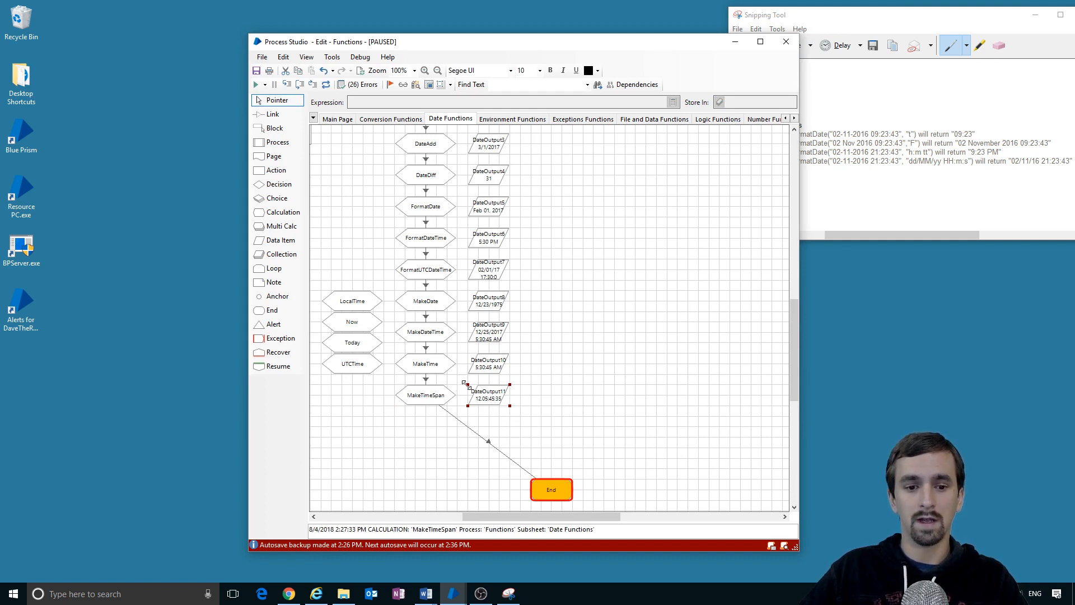
pyautogui.moveTo(506, 412)
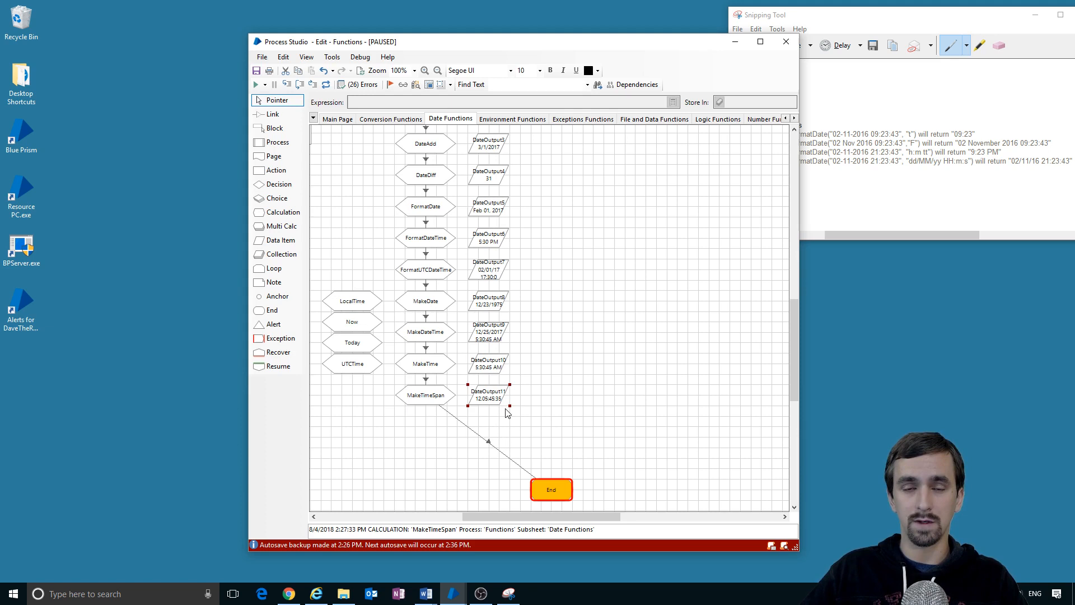
pyautogui.moveTo(375, 322)
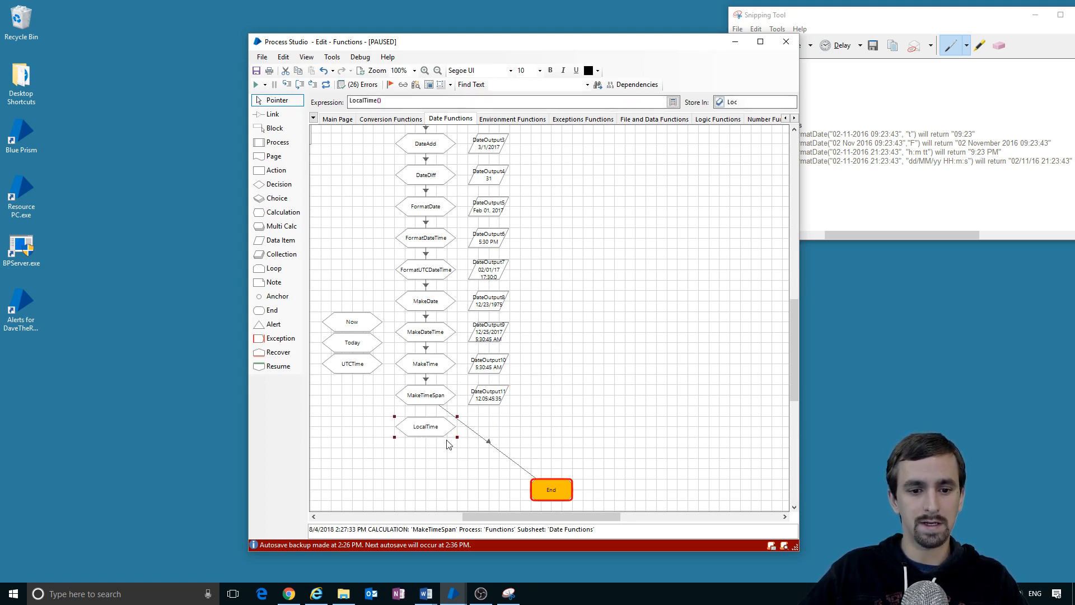
pyautogui.moveTo(487, 455)
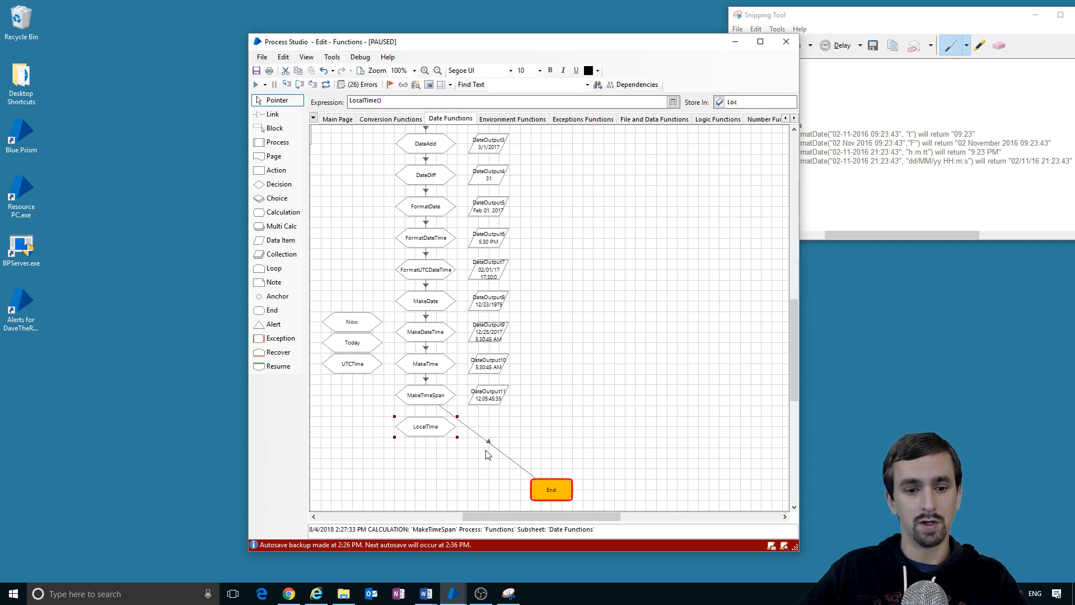
# Step: Set the LocalTime stage to store in DateOutput12 and name the Now result's data item
pyautogui.doubleClick(425, 426)
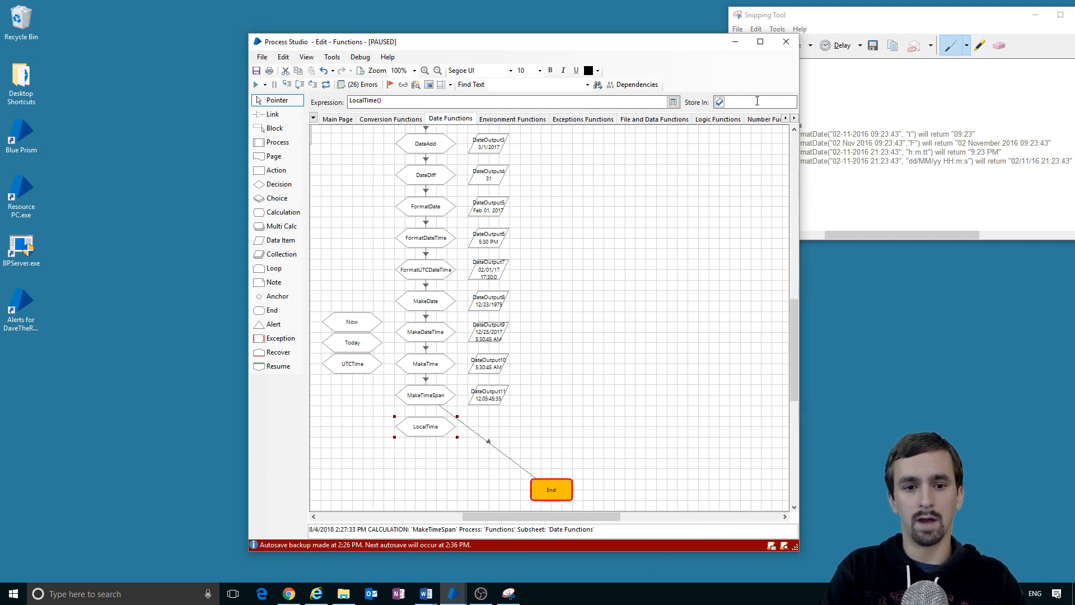
pyautogui.write('DateOutpu')
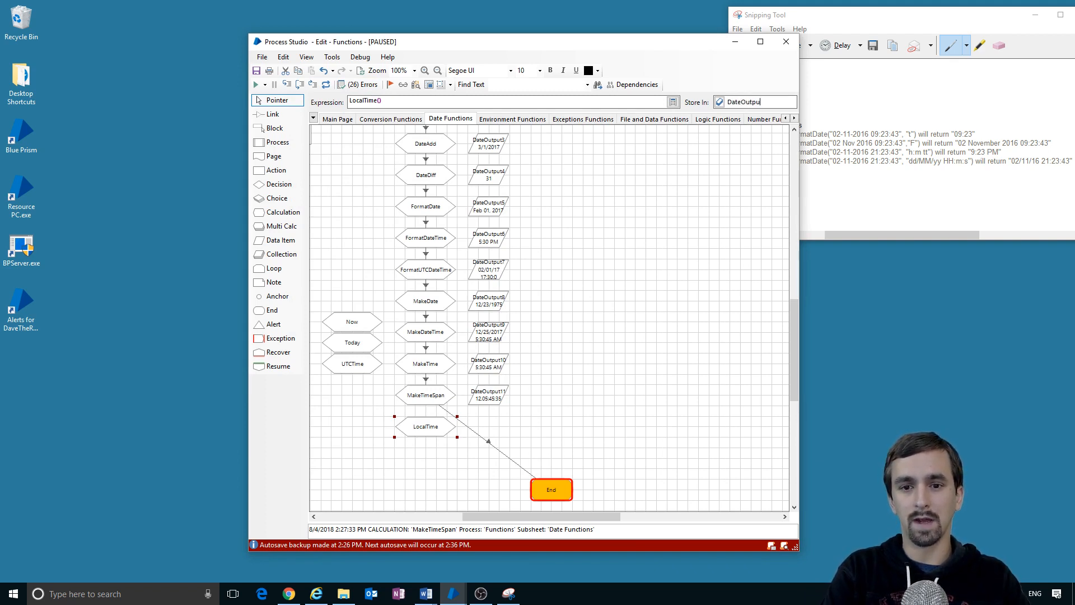
pyautogui.write('t12')
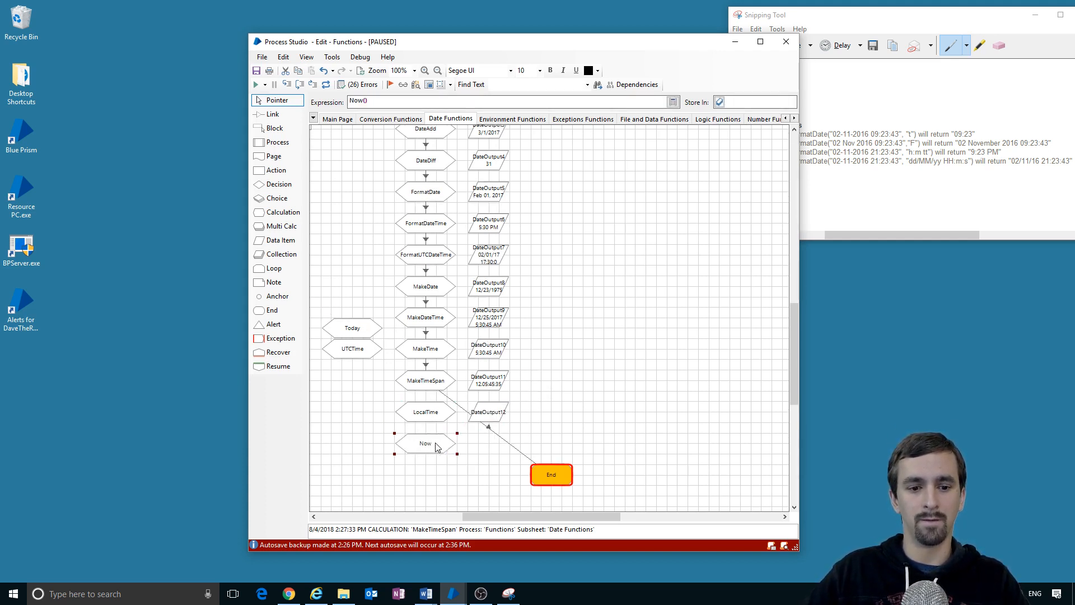
pyautogui.click(755, 101)
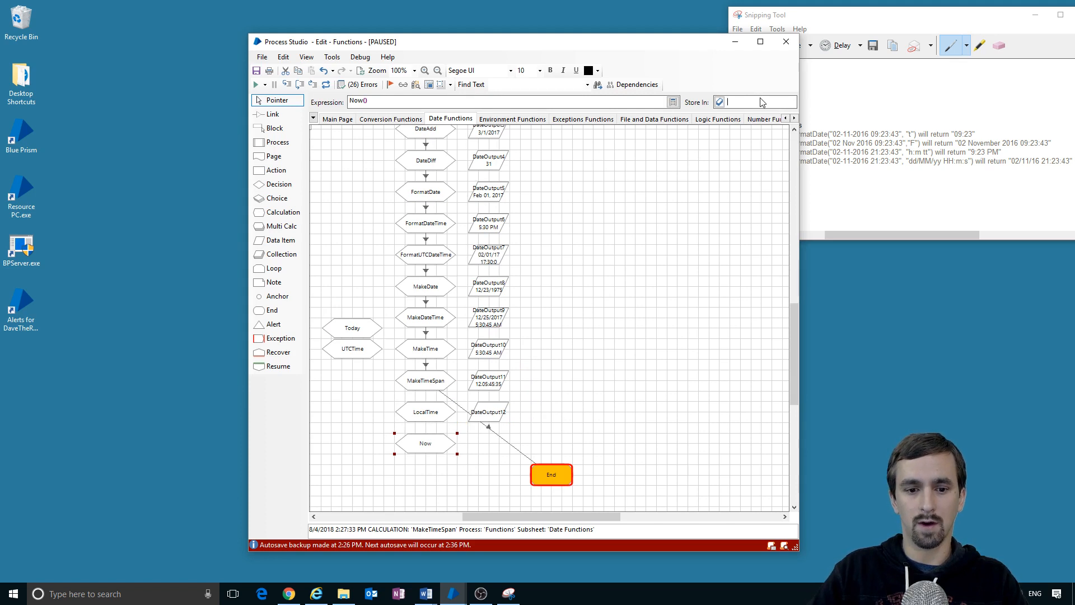
pyautogui.write('DateOutput')
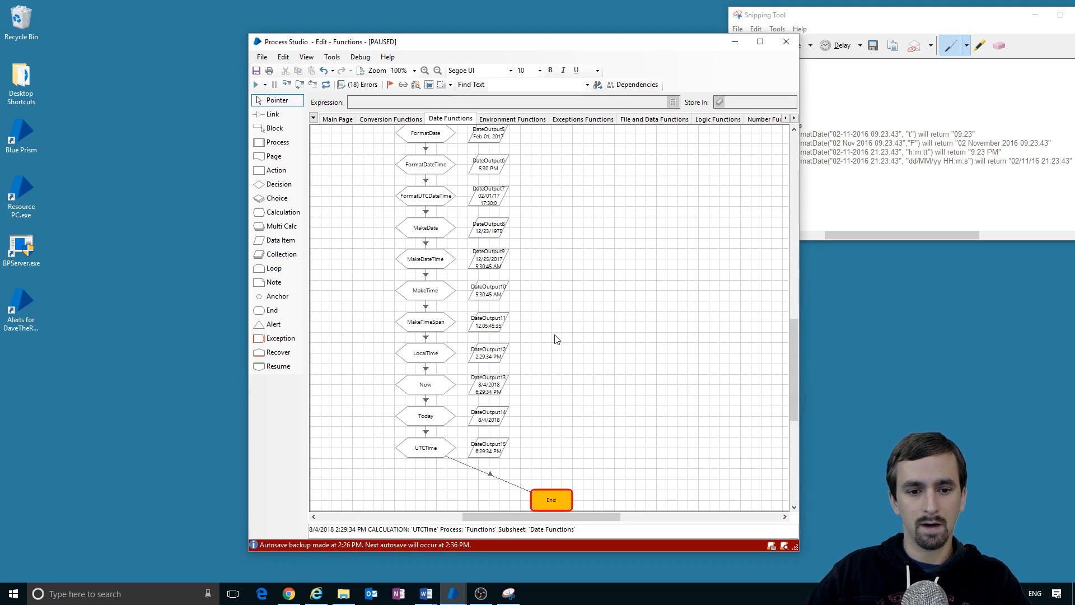
pyautogui.click(425, 352)
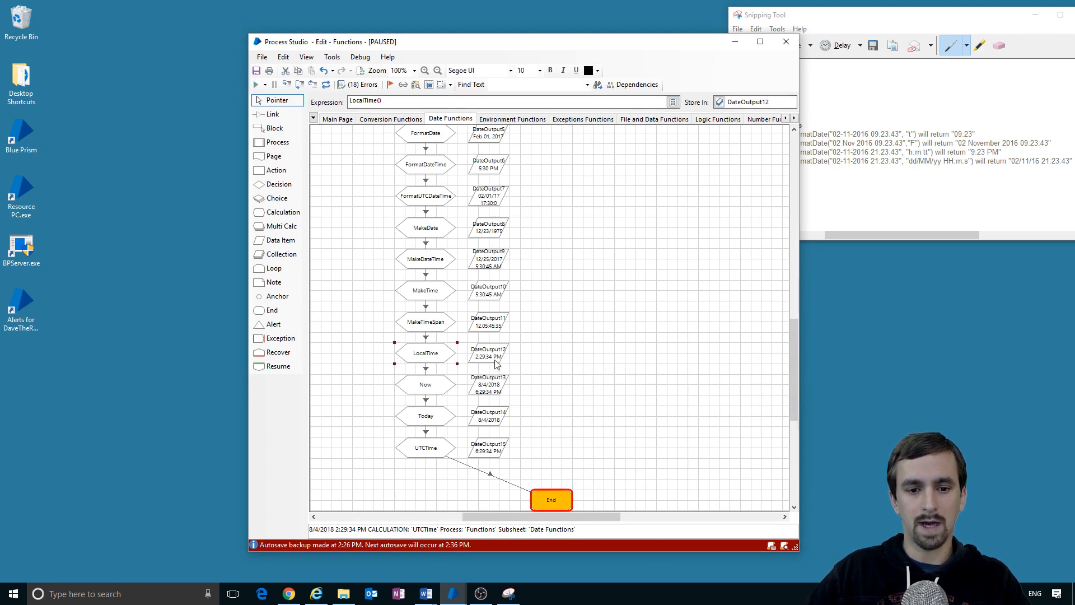
pyautogui.moveTo(553, 361)
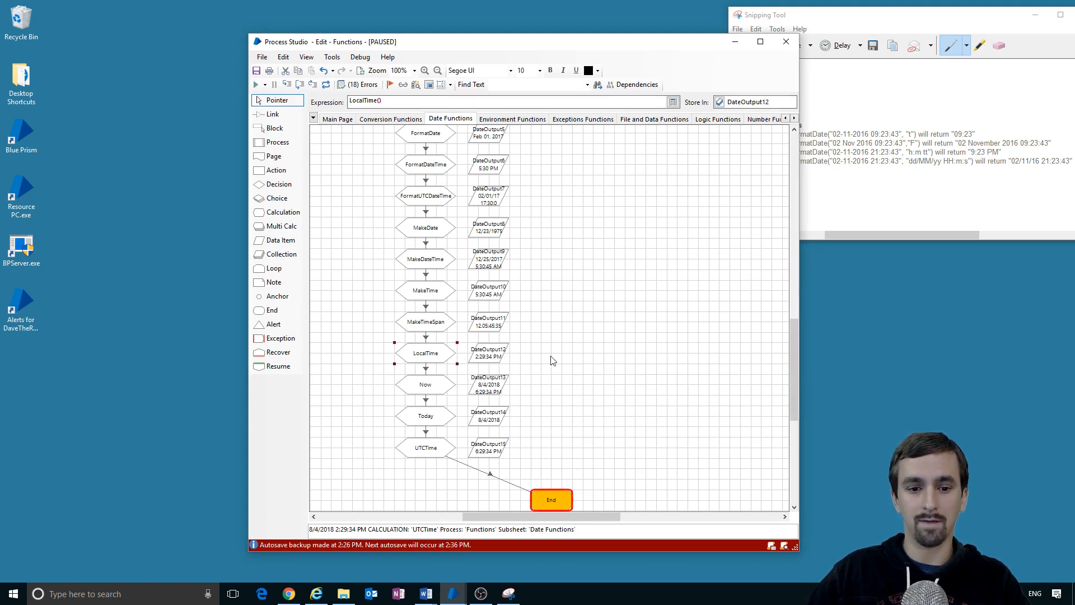
pyautogui.moveTo(503, 363)
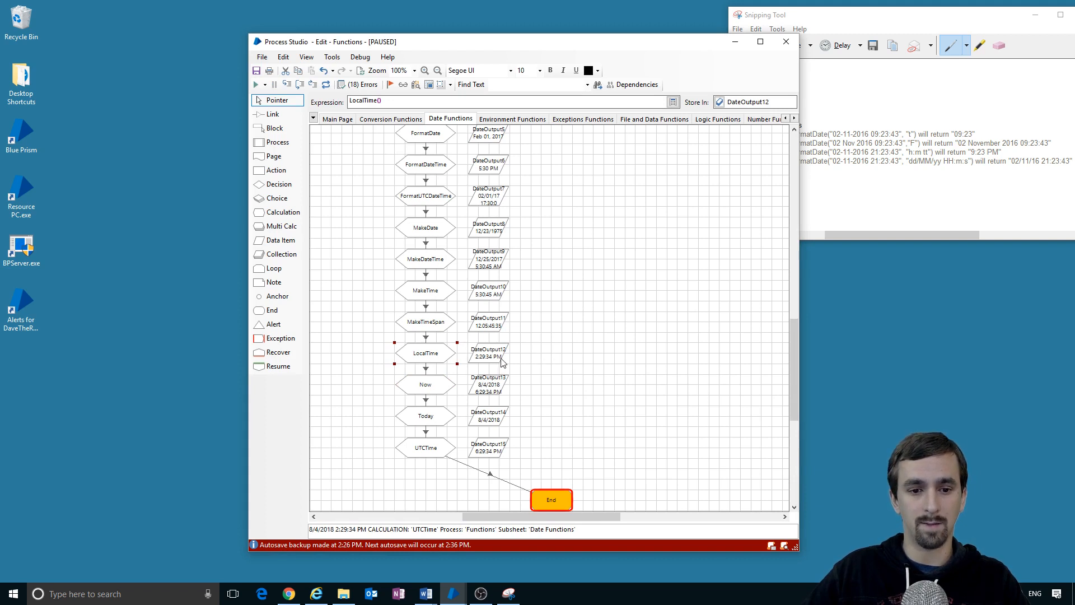
pyautogui.click(426, 384)
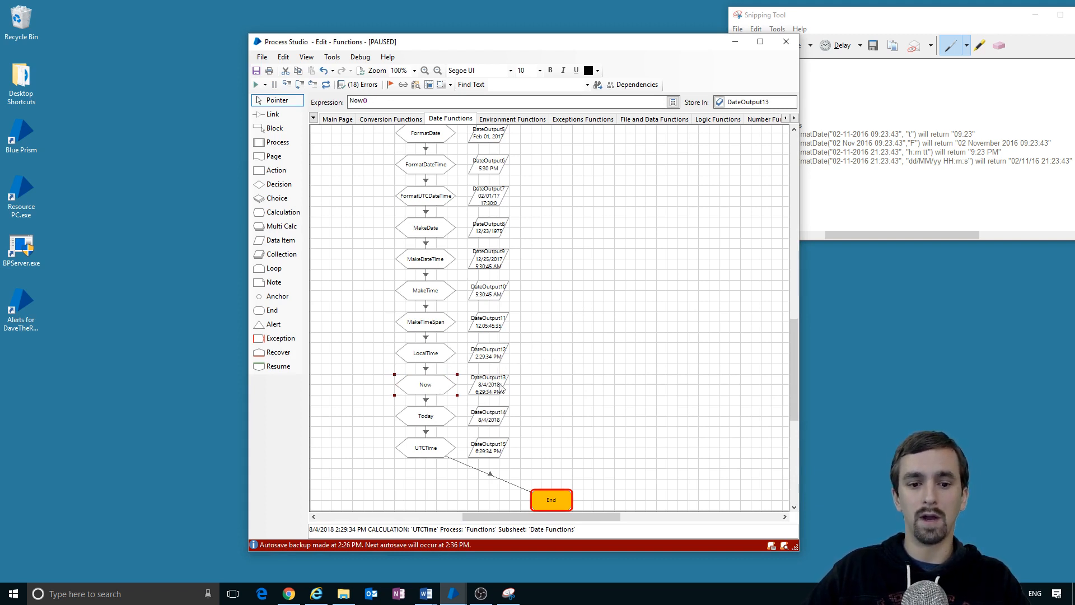
pyautogui.moveTo(509, 384)
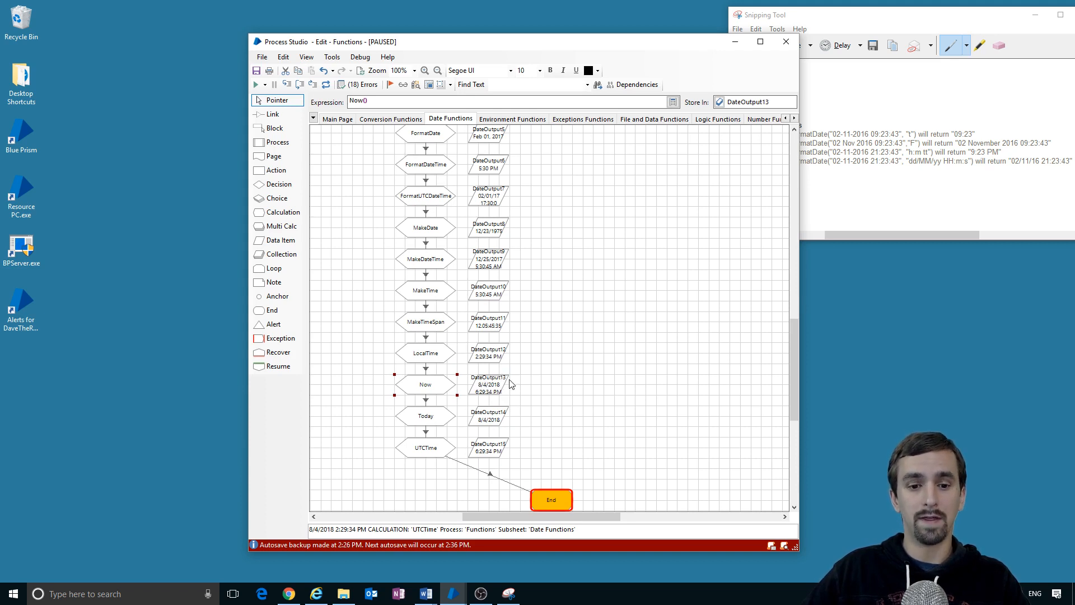
pyautogui.moveTo(509, 403)
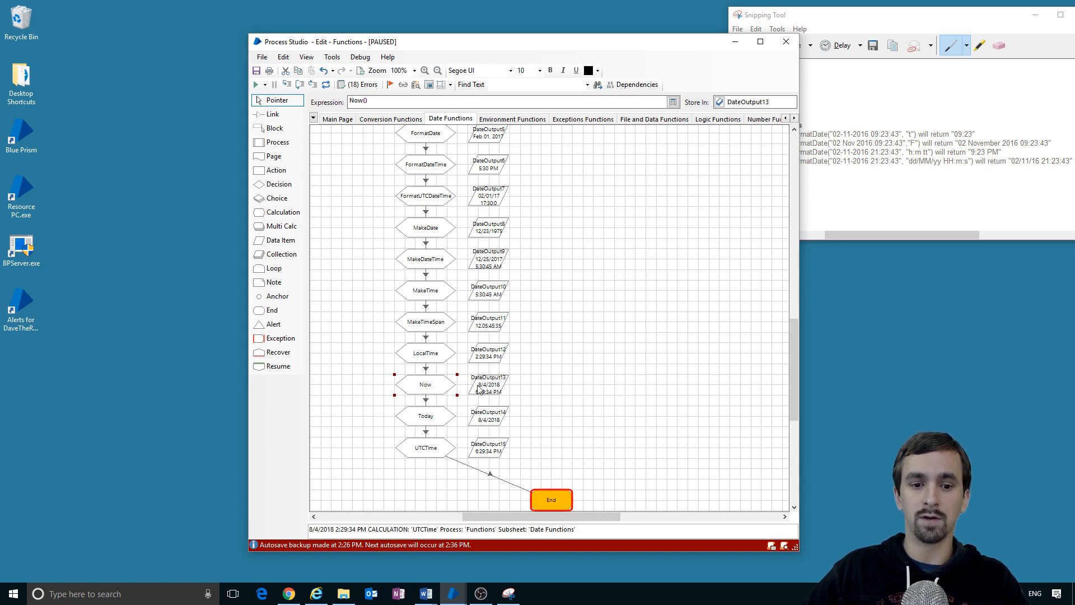
pyautogui.moveTo(412, 384)
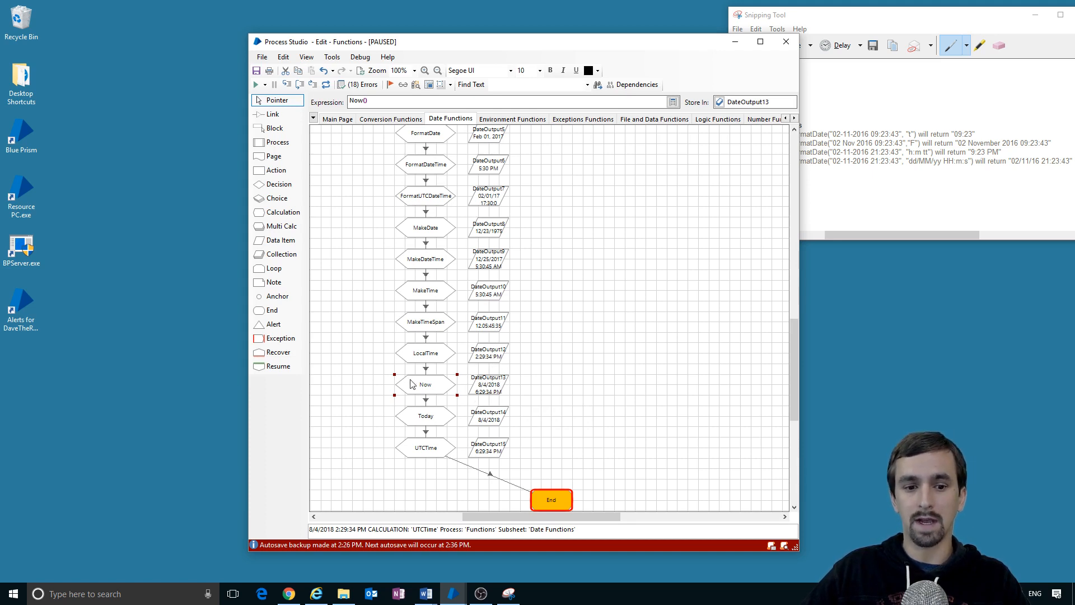
pyautogui.moveTo(495, 406)
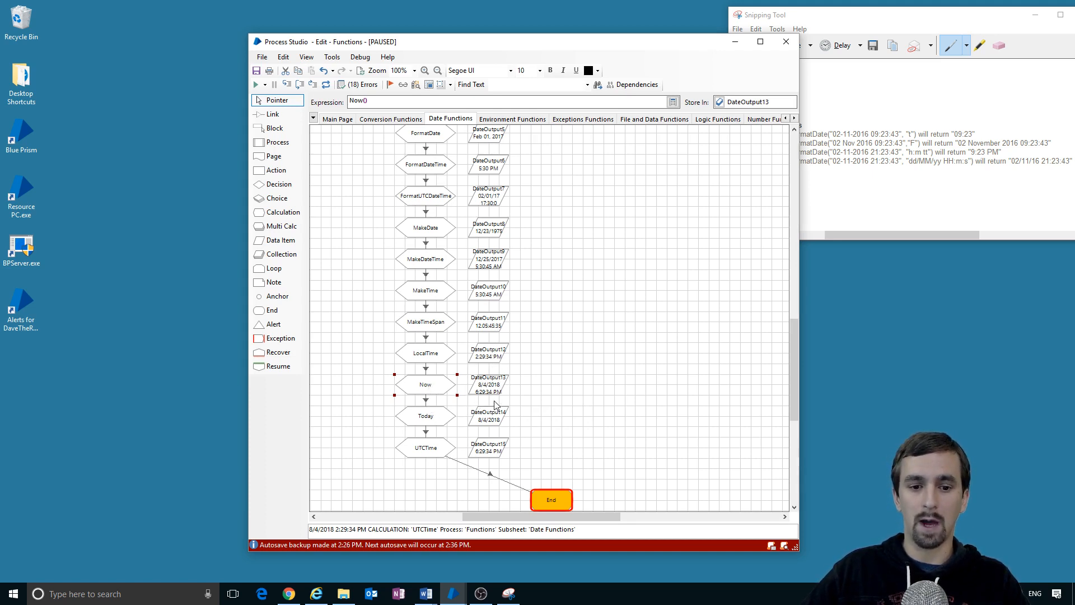
pyautogui.moveTo(486, 368)
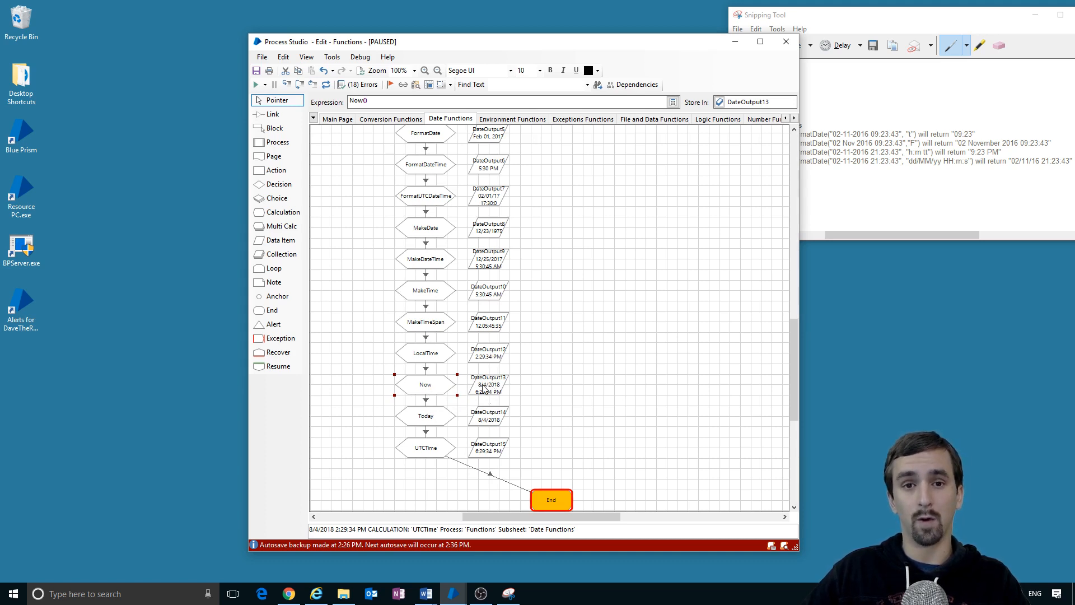
pyautogui.click(425, 415)
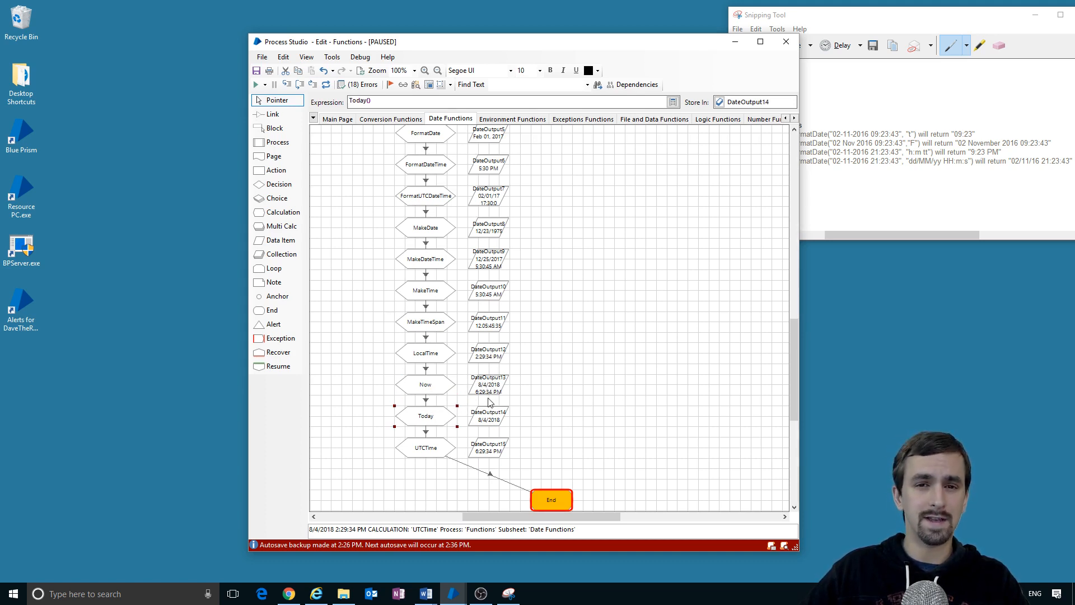
pyautogui.moveTo(455, 416)
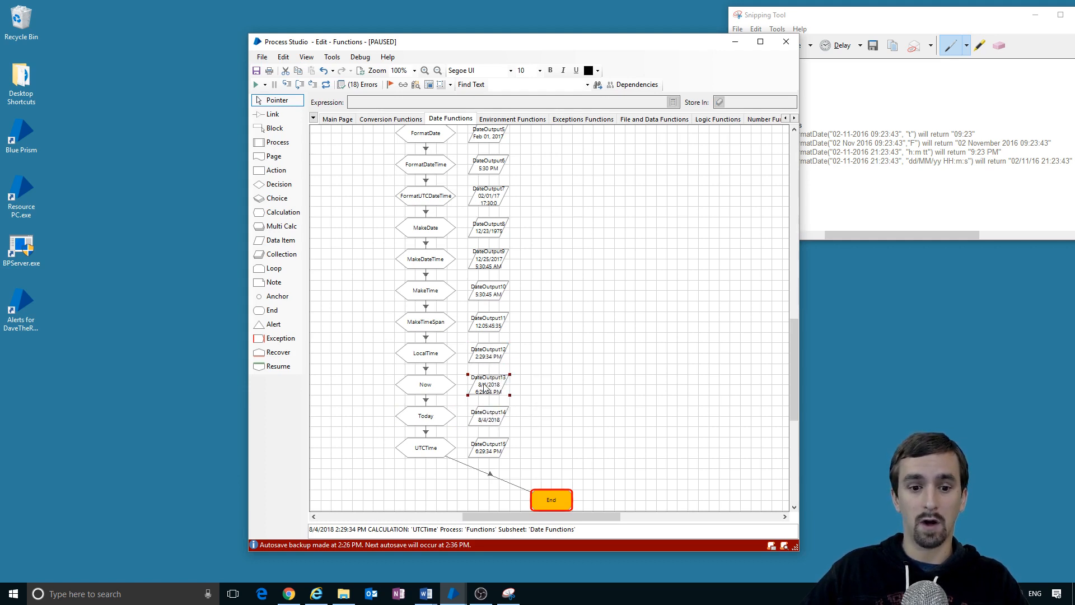
pyautogui.moveTo(478, 401)
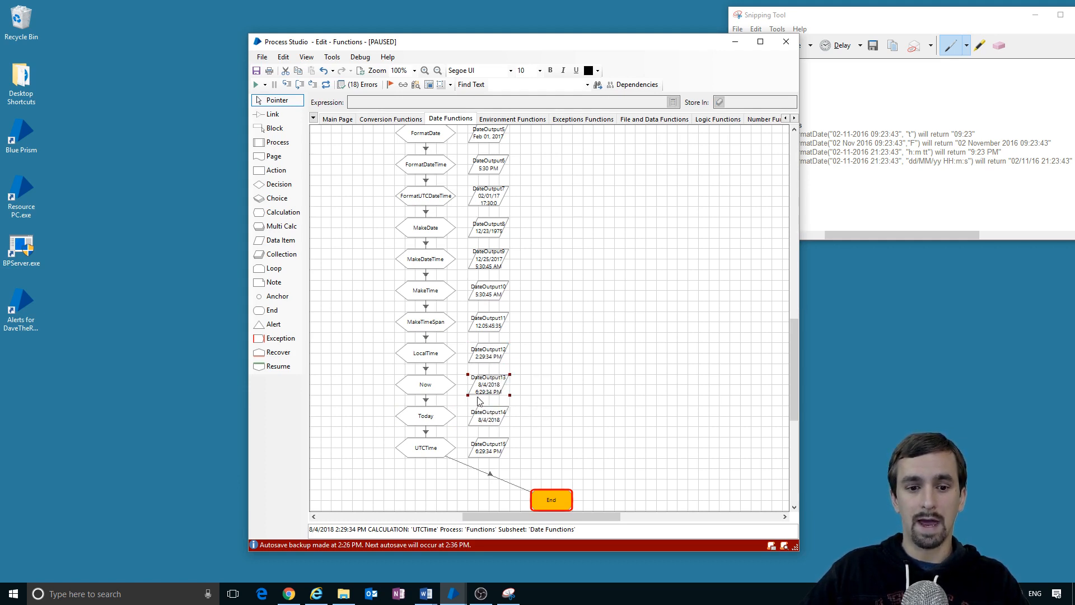
pyautogui.moveTo(492, 392)
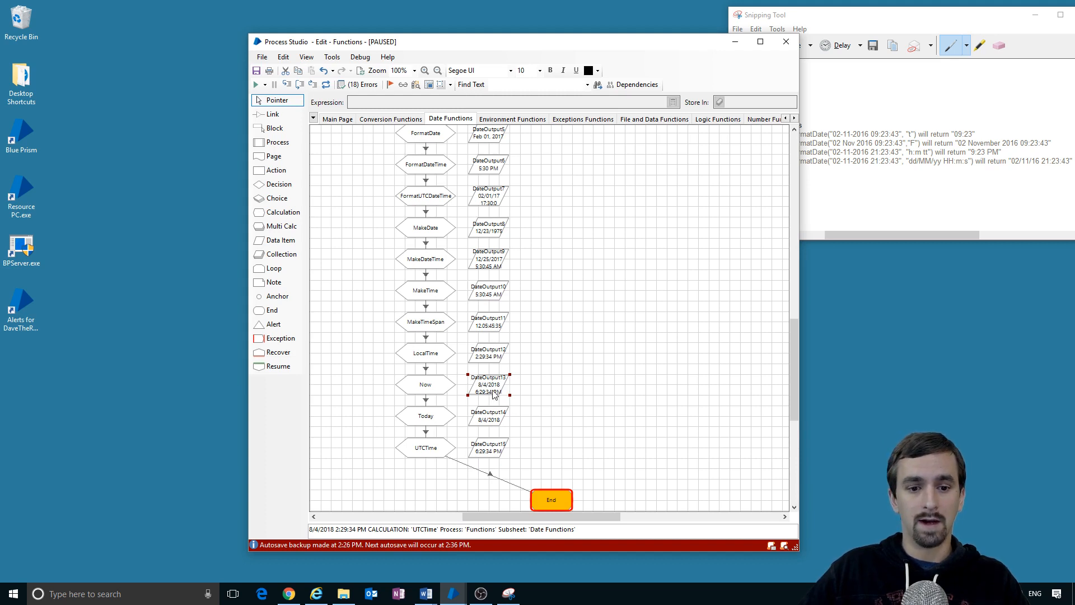
pyautogui.click(425, 416)
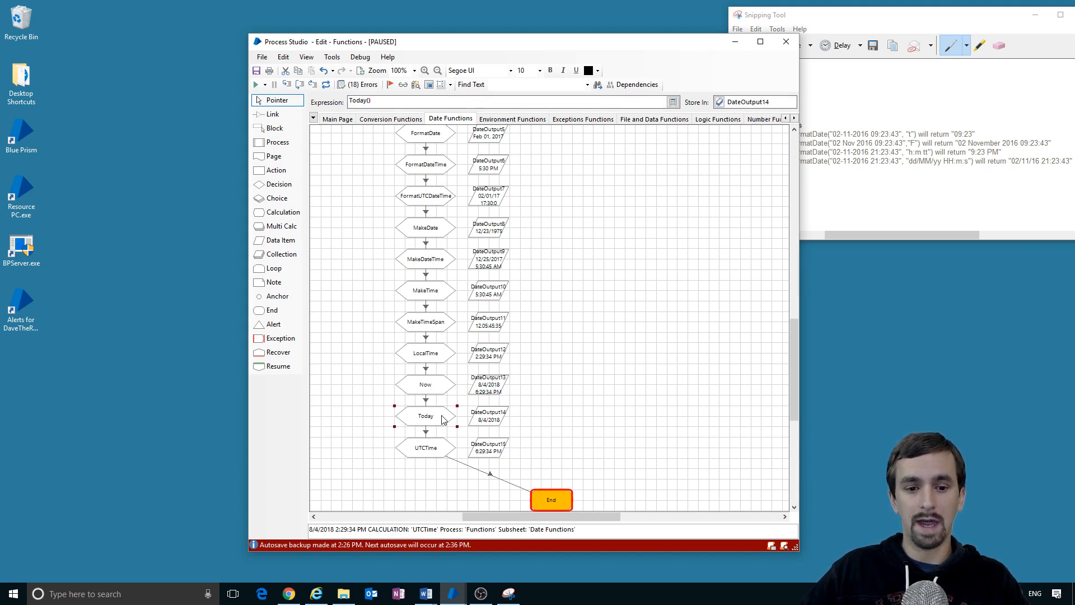
pyautogui.click(487, 415)
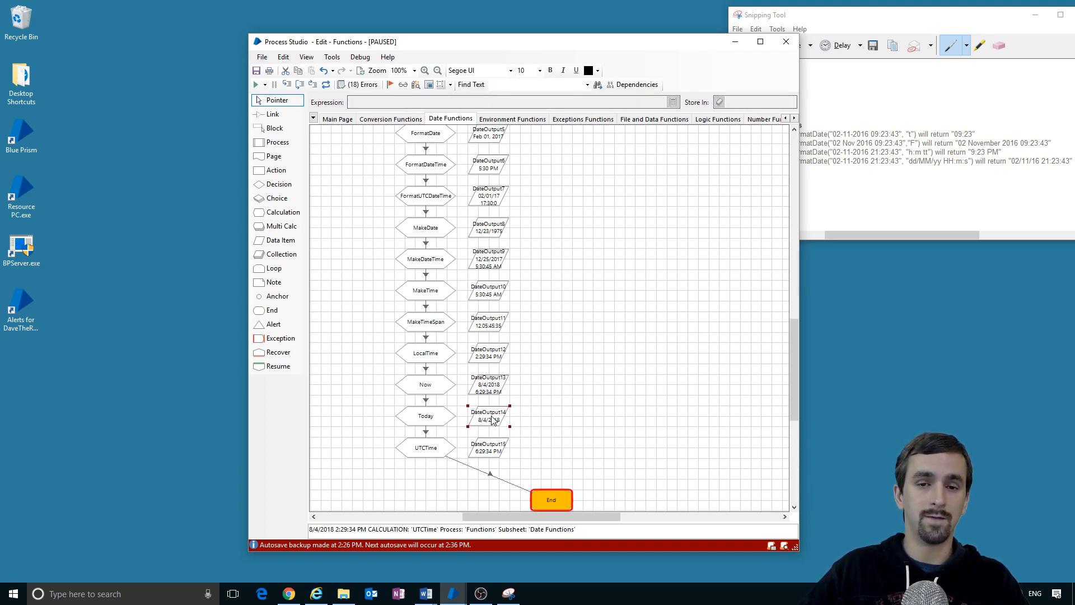
pyautogui.moveTo(517, 416)
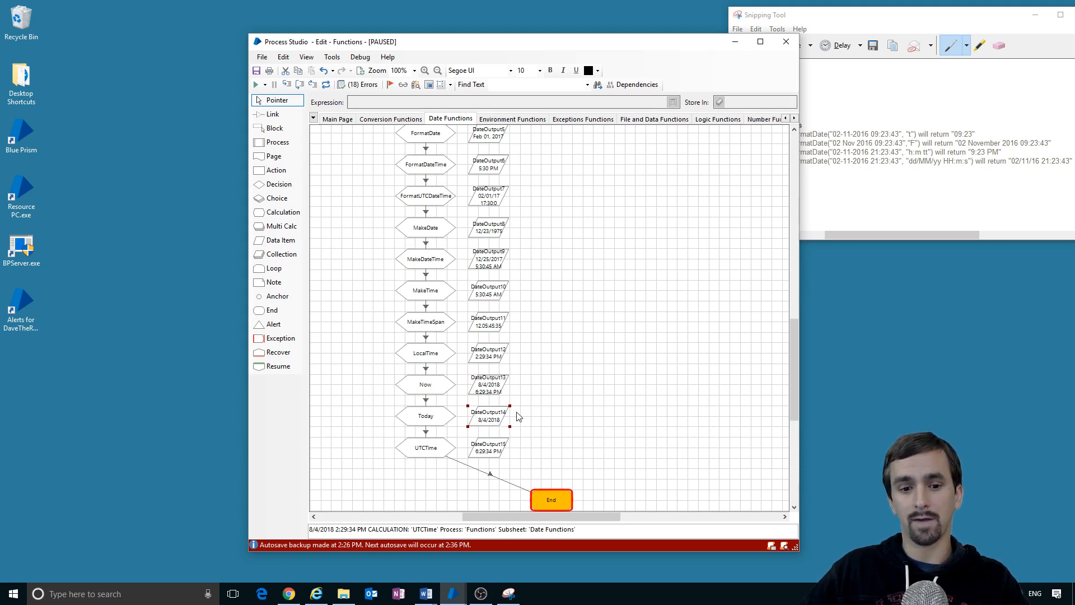
pyautogui.moveTo(504, 427)
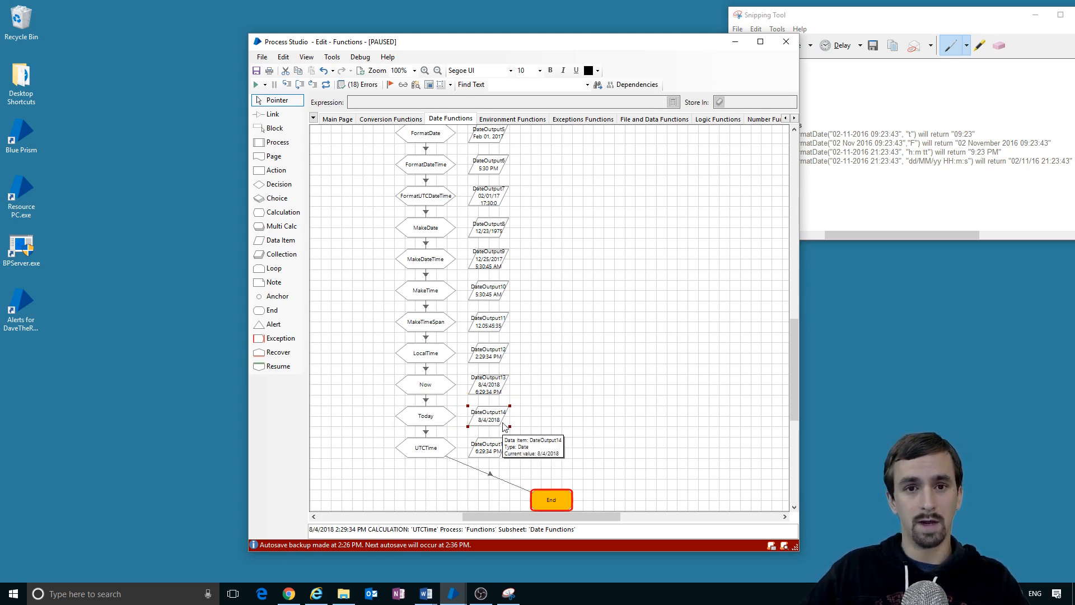
pyautogui.moveTo(514, 425)
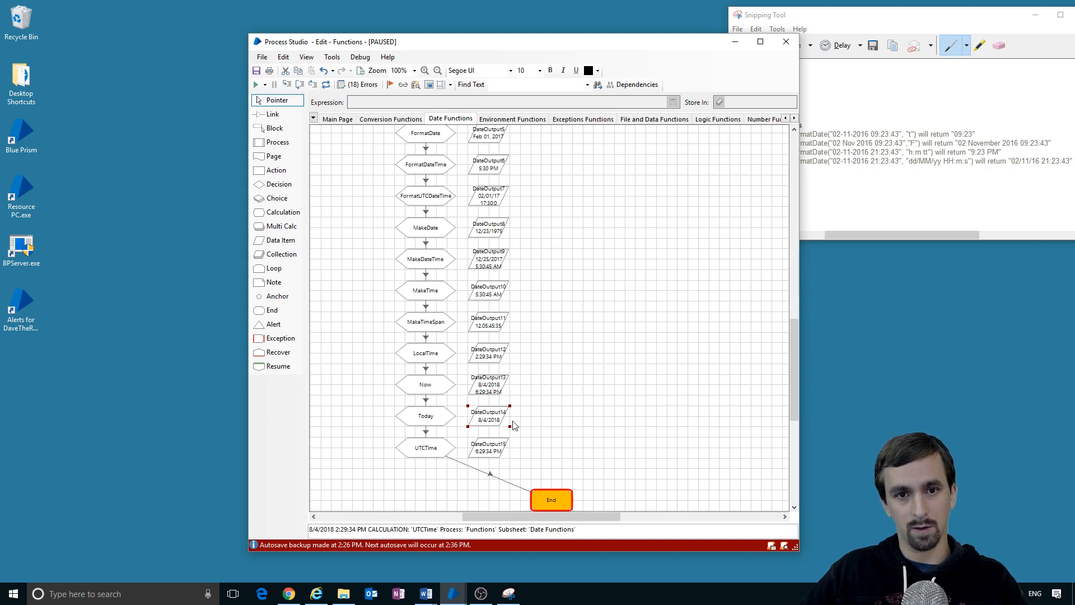
pyautogui.click(425, 448)
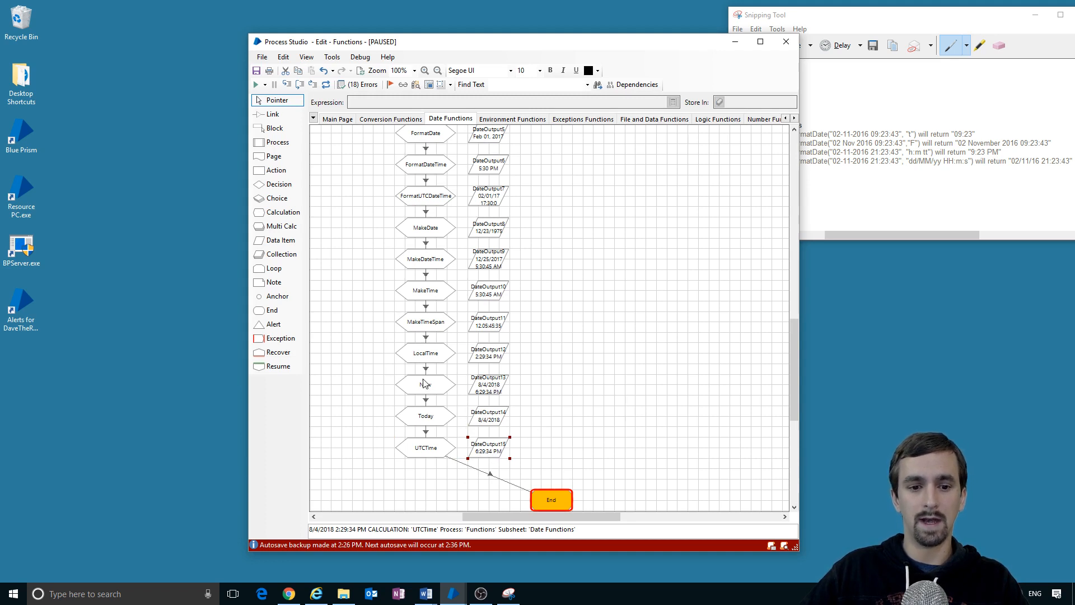
pyautogui.click(489, 385)
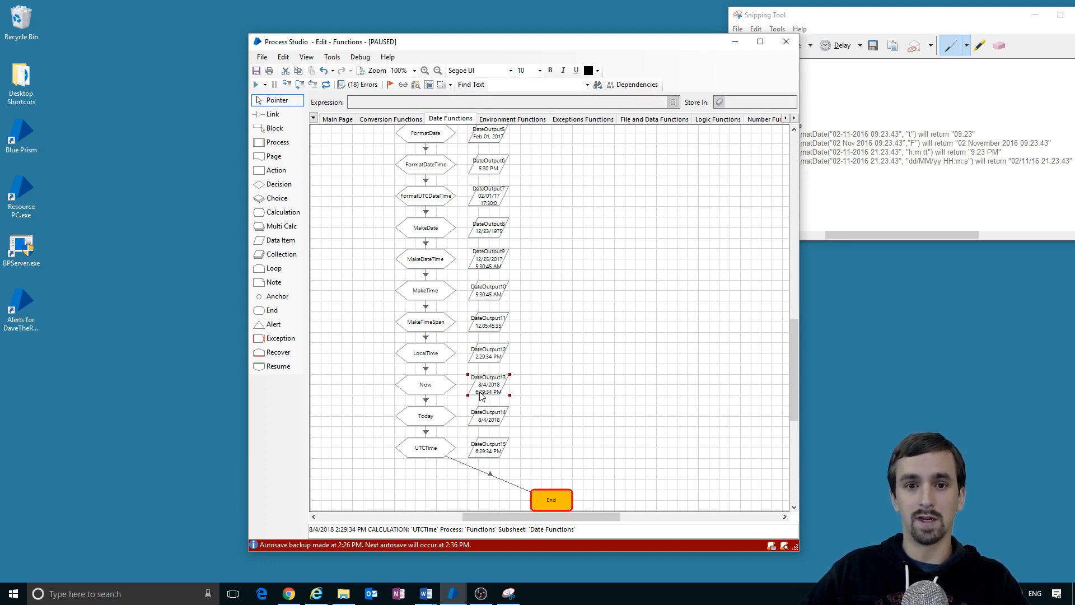
pyautogui.moveTo(494, 461)
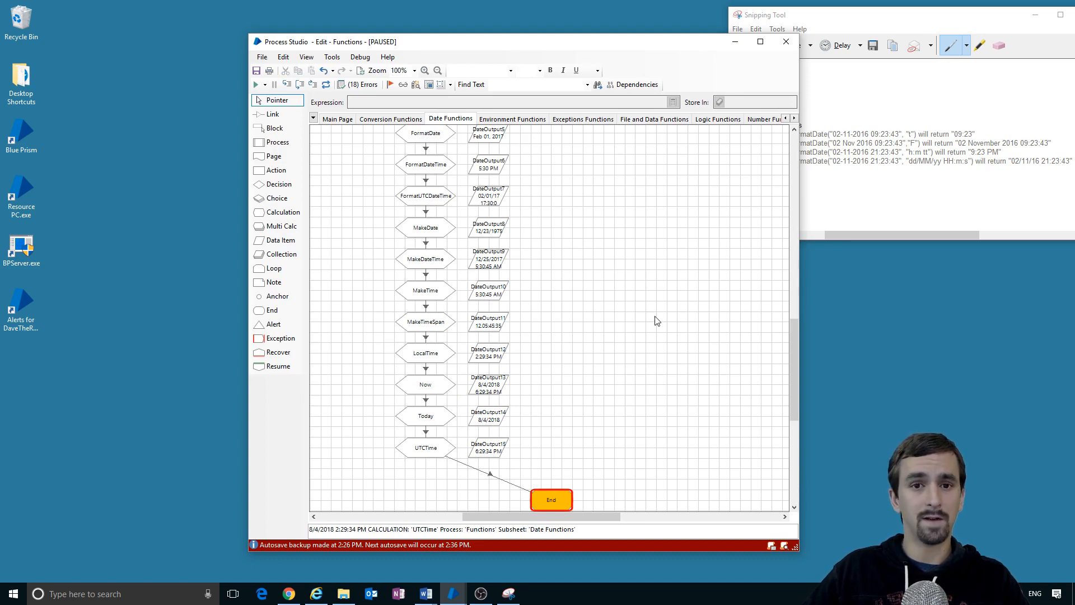
pyautogui.moveTo(642, 305)
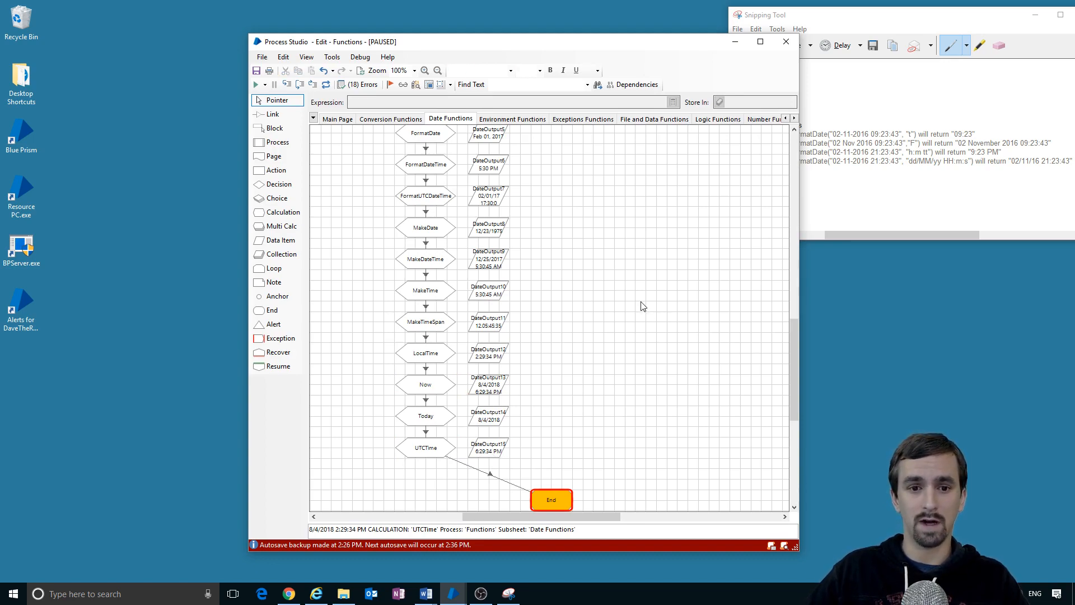